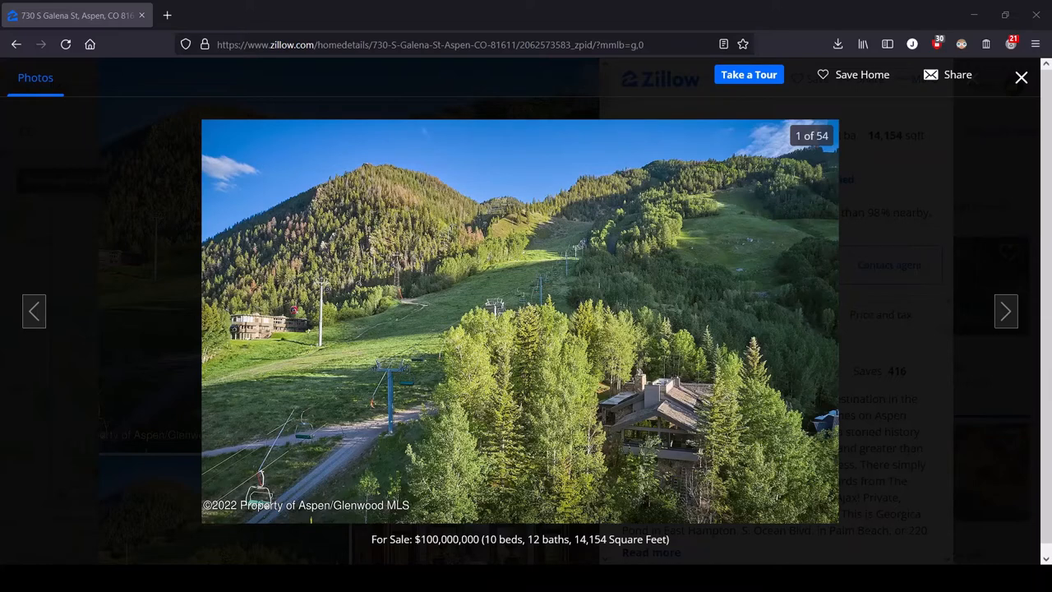
{"action": "mouse_move", "coordinate": [240, 518]}
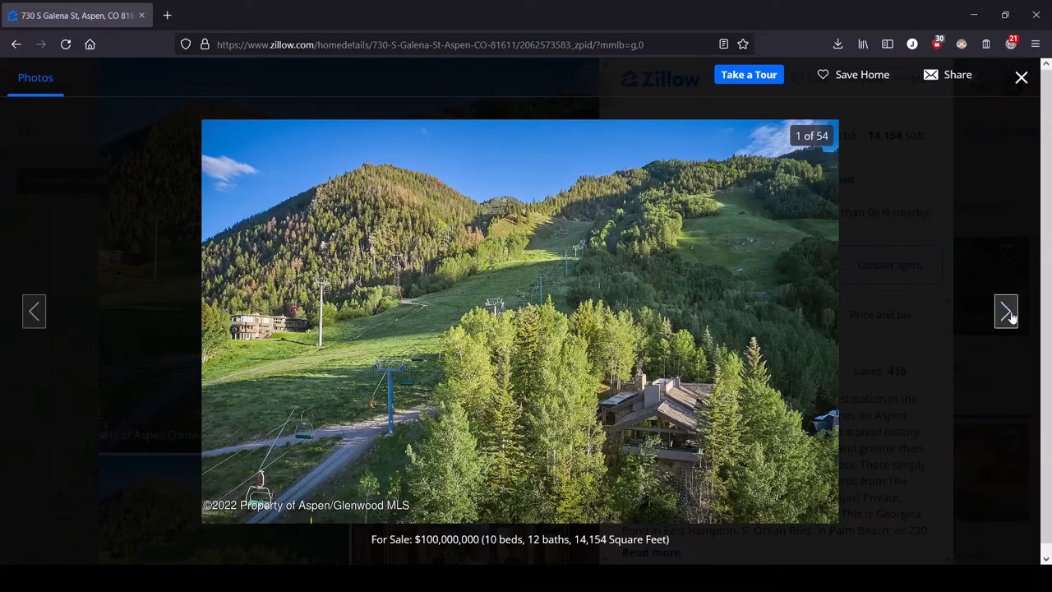
Advance the gallery to photo 2 of 54, the house near the Silver Queen Gondola
{"action": "left_click", "coordinate": [1006, 310]}
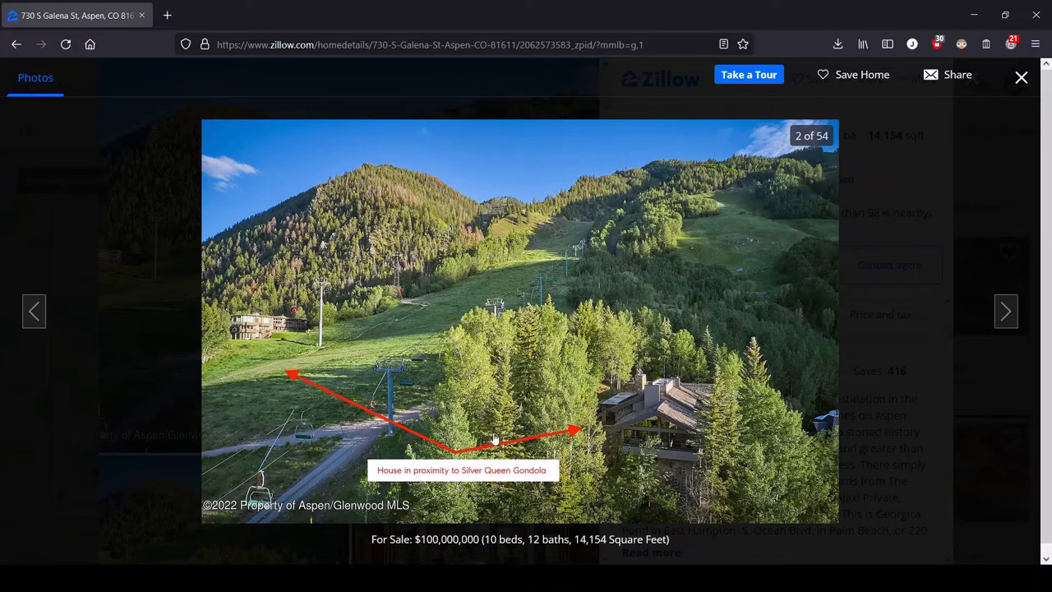
{"action": "mouse_move", "coordinate": [414, 436]}
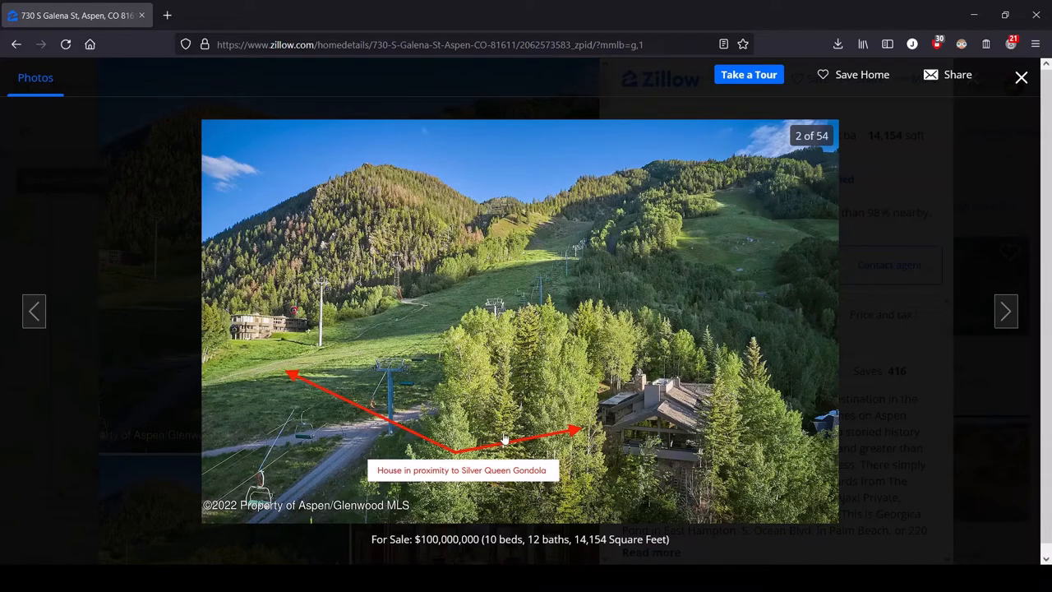
{"action": "mouse_move", "coordinate": [557, 233]}
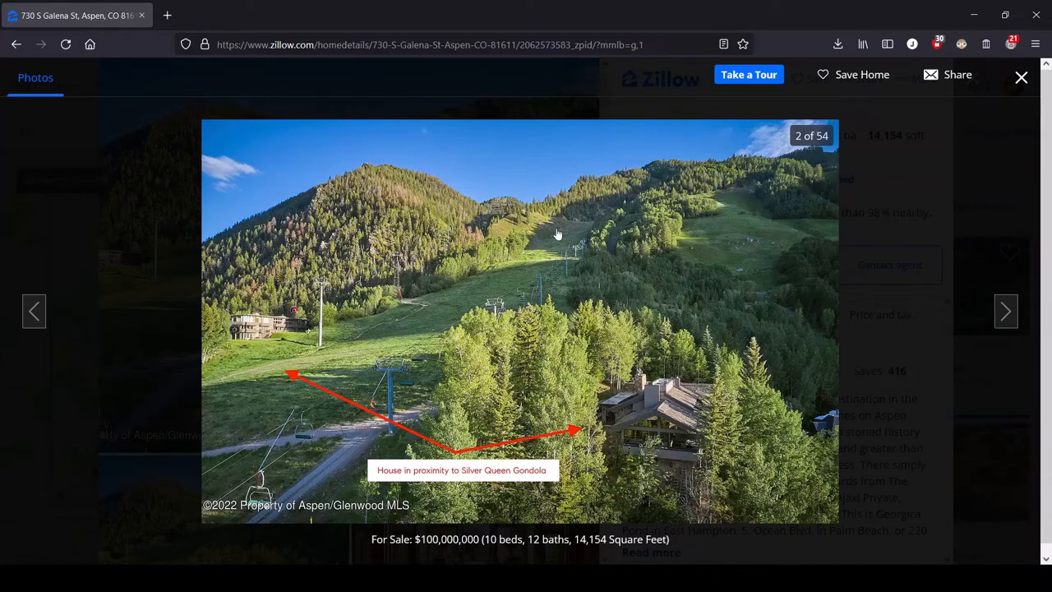
{"action": "mouse_move", "coordinate": [604, 237]}
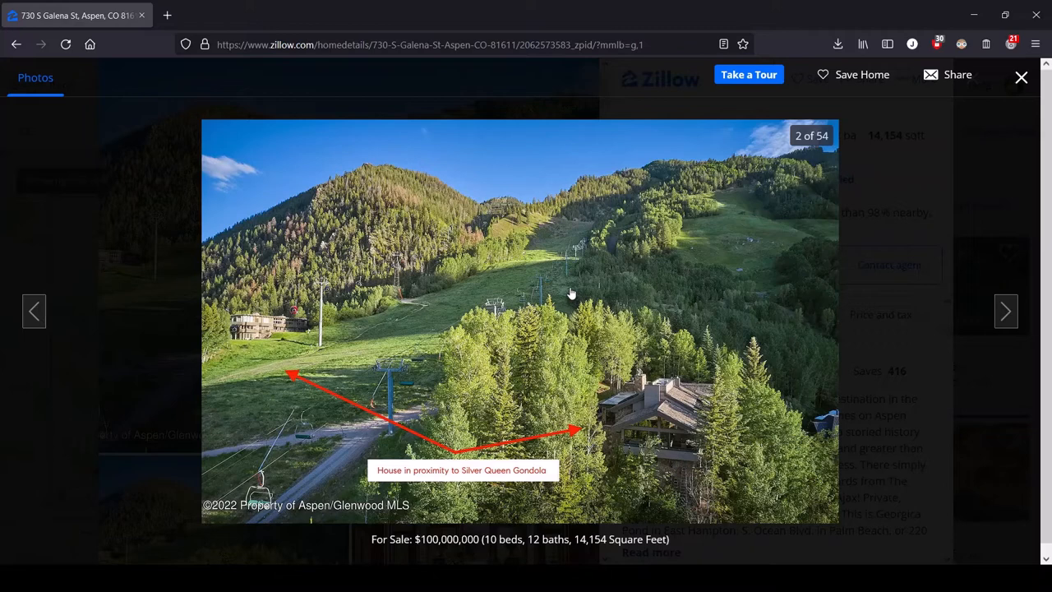
{"action": "mouse_move", "coordinate": [605, 250]}
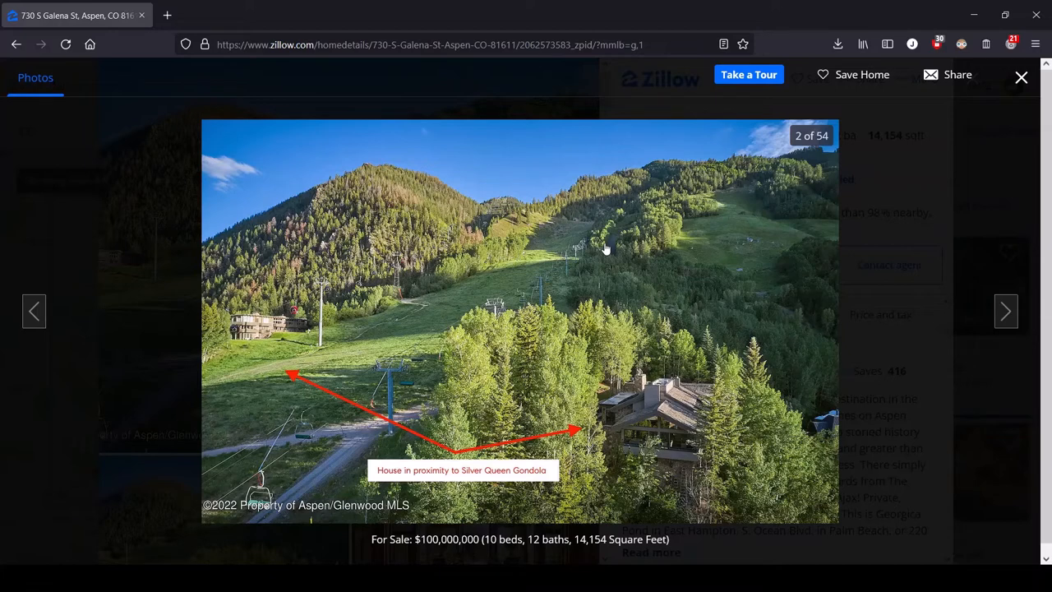
{"action": "mouse_move", "coordinate": [503, 401]}
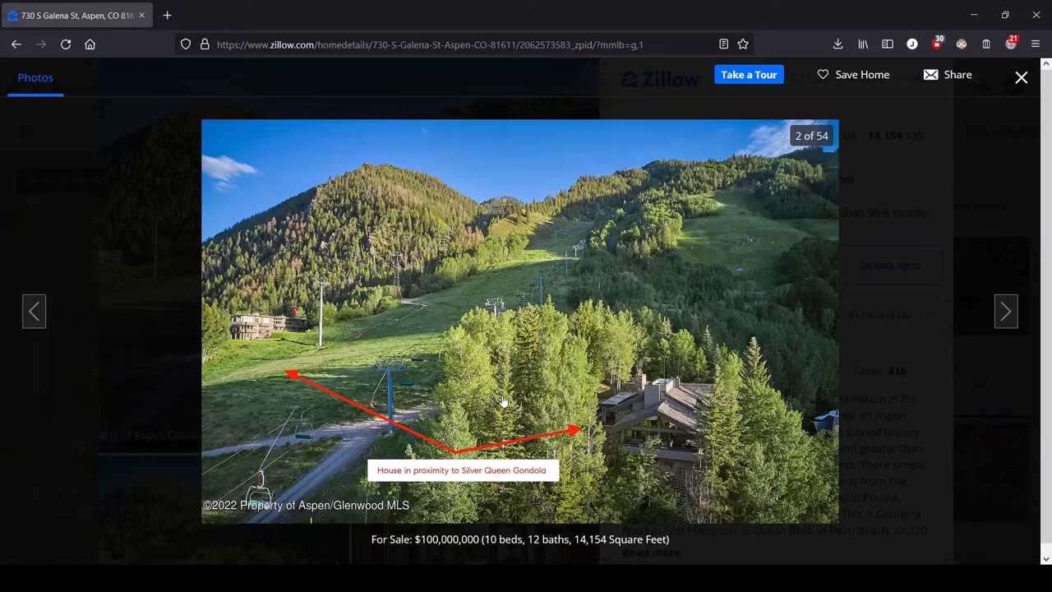
{"action": "mouse_move", "coordinate": [630, 529]}
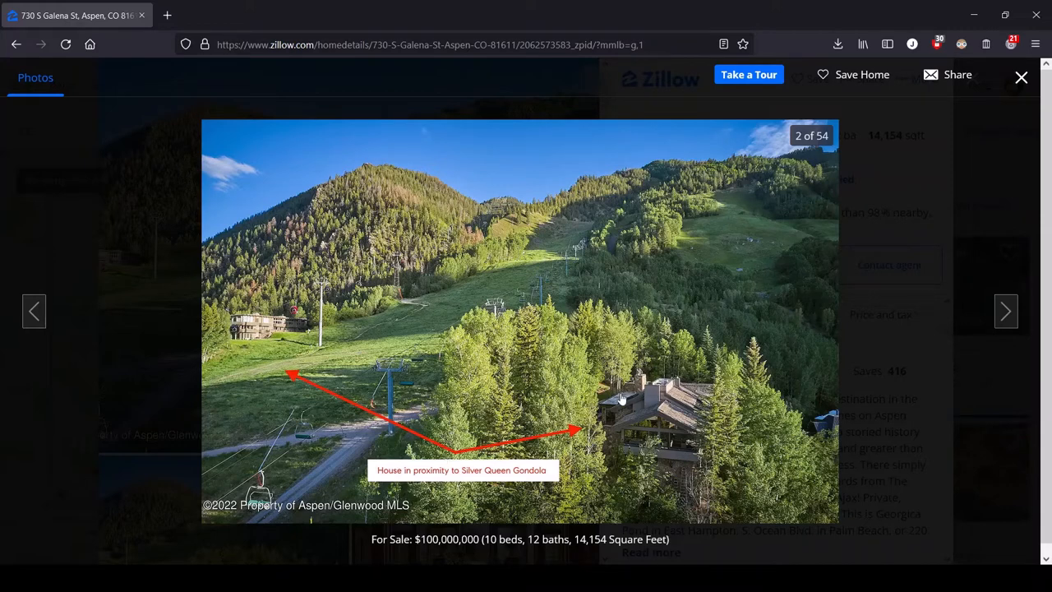
{"action": "mouse_move", "coordinate": [1006, 311]}
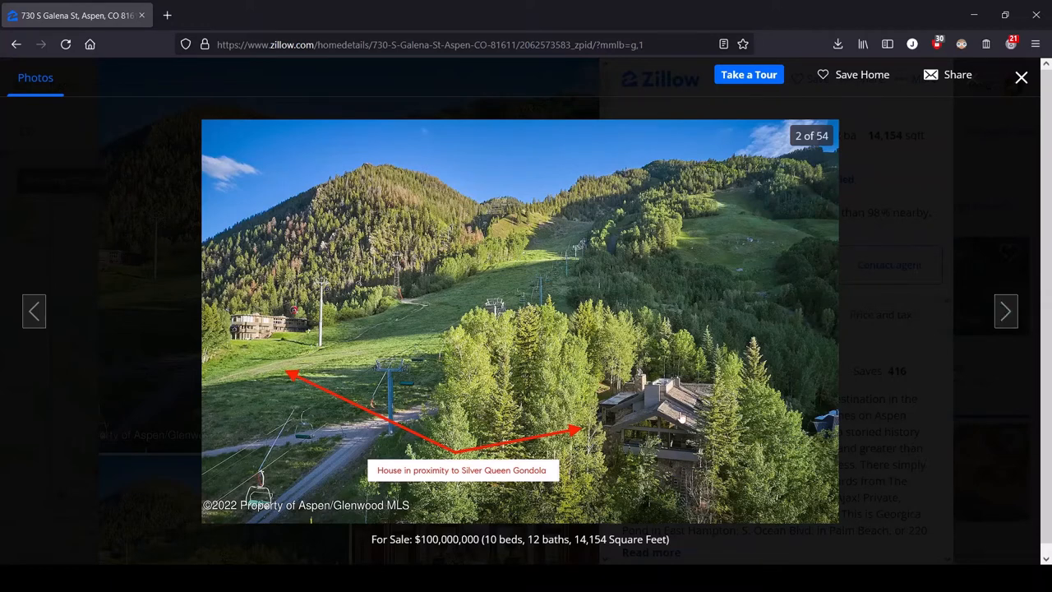
{"action": "mouse_move", "coordinate": [608, 247]}
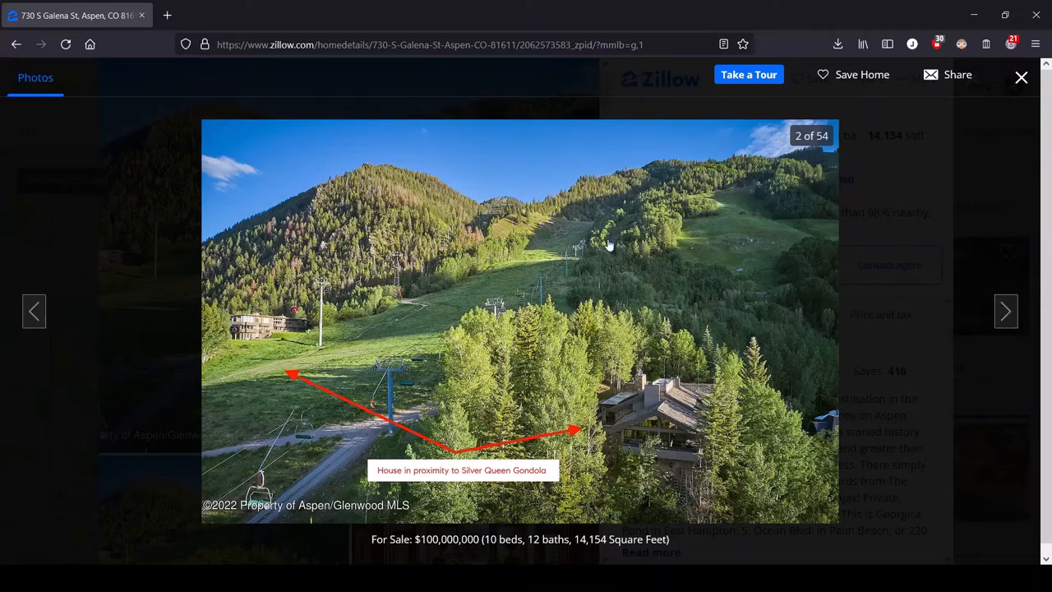
{"action": "mouse_move", "coordinate": [552, 256]}
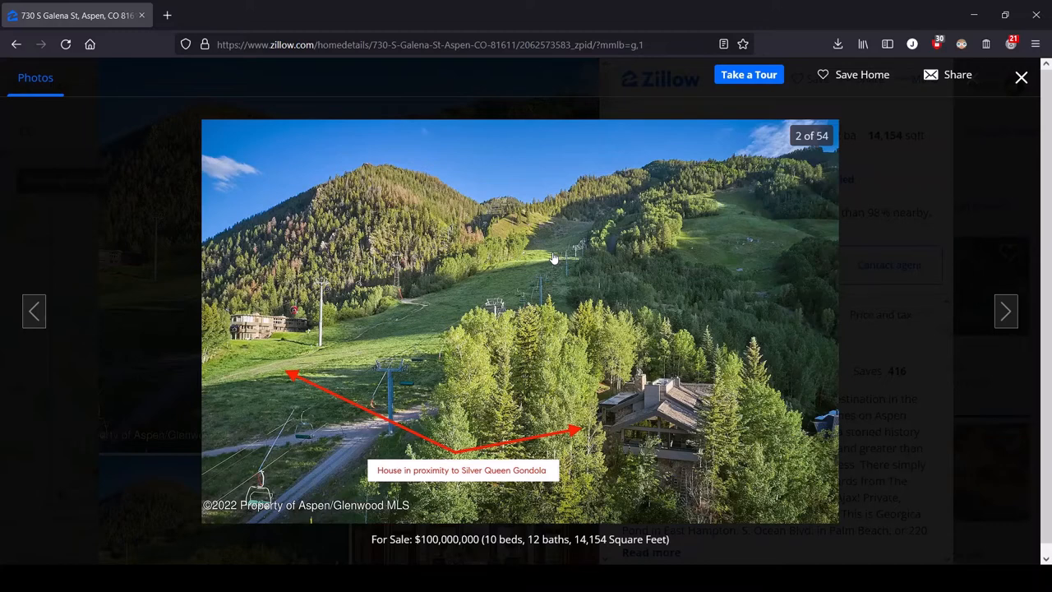
{"action": "mouse_move", "coordinate": [378, 414]}
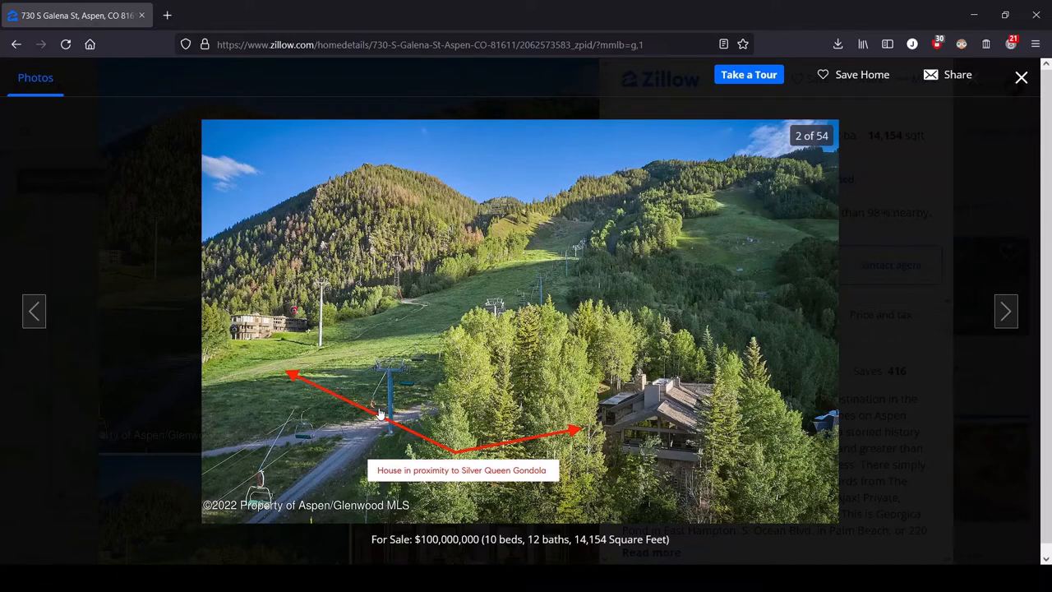
{"action": "mouse_move", "coordinate": [411, 384]}
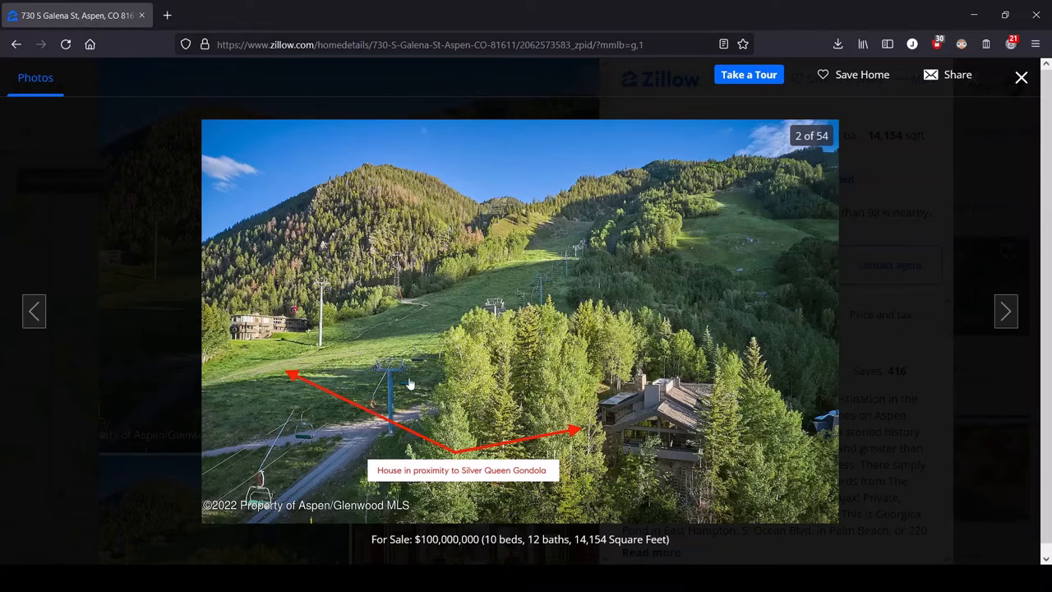
{"action": "mouse_move", "coordinate": [289, 419]}
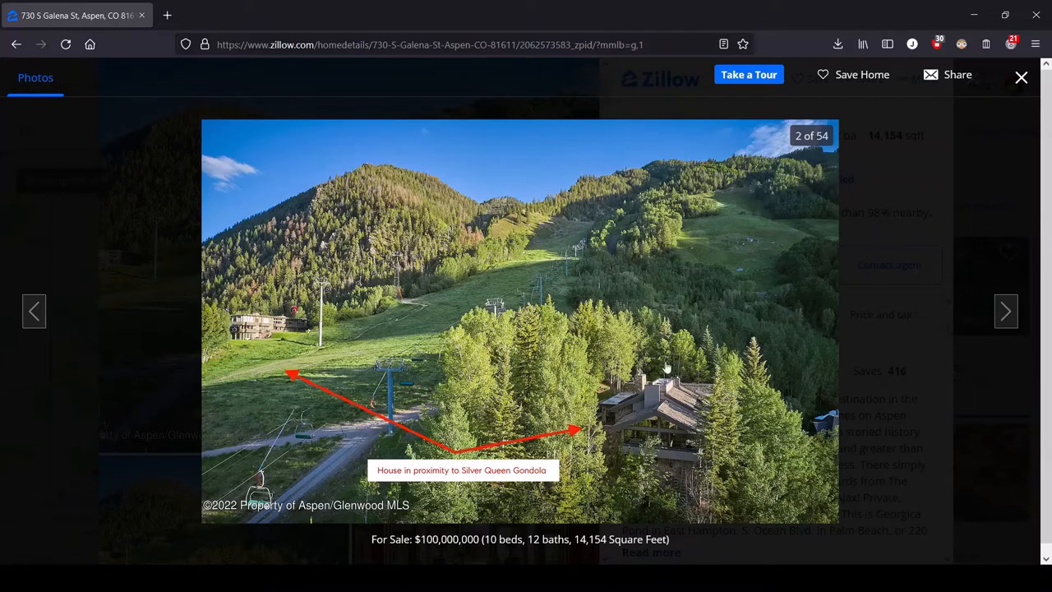
{"action": "mouse_move", "coordinate": [710, 419]}
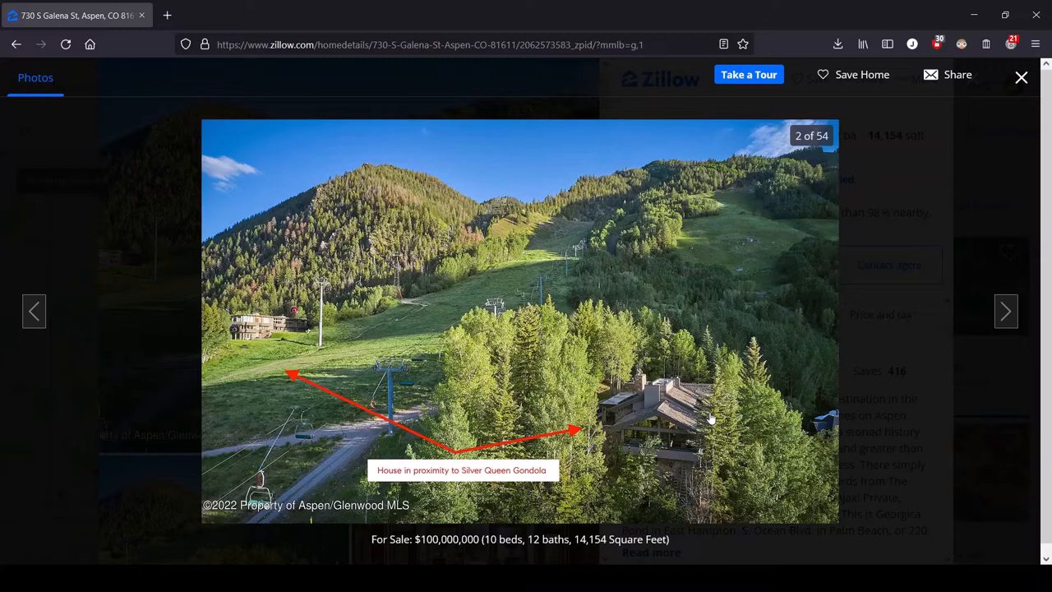
{"action": "mouse_move", "coordinate": [861, 340]}
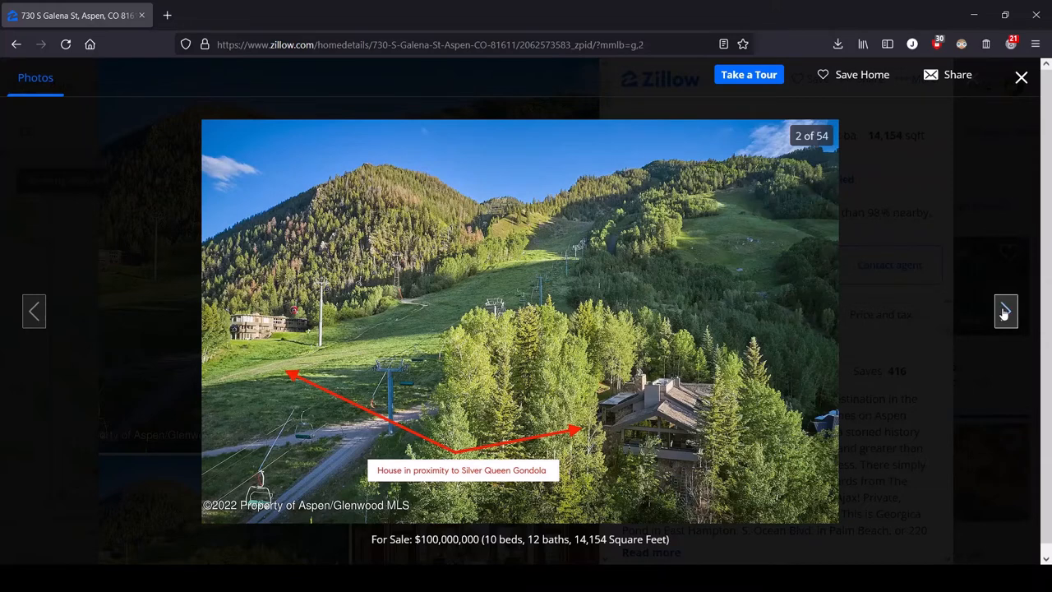
Advance to photo 3 of 54, the marble foyer with ring chandeliers
{"action": "left_click", "coordinate": [1005, 311]}
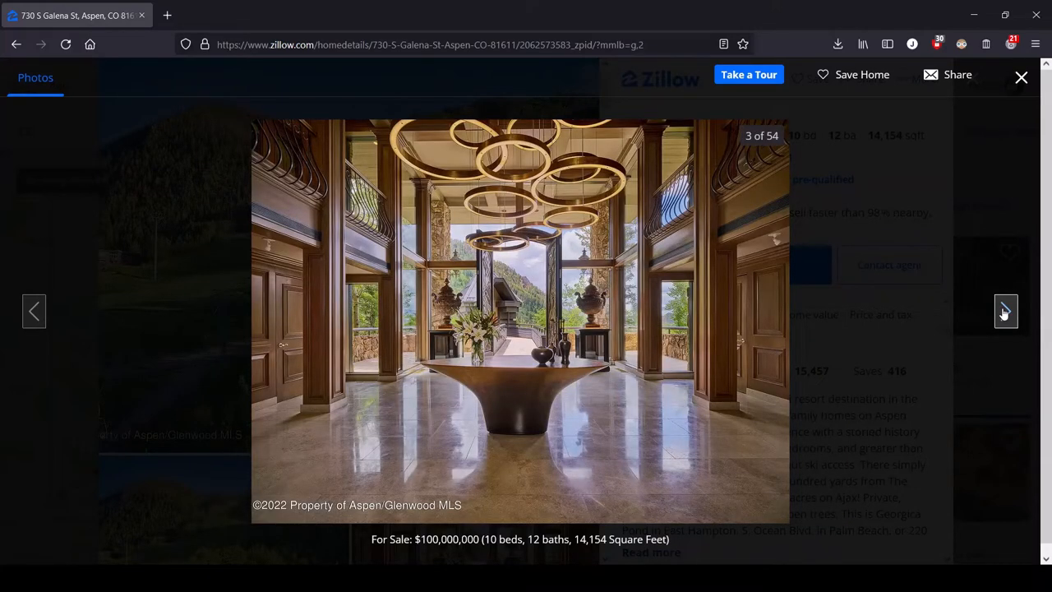
{"action": "mouse_move", "coordinate": [549, 190]}
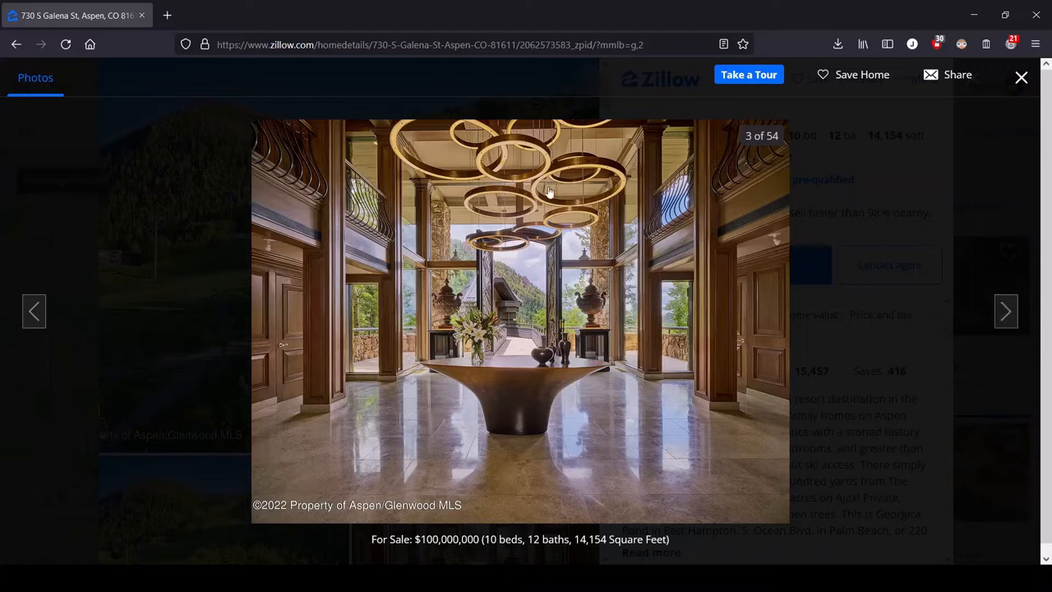
{"action": "mouse_move", "coordinate": [468, 128]}
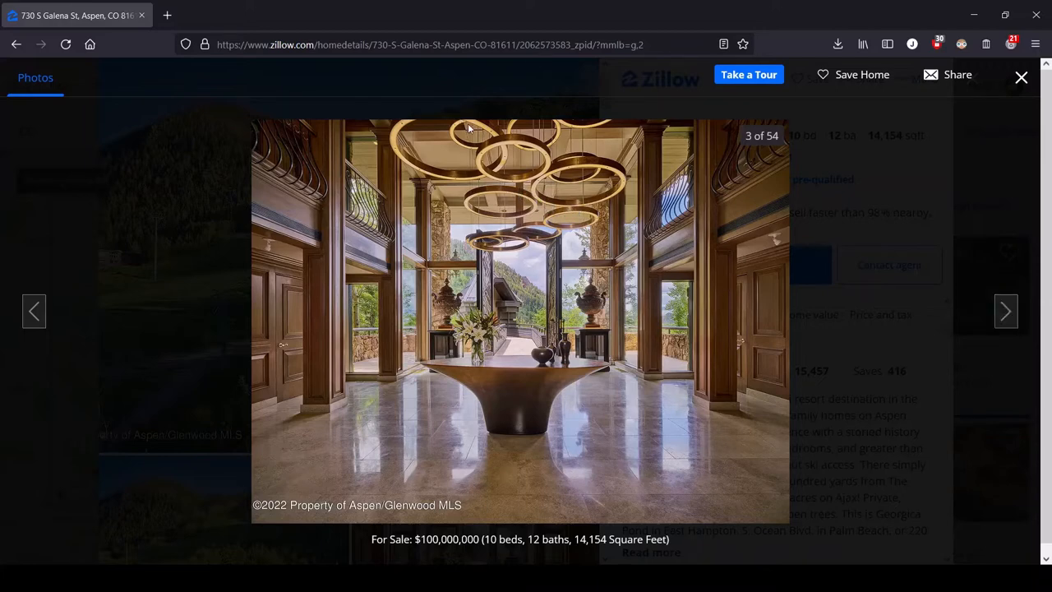
{"action": "mouse_move", "coordinate": [550, 179]}
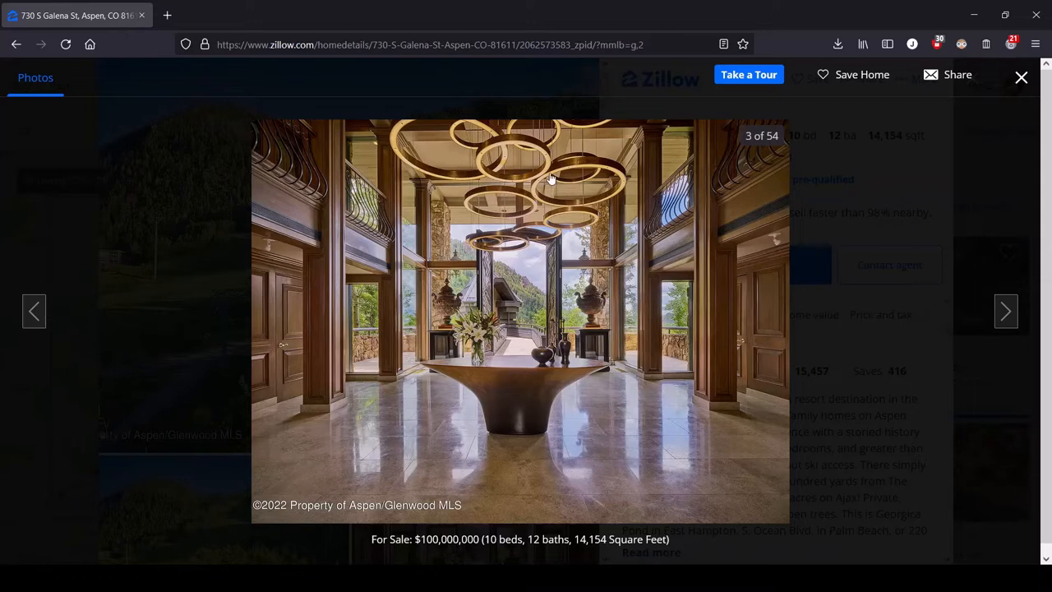
{"action": "mouse_move", "coordinate": [493, 145]}
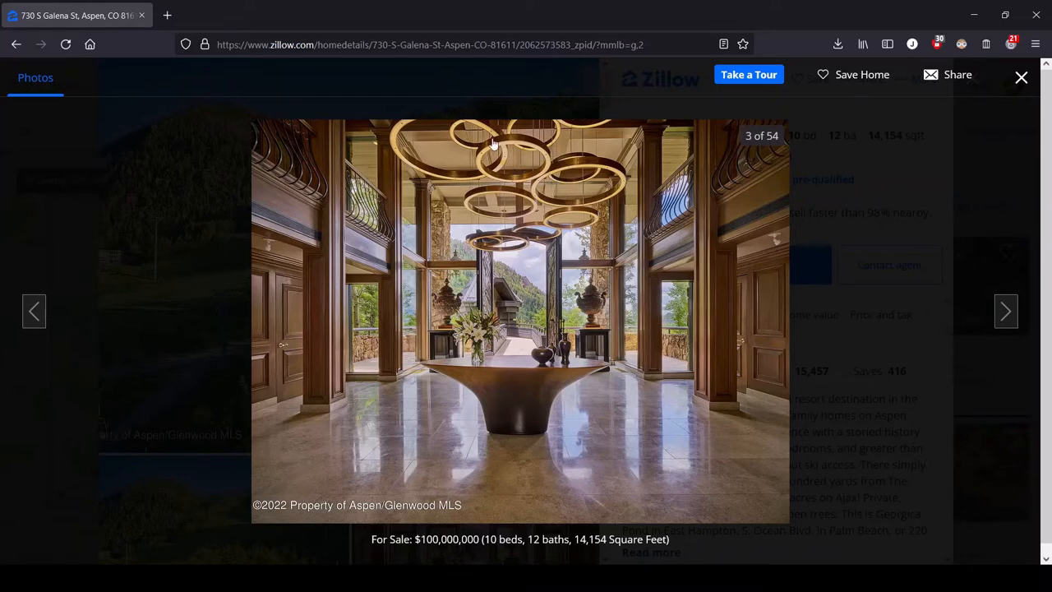
{"action": "mouse_move", "coordinate": [502, 257]}
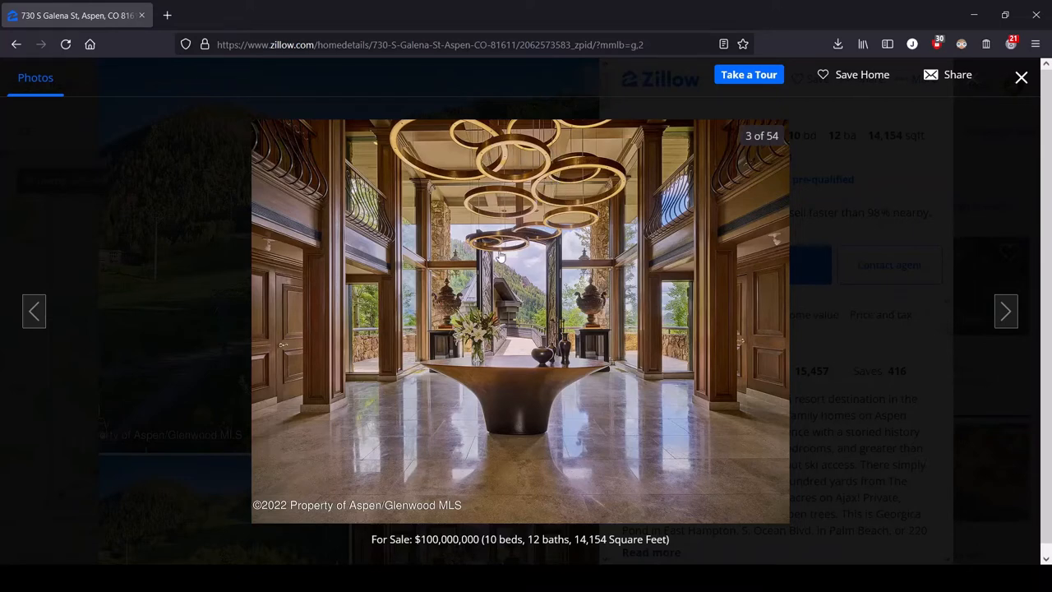
{"action": "mouse_move", "coordinate": [518, 154]}
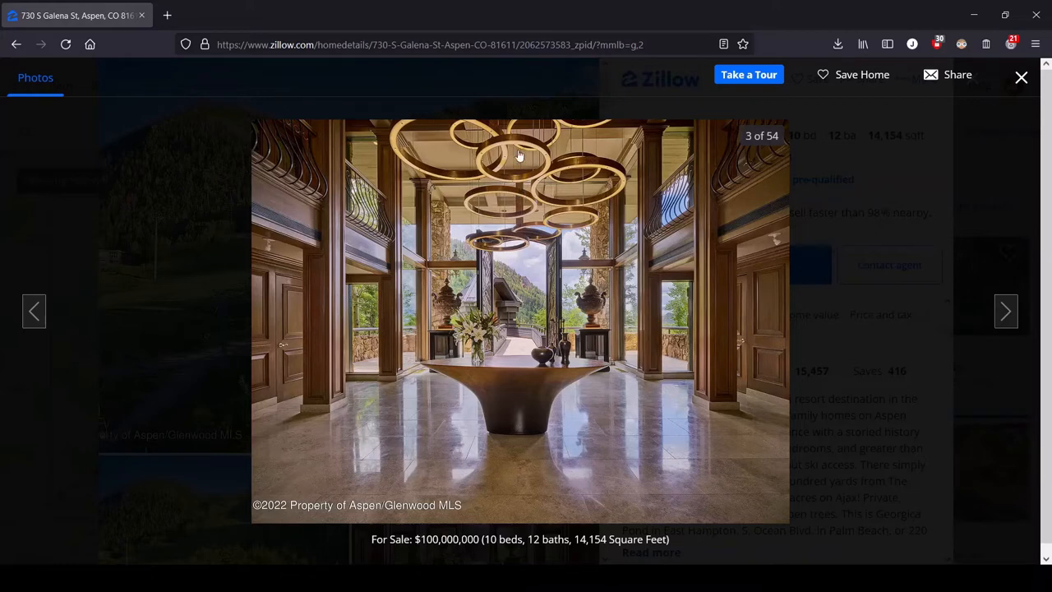
{"action": "mouse_move", "coordinate": [502, 125]}
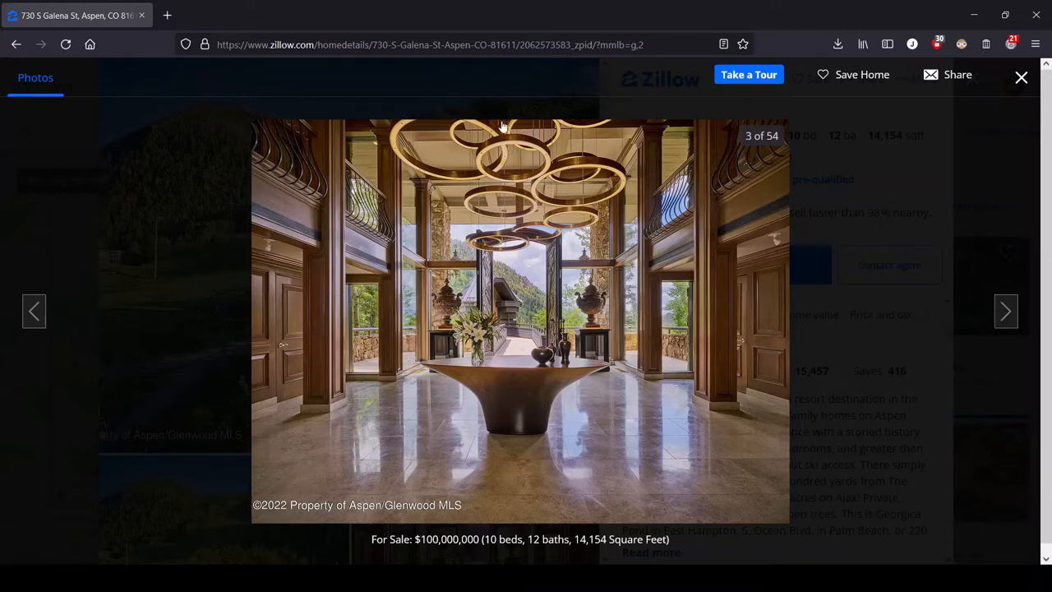
{"action": "mouse_move", "coordinate": [592, 309]}
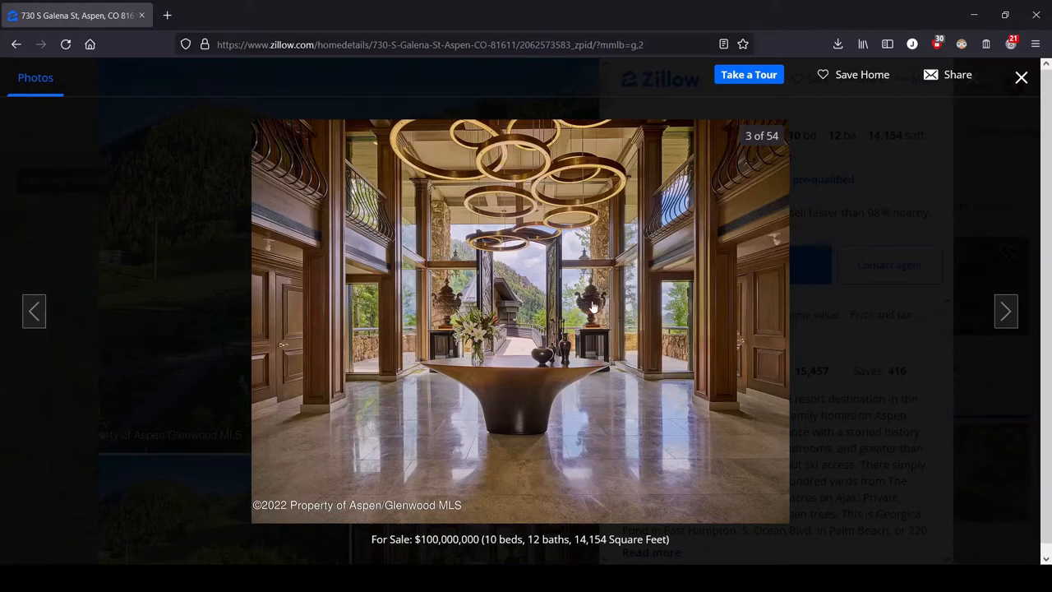
{"action": "mouse_move", "coordinate": [395, 293]}
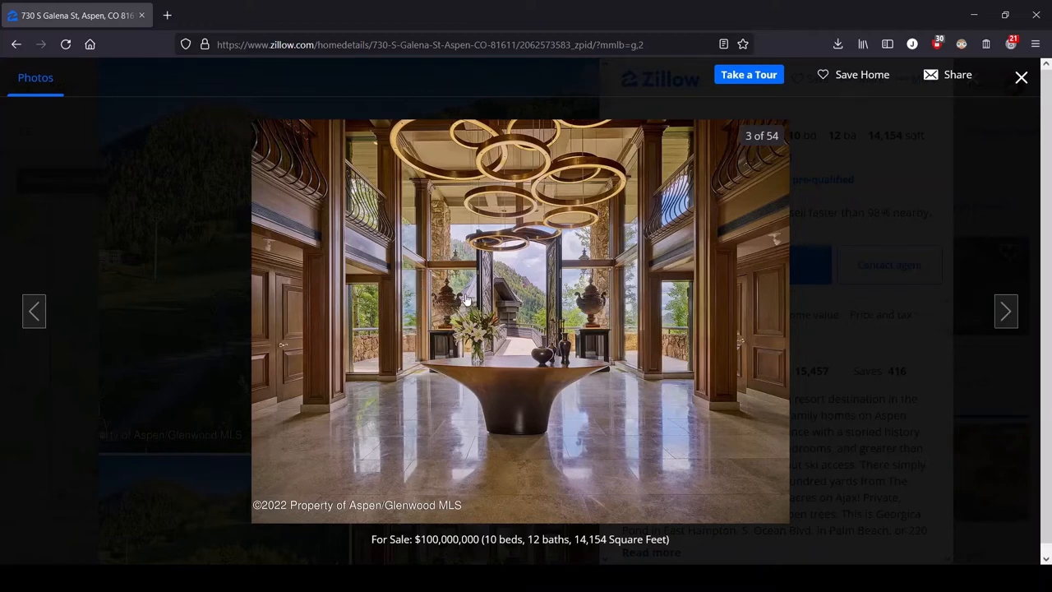
{"action": "mouse_move", "coordinate": [494, 469]}
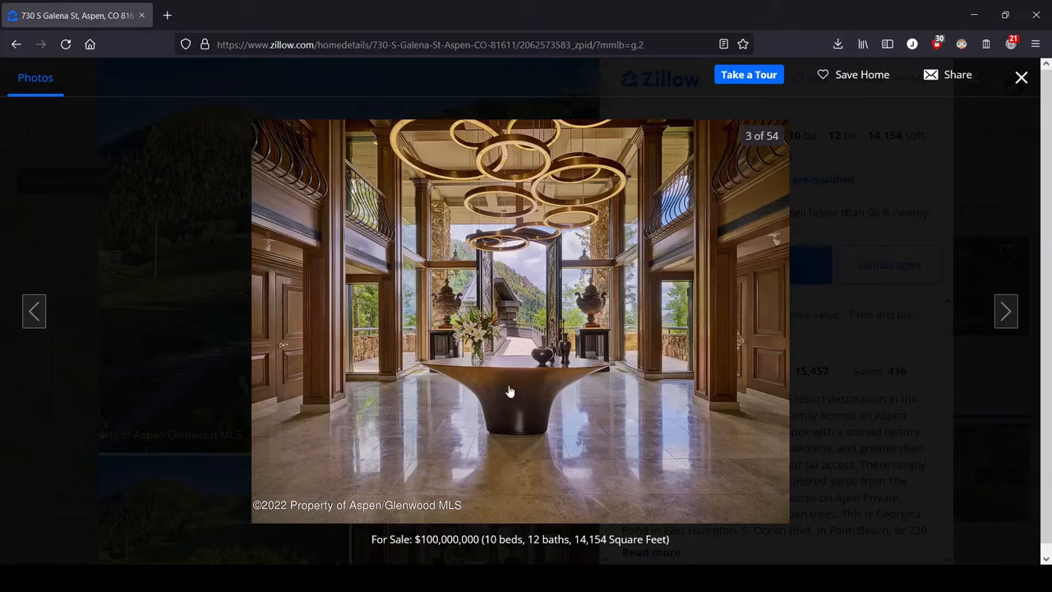
{"action": "mouse_move", "coordinate": [500, 392]}
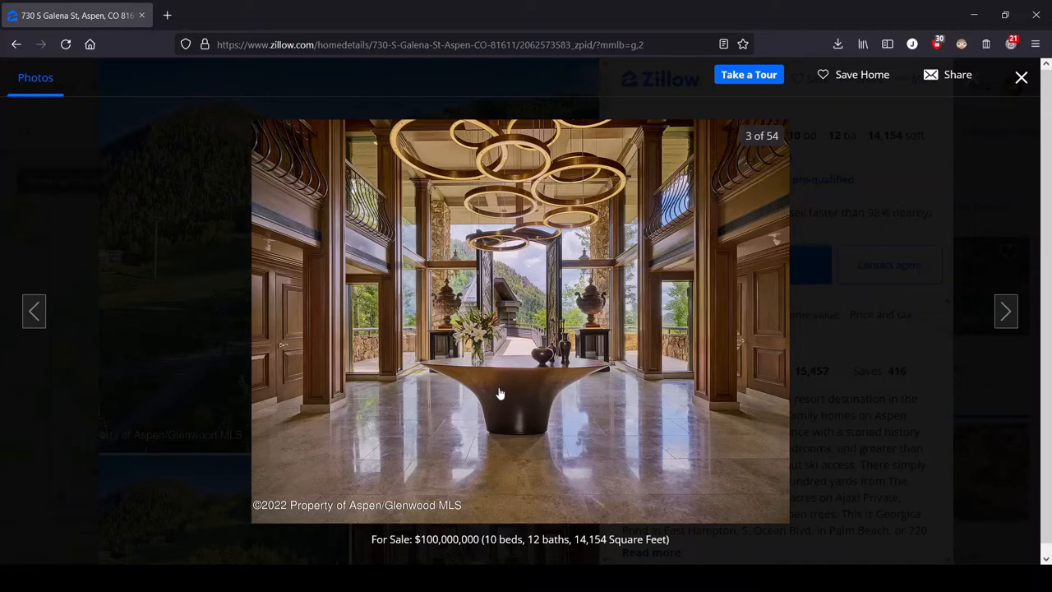
{"action": "mouse_move", "coordinate": [566, 386]}
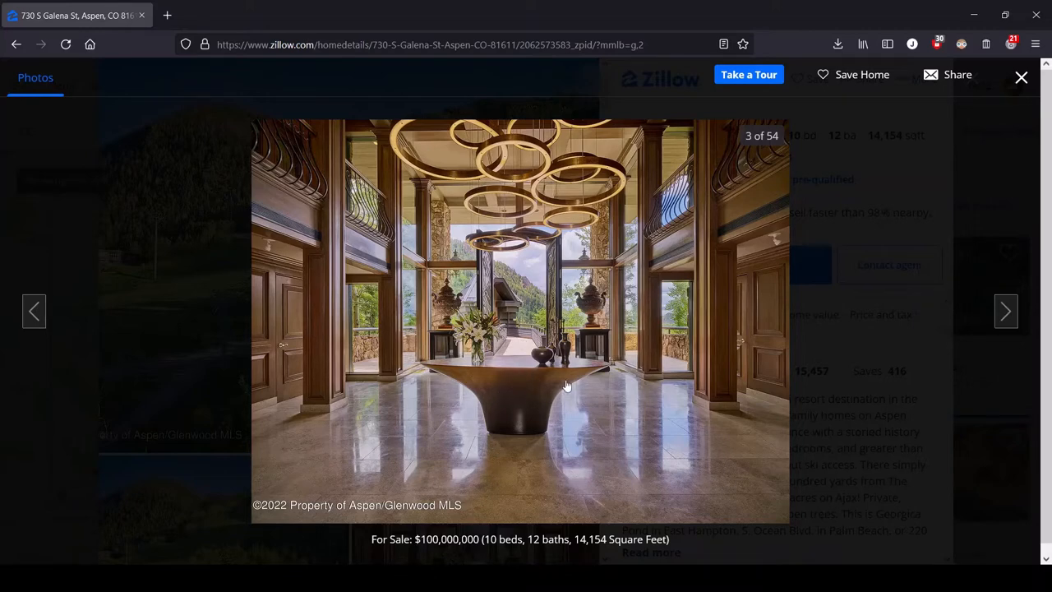
{"action": "mouse_move", "coordinate": [572, 379]}
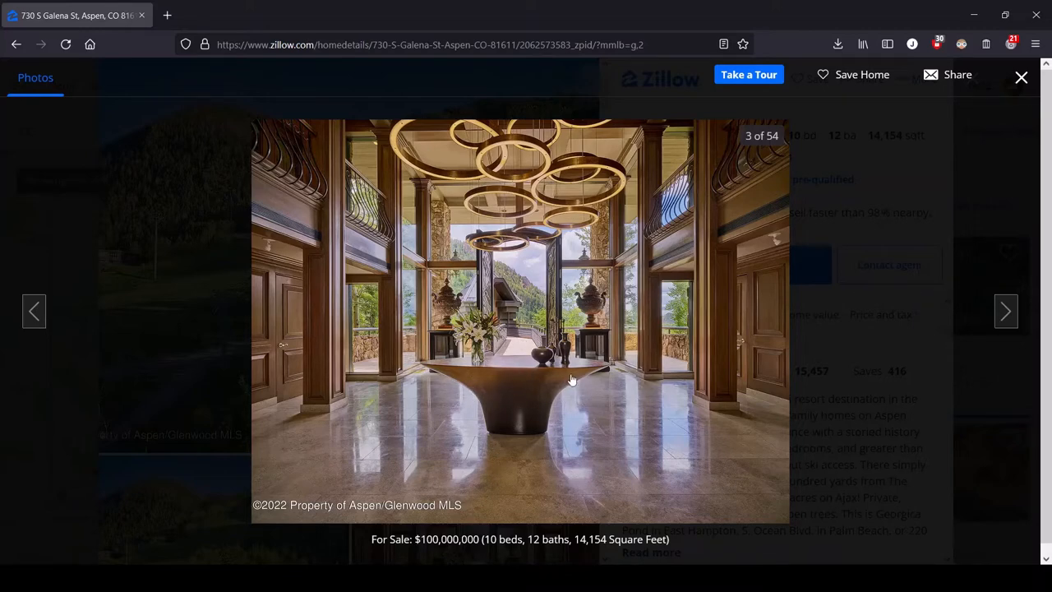
{"action": "mouse_move", "coordinate": [546, 125]}
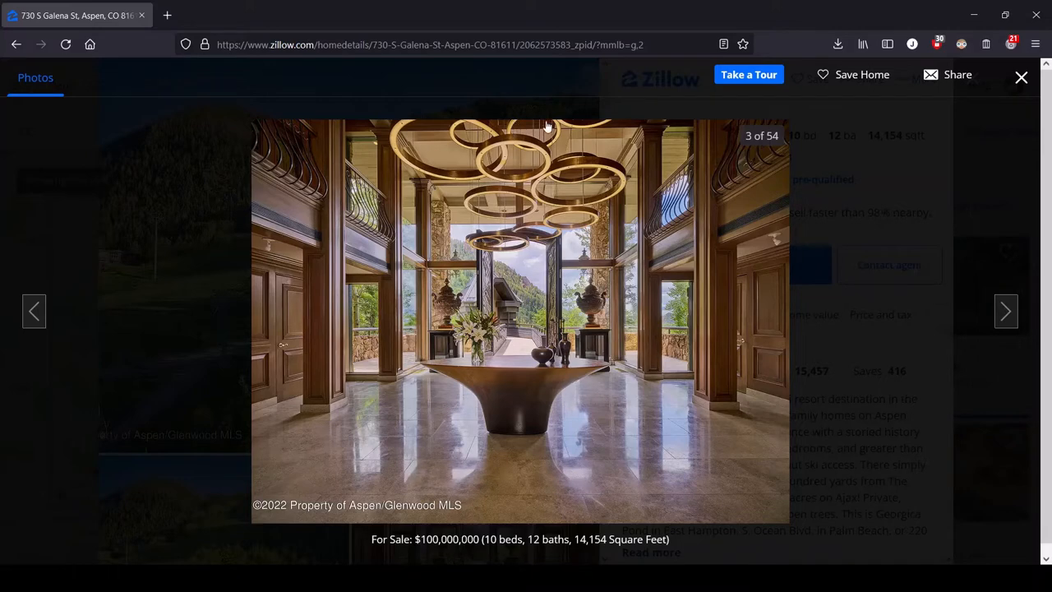
{"action": "mouse_move", "coordinate": [516, 207]}
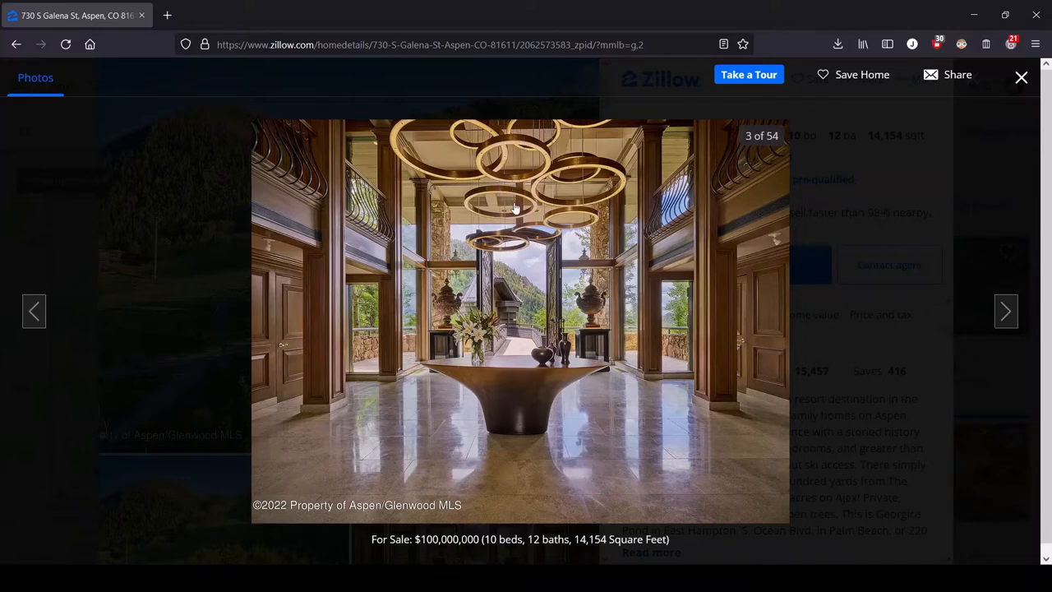
{"action": "mouse_move", "coordinate": [990, 339]}
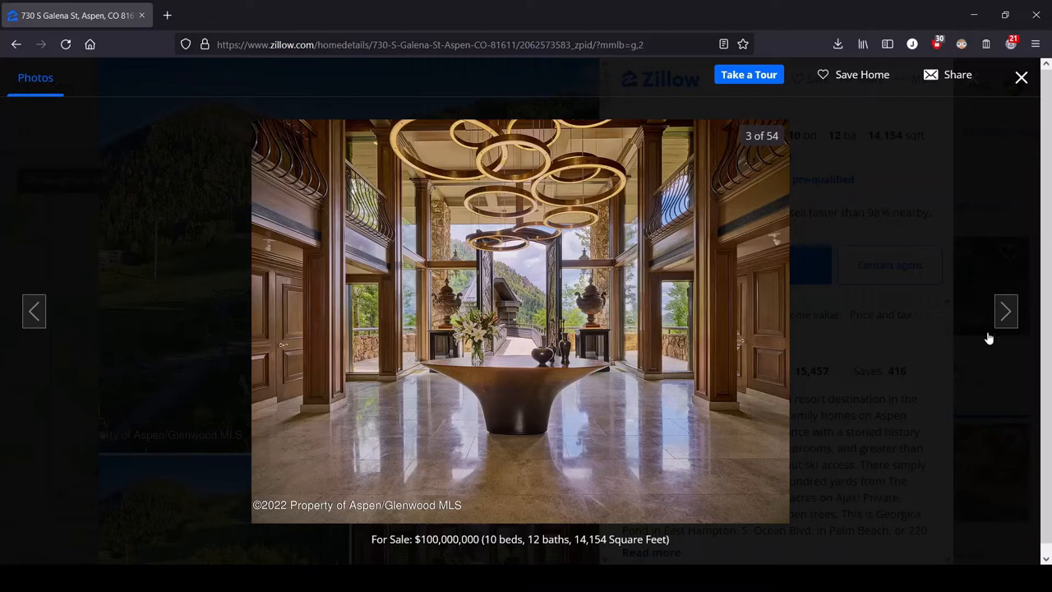
Move the gallery forward to photo 4 of 54, the living room with white armchairs
{"action": "left_click", "coordinate": [1005, 311]}
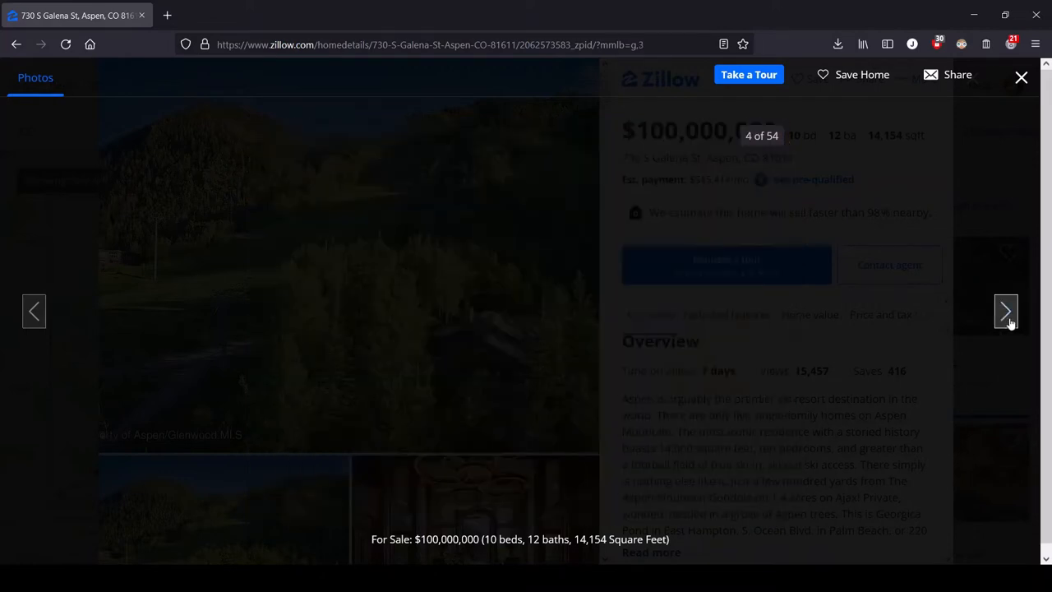
{"action": "left_click", "coordinate": [1006, 311]}
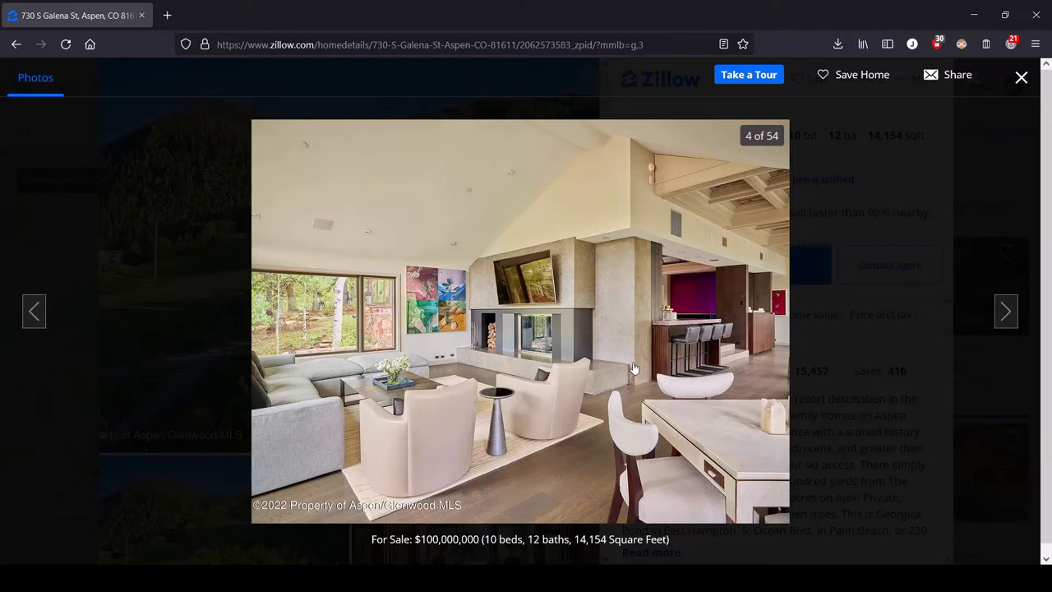
{"action": "mouse_move", "coordinate": [359, 322]}
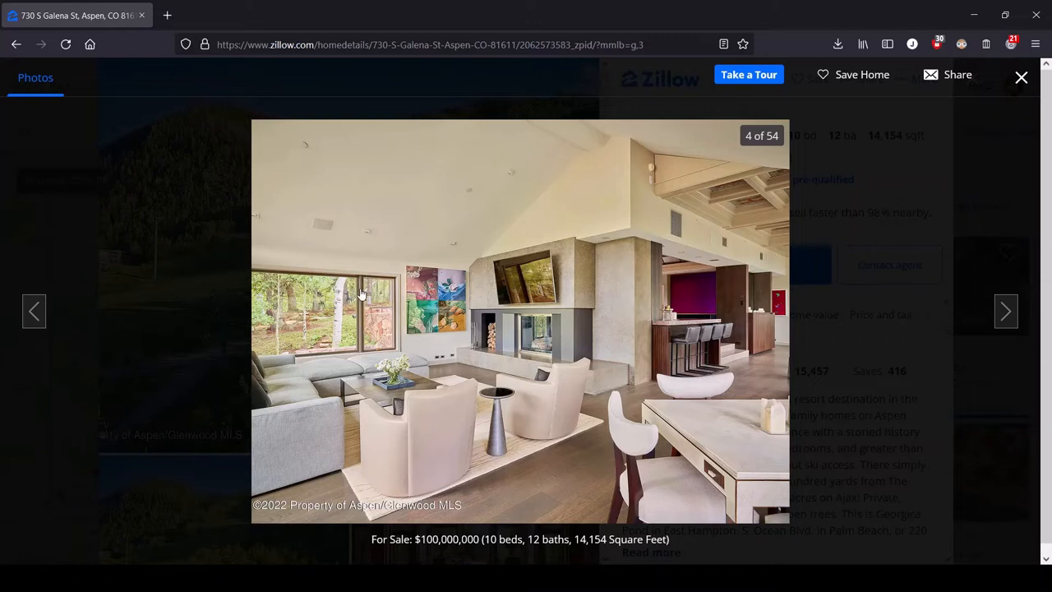
{"action": "mouse_move", "coordinate": [491, 384]}
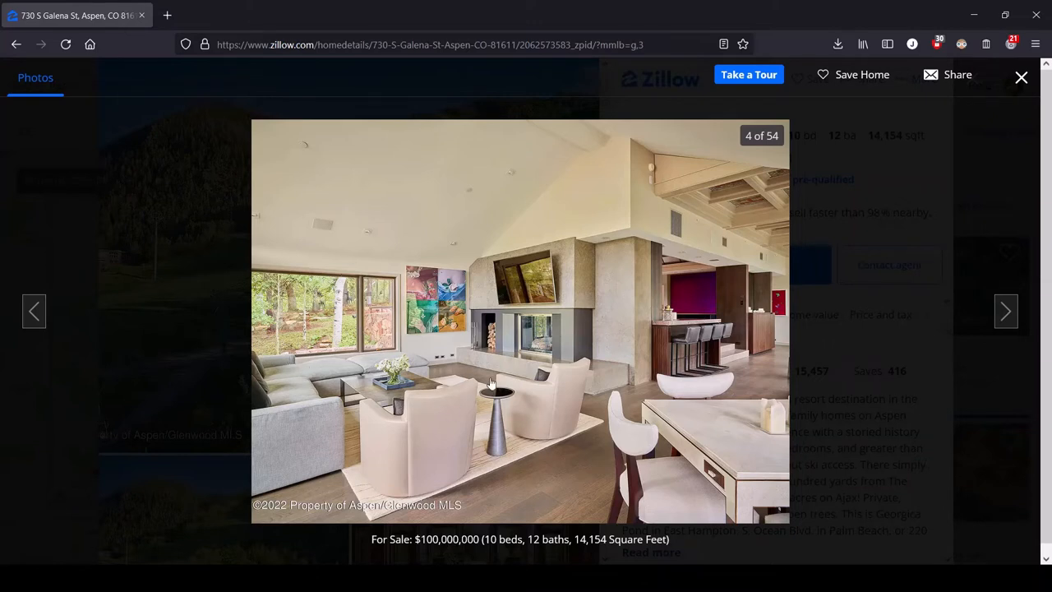
{"action": "mouse_move", "coordinate": [733, 289]}
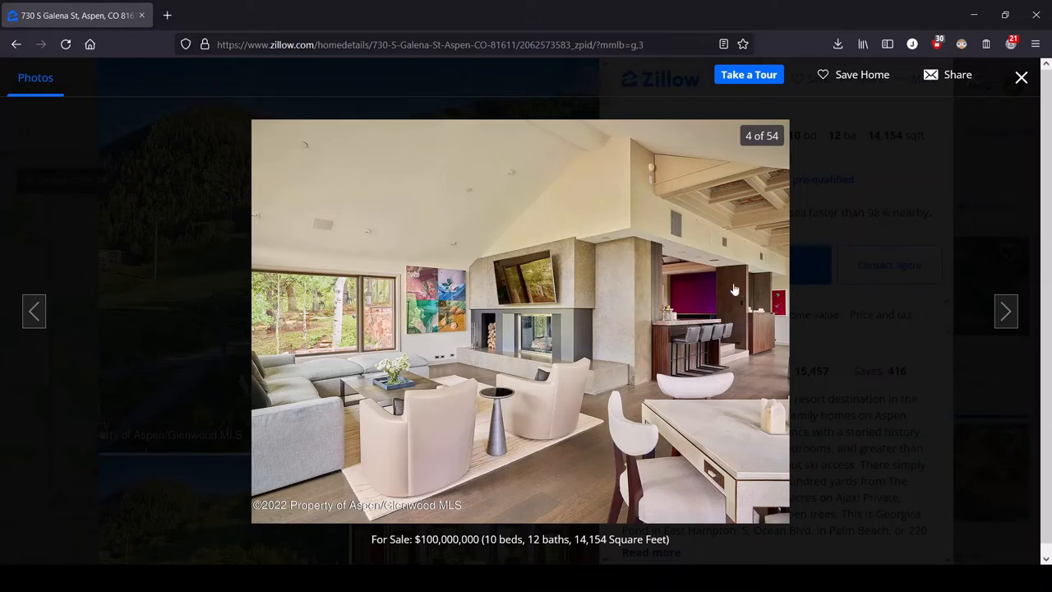
{"action": "mouse_move", "coordinate": [529, 387]}
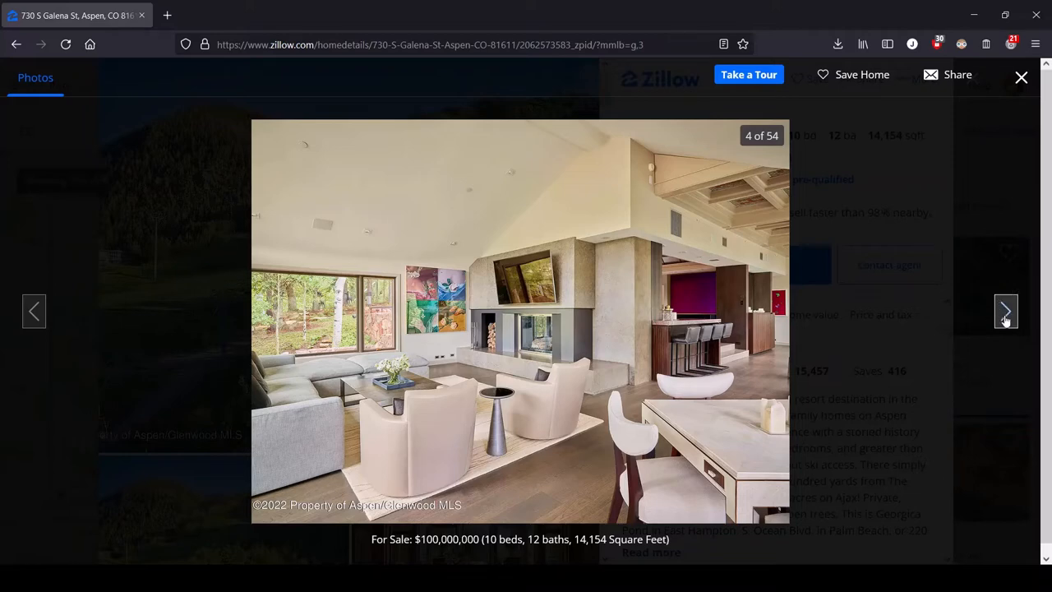
Step past the aerial and chairlift views to photo 8 of 54, the patio dining set
{"action": "left_click", "coordinate": [1005, 311]}
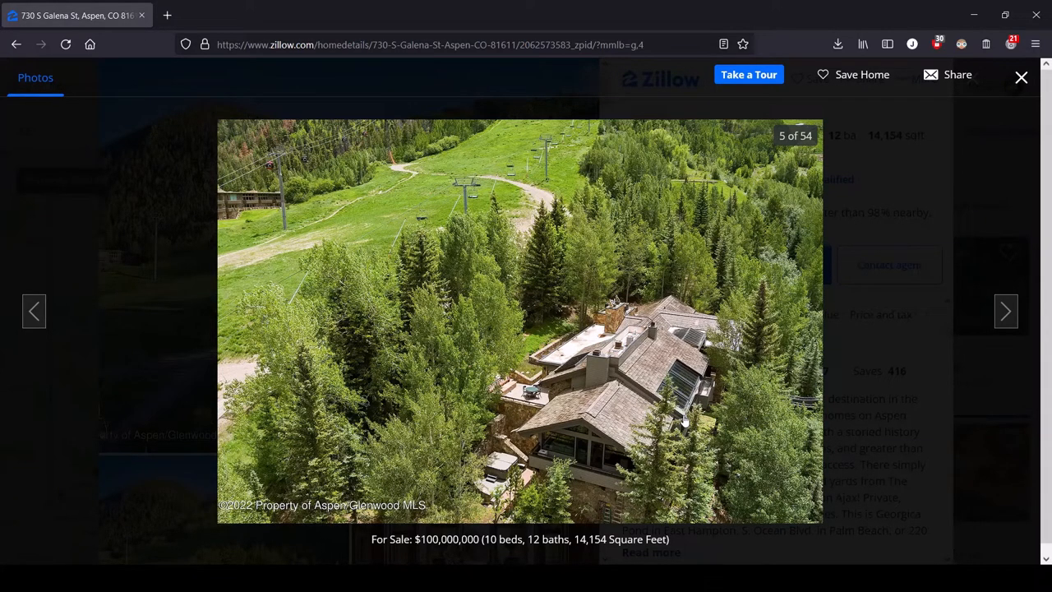
{"action": "mouse_move", "coordinate": [1006, 310]}
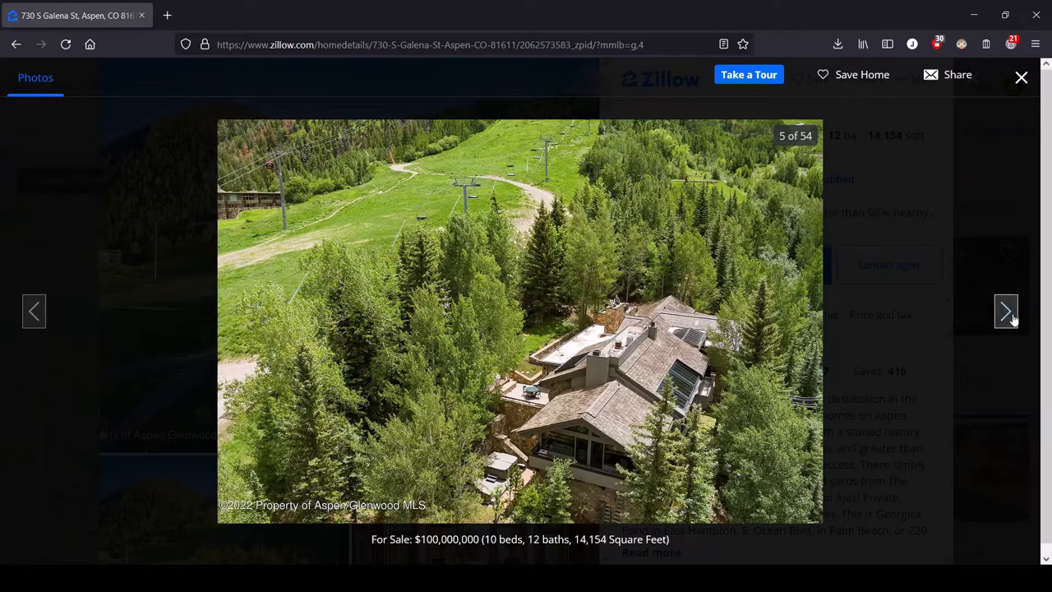
{"action": "left_click", "coordinate": [1006, 311]}
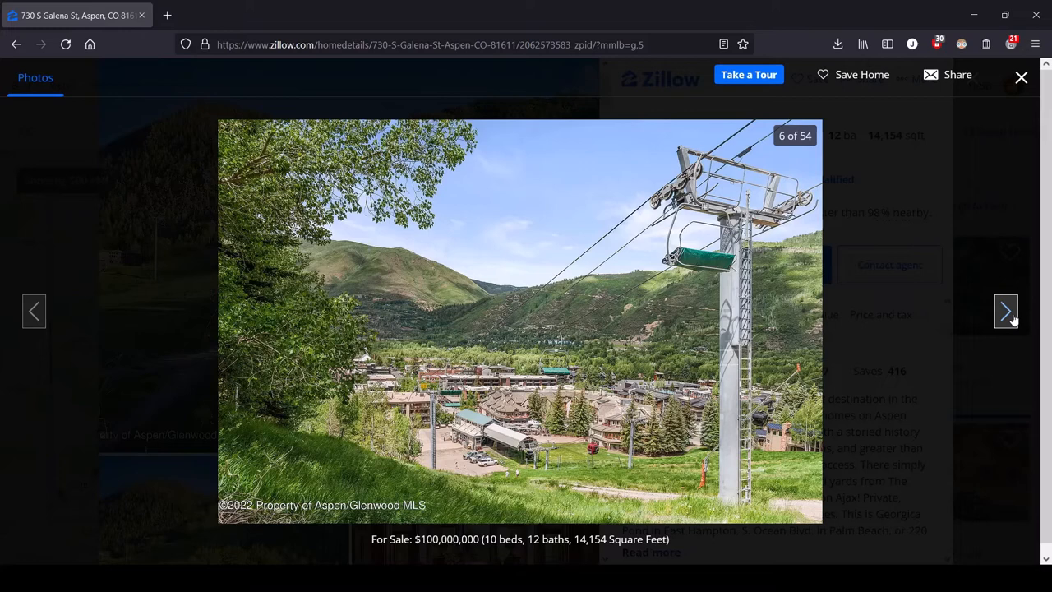
{"action": "mouse_move", "coordinate": [1006, 316]}
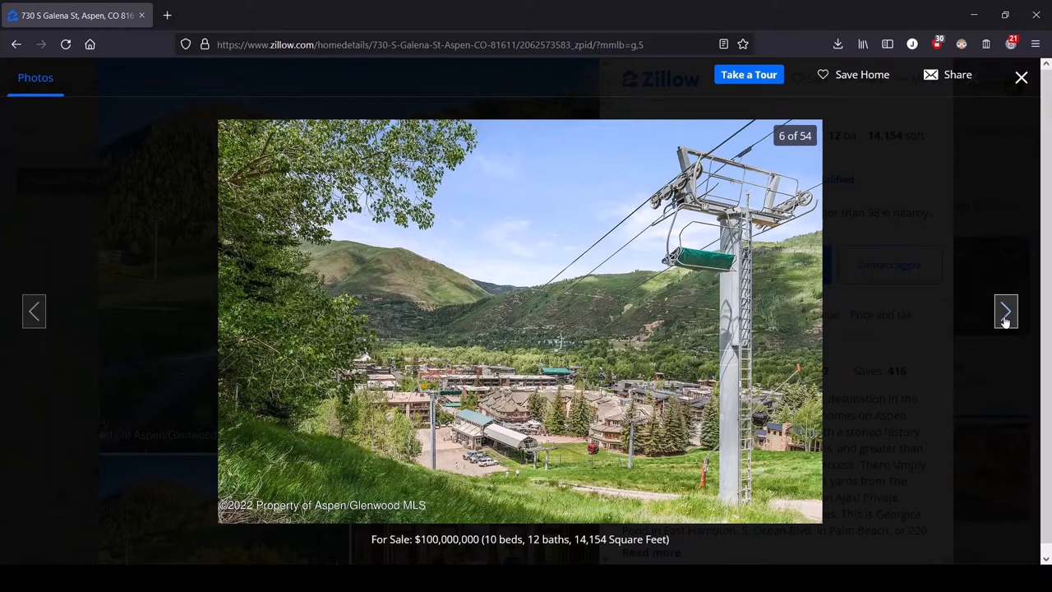
{"action": "left_click", "coordinate": [1005, 310]}
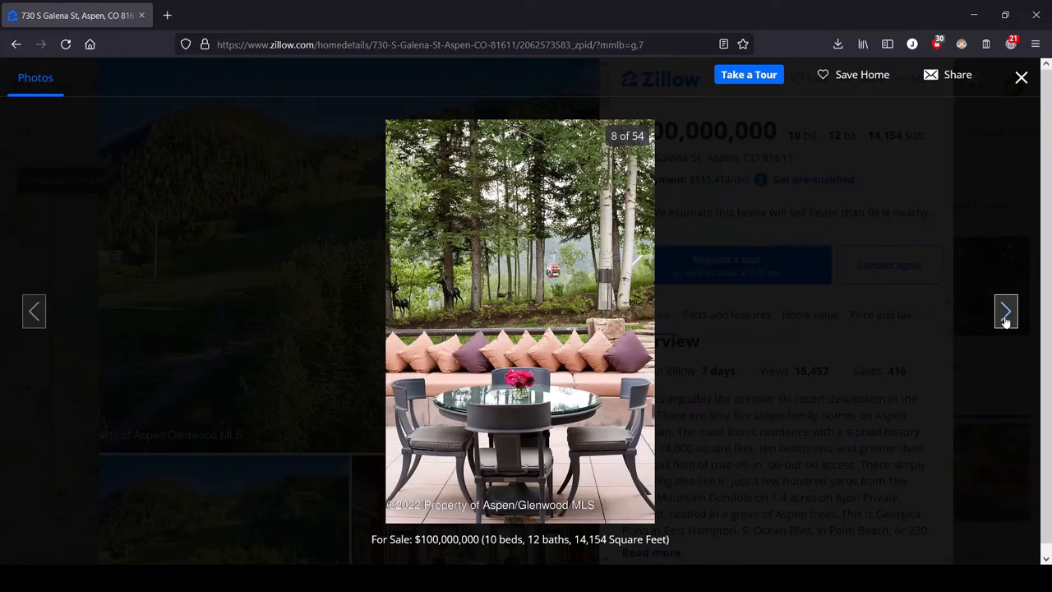
{"action": "mouse_move", "coordinate": [384, 358]}
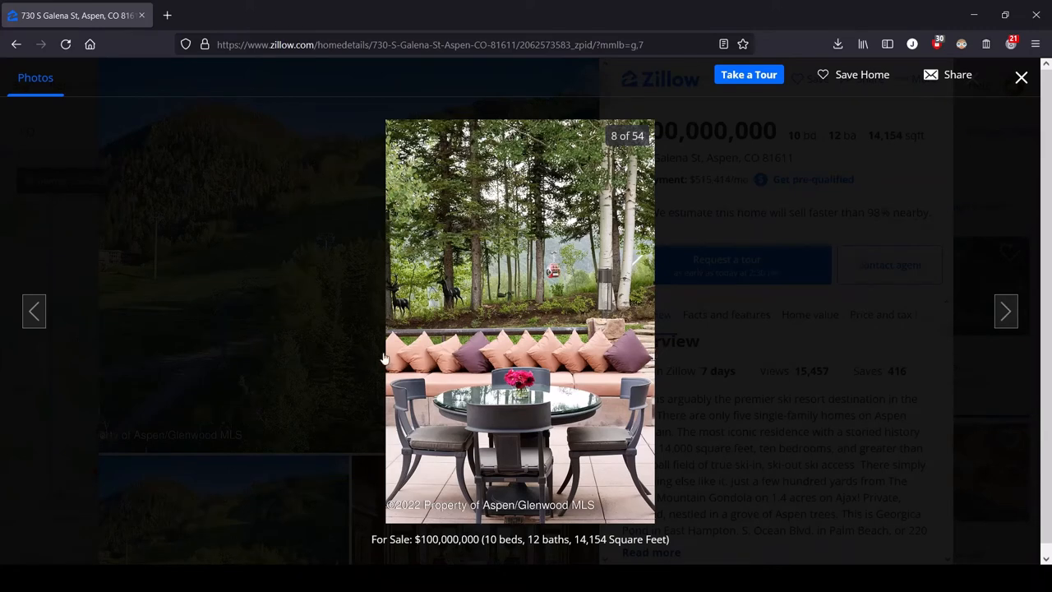
{"action": "mouse_move", "coordinate": [507, 365]}
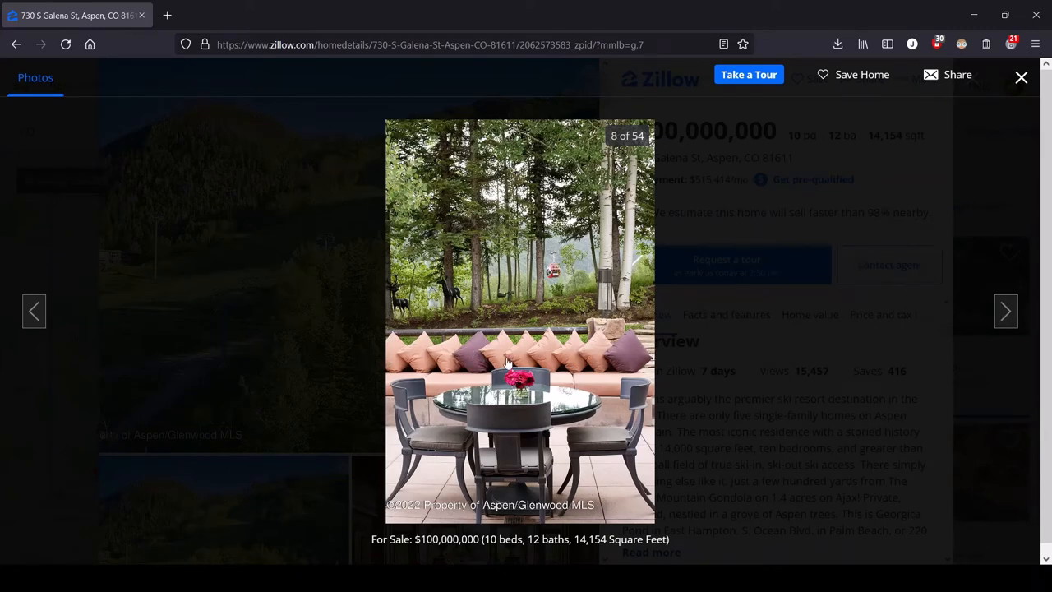
{"action": "mouse_move", "coordinate": [631, 352]}
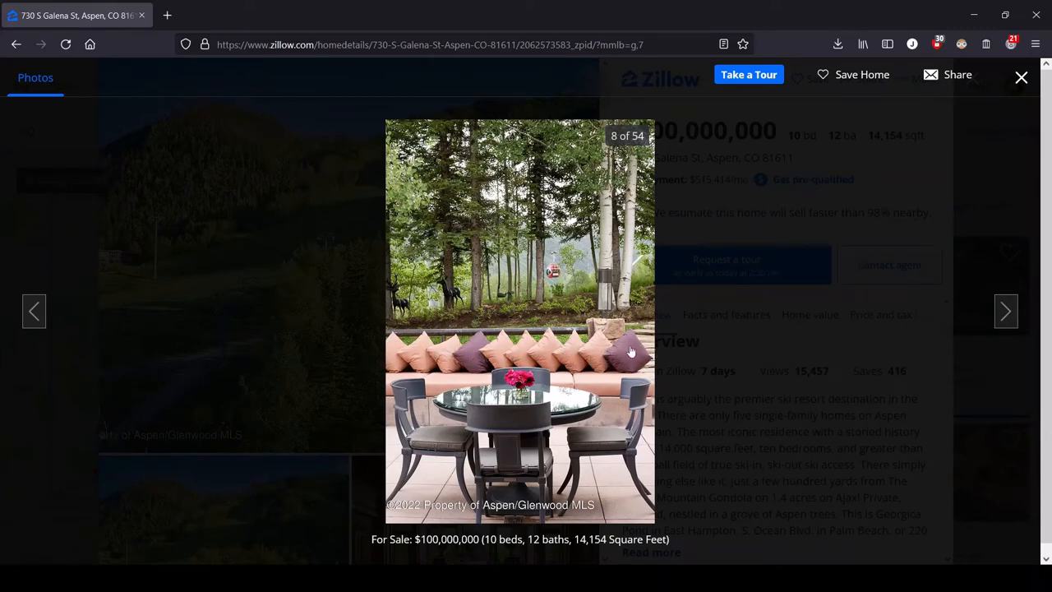
{"action": "mouse_move", "coordinate": [412, 338]}
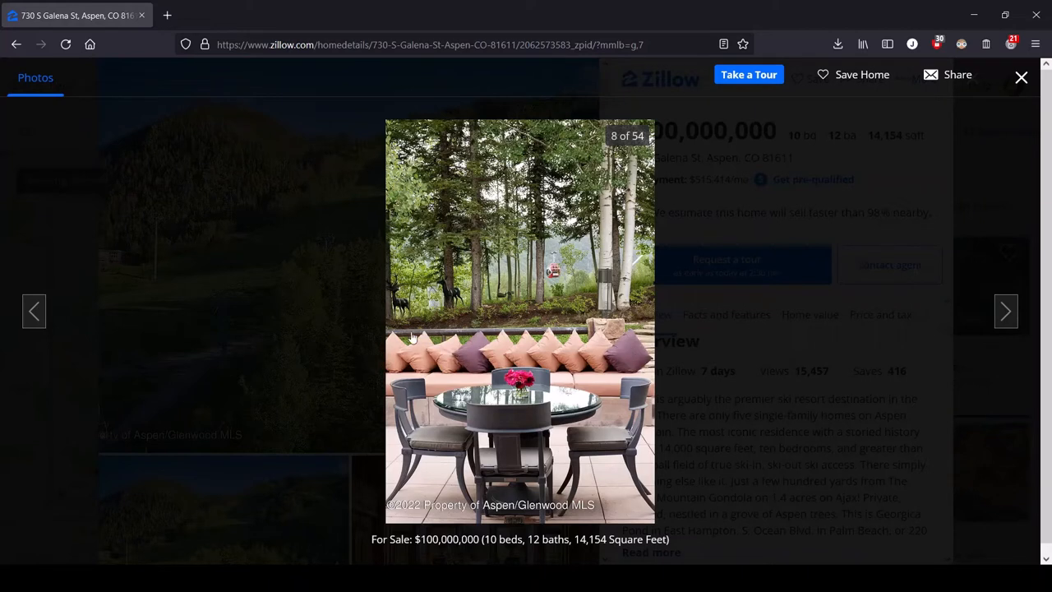
{"action": "mouse_move", "coordinate": [647, 345]}
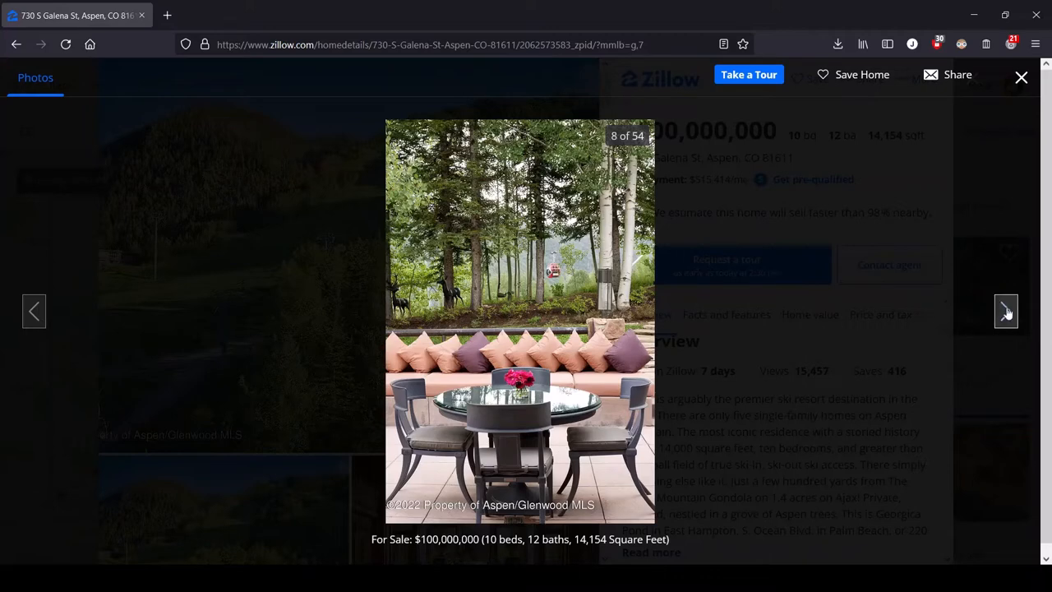
Advance to photo 9 of 54, the stone-pillared entrance bridge
{"action": "left_click", "coordinate": [1005, 311]}
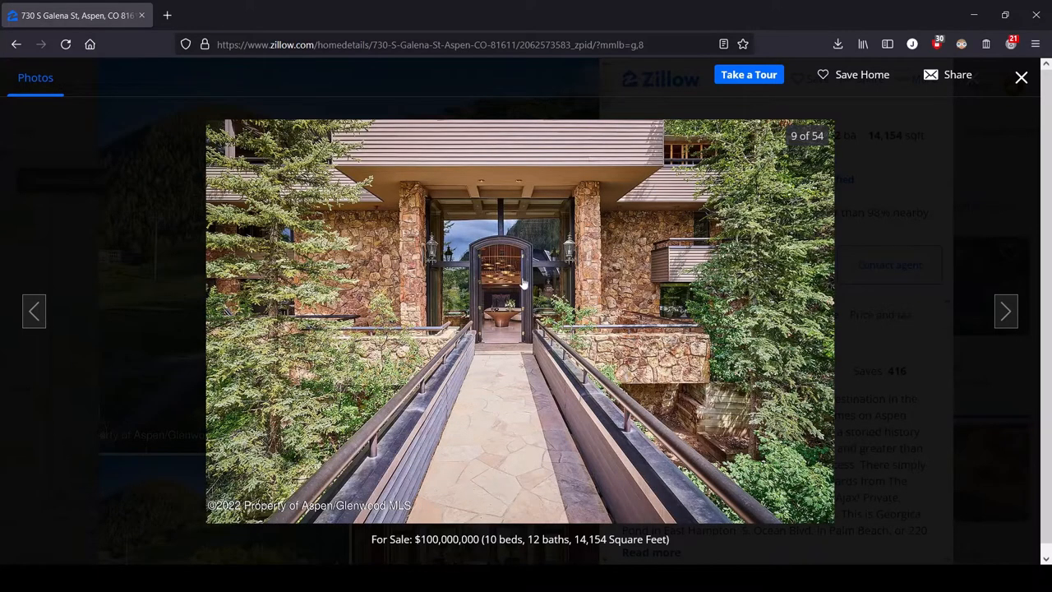
{"action": "mouse_move", "coordinate": [529, 463]}
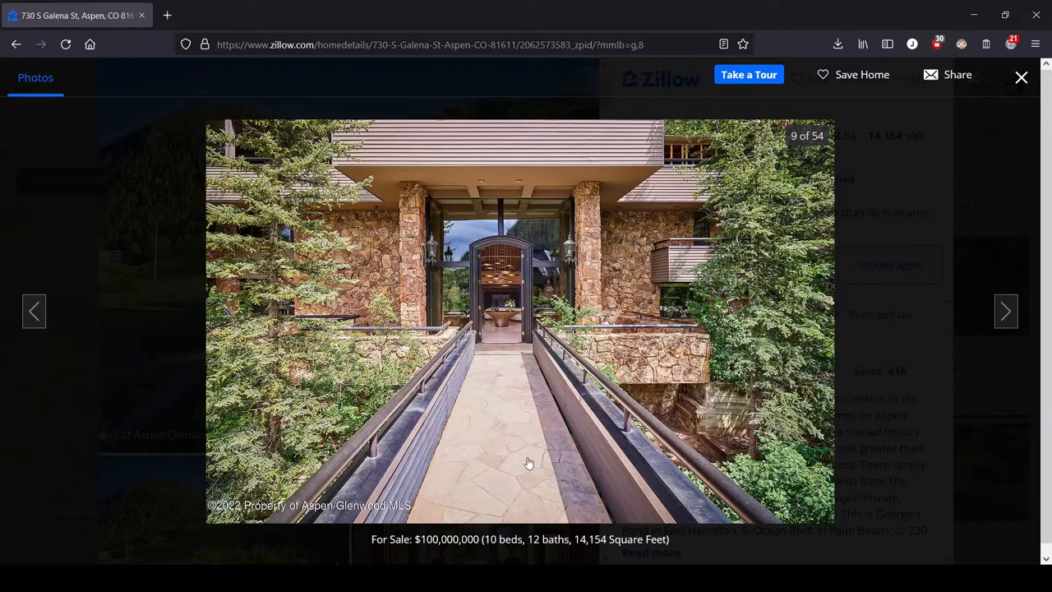
{"action": "mouse_move", "coordinate": [552, 493]}
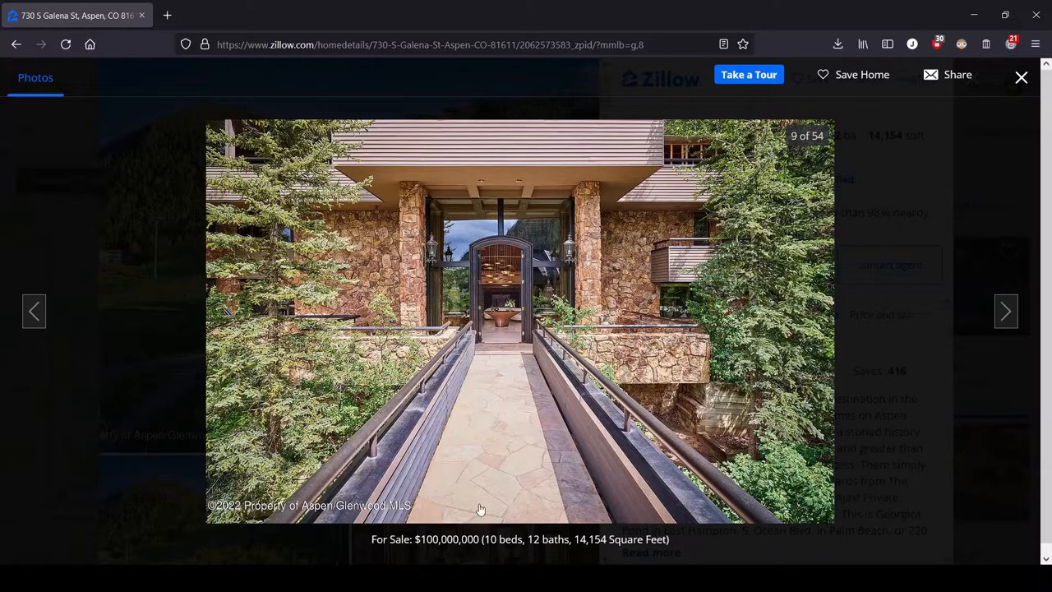
{"action": "mouse_move", "coordinate": [649, 436]}
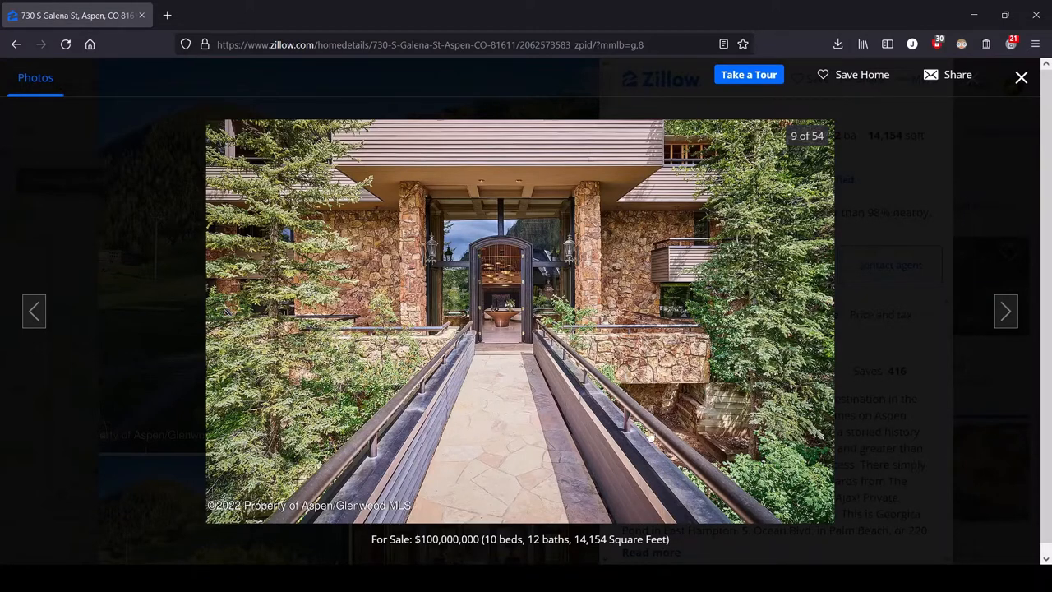
{"action": "mouse_move", "coordinate": [365, 386]}
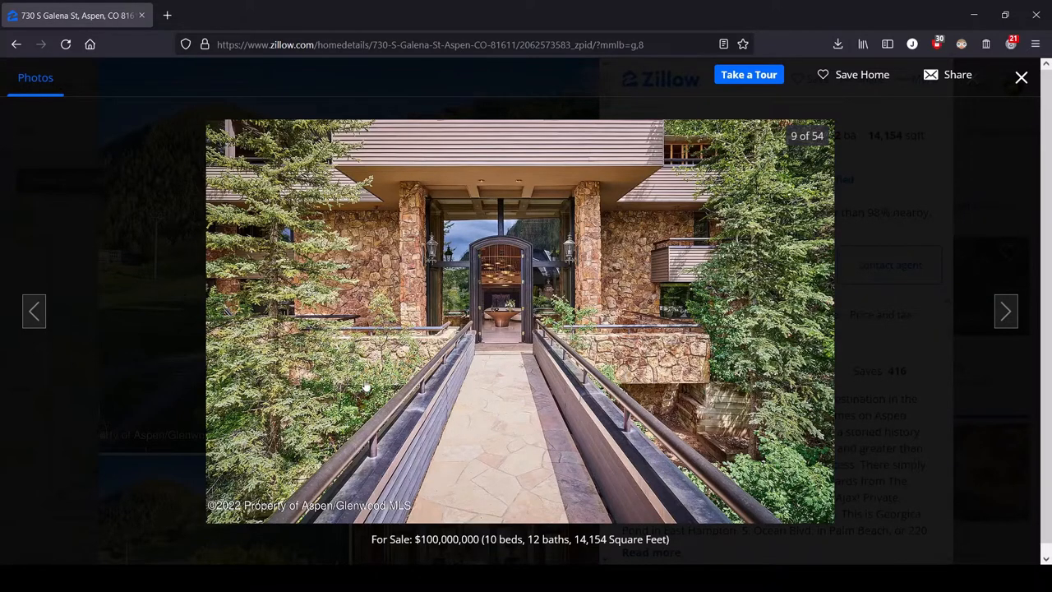
{"action": "mouse_move", "coordinate": [846, 414]}
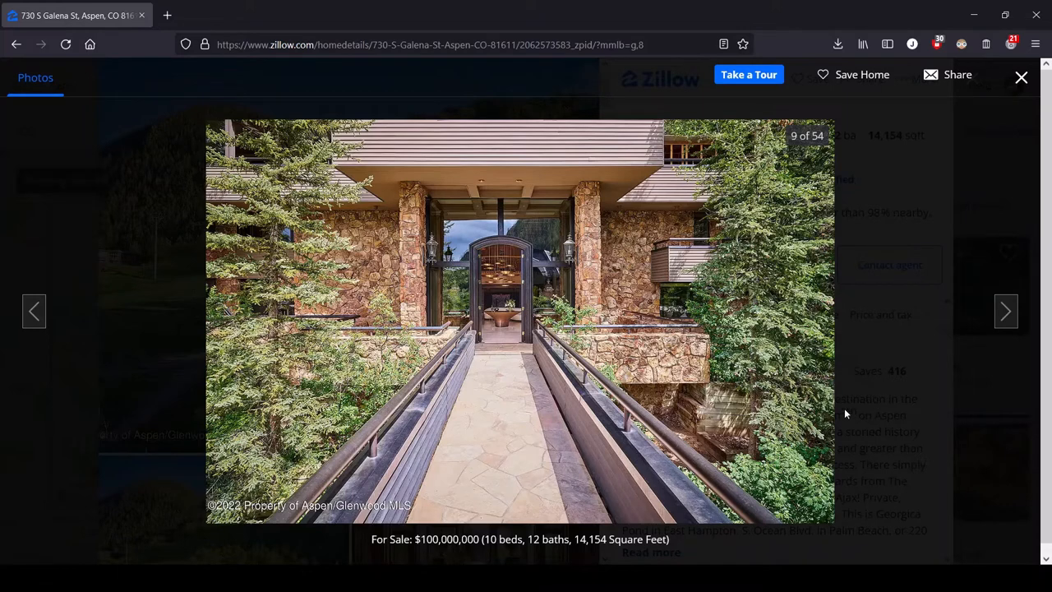
{"action": "mouse_move", "coordinate": [497, 401]}
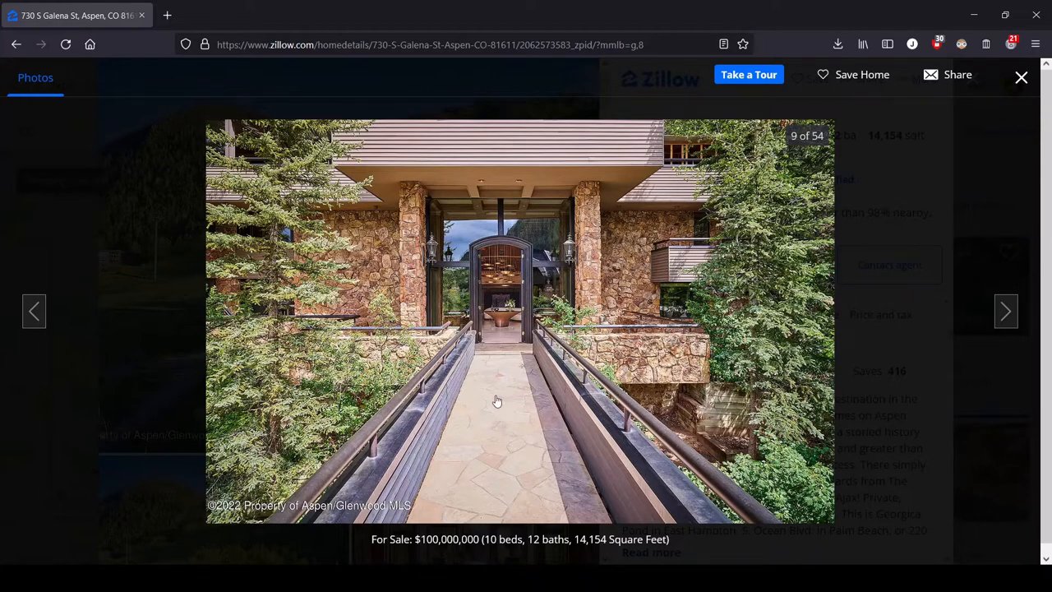
{"action": "mouse_move", "coordinate": [516, 396]}
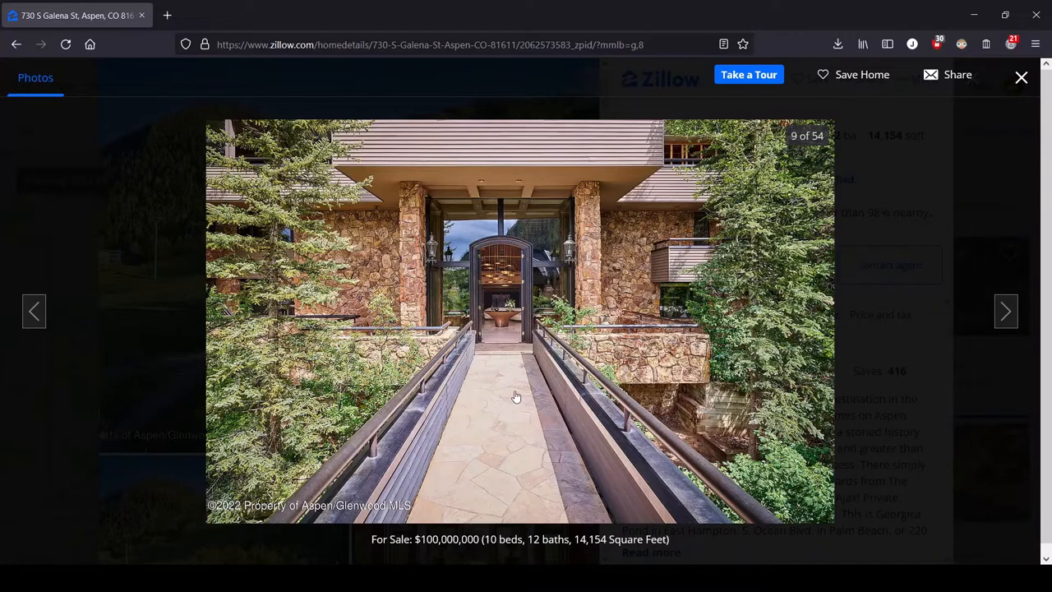
{"action": "mouse_move", "coordinate": [496, 457]}
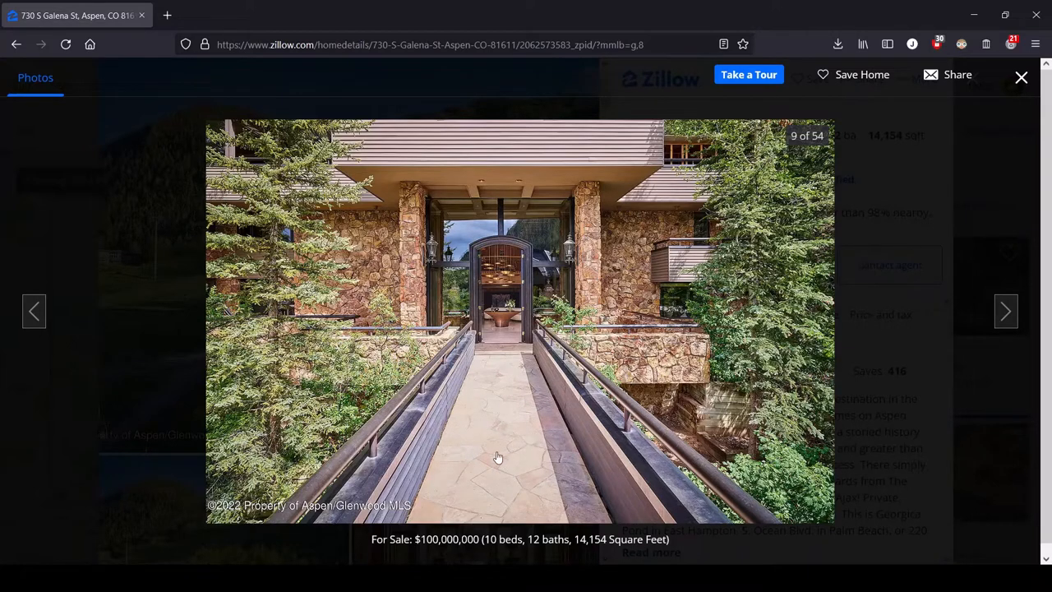
{"action": "mouse_move", "coordinate": [722, 415]}
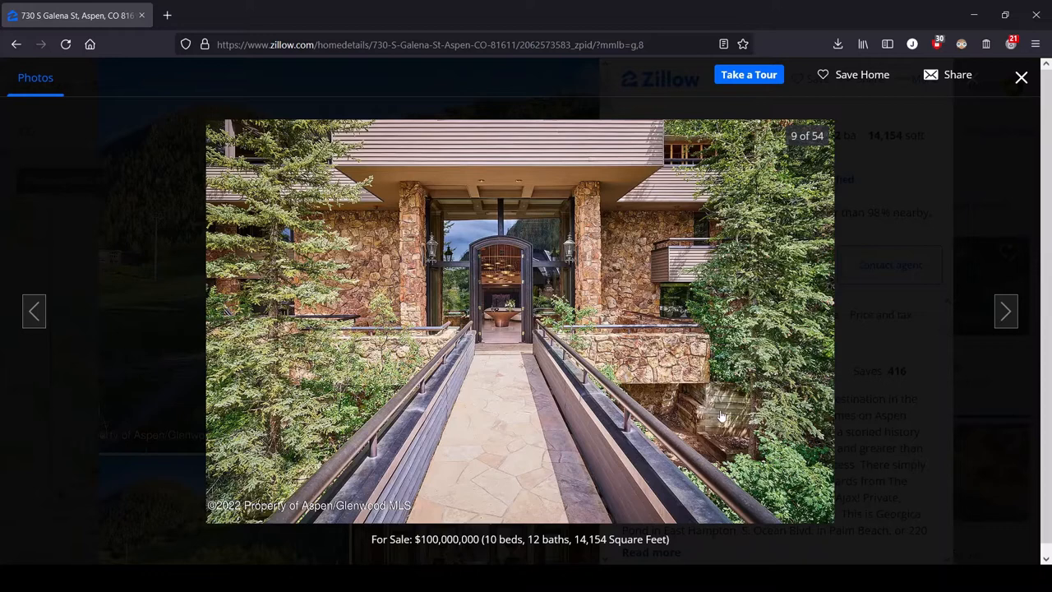
{"action": "mouse_move", "coordinate": [1005, 312]}
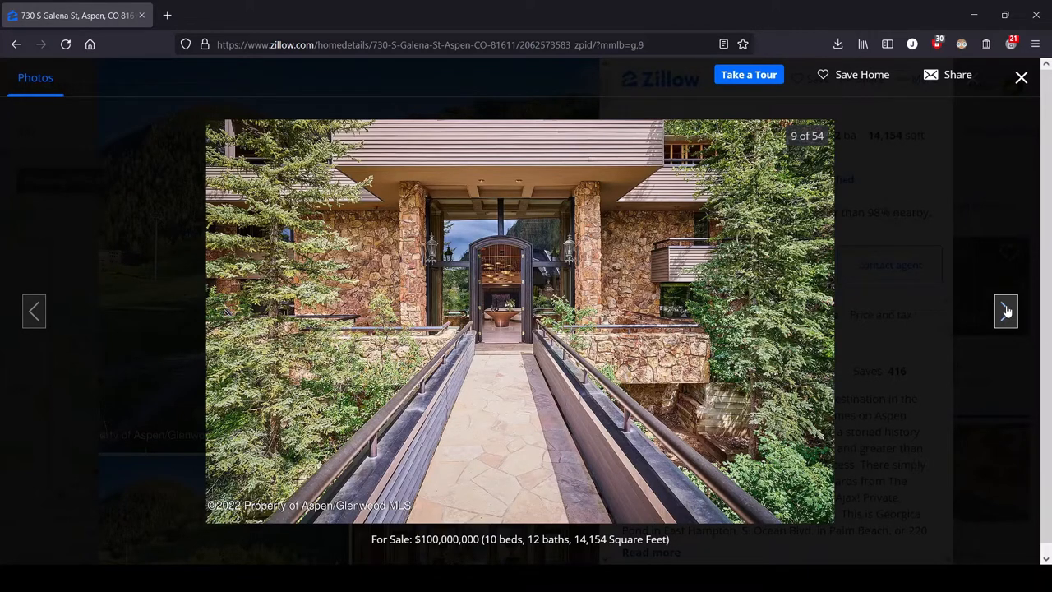
Move on to photo 10 of 54, the two-storey atrium with the ring chandelier
{"action": "left_click", "coordinate": [1006, 310]}
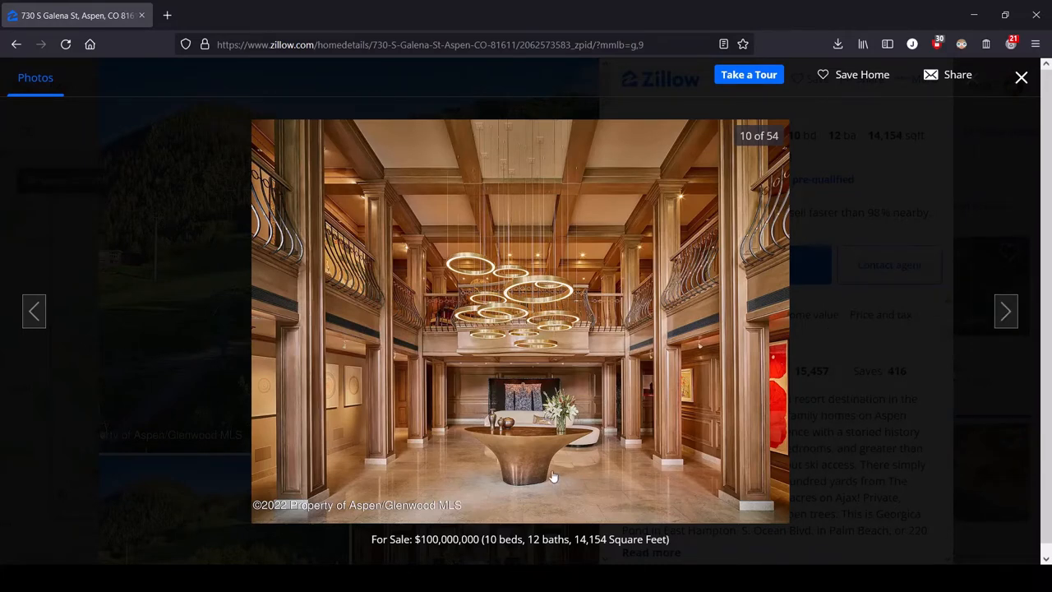
{"action": "mouse_move", "coordinate": [677, 421]}
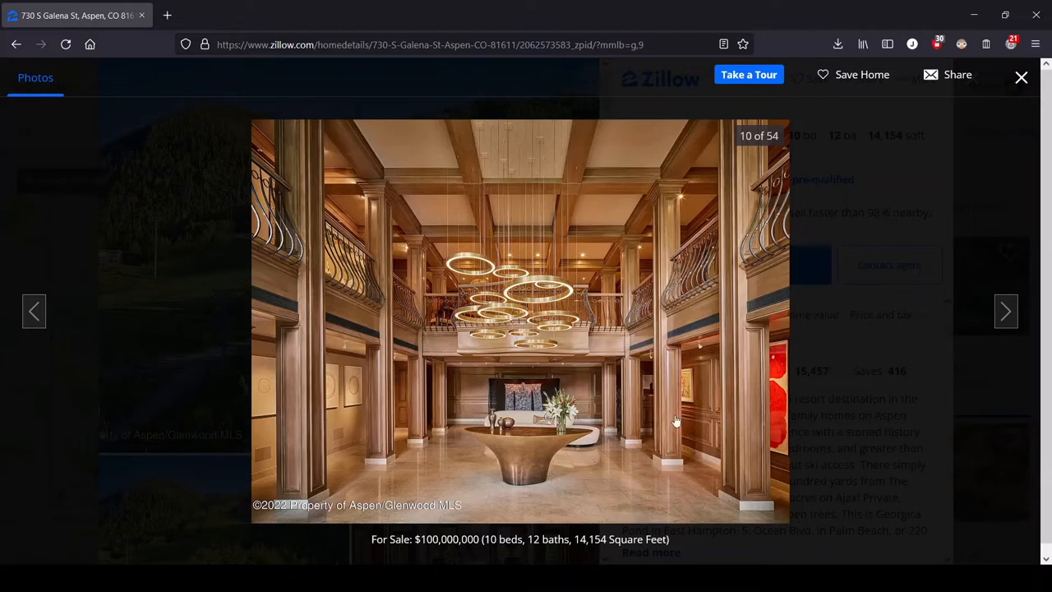
{"action": "mouse_move", "coordinate": [345, 401]}
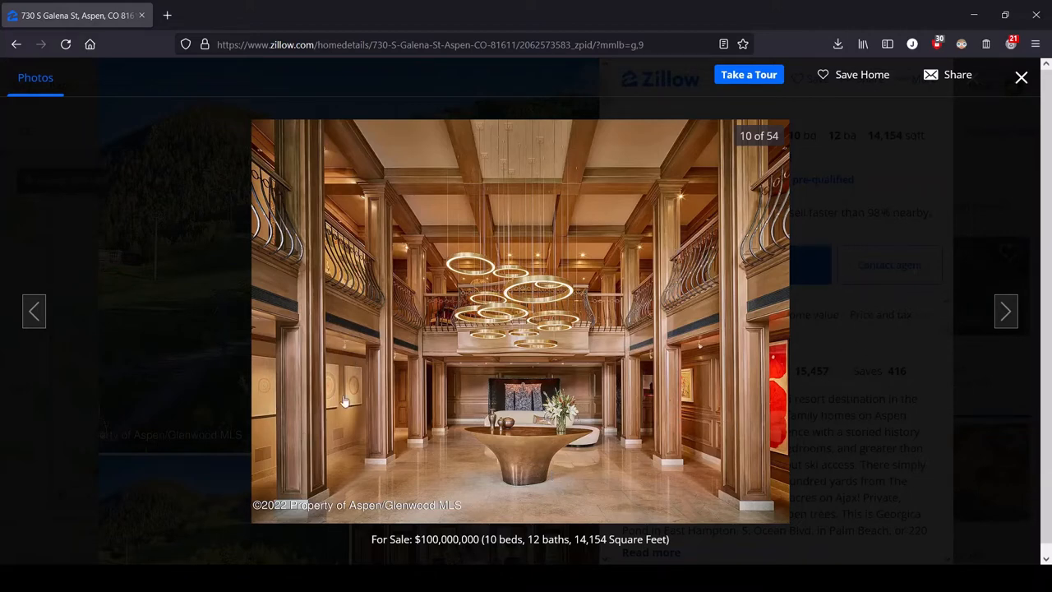
{"action": "mouse_move", "coordinate": [809, 427]}
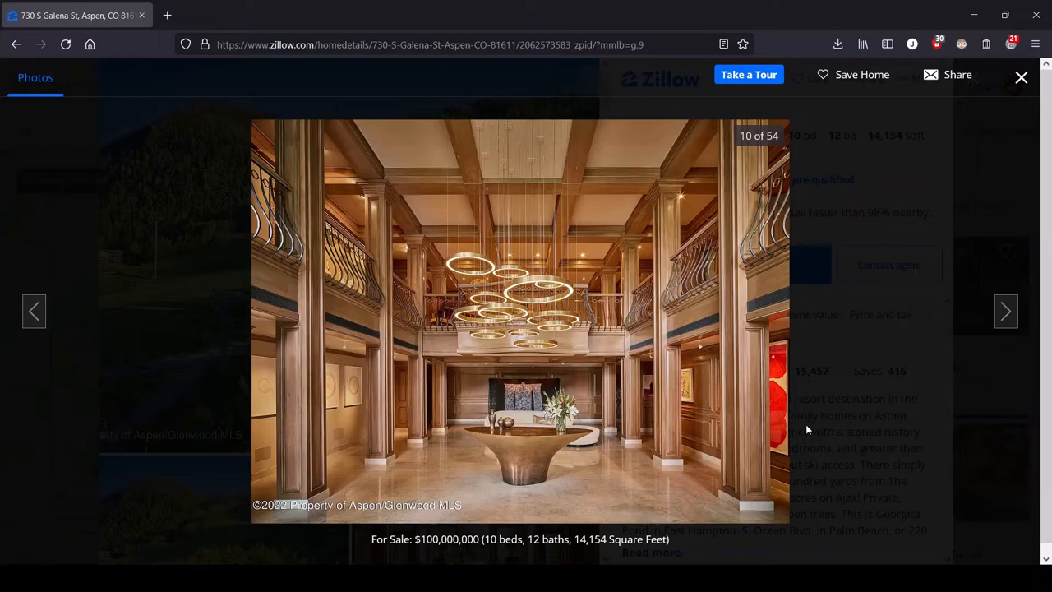
{"action": "mouse_move", "coordinate": [338, 413]}
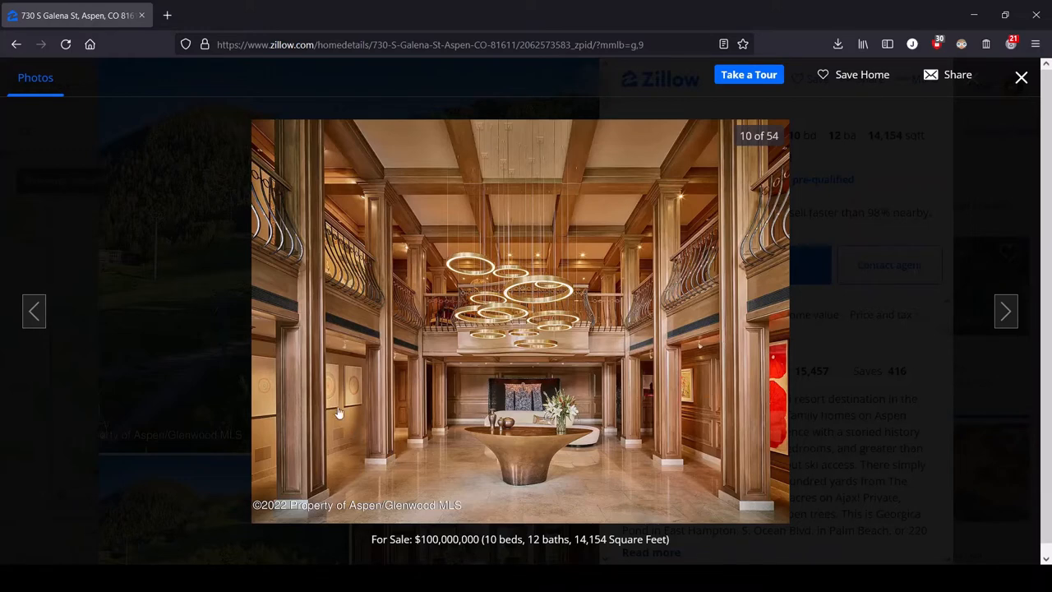
{"action": "mouse_move", "coordinate": [829, 470]}
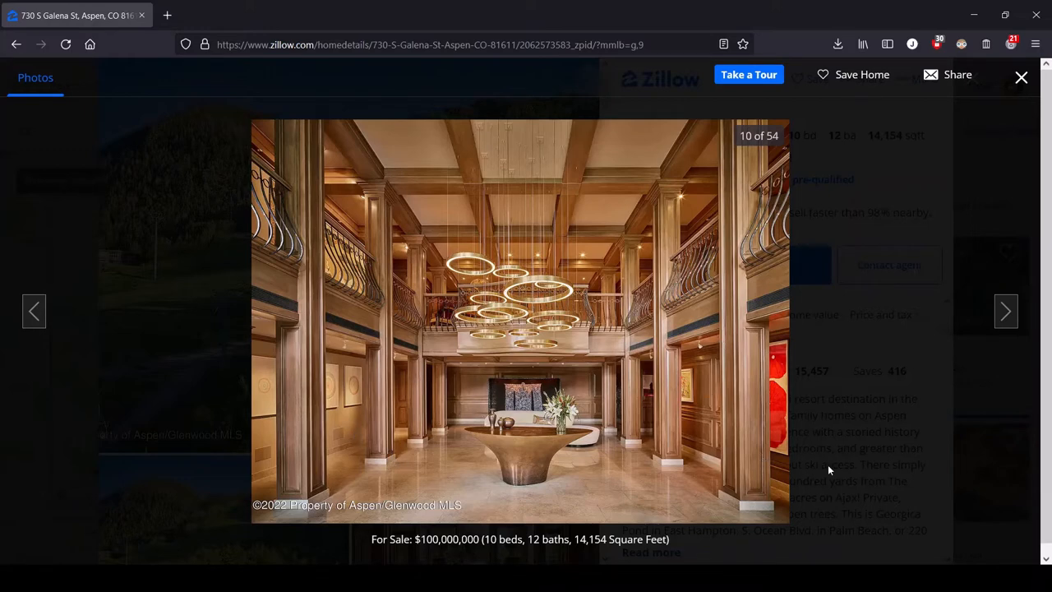
{"action": "mouse_move", "coordinate": [855, 411]}
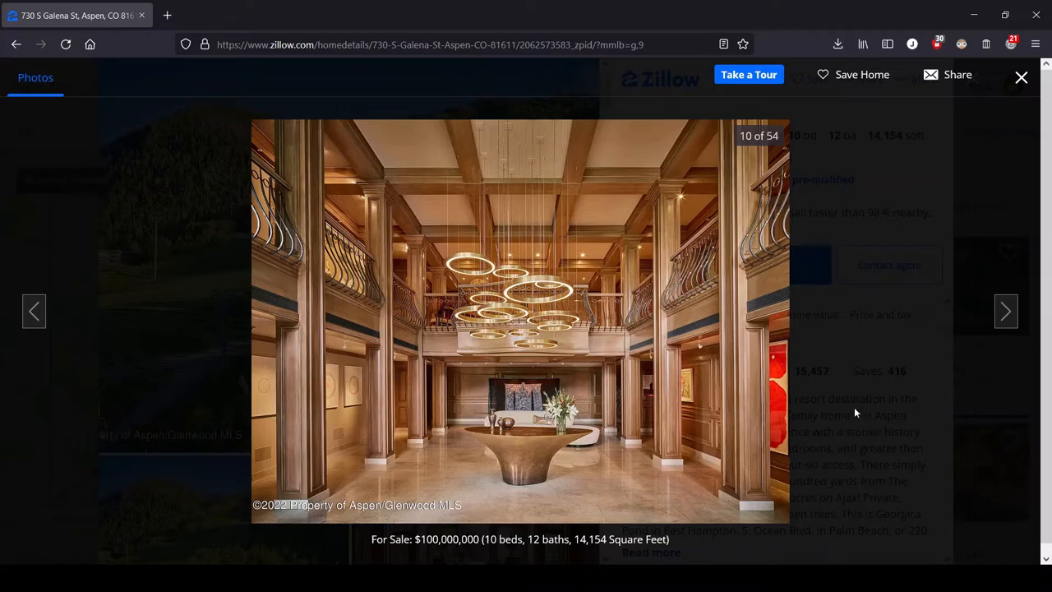
{"action": "mouse_move", "coordinate": [148, 420]}
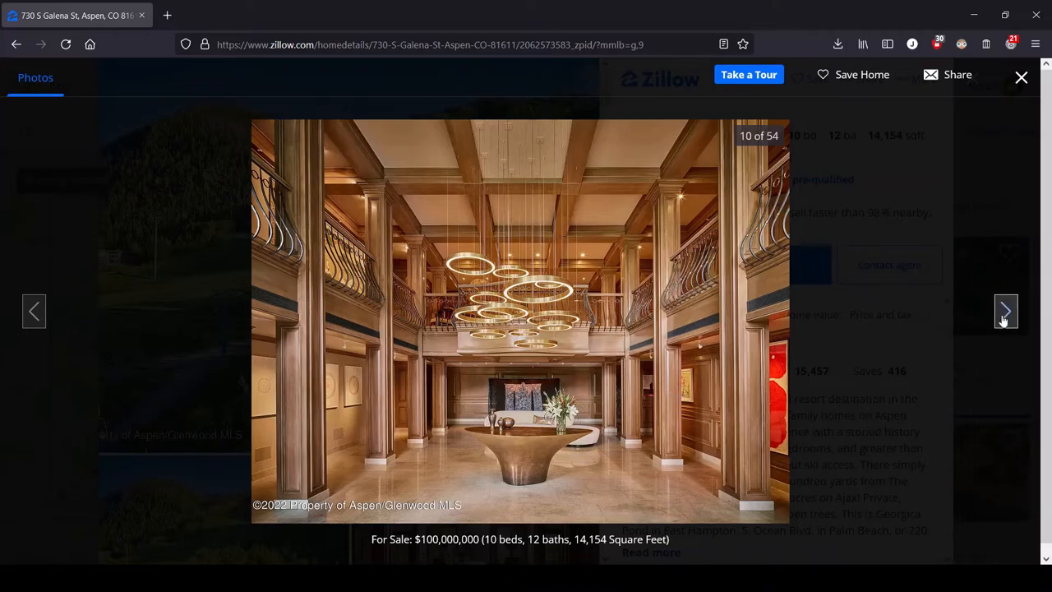
Advance to photo 11 of 54, the long living and dining room with fireplace
{"action": "left_click", "coordinate": [1006, 310]}
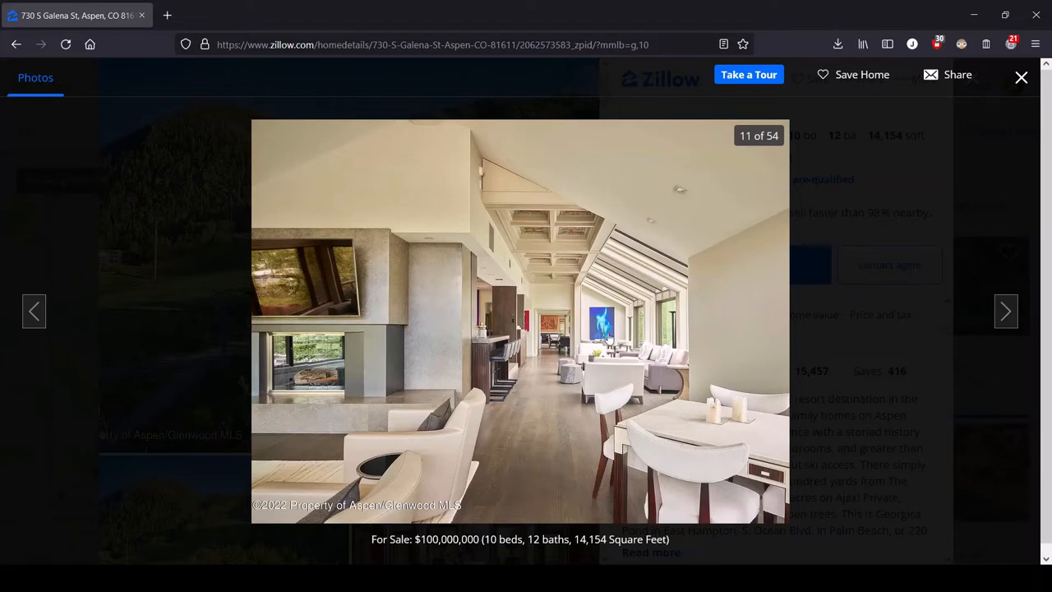
{"action": "mouse_move", "coordinate": [371, 457]}
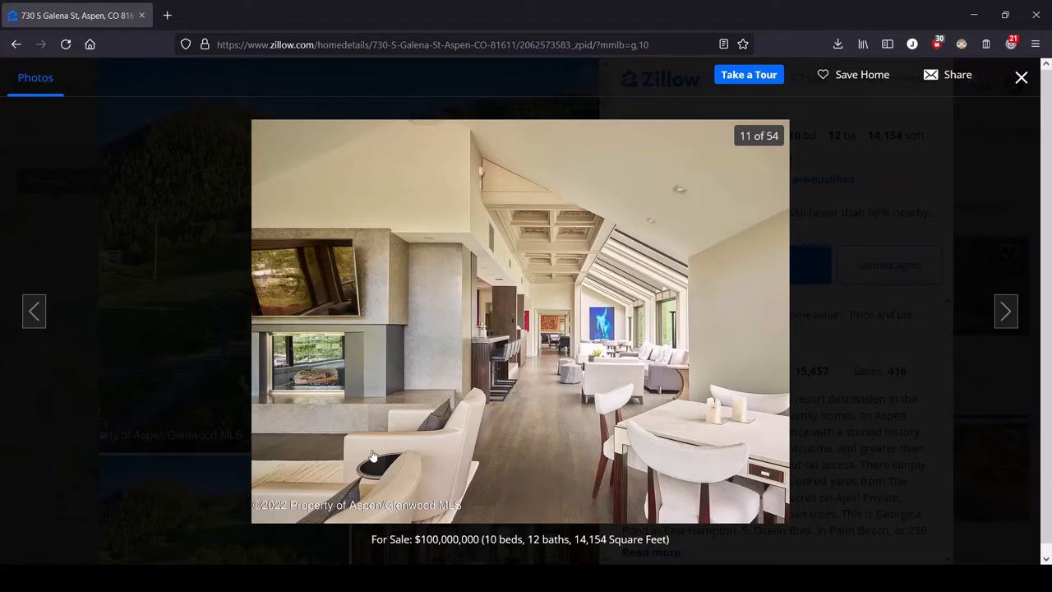
{"action": "mouse_move", "coordinate": [631, 362]}
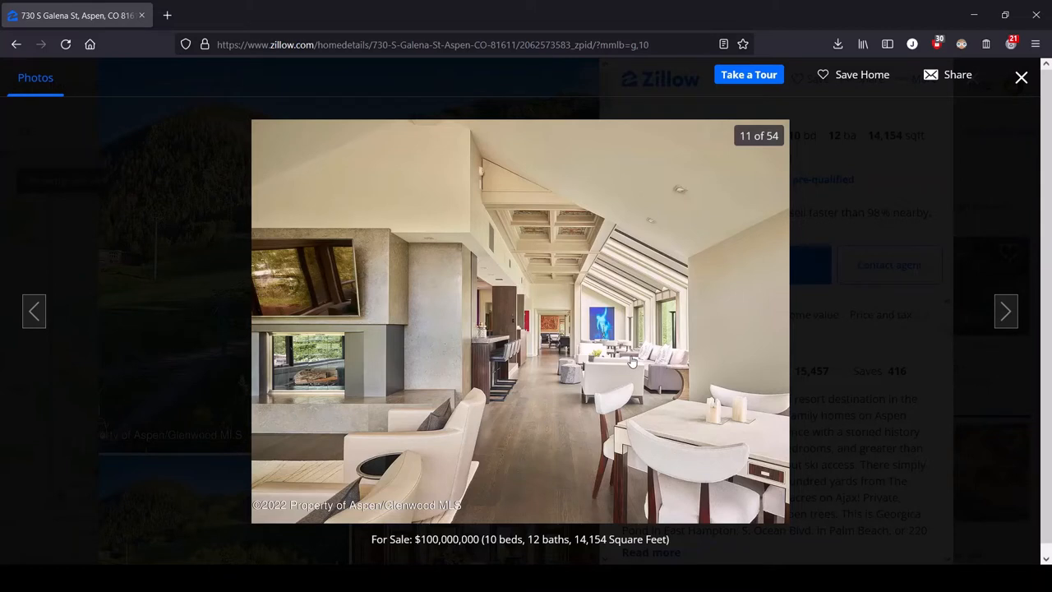
{"action": "mouse_move", "coordinate": [375, 475]}
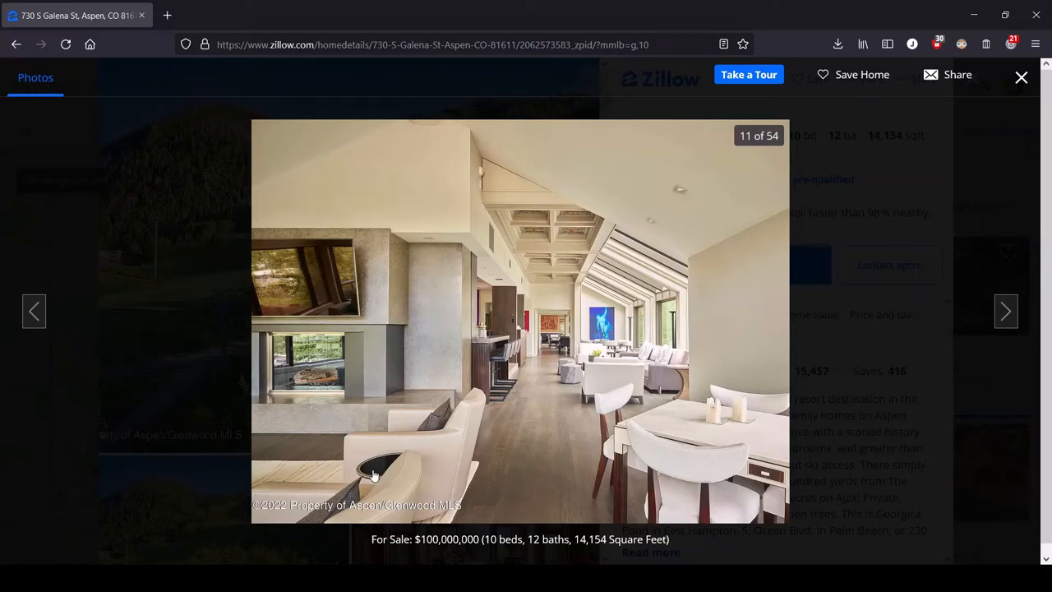
{"action": "mouse_move", "coordinate": [276, 473]}
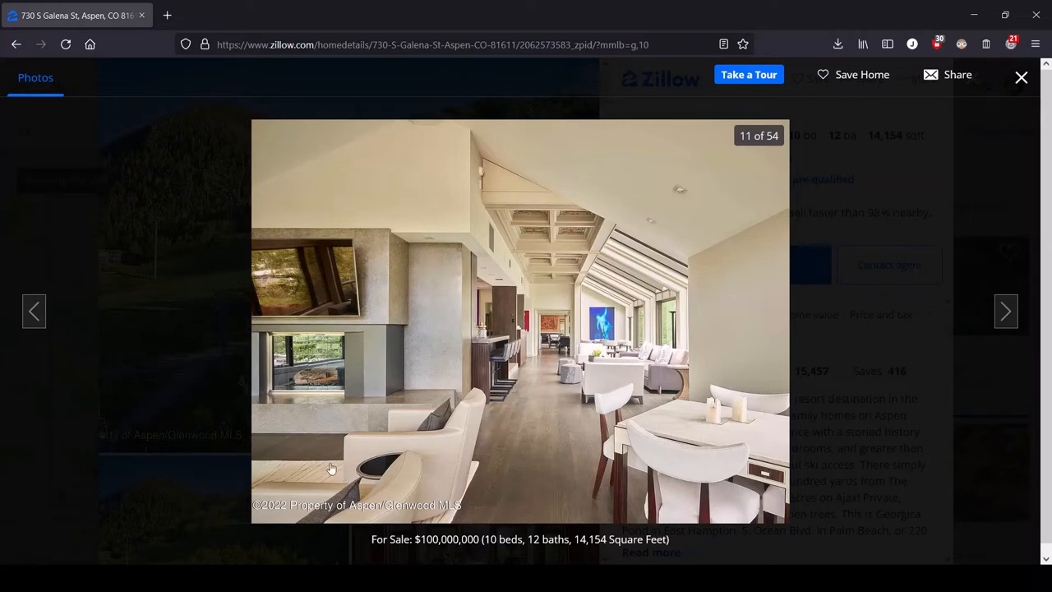
{"action": "mouse_move", "coordinate": [756, 411]}
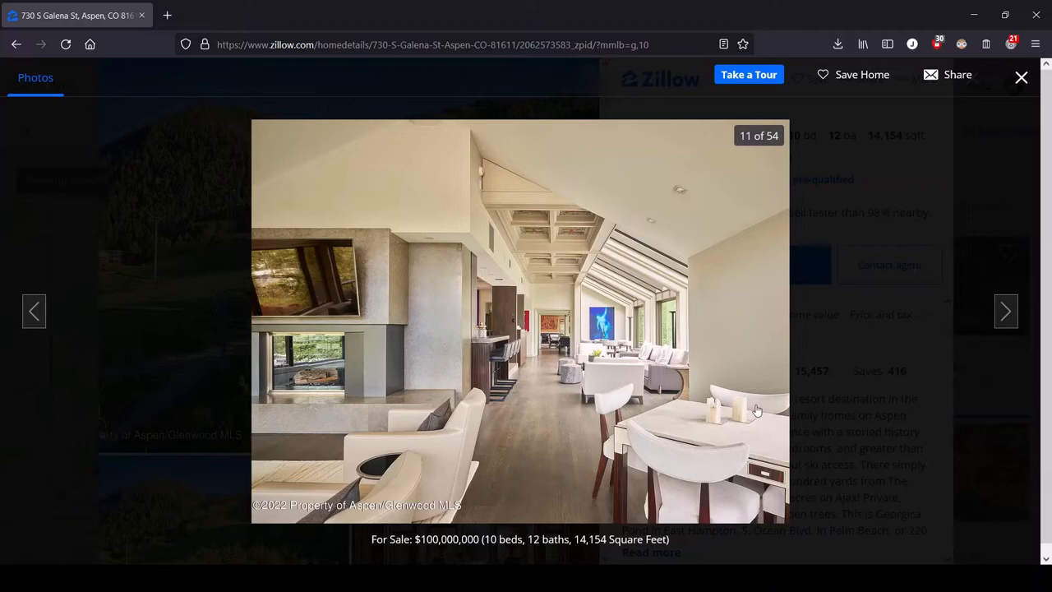
{"action": "mouse_move", "coordinate": [644, 348]}
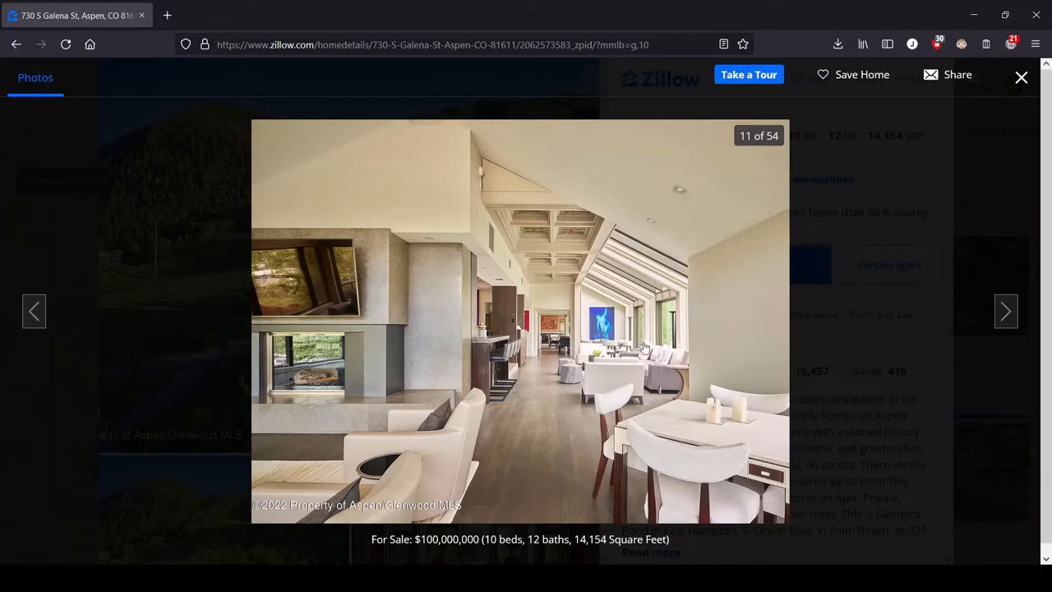
{"action": "mouse_move", "coordinate": [571, 349]}
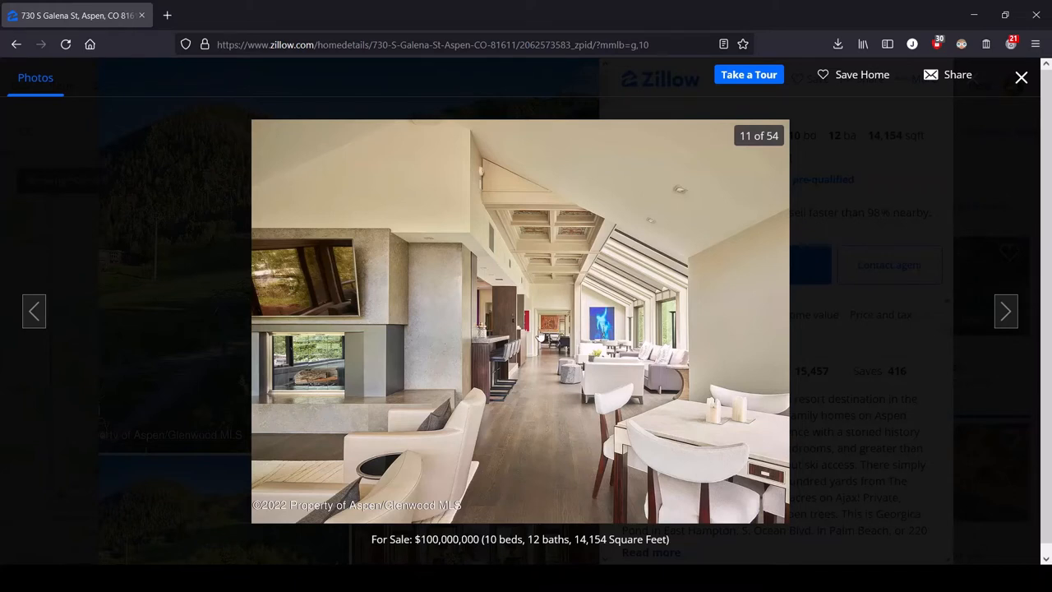
{"action": "mouse_move", "coordinate": [591, 367]}
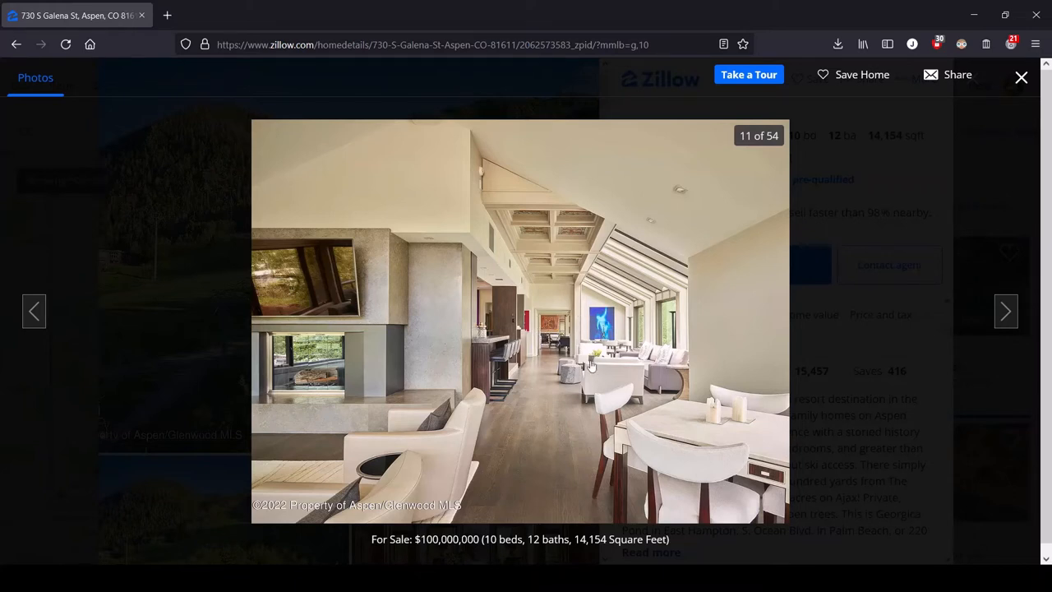
{"action": "mouse_move", "coordinate": [590, 428]}
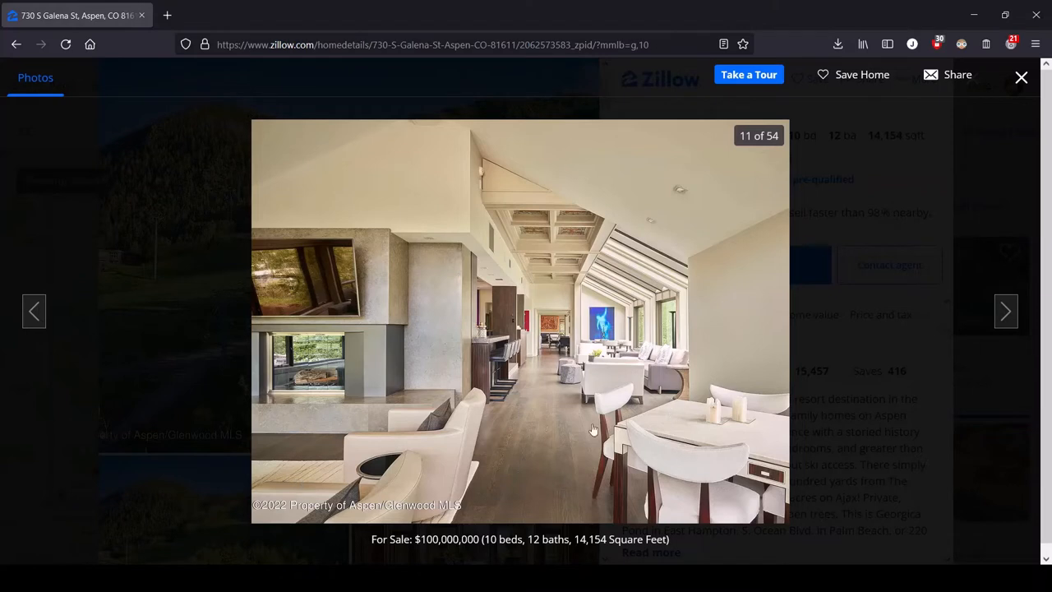
{"action": "mouse_move", "coordinate": [457, 464]}
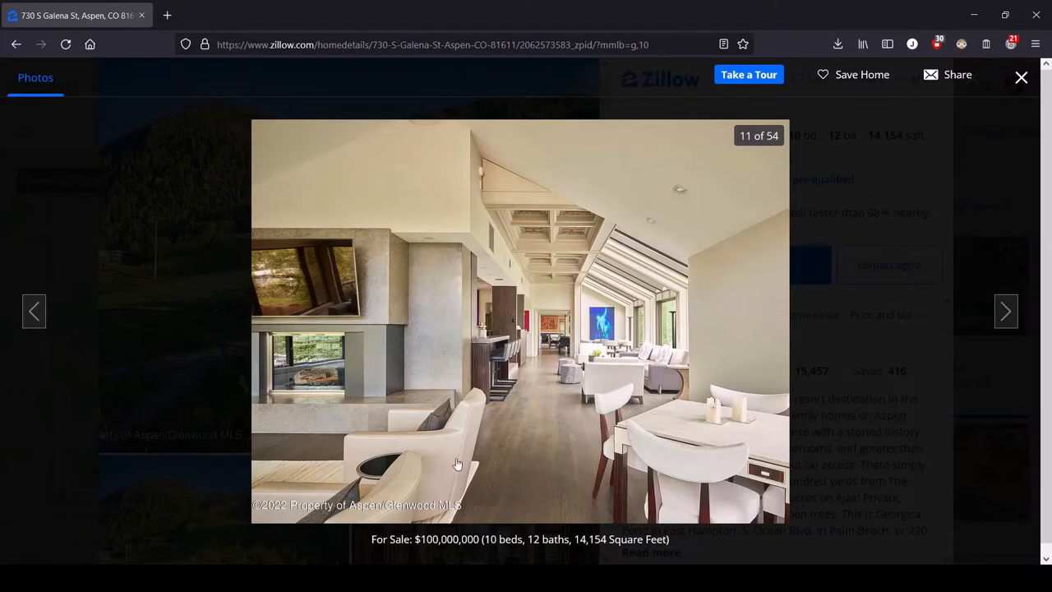
{"action": "mouse_move", "coordinate": [671, 253]}
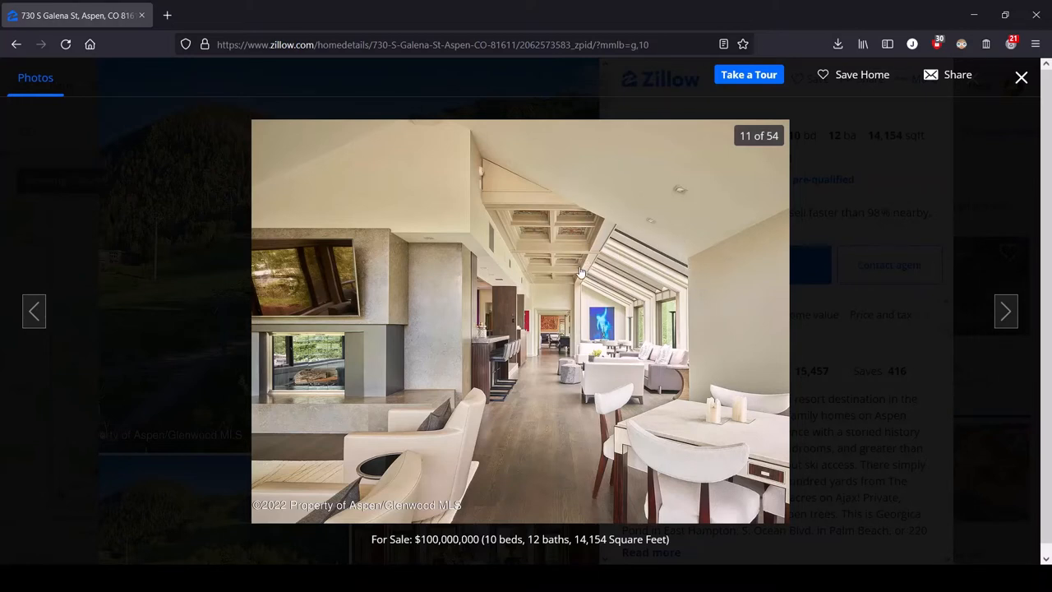
{"action": "mouse_move", "coordinate": [562, 249]}
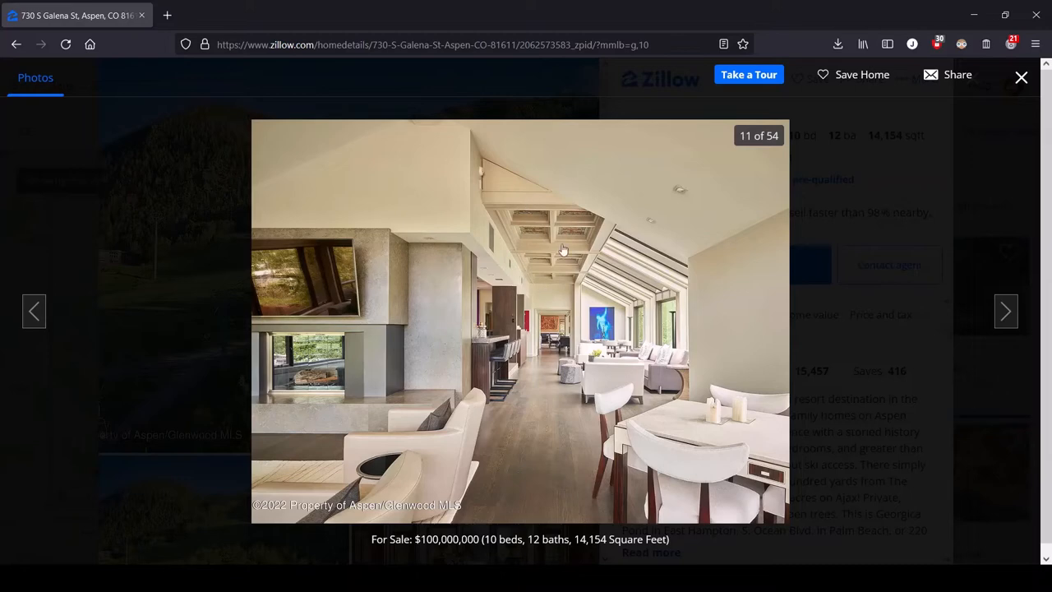
{"action": "left_click", "coordinate": [1005, 311]}
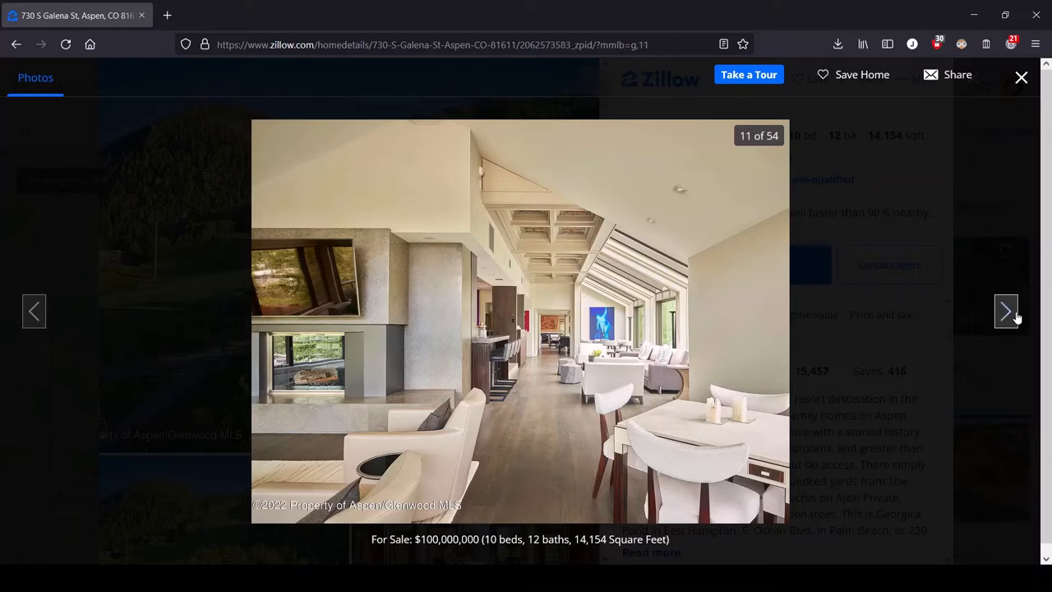
Step forward, back once, then forward to photo 13 of 54, the vaulted living and dining room
{"action": "left_click", "coordinate": [1005, 311]}
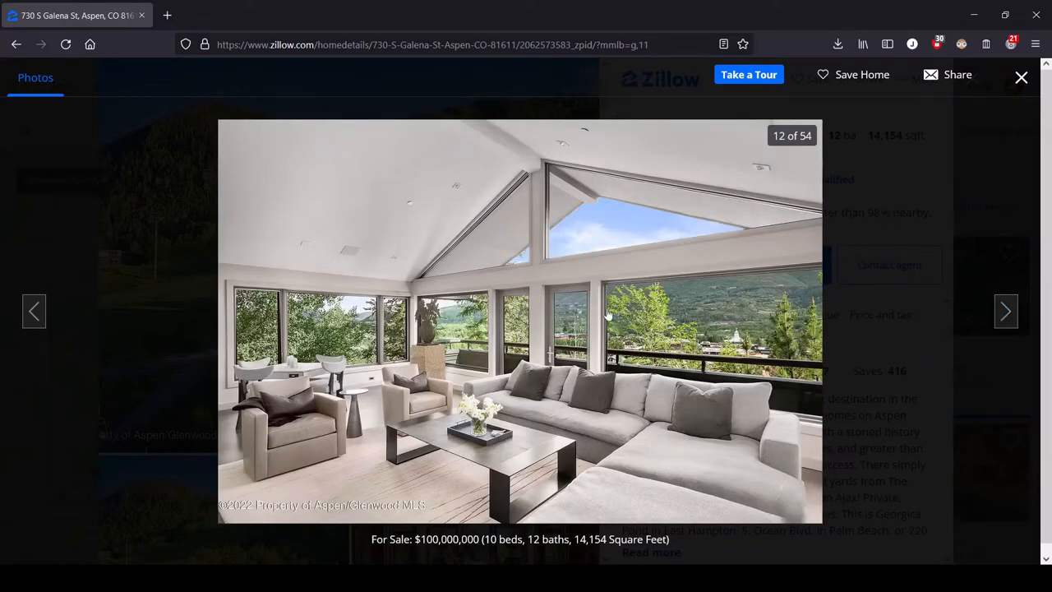
{"action": "mouse_move", "coordinate": [615, 396]}
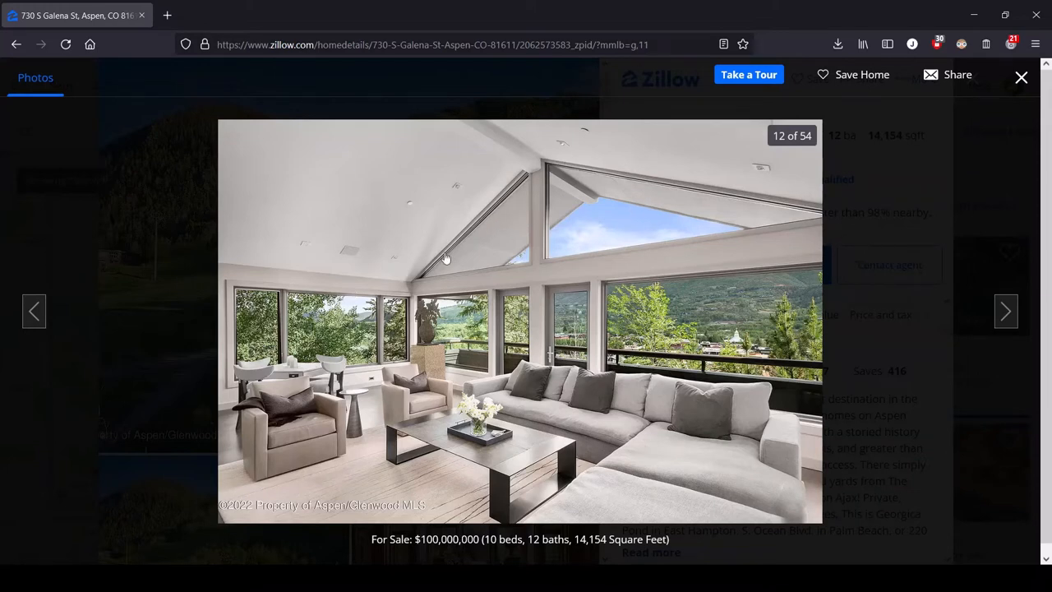
{"action": "mouse_move", "coordinate": [740, 204]}
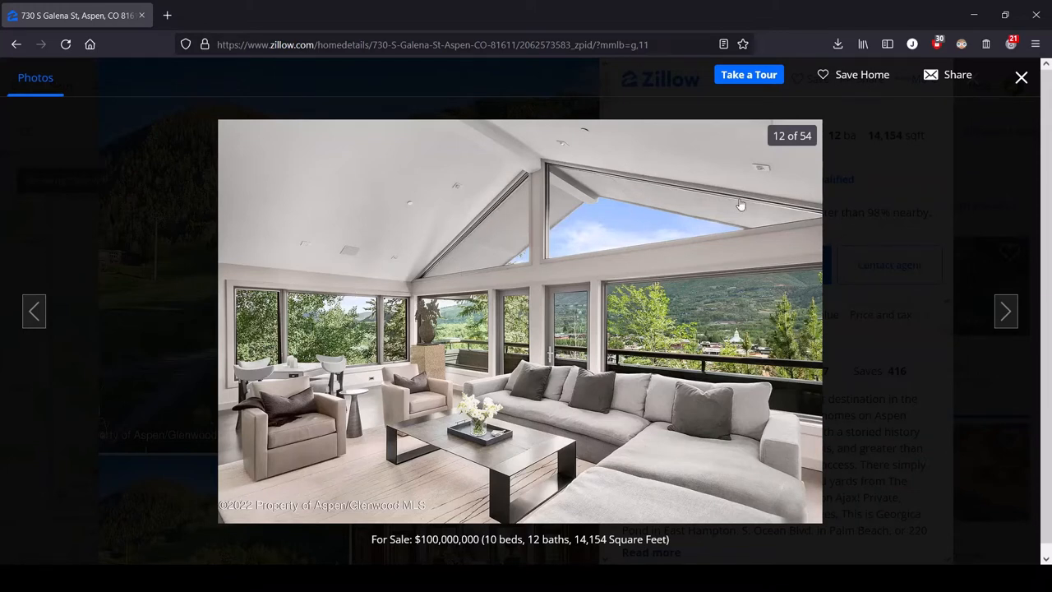
{"action": "mouse_move", "coordinate": [743, 184]}
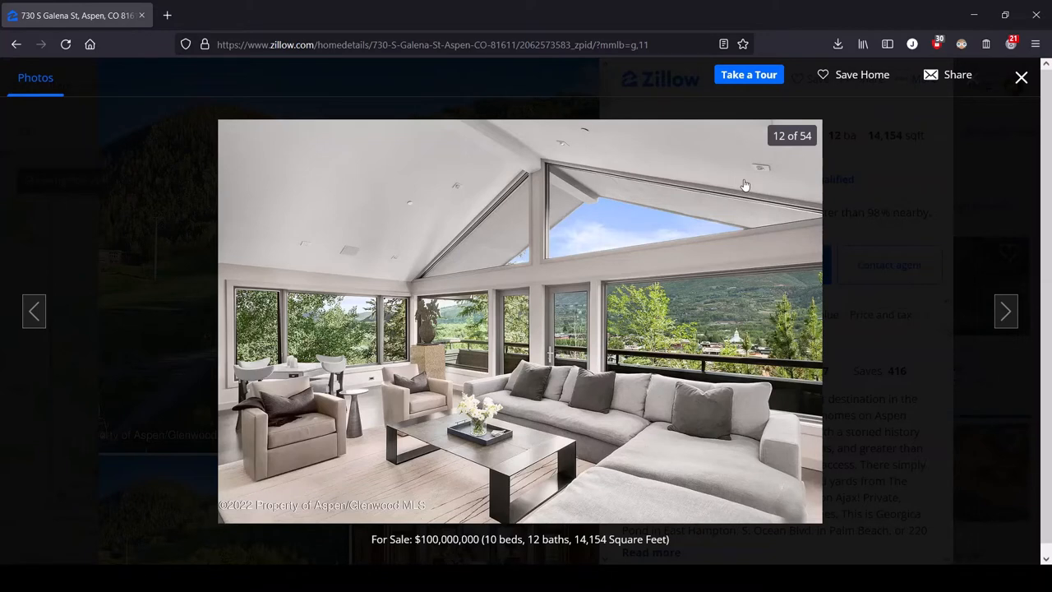
{"action": "mouse_move", "coordinate": [549, 260]}
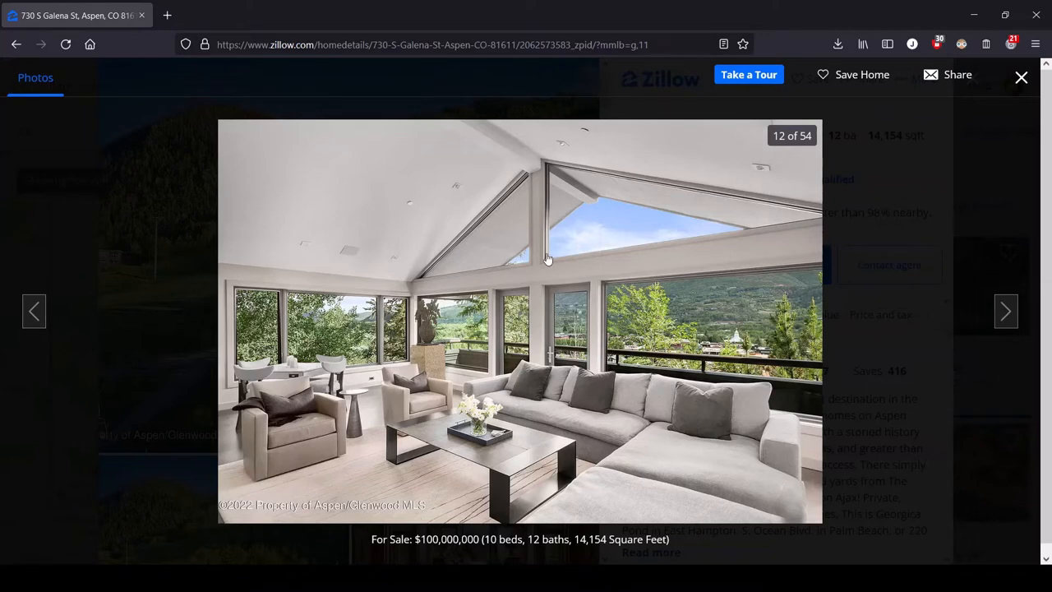
{"action": "mouse_move", "coordinate": [729, 322]}
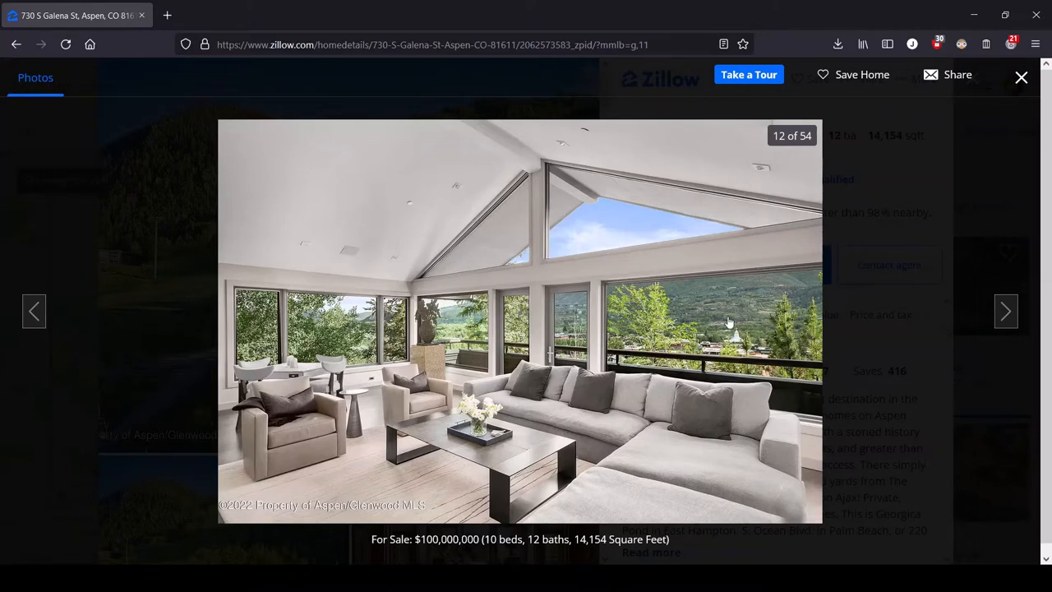
{"action": "mouse_move", "coordinate": [704, 255]}
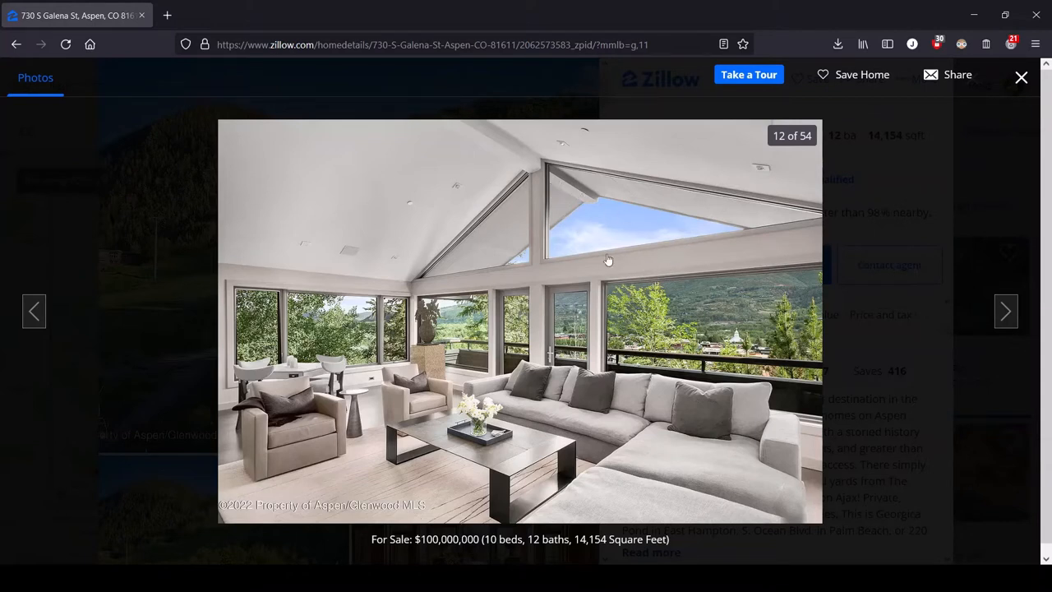
{"action": "mouse_move", "coordinate": [908, 325]}
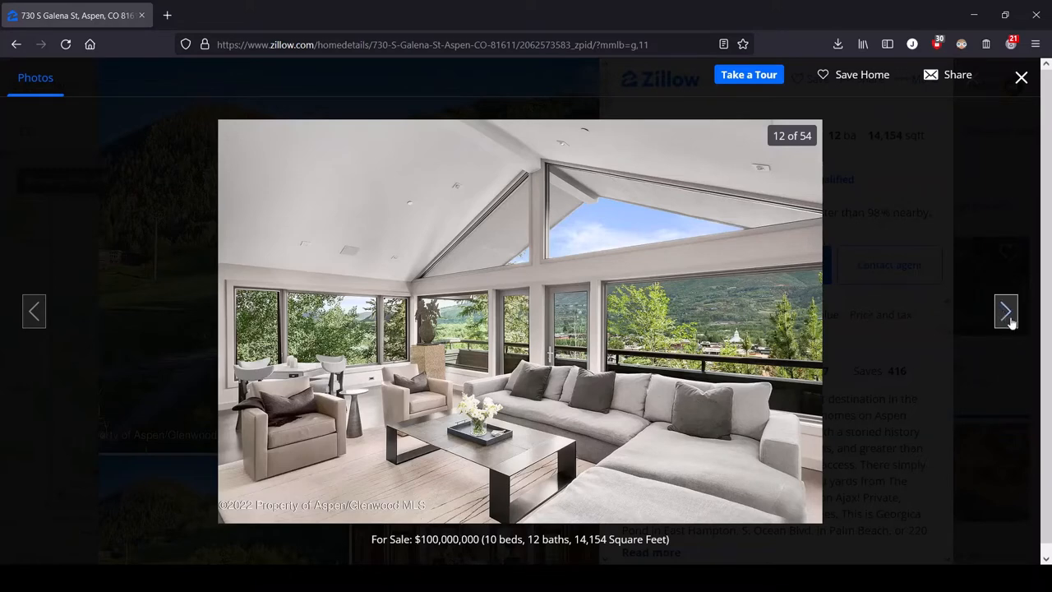
{"action": "left_click", "coordinate": [1005, 311]}
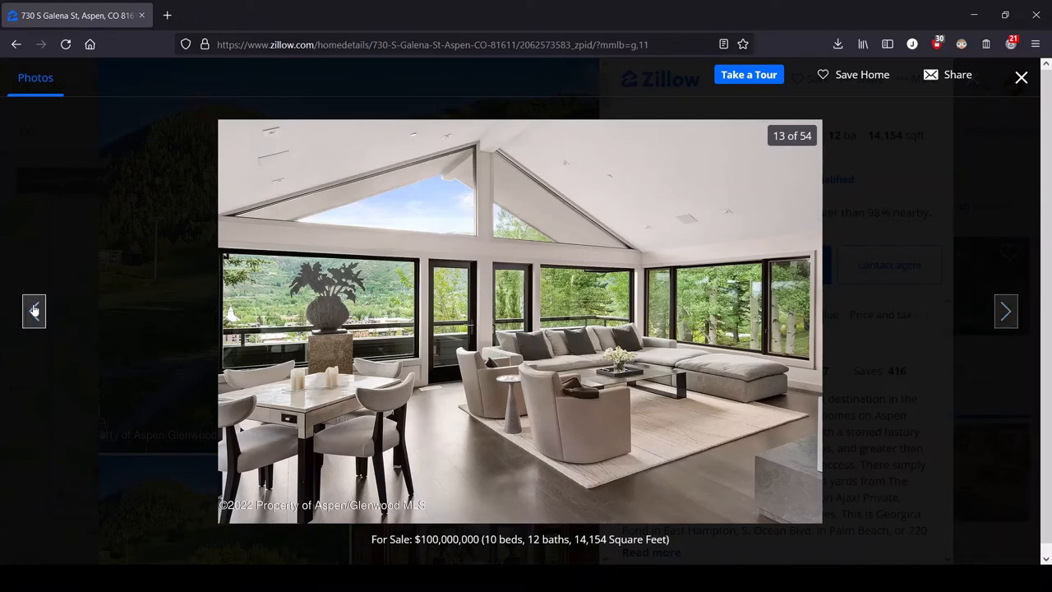
{"action": "left_click", "coordinate": [34, 310]}
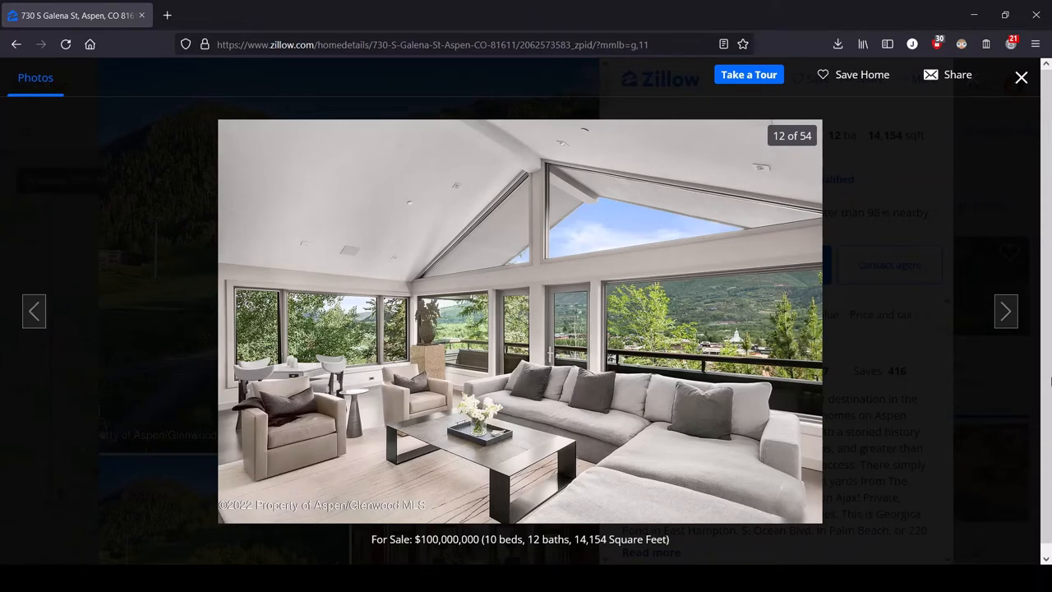
{"action": "left_click", "coordinate": [1005, 311]}
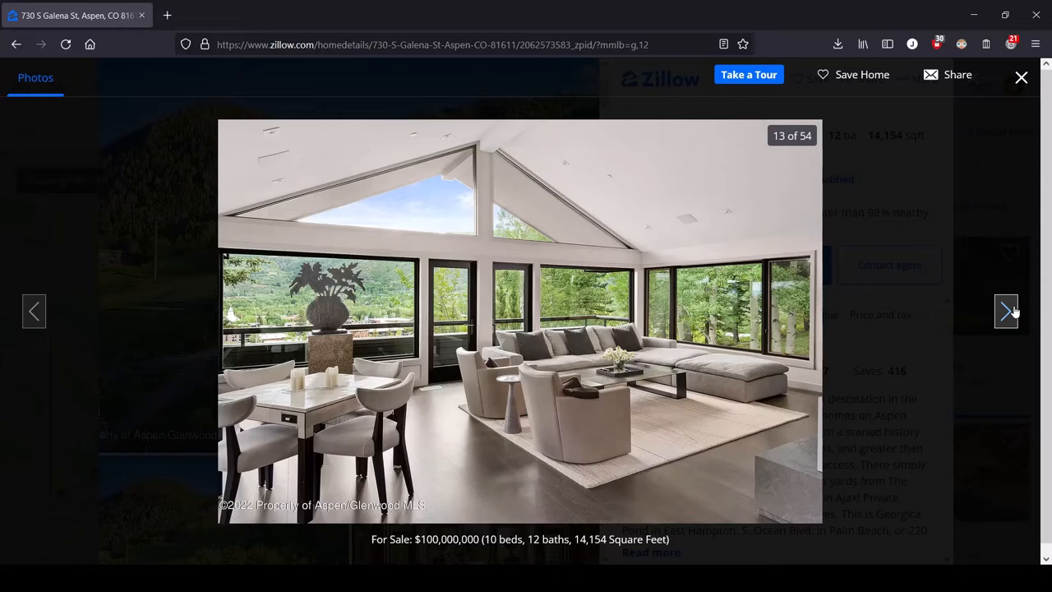
{"action": "mouse_move", "coordinate": [1016, 312]}
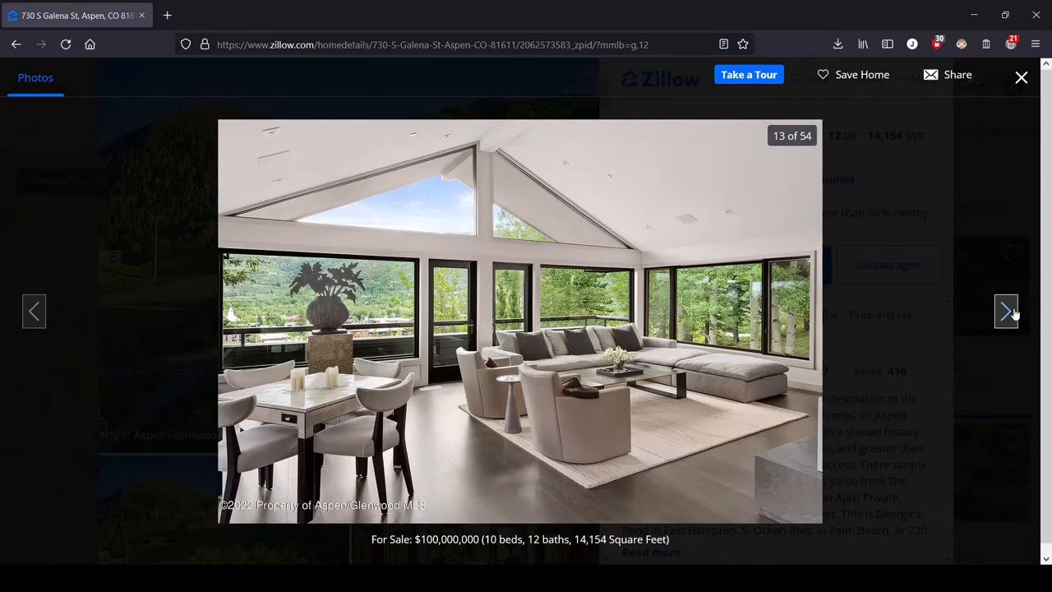
Show photo 14 of 54, the glass-roofed lounge with the long bar
{"action": "left_click", "coordinate": [1006, 311]}
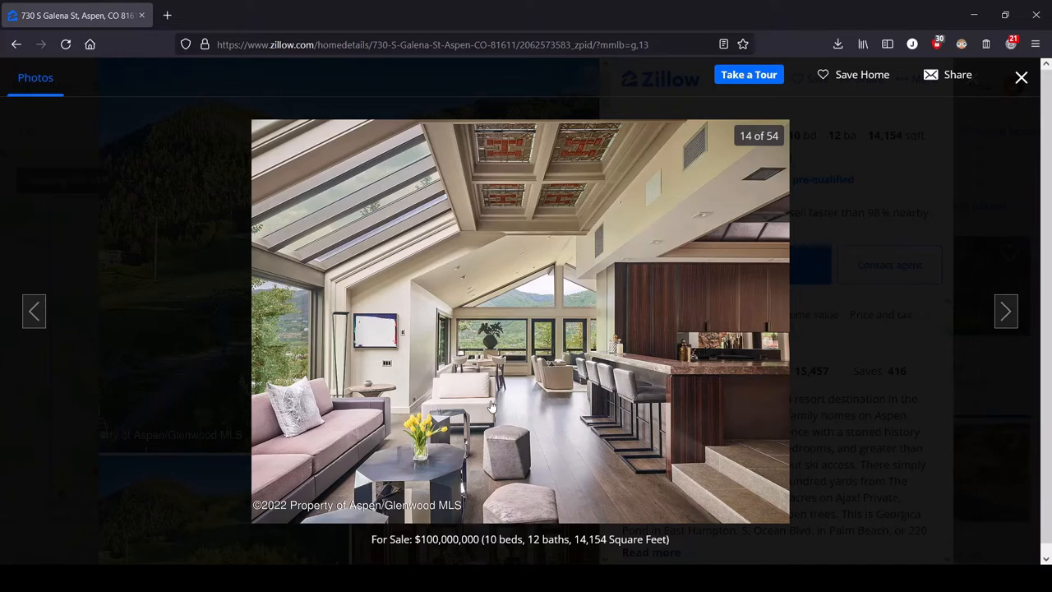
{"action": "mouse_move", "coordinate": [581, 129]}
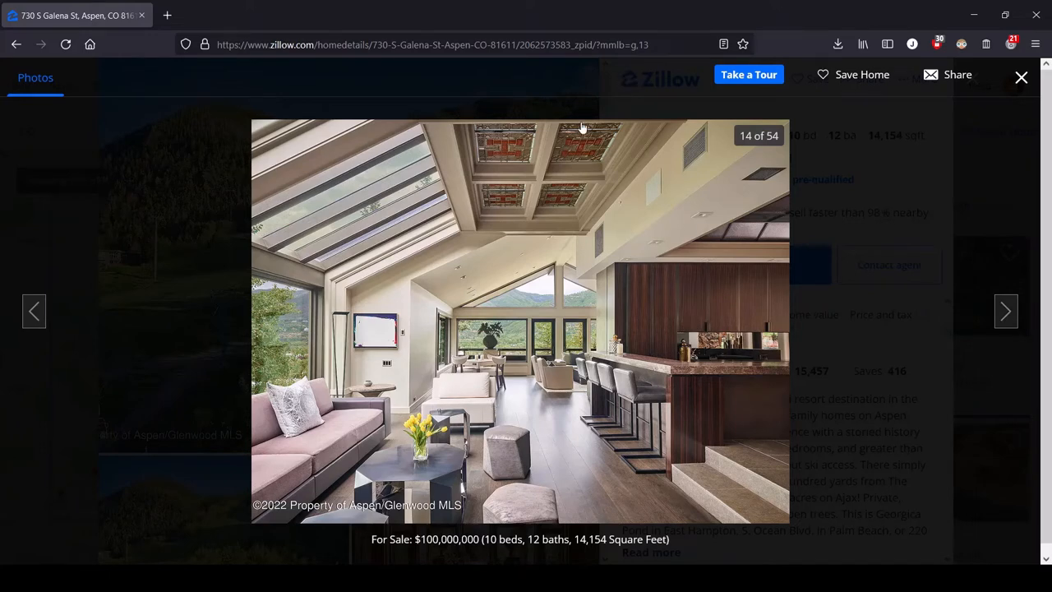
{"action": "mouse_move", "coordinate": [309, 111]}
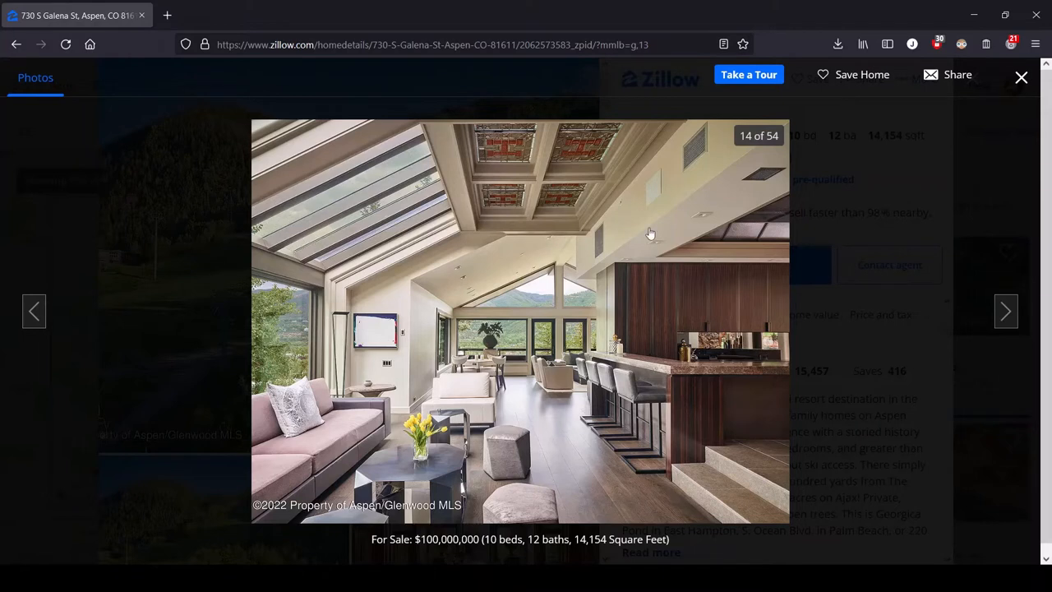
{"action": "mouse_move", "coordinate": [638, 511]}
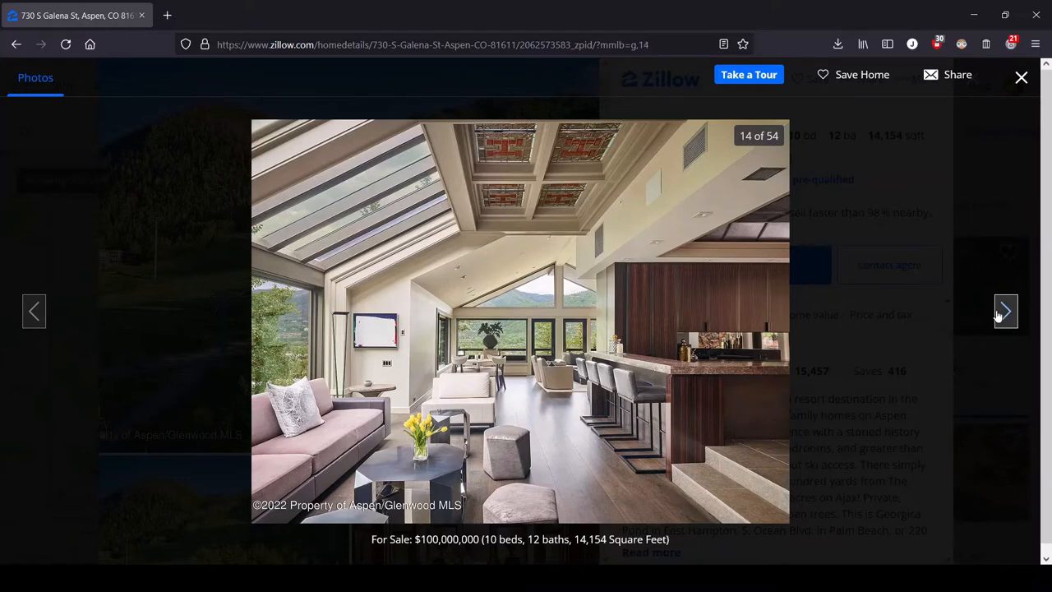
Show photo 15 of 54, the glass conservatory with round dining table and mountain views
{"action": "left_click", "coordinate": [1006, 310]}
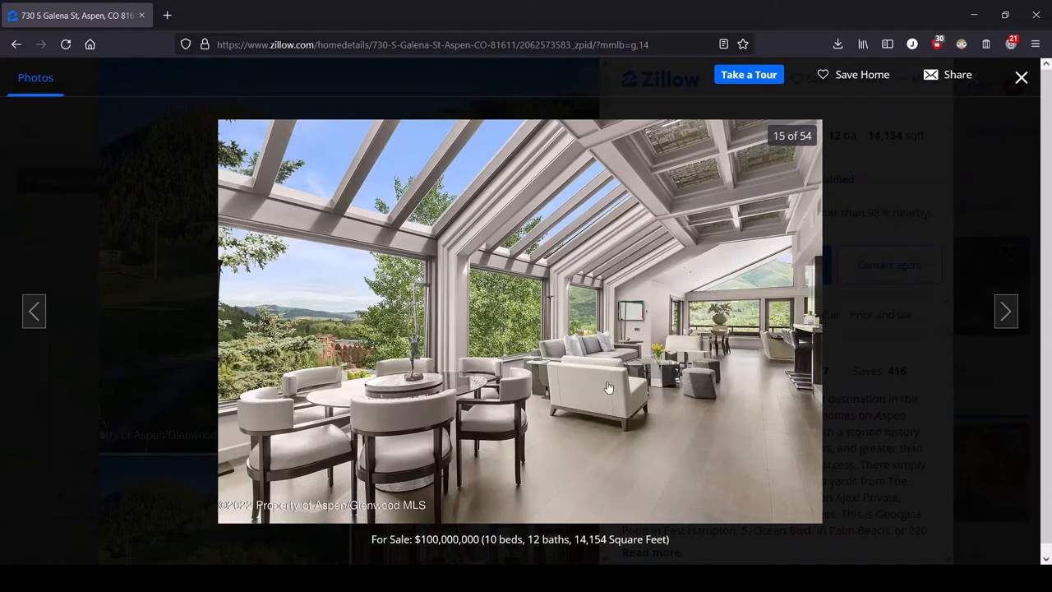
{"action": "mouse_move", "coordinate": [609, 430]}
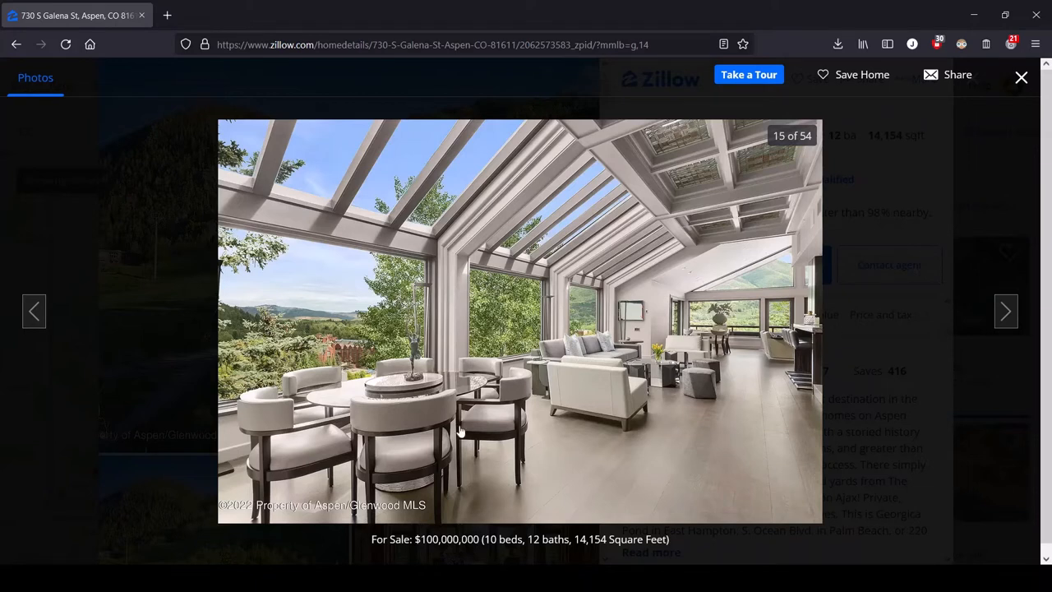
{"action": "mouse_move", "coordinate": [426, 434]}
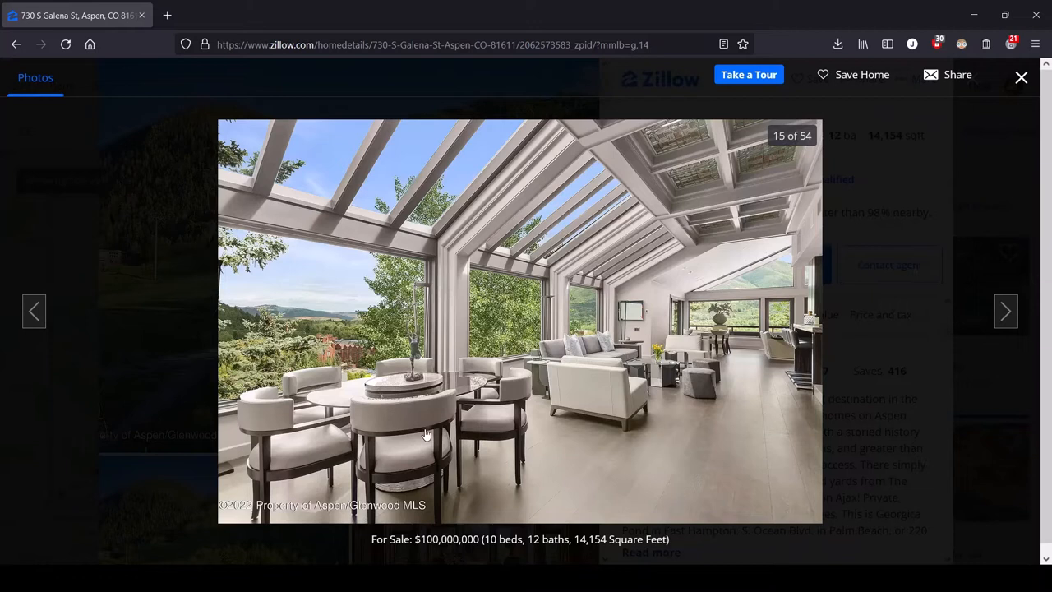
{"action": "mouse_move", "coordinate": [526, 501]}
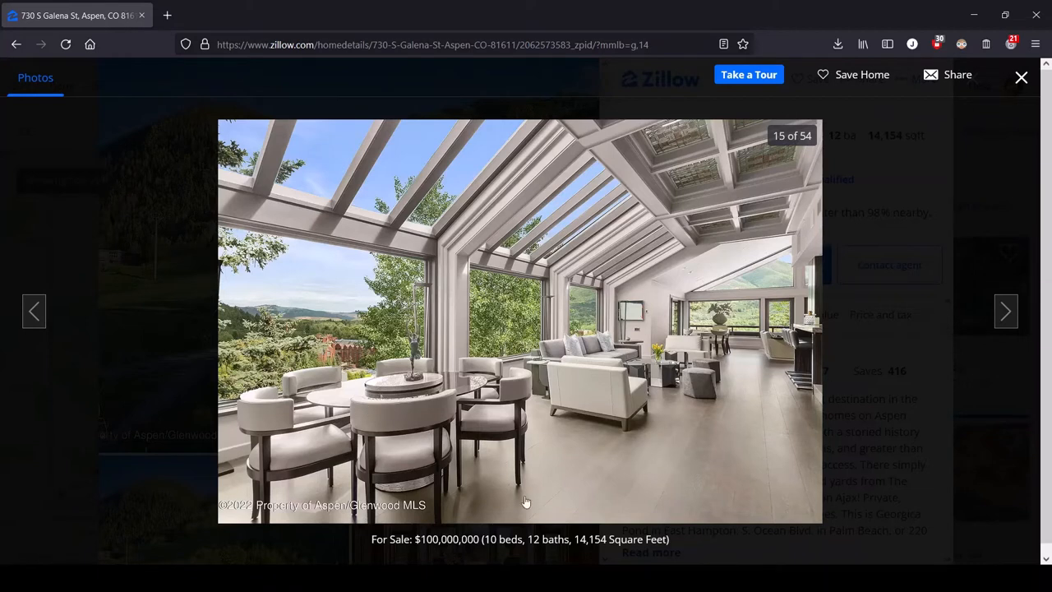
{"action": "mouse_move", "coordinate": [375, 414]}
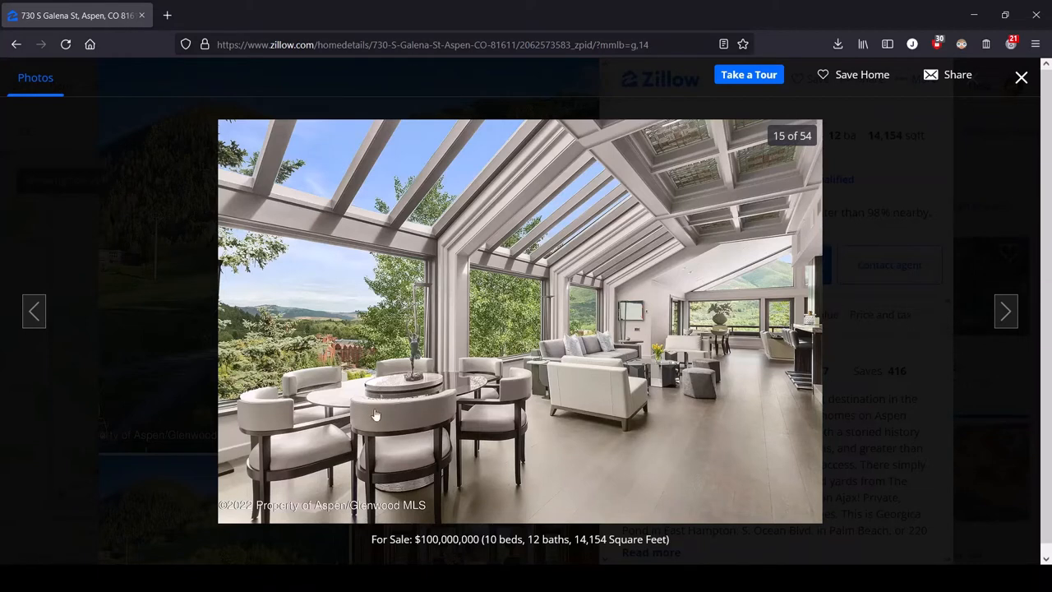
{"action": "mouse_move", "coordinate": [608, 440]}
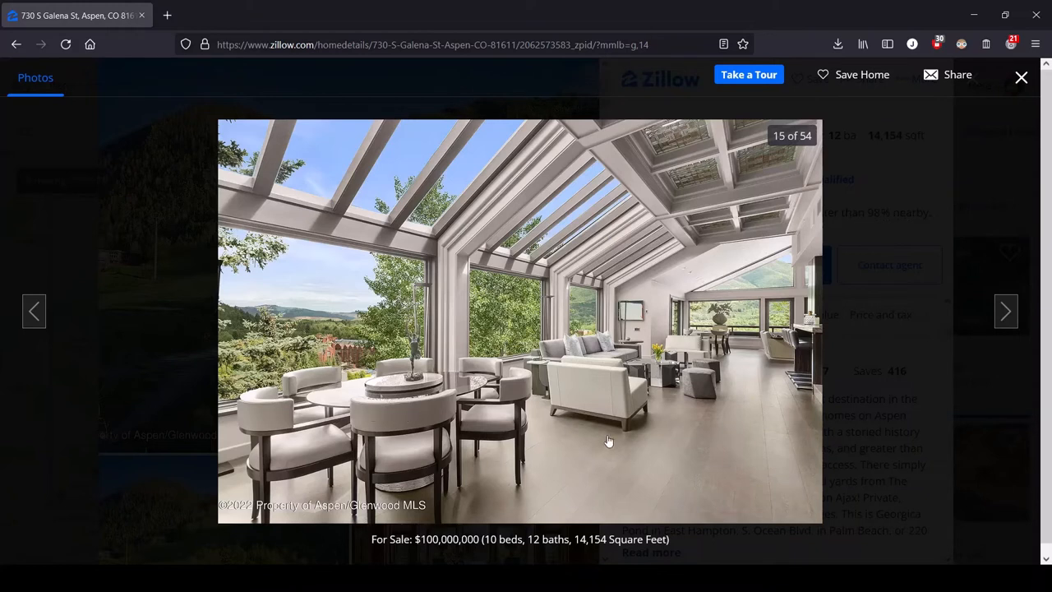
{"action": "mouse_move", "coordinate": [772, 414]}
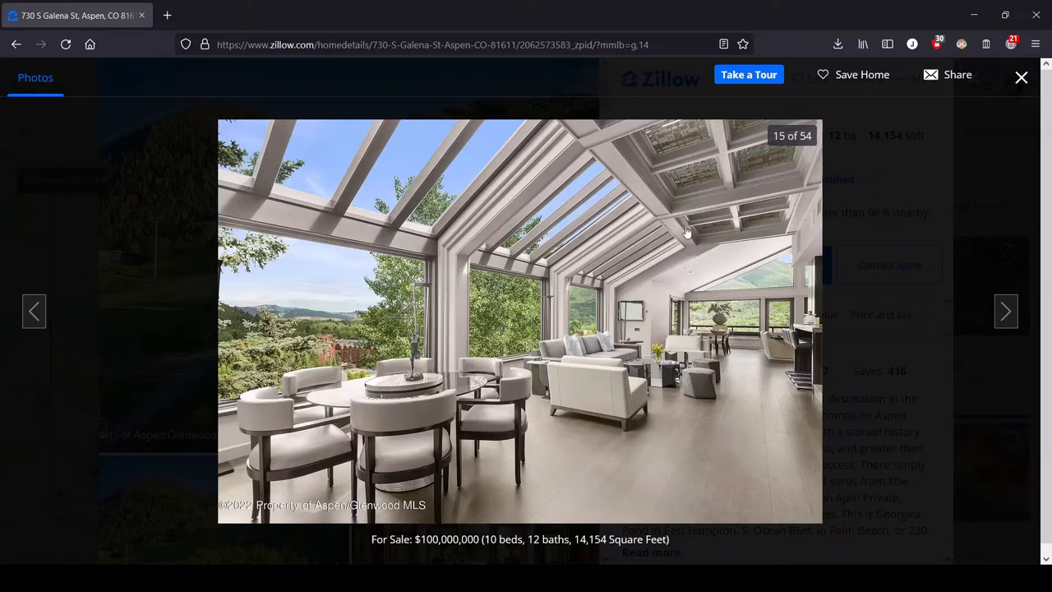
{"action": "mouse_move", "coordinate": [640, 347]}
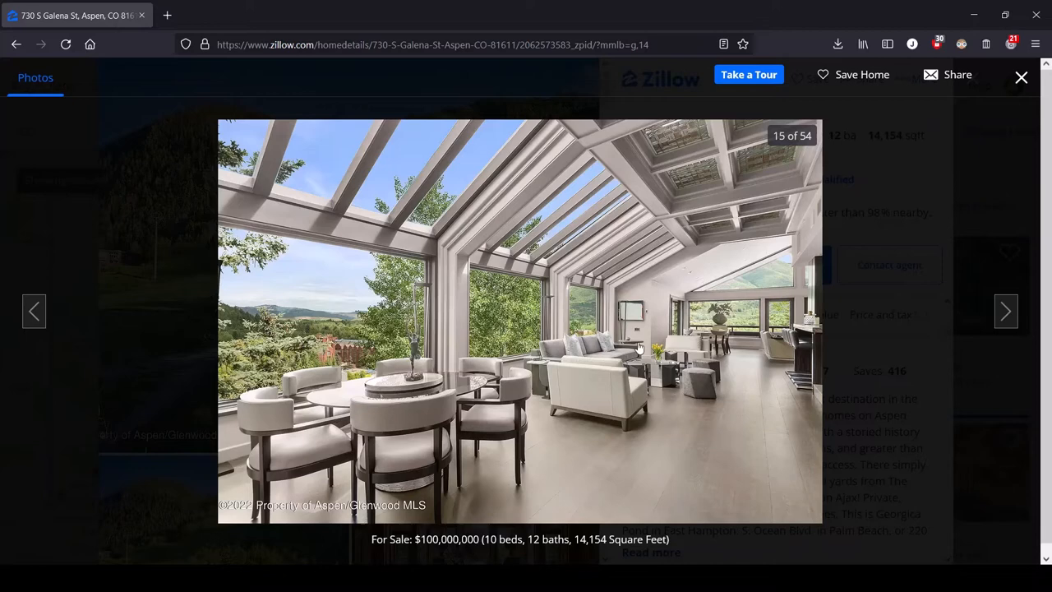
{"action": "mouse_move", "coordinate": [1006, 311]}
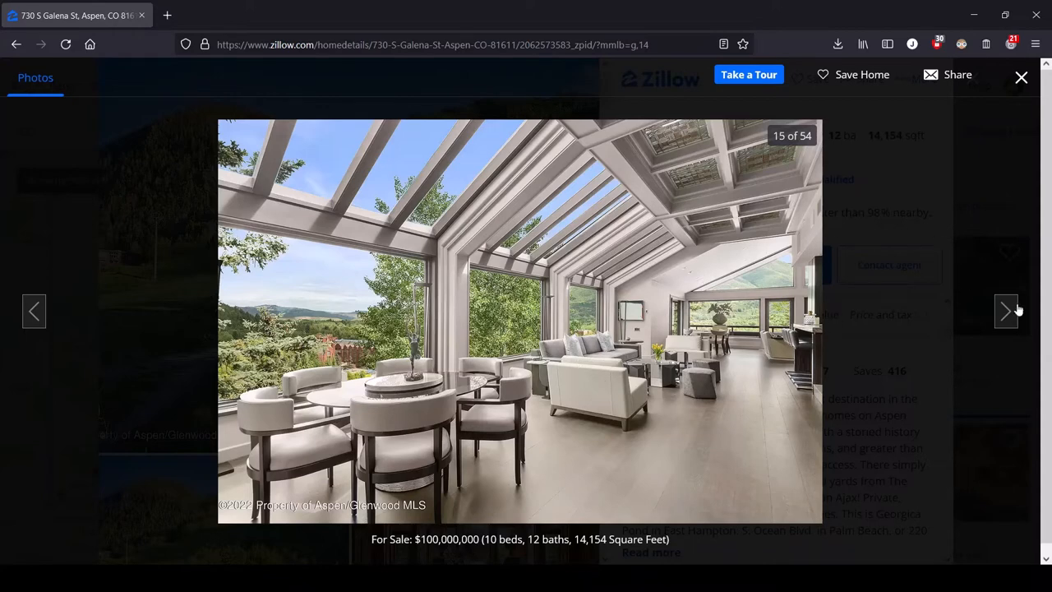
Advance the gallery to photo 16 of 54, the glass-walled sitting area with grey sofas
{"action": "left_click", "coordinate": [1005, 311]}
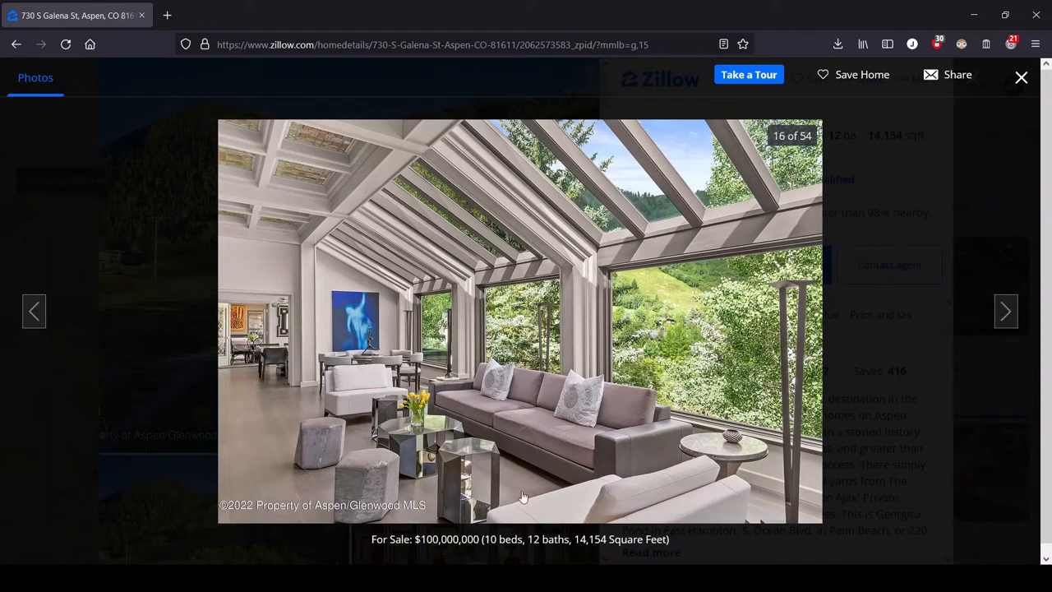
{"action": "mouse_move", "coordinate": [589, 395]}
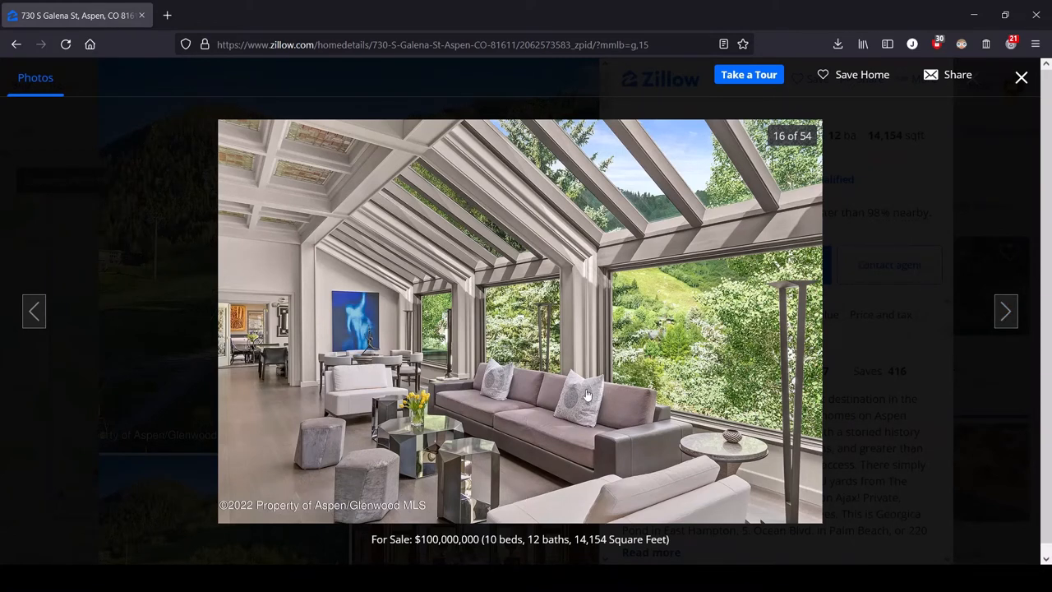
{"action": "mouse_move", "coordinate": [576, 401]}
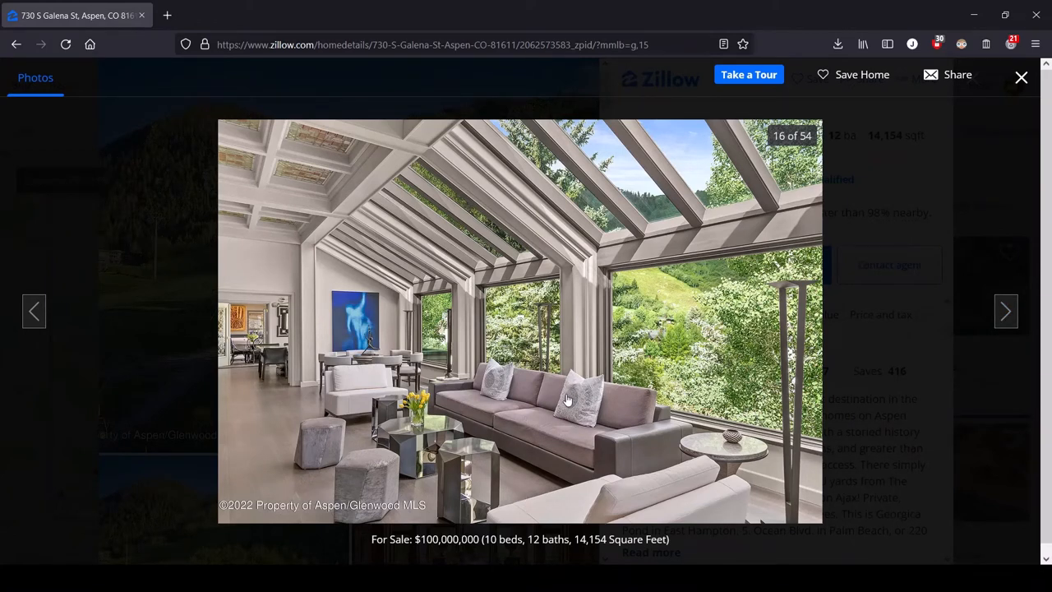
{"action": "mouse_move", "coordinate": [565, 415]}
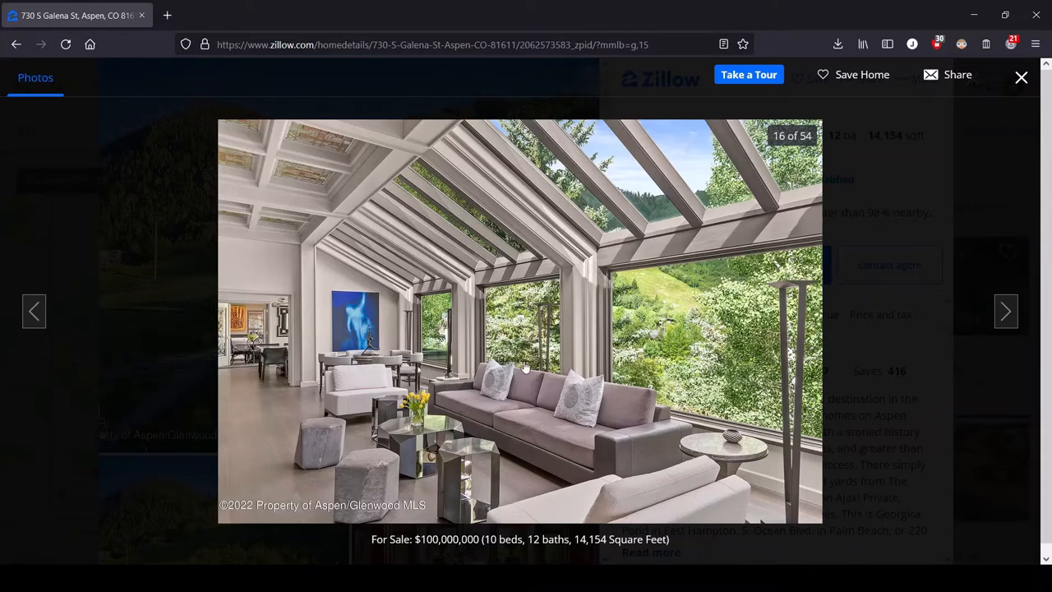
{"action": "mouse_move", "coordinate": [469, 469]}
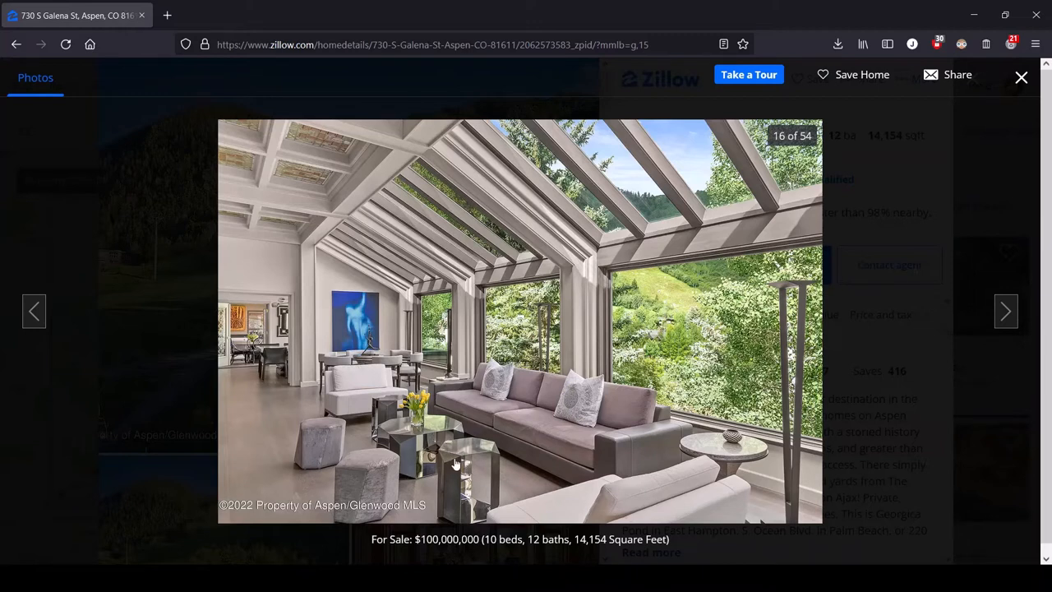
{"action": "mouse_move", "coordinate": [485, 468]}
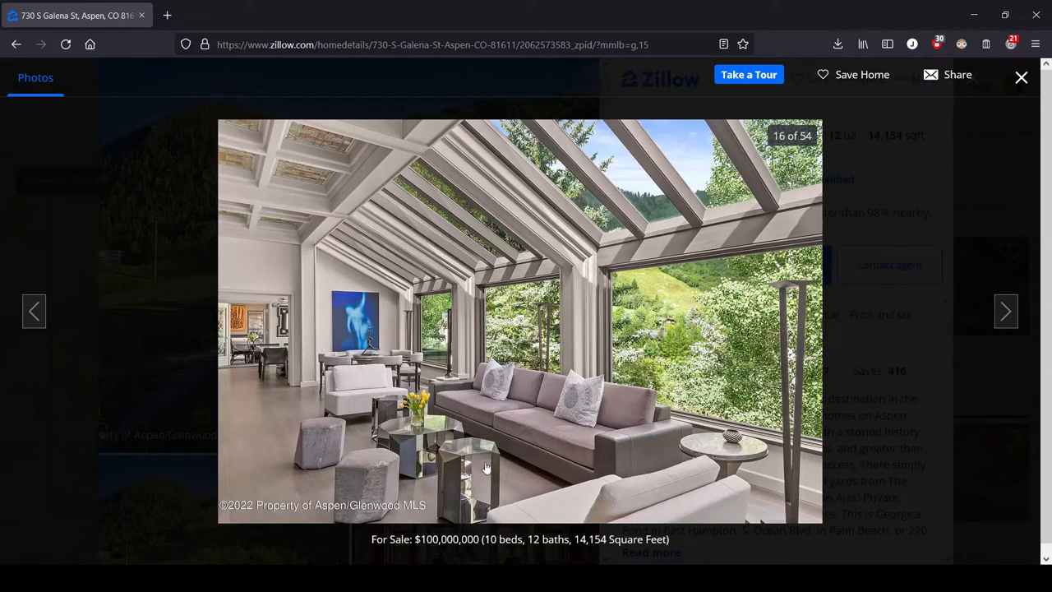
{"action": "mouse_move", "coordinate": [365, 493]}
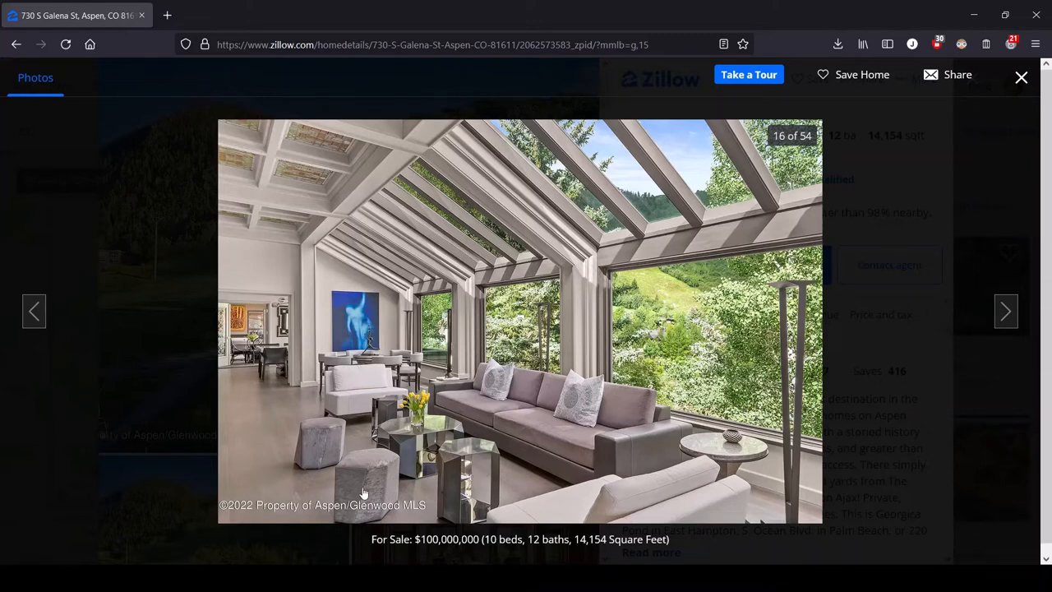
{"action": "mouse_move", "coordinate": [414, 442]}
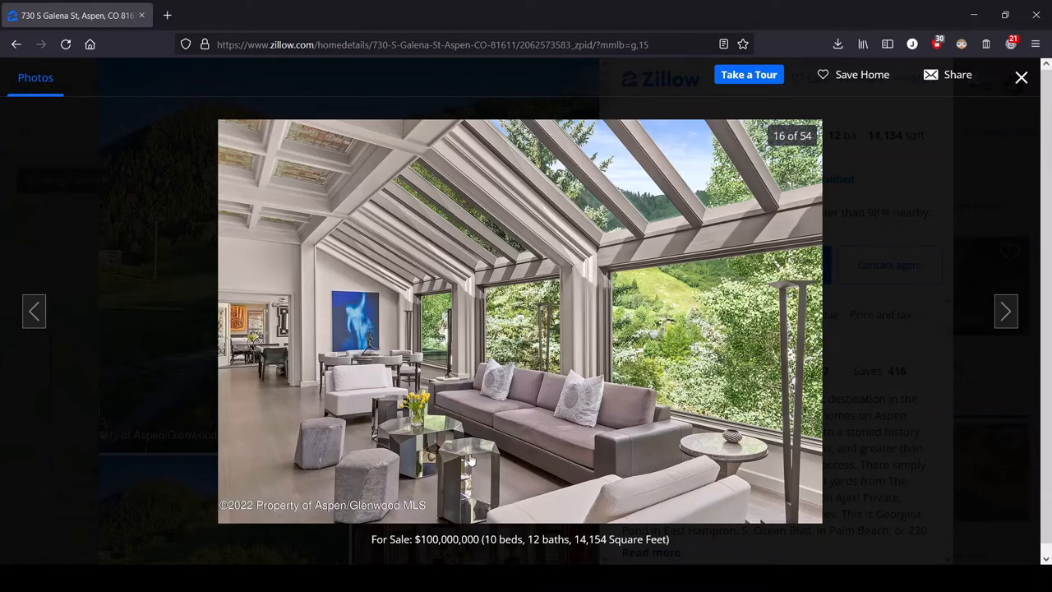
{"action": "mouse_move", "coordinate": [375, 484]}
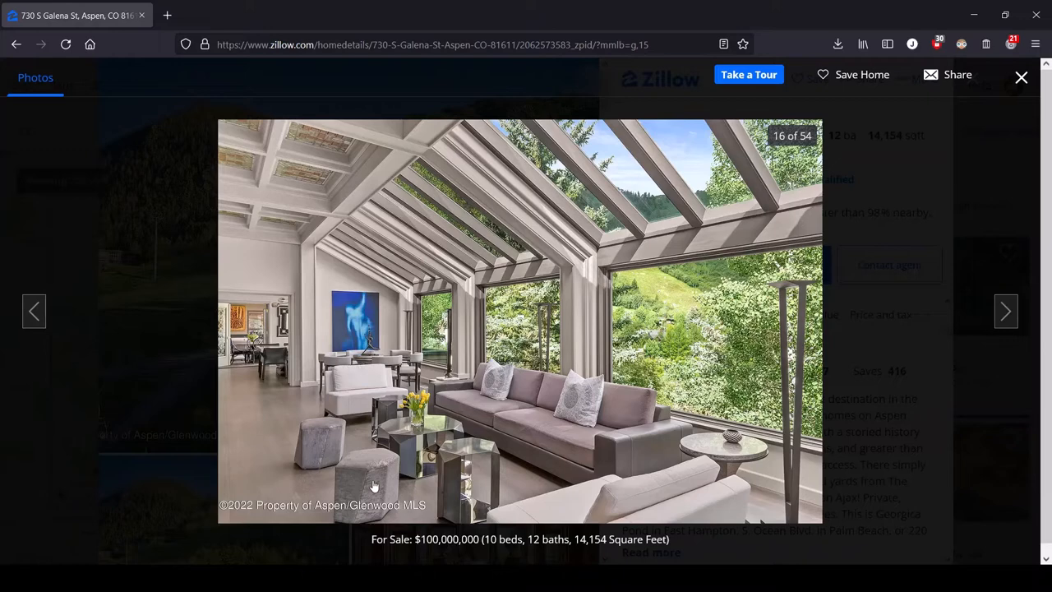
{"action": "mouse_move", "coordinate": [1006, 312]}
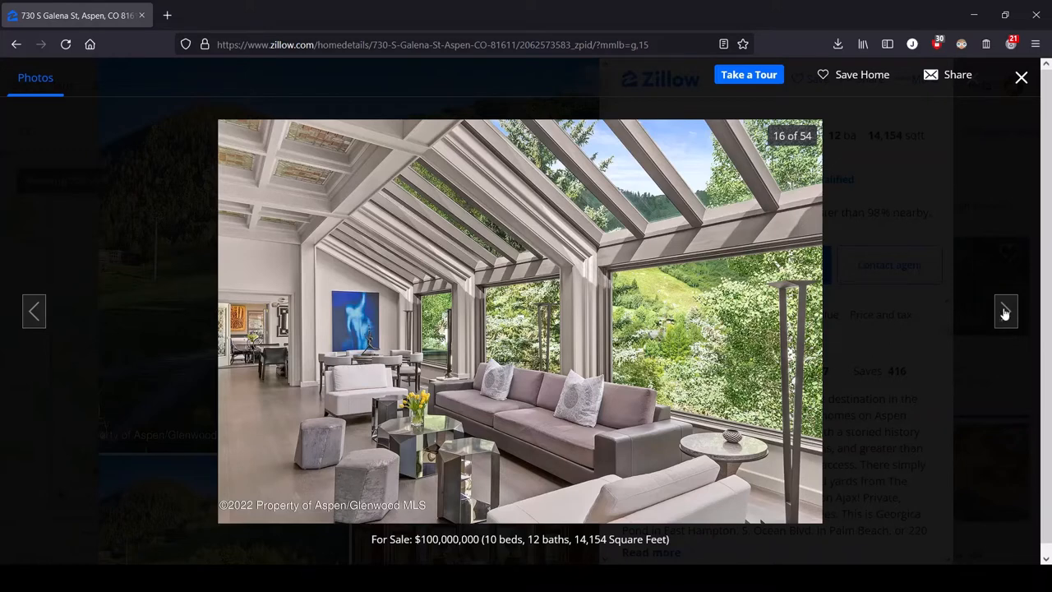
{"action": "left_click", "coordinate": [1006, 311]}
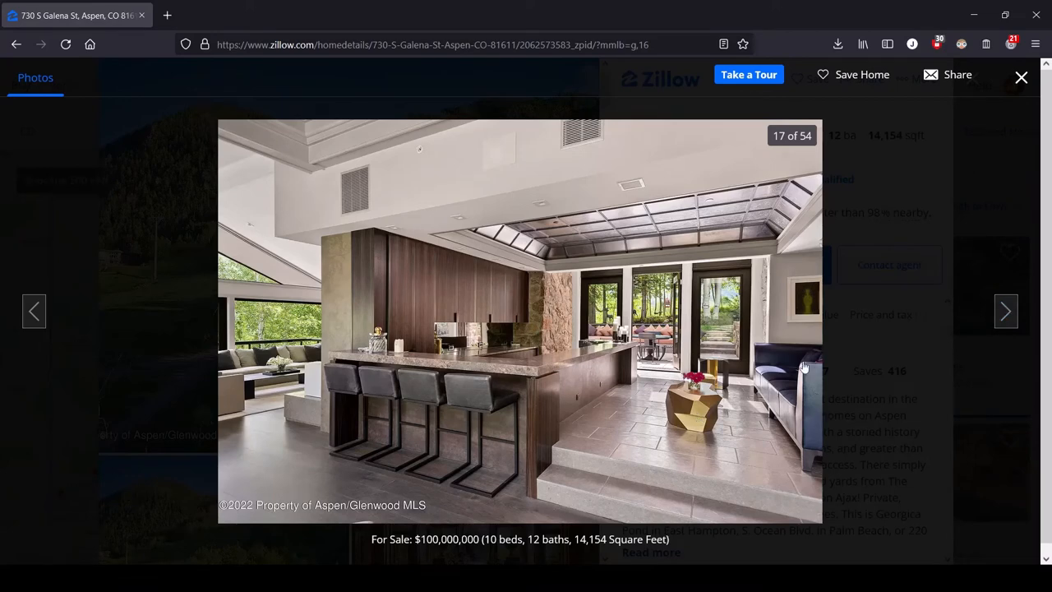
{"action": "mouse_move", "coordinate": [802, 364]}
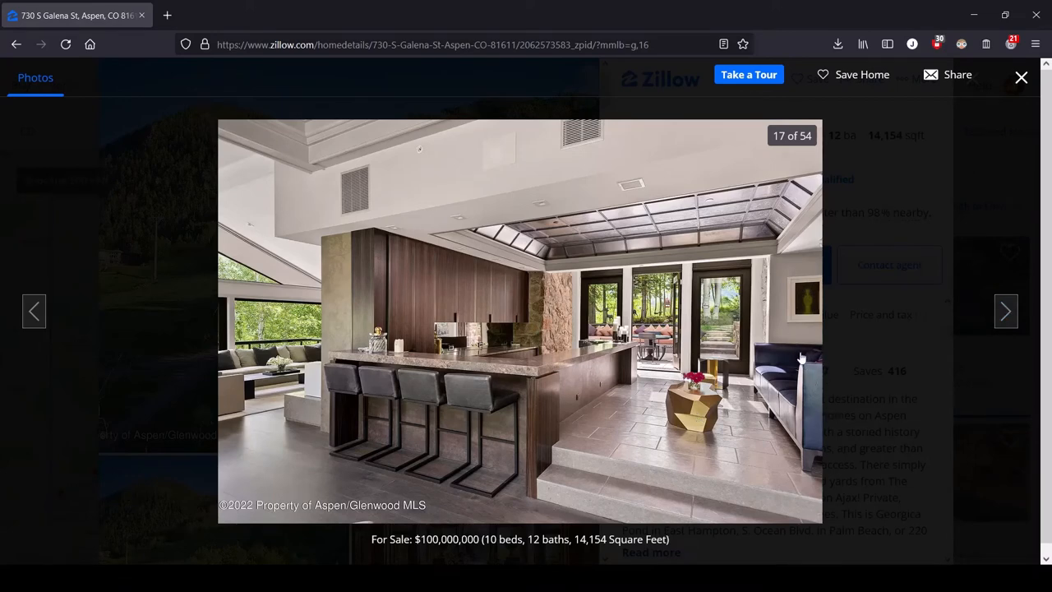
{"action": "mouse_move", "coordinate": [618, 447]}
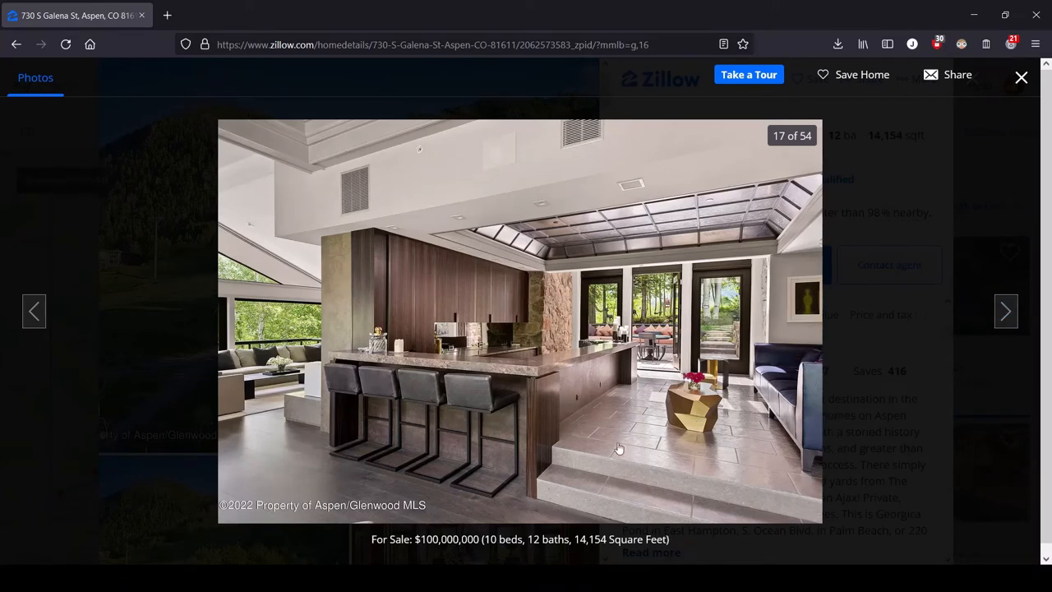
{"action": "mouse_move", "coordinate": [529, 508]}
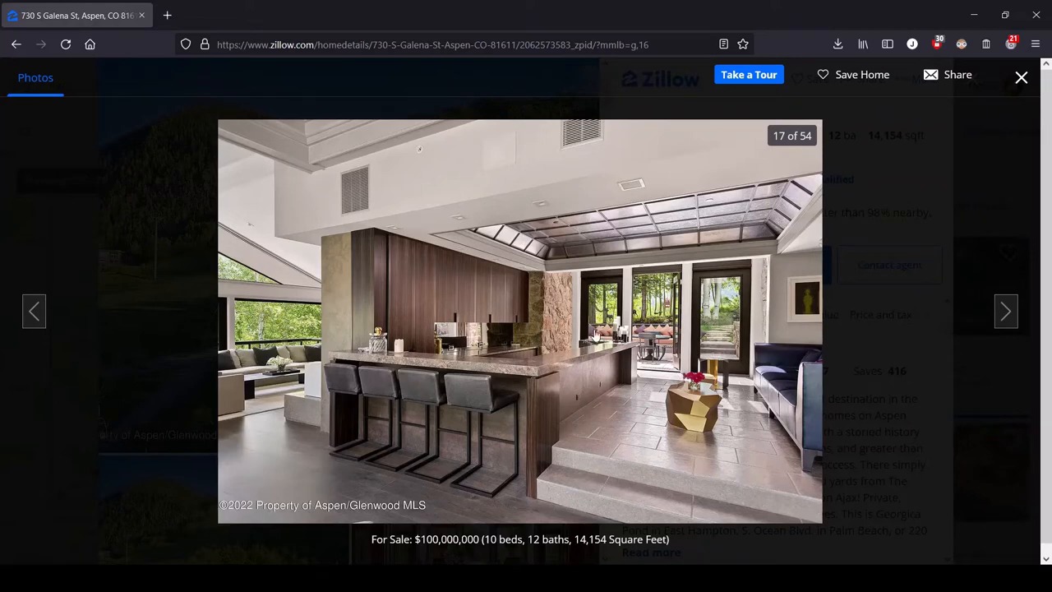
{"action": "mouse_move", "coordinate": [802, 378]}
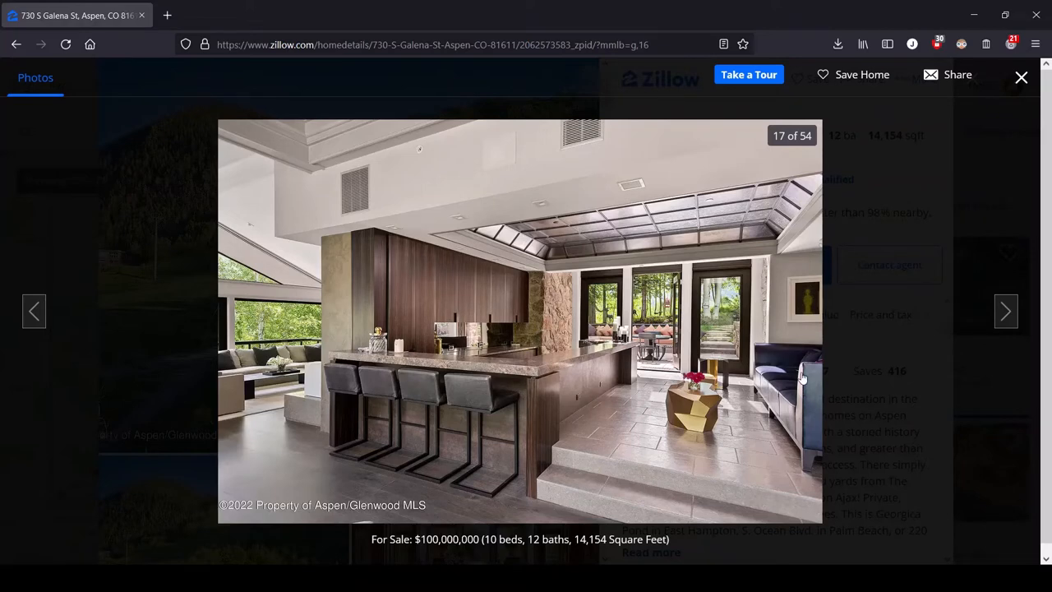
{"action": "mouse_move", "coordinate": [545, 417]}
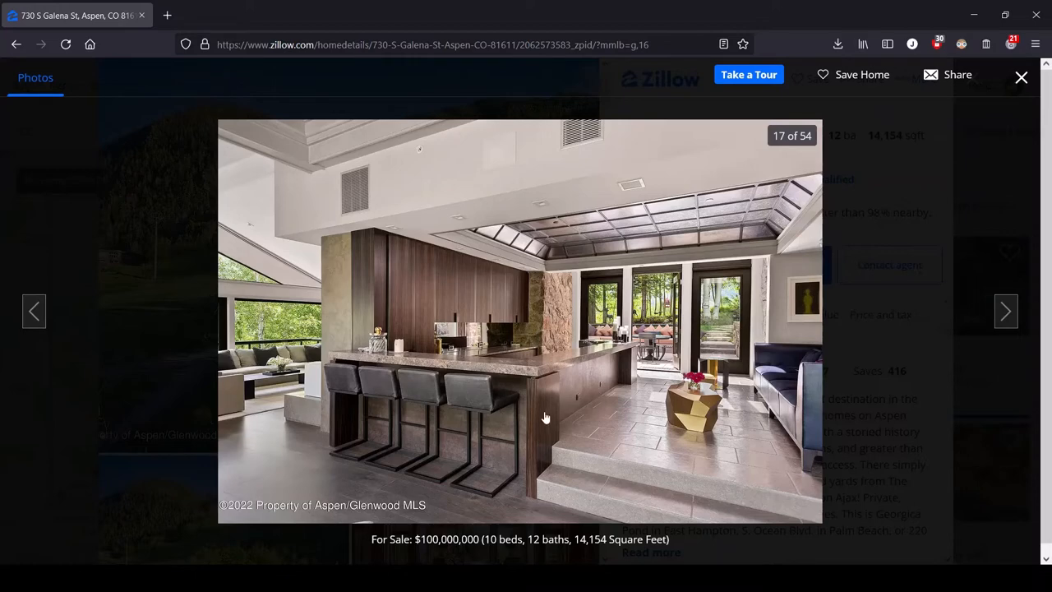
{"action": "mouse_move", "coordinate": [851, 365]}
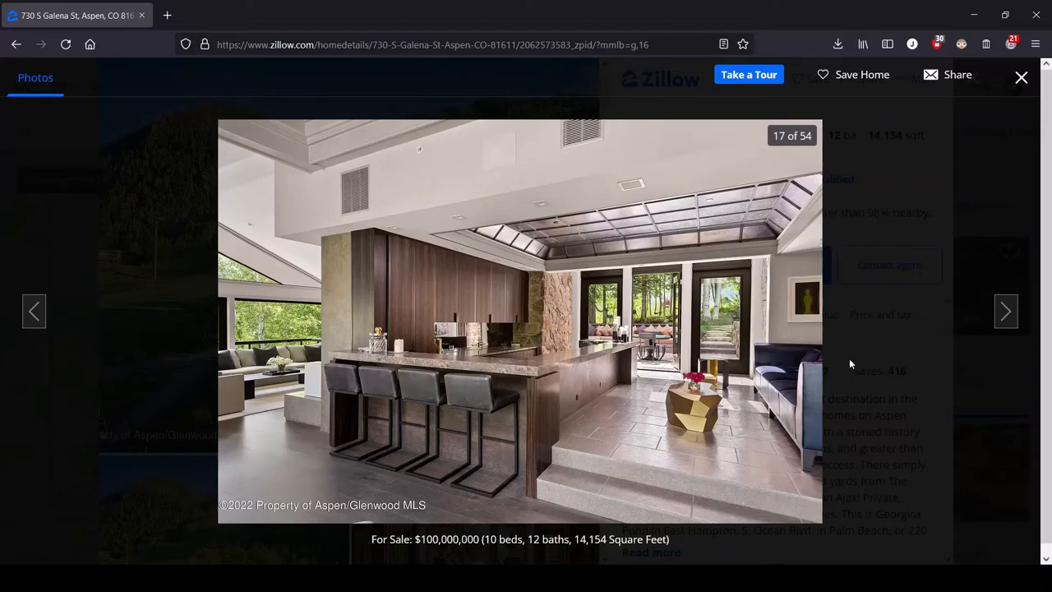
{"action": "mouse_move", "coordinate": [616, 297]}
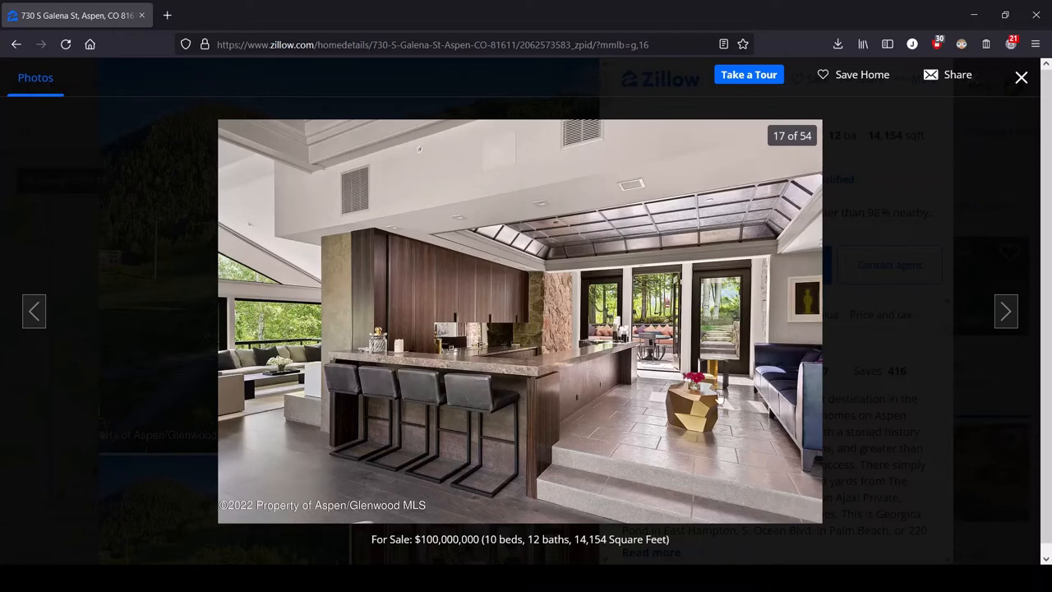
{"action": "mouse_move", "coordinate": [900, 452]}
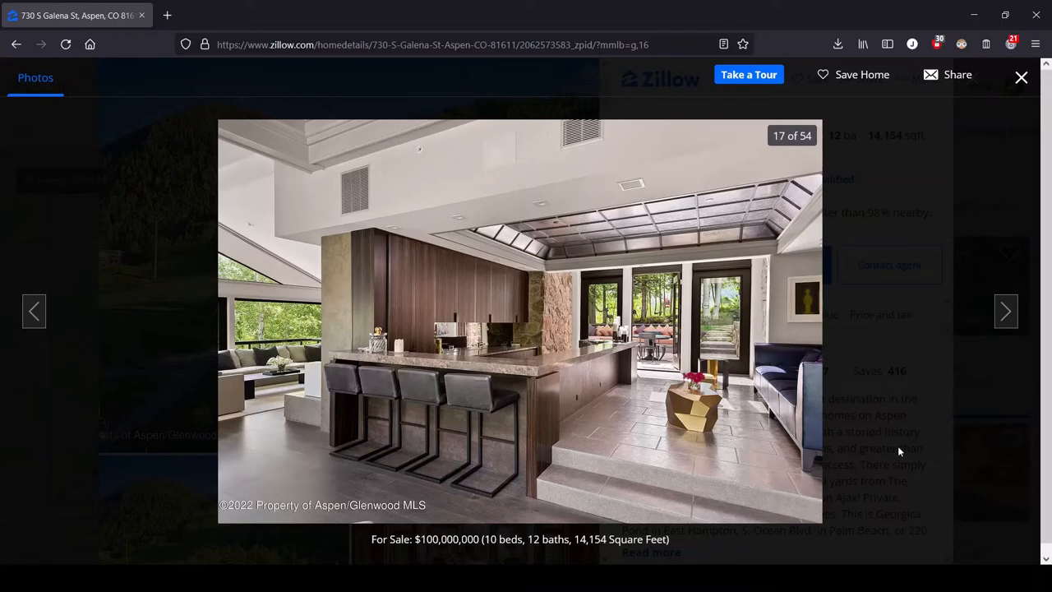
Advance past the dining room with mountain views to photo 19 of 54, the vaulted office
{"action": "left_click", "coordinate": [1006, 310]}
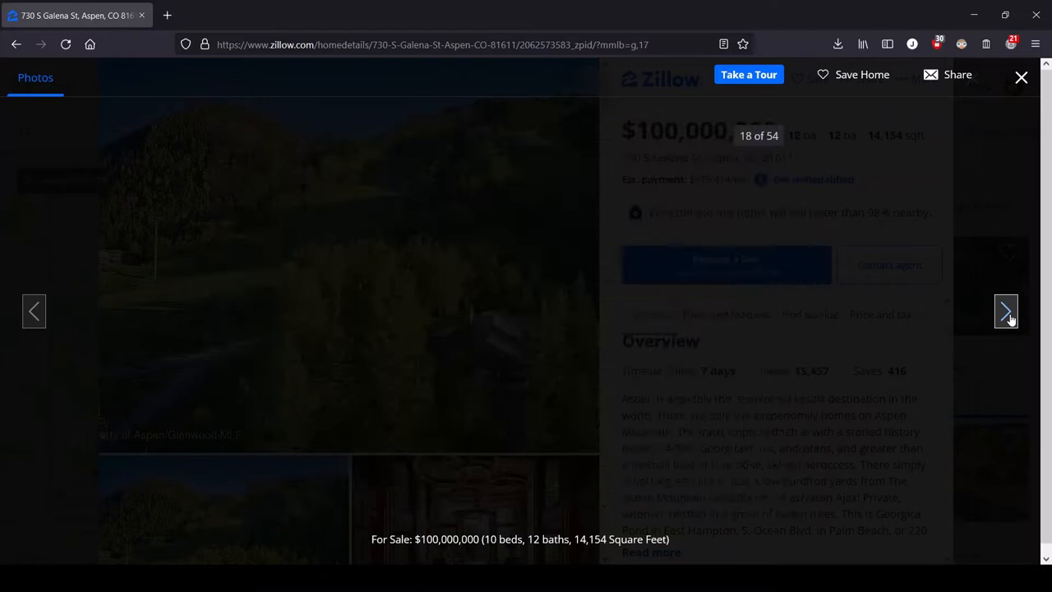
{"action": "left_click", "coordinate": [1006, 310]}
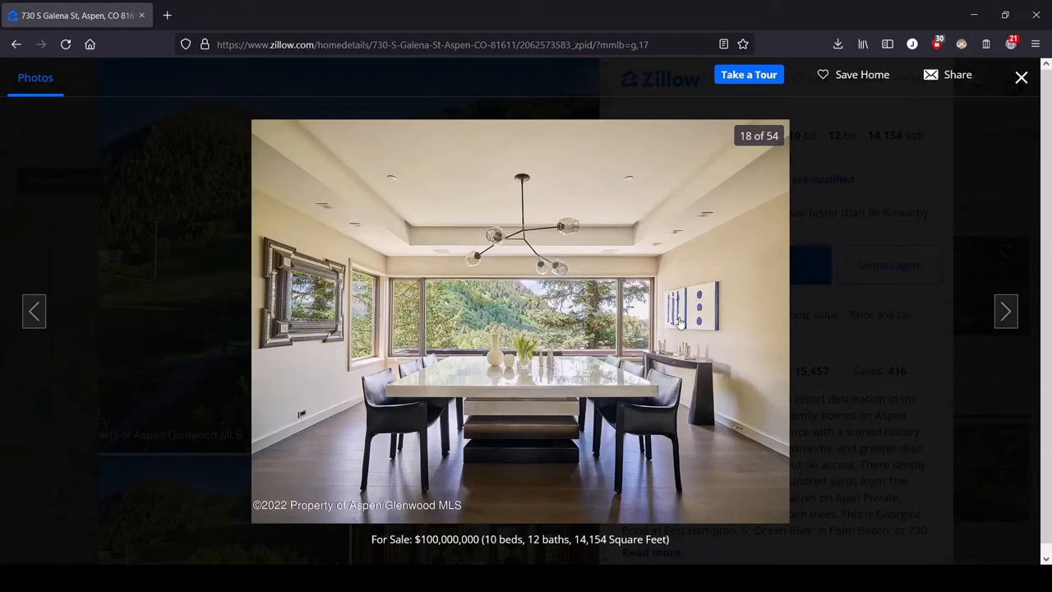
{"action": "mouse_move", "coordinate": [608, 337]}
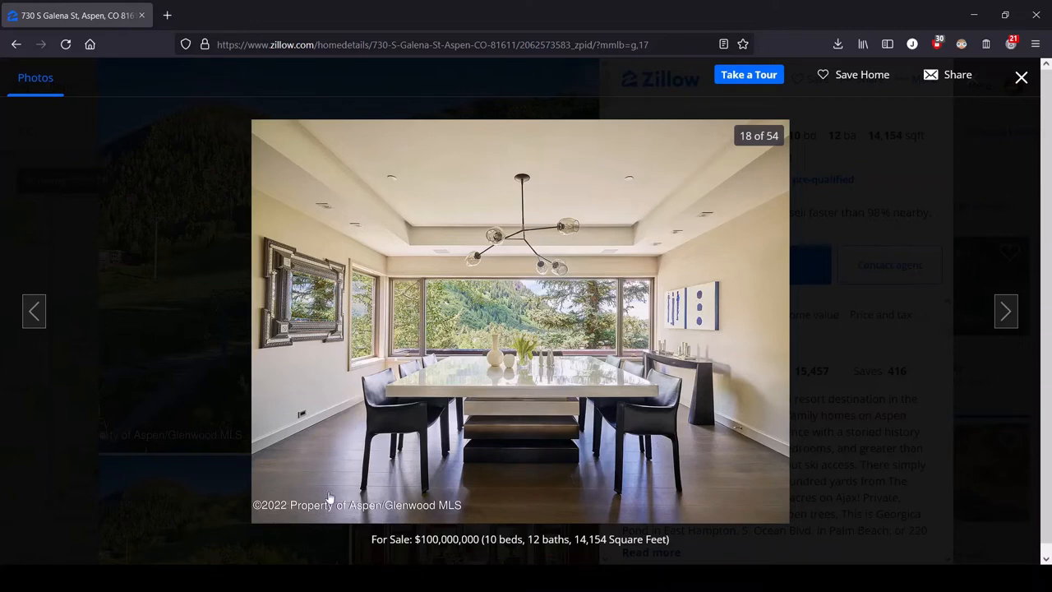
{"action": "mouse_move", "coordinate": [590, 327]}
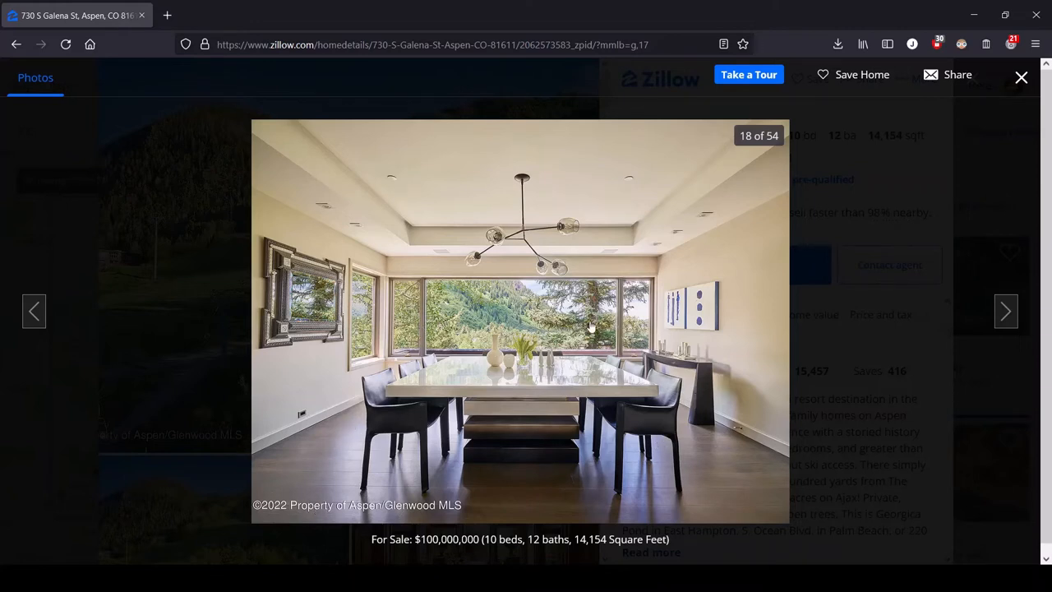
{"action": "mouse_move", "coordinate": [361, 407]}
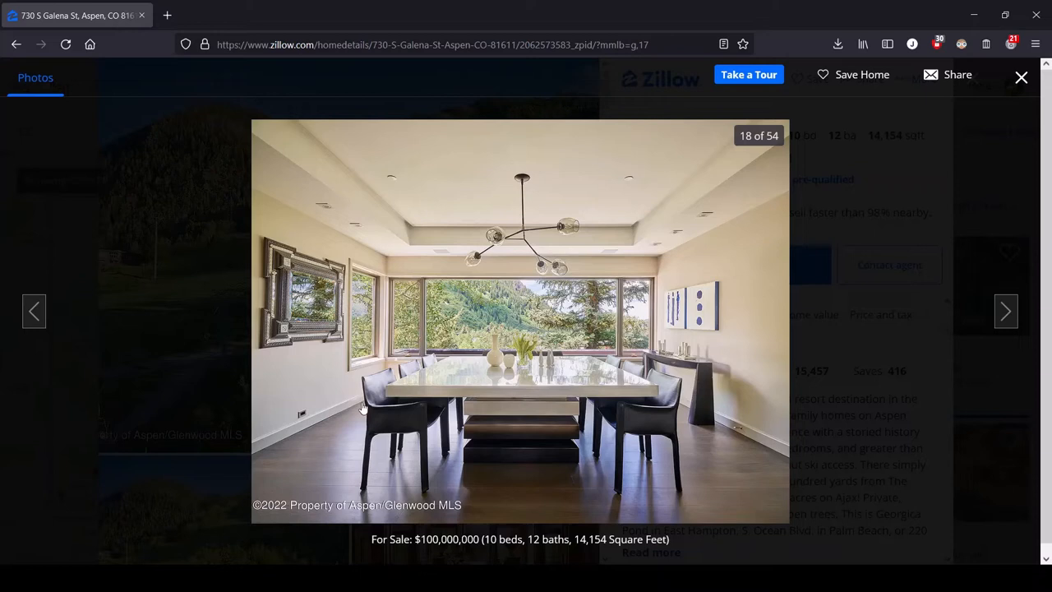
{"action": "mouse_move", "coordinate": [391, 386]}
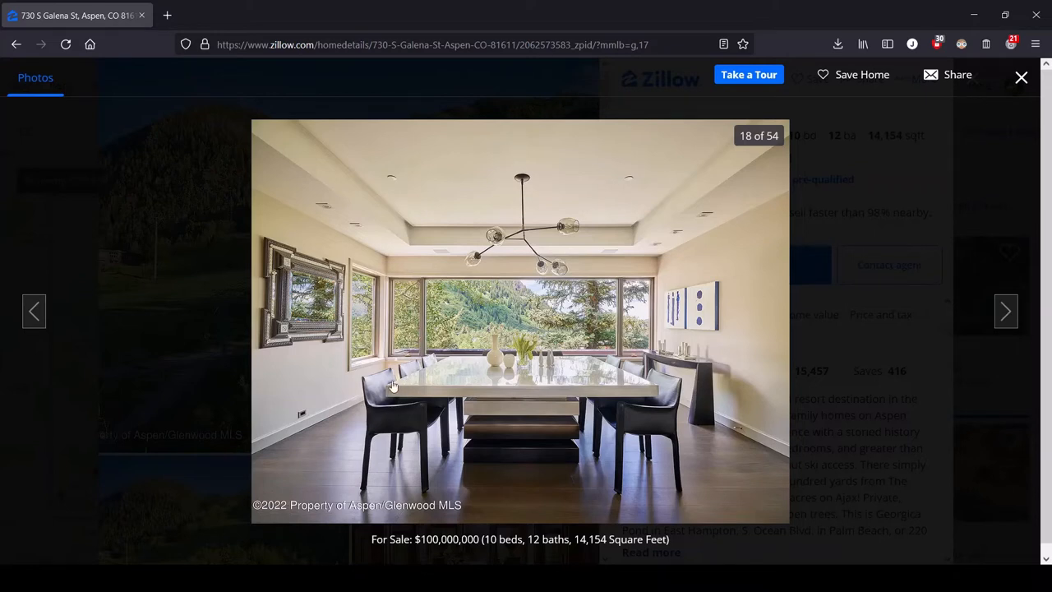
{"action": "mouse_move", "coordinate": [480, 407]}
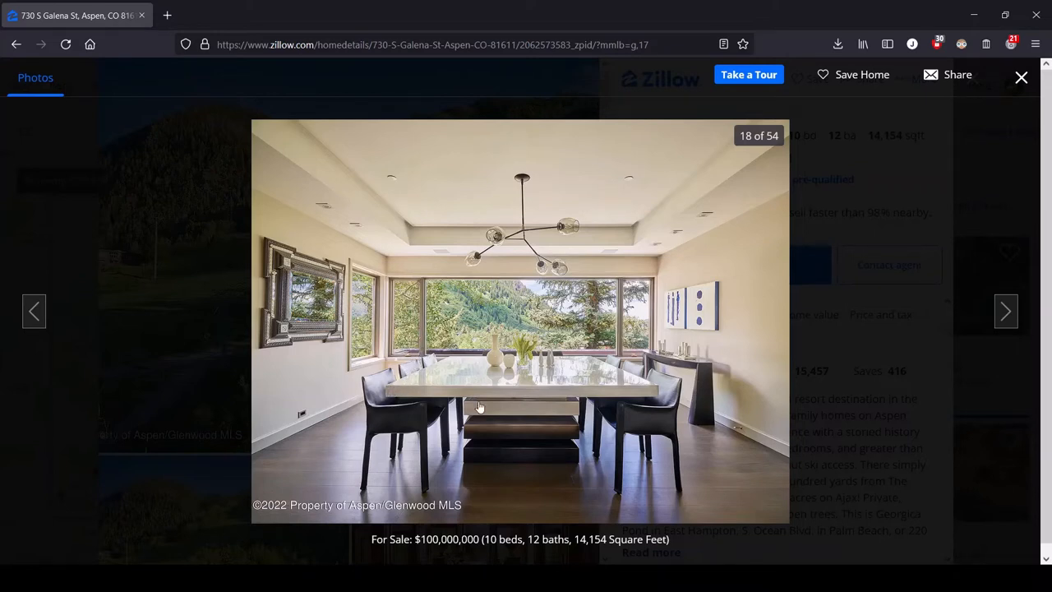
{"action": "mouse_move", "coordinate": [536, 379]}
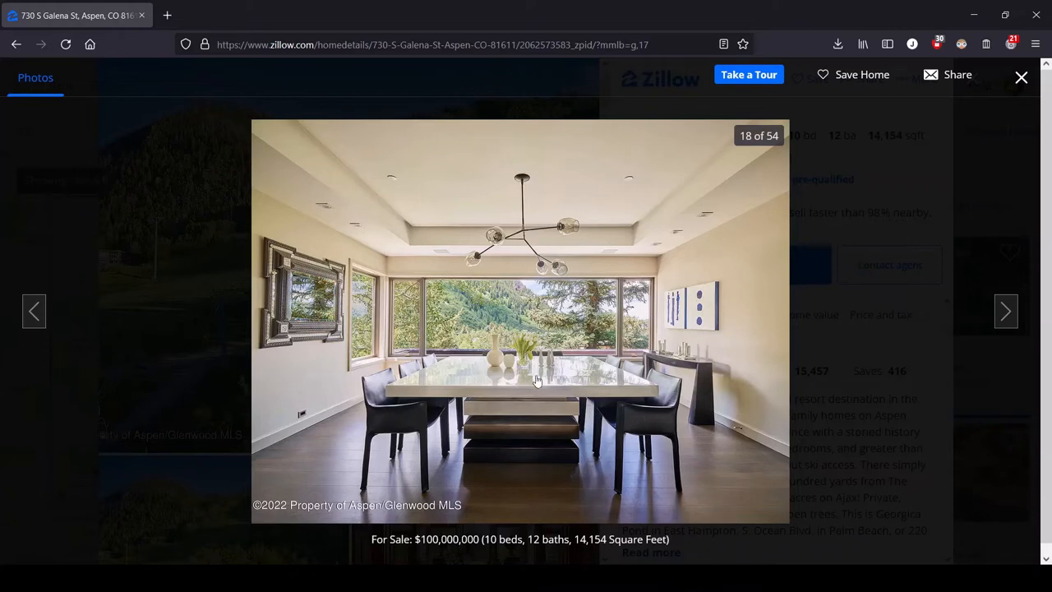
{"action": "mouse_move", "coordinate": [582, 222]}
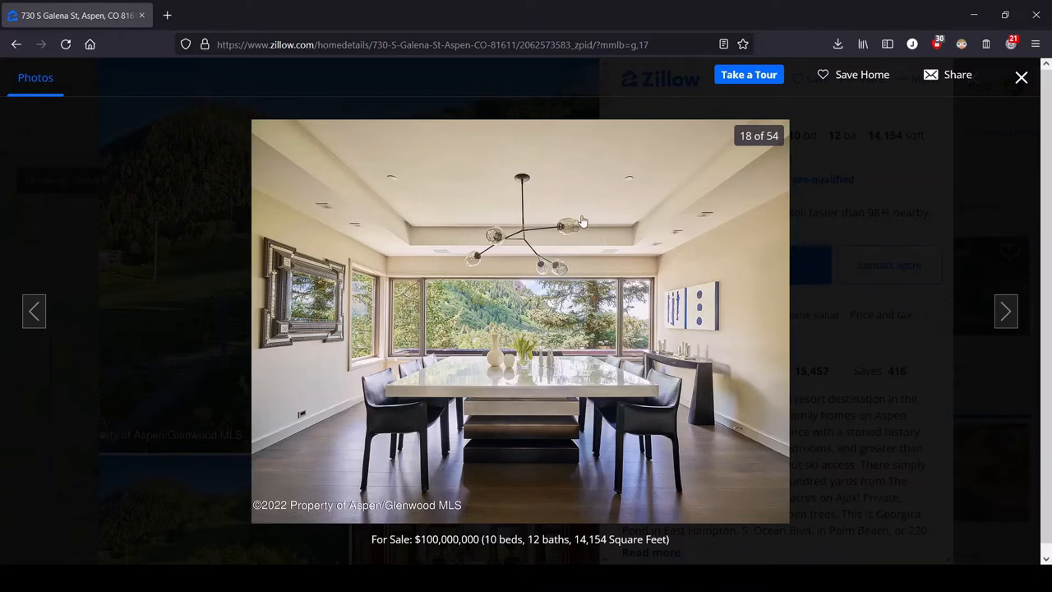
{"action": "mouse_move", "coordinate": [526, 264]}
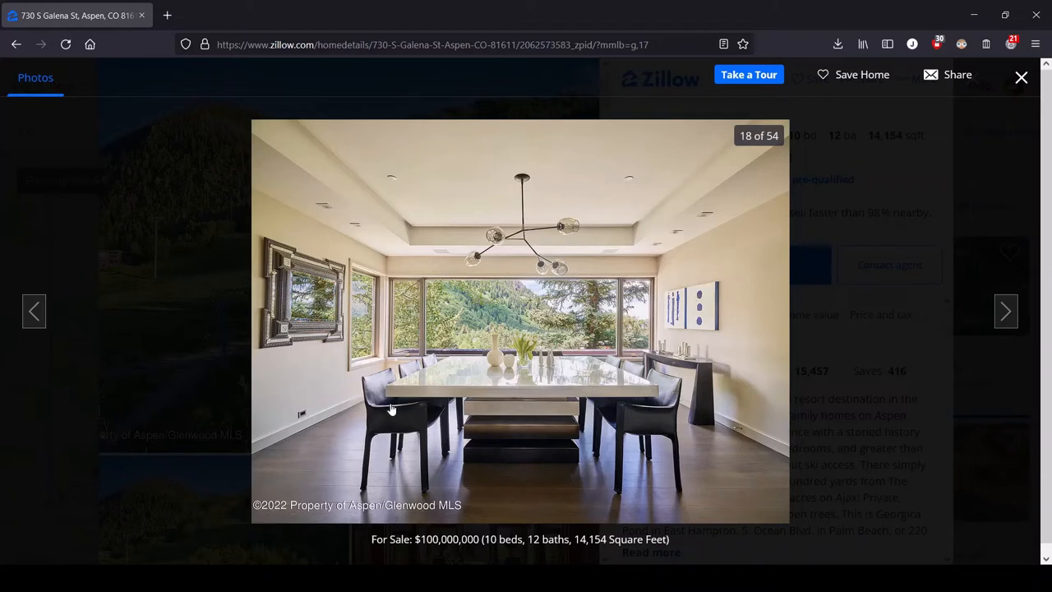
{"action": "mouse_move", "coordinate": [753, 354]}
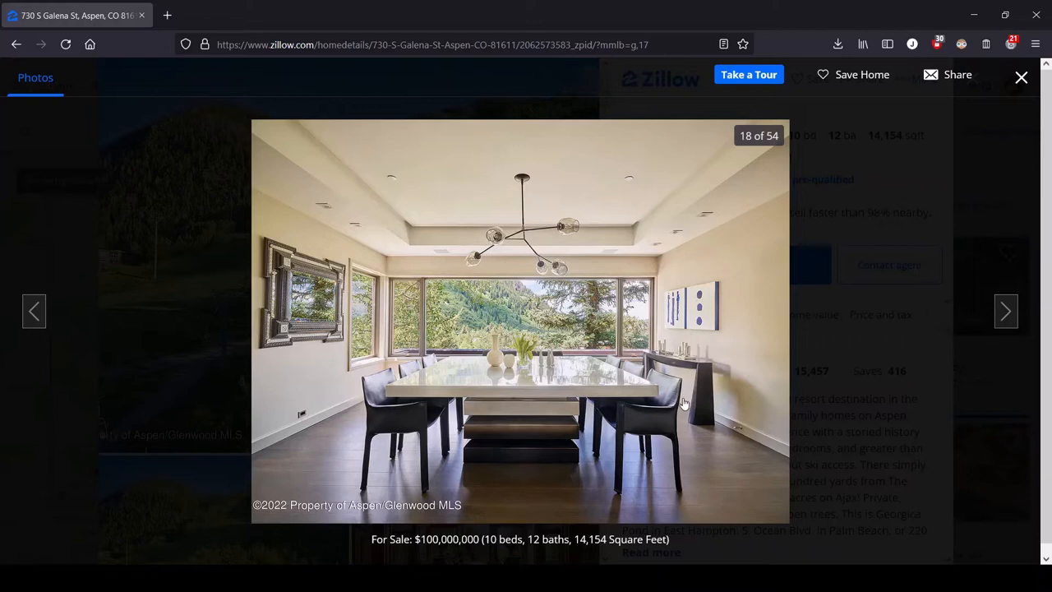
{"action": "mouse_move", "coordinate": [353, 414]}
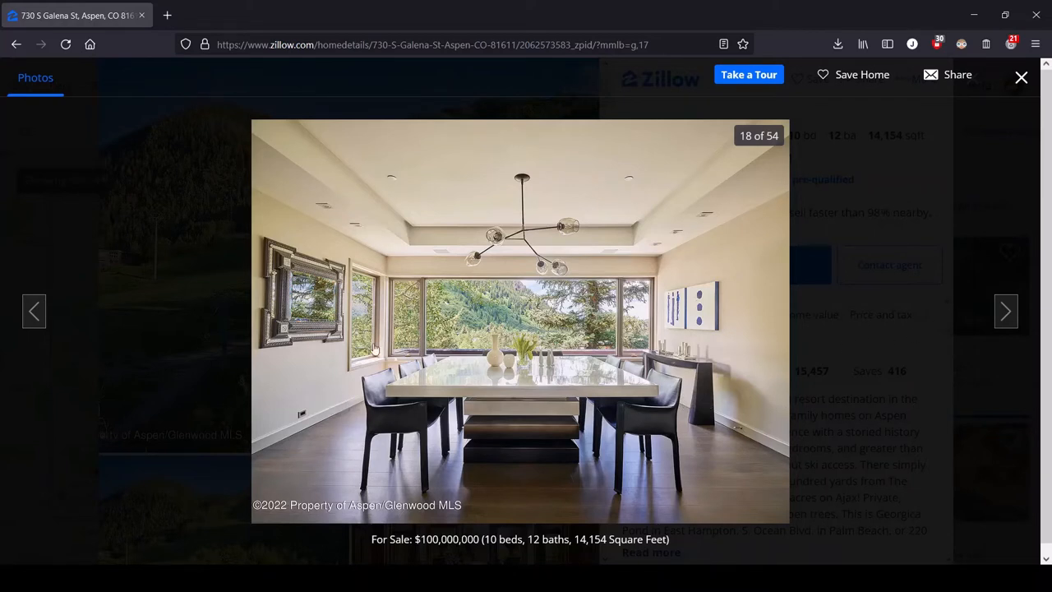
{"action": "mouse_move", "coordinate": [687, 387]}
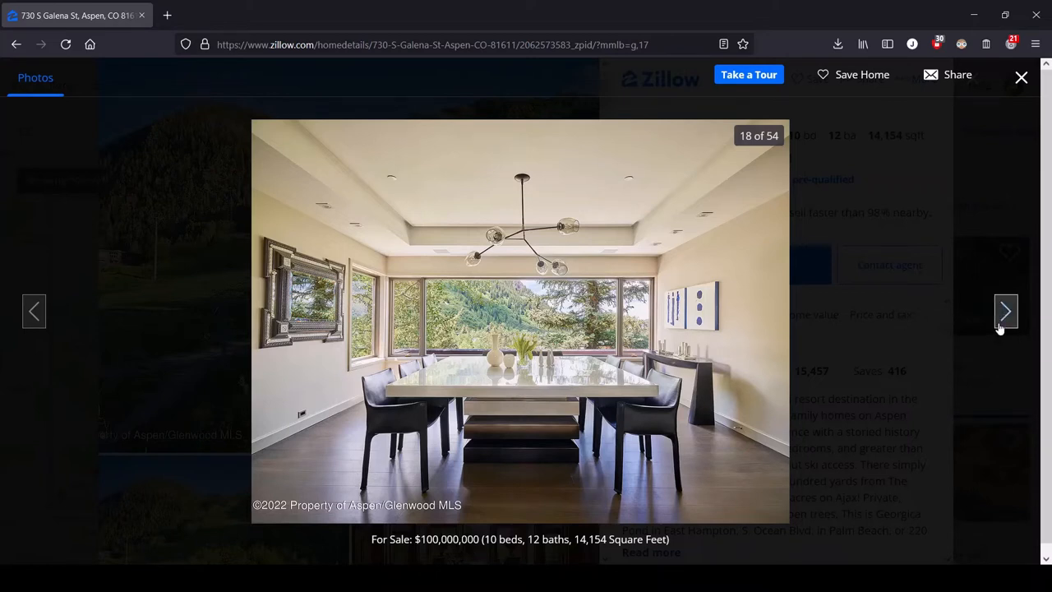
{"action": "left_click", "coordinate": [1006, 311]}
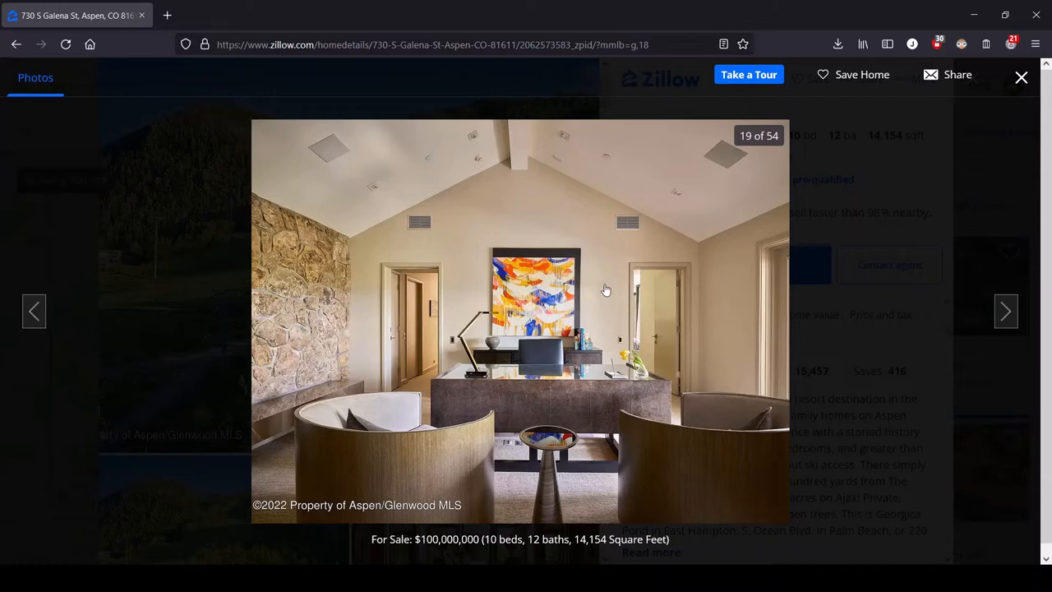
{"action": "mouse_move", "coordinate": [682, 318]}
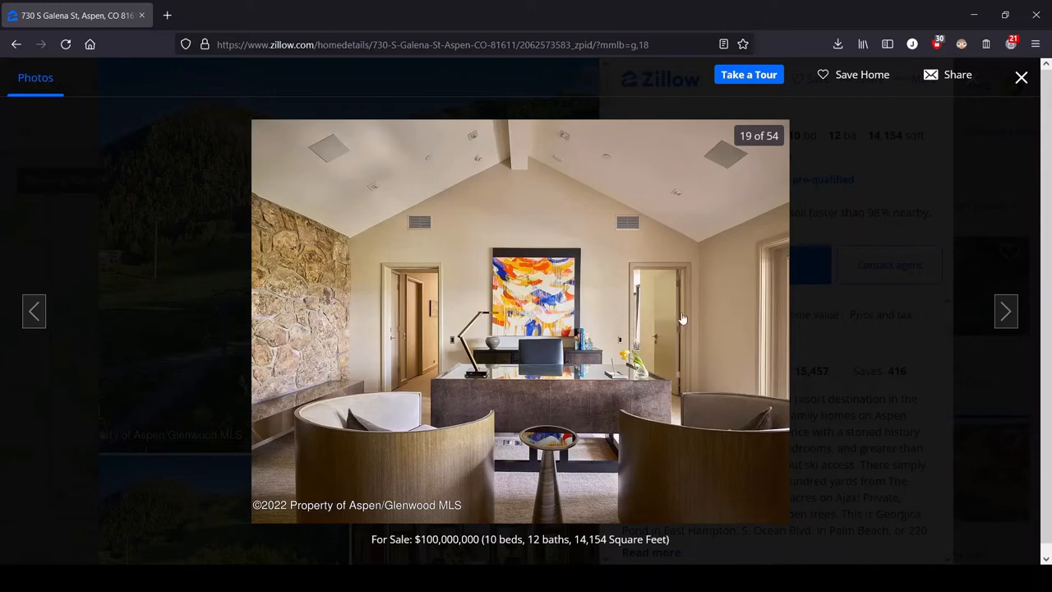
{"action": "mouse_move", "coordinate": [650, 391]}
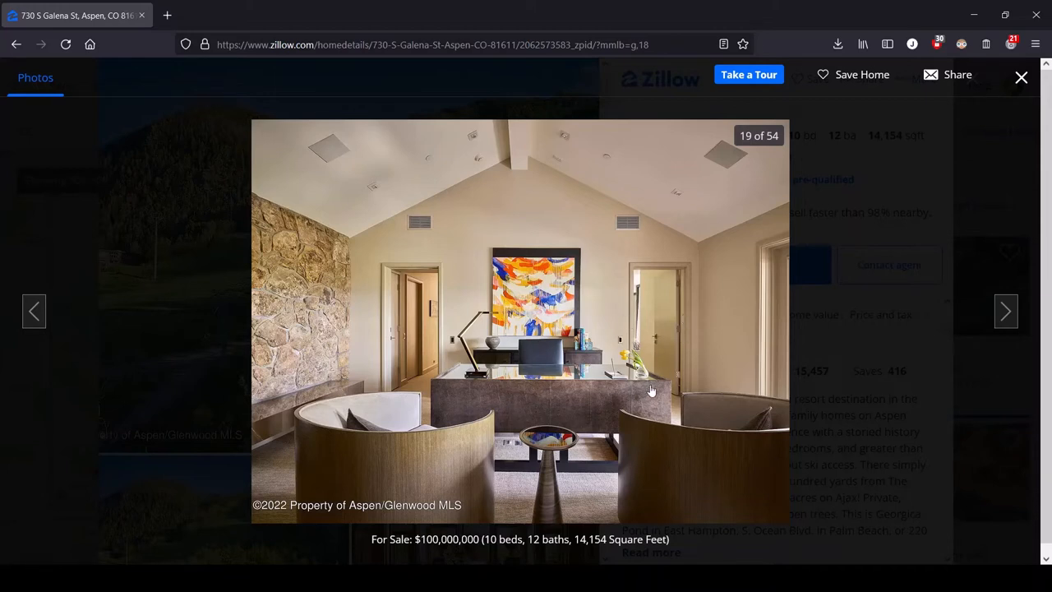
{"action": "mouse_move", "coordinate": [588, 345]}
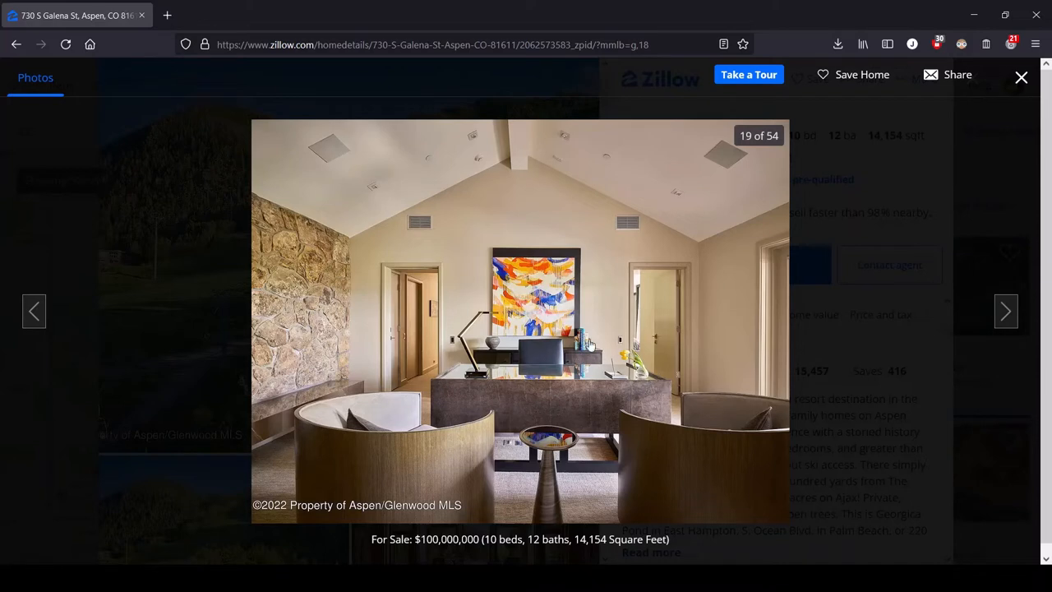
{"action": "mouse_move", "coordinate": [457, 424]}
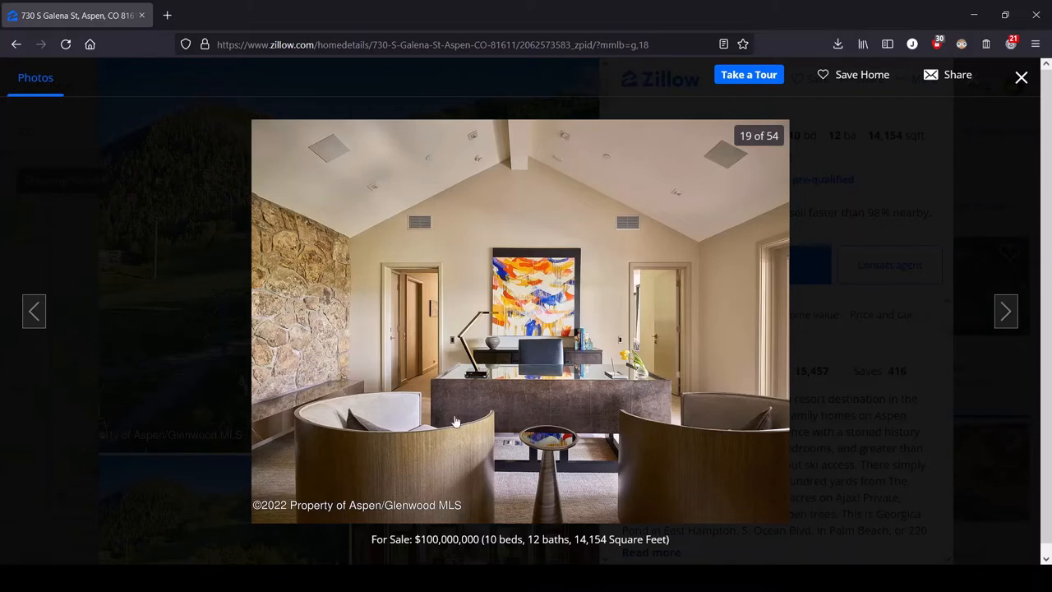
{"action": "mouse_move", "coordinate": [437, 490]}
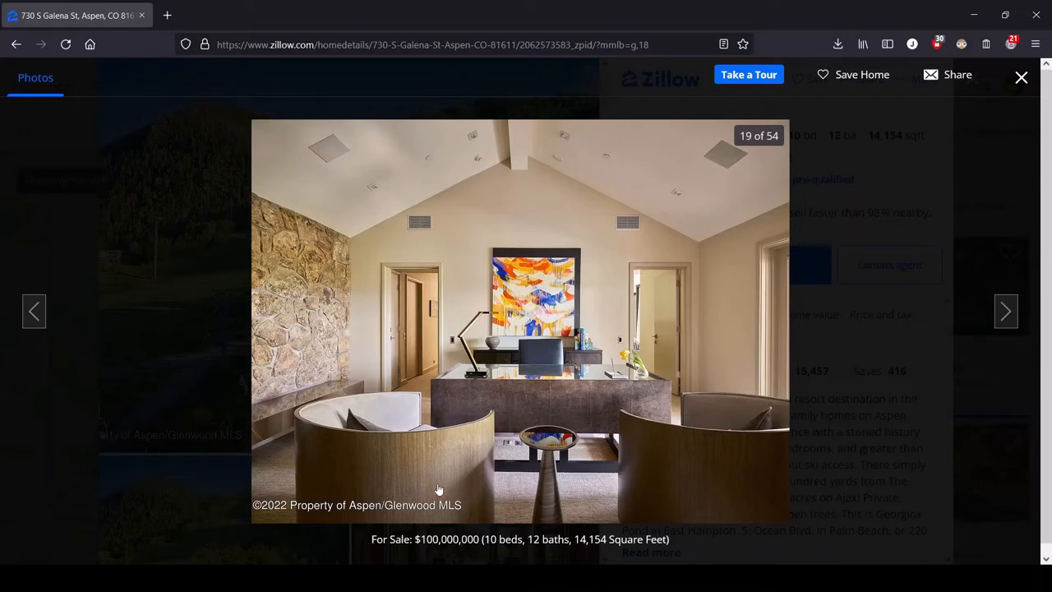
{"action": "mouse_move", "coordinate": [736, 484]}
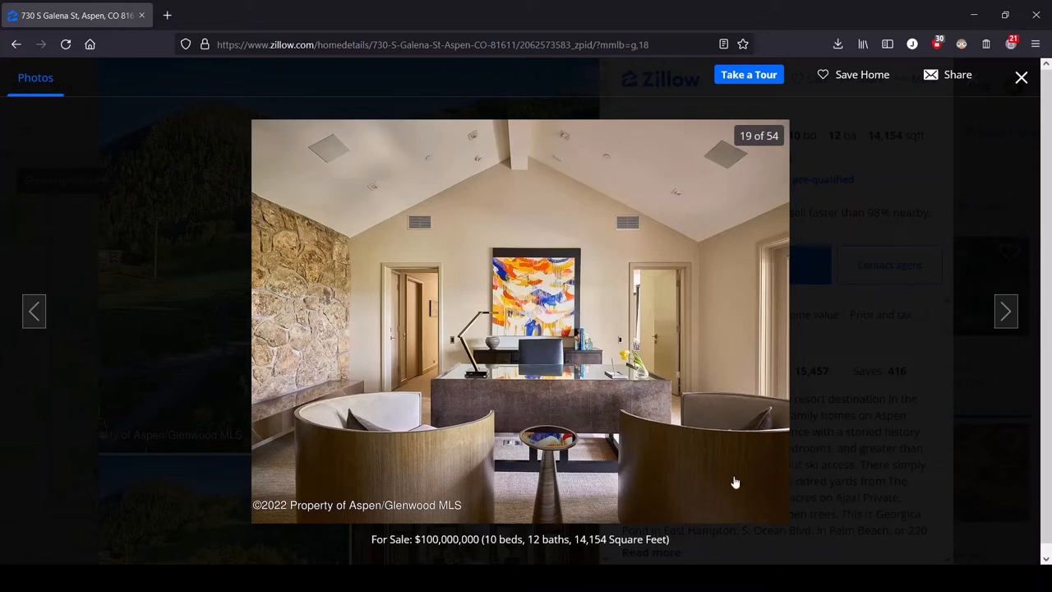
{"action": "mouse_move", "coordinate": [641, 408]}
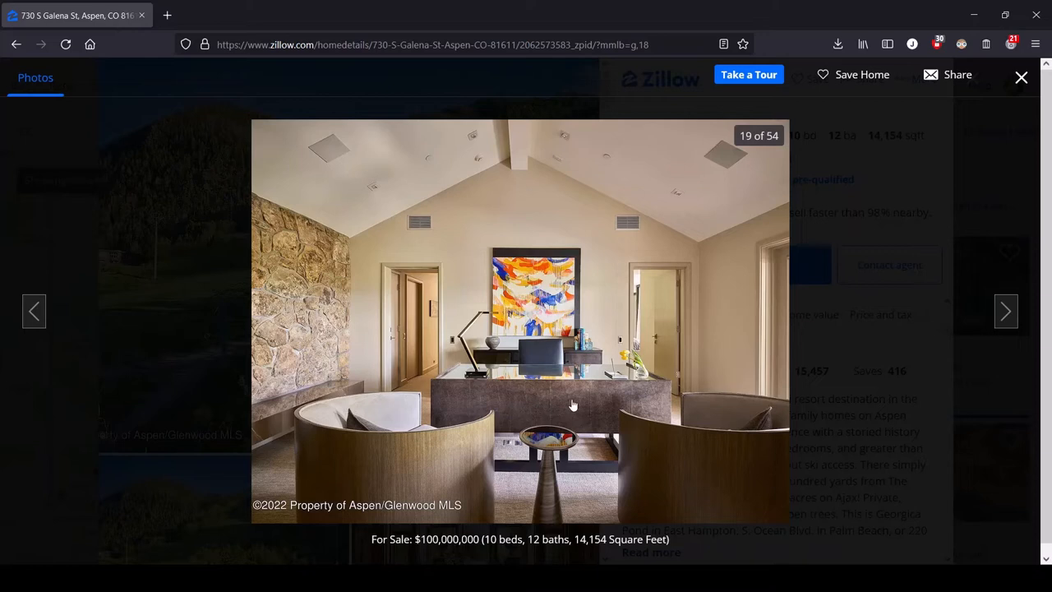
{"action": "mouse_move", "coordinate": [697, 365]}
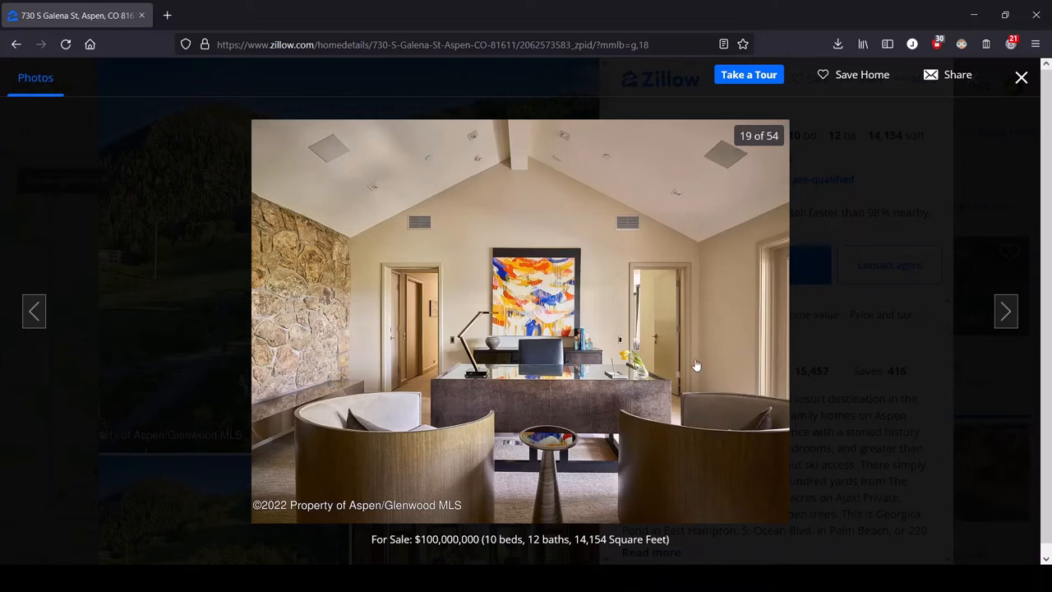
{"action": "mouse_move", "coordinate": [393, 460]}
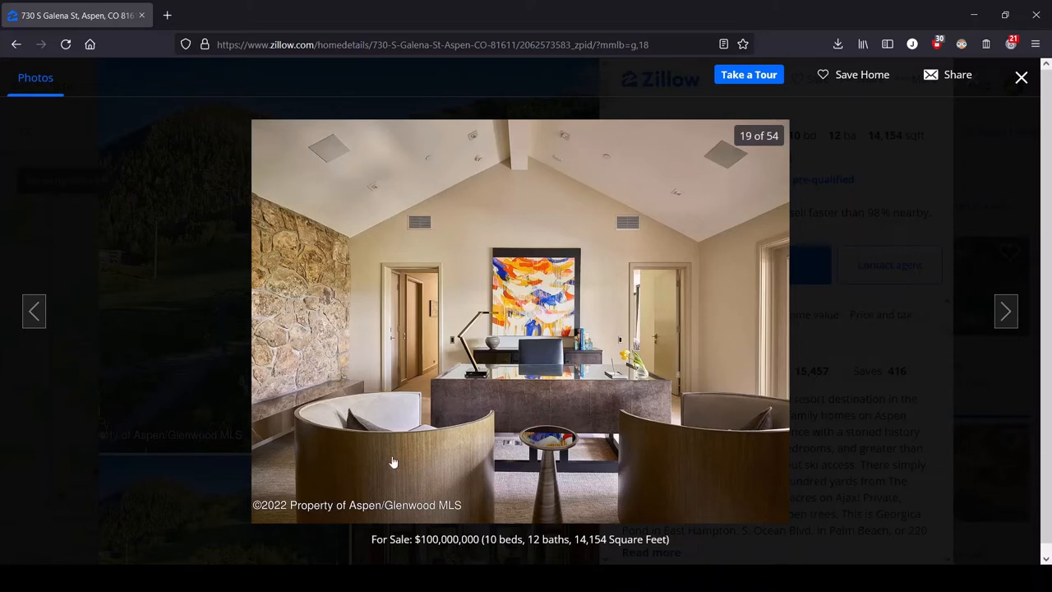
{"action": "mouse_move", "coordinate": [565, 401]}
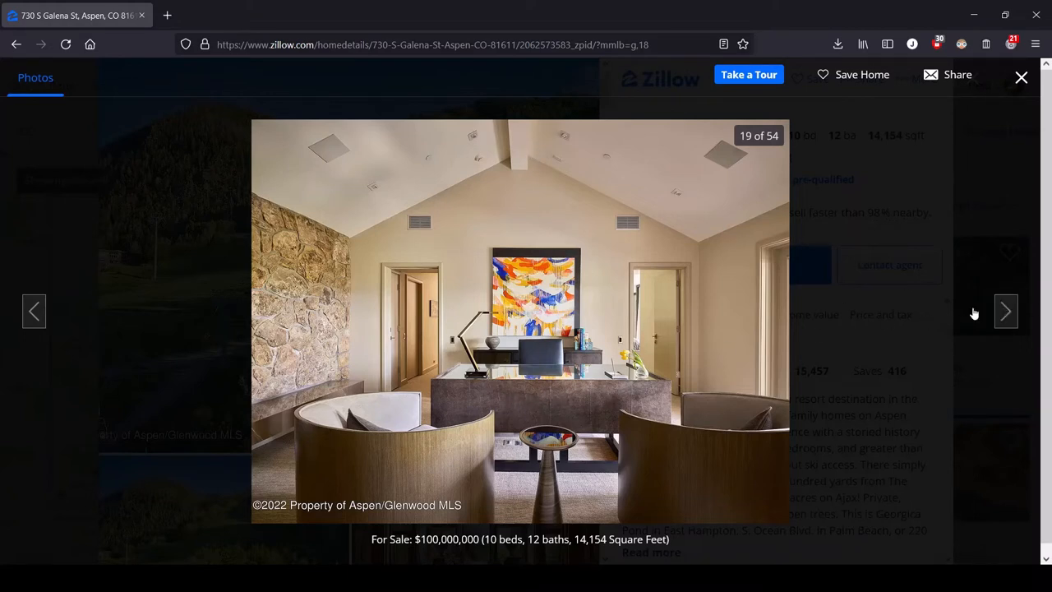
Advance to photo 20 of 54, the home office with a glass desk and wall-mounted TV
{"action": "left_click", "coordinate": [1006, 311]}
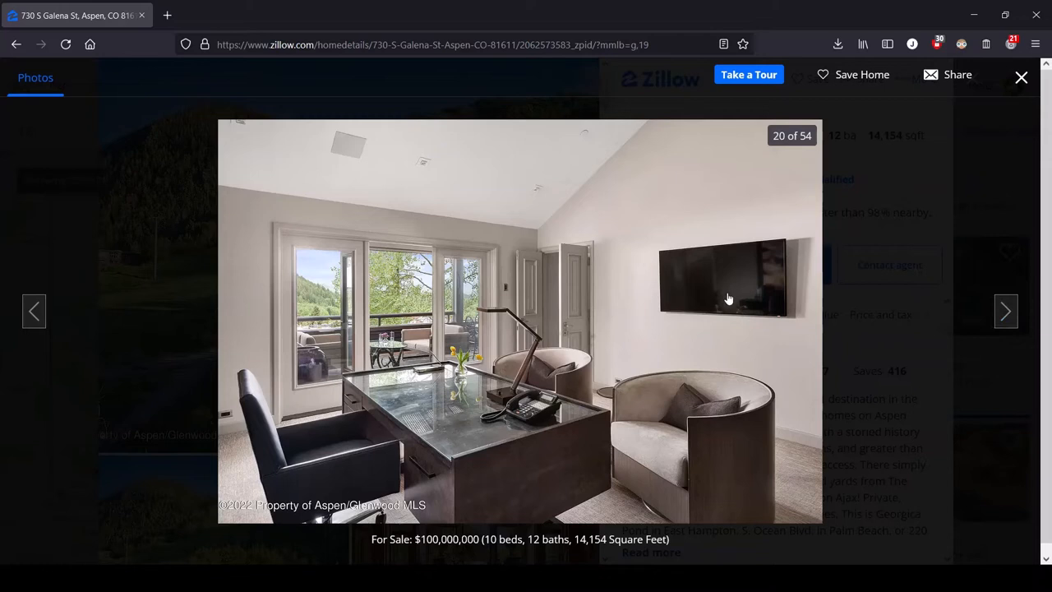
{"action": "mouse_move", "coordinate": [687, 256]}
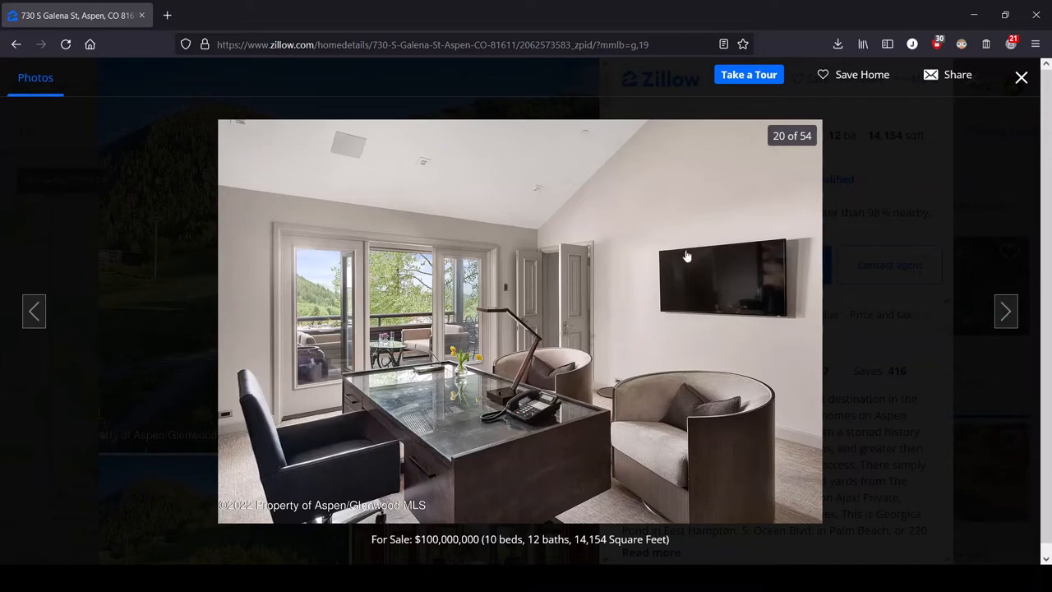
{"action": "mouse_move", "coordinate": [556, 375]}
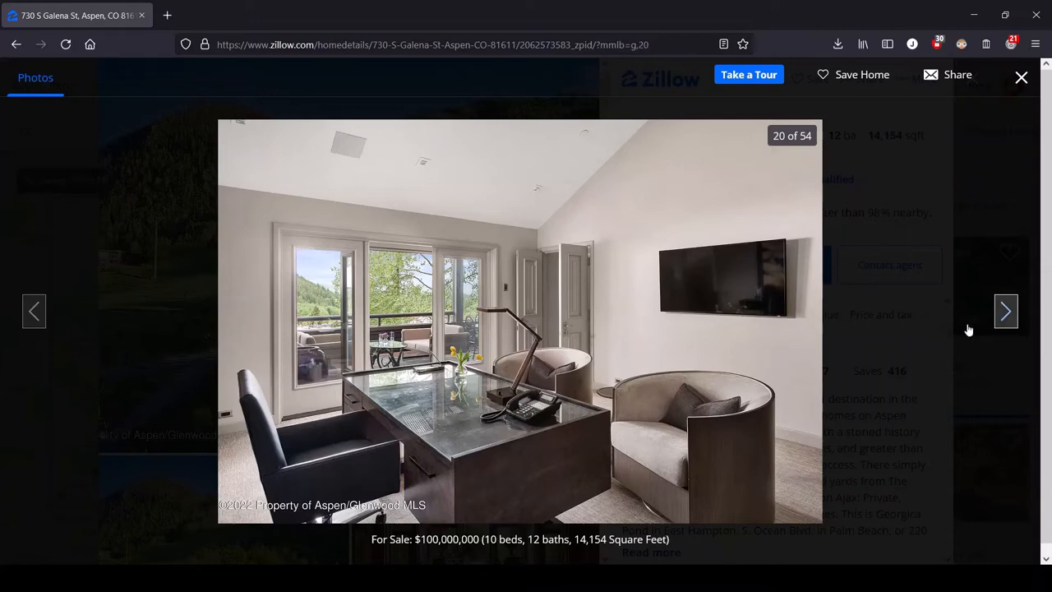
Step past the hallway with striped artwork to photo 22 of 54, the kitchen with the stone island
{"action": "left_click", "coordinate": [1006, 311]}
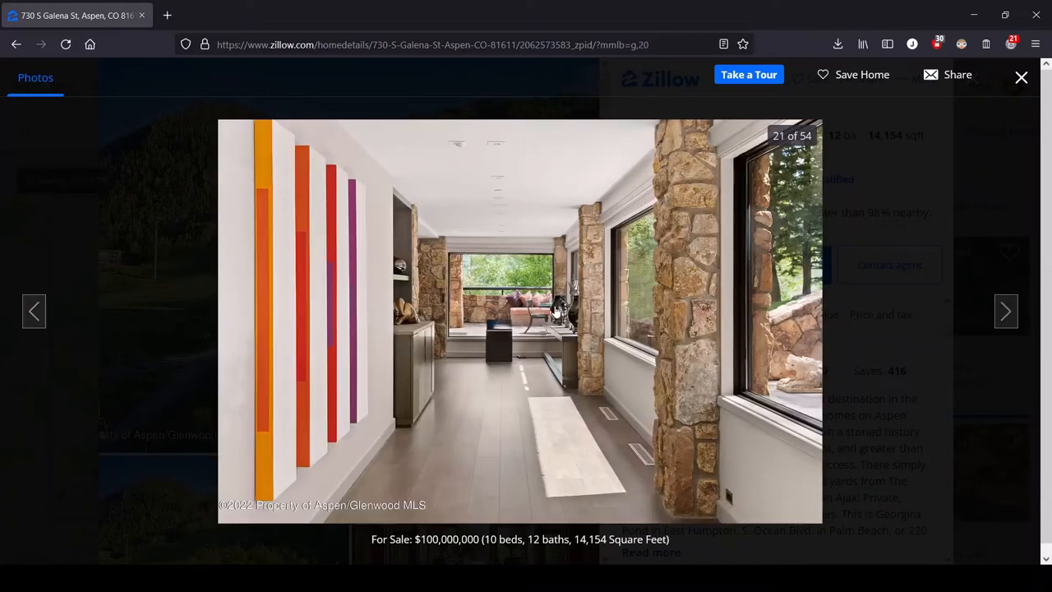
{"action": "mouse_move", "coordinate": [300, 475]}
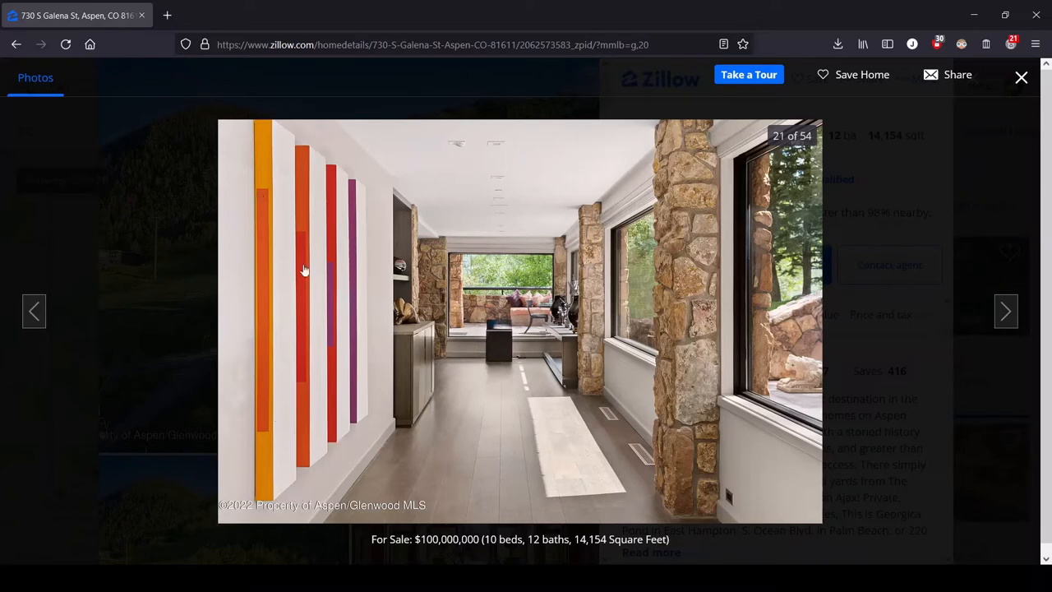
{"action": "mouse_move", "coordinate": [306, 307]}
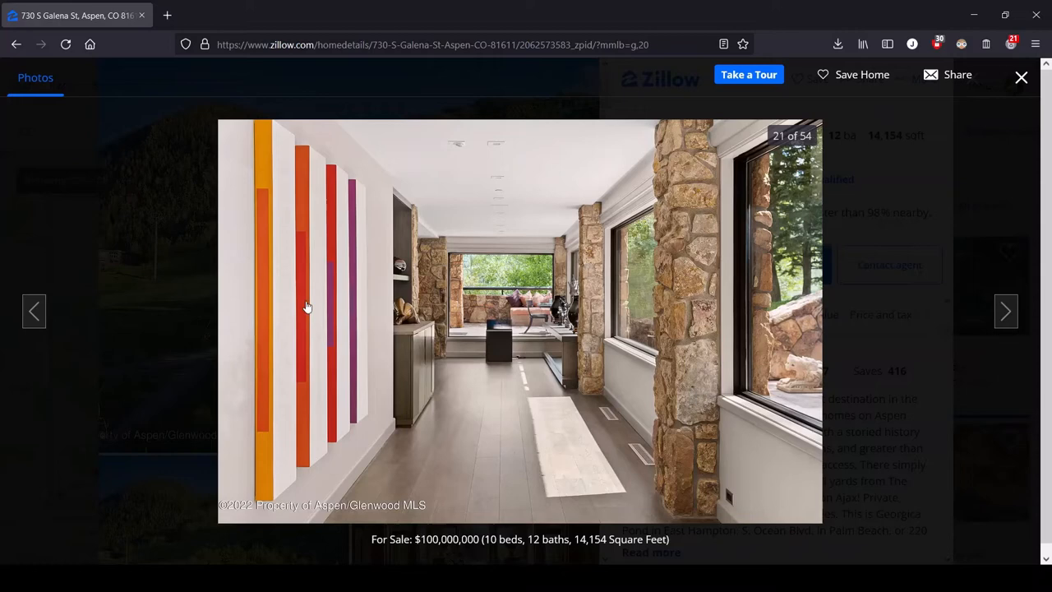
{"action": "mouse_move", "coordinate": [753, 320]}
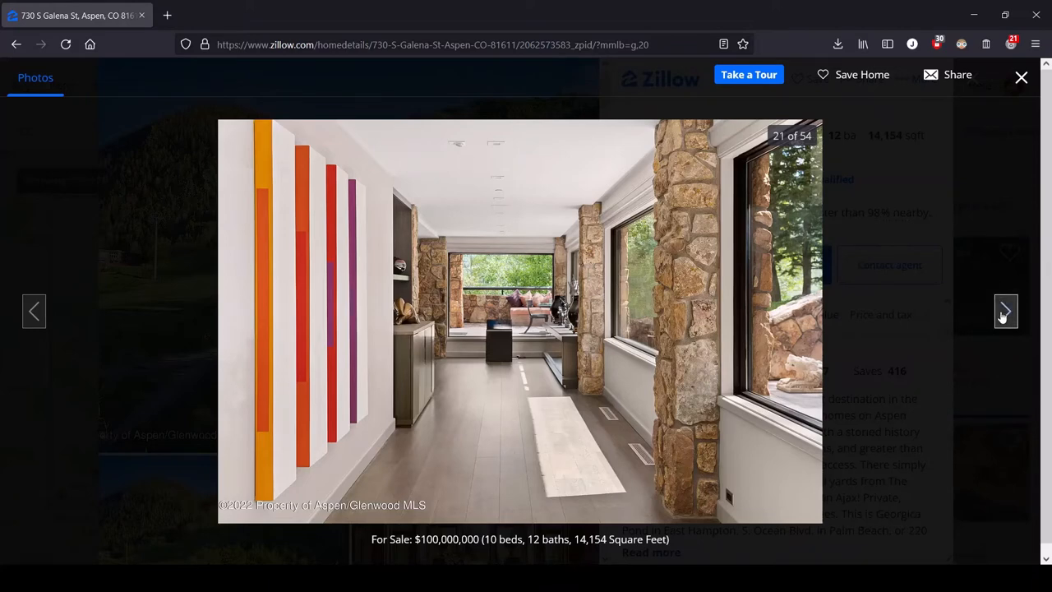
{"action": "left_click", "coordinate": [1006, 311]}
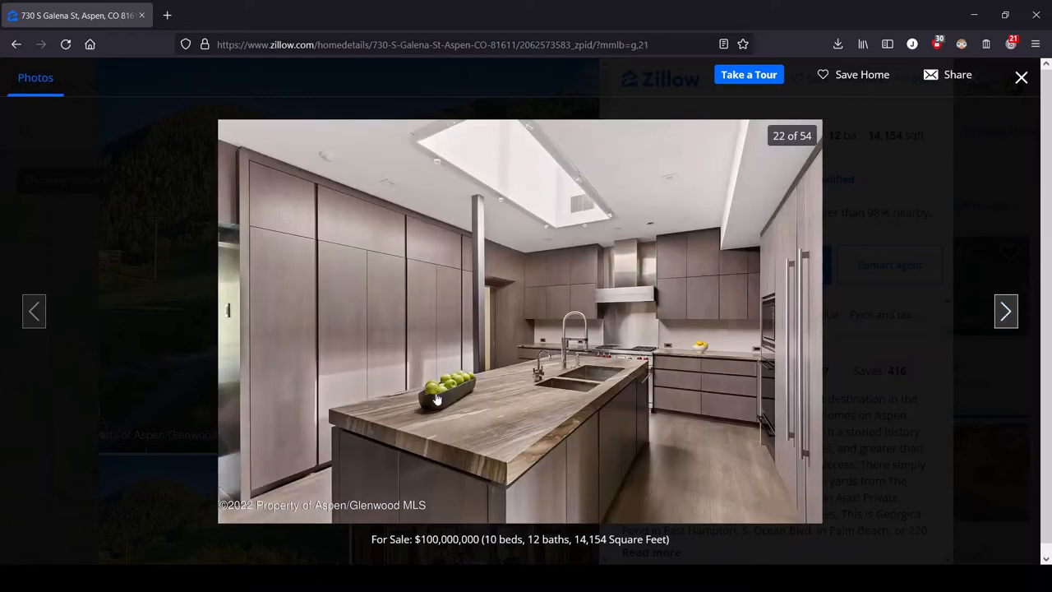
{"action": "mouse_move", "coordinate": [762, 344]}
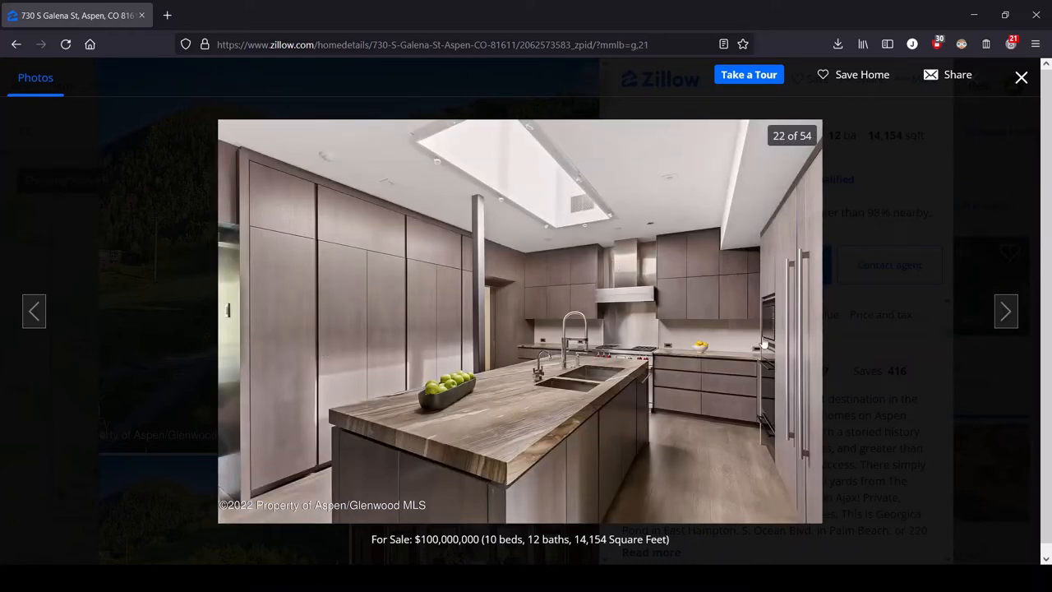
{"action": "mouse_move", "coordinate": [341, 347]}
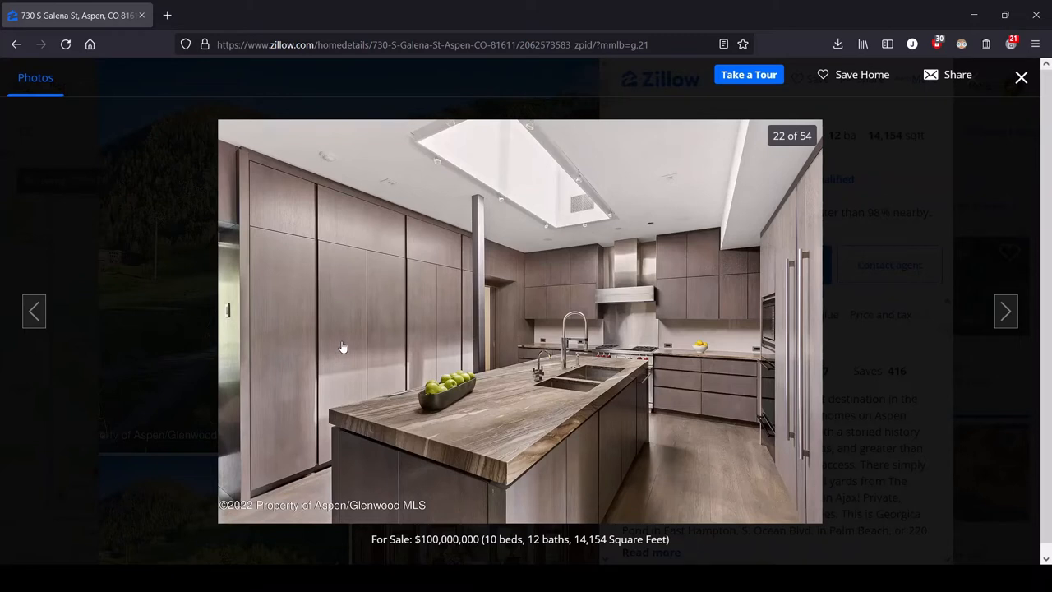
{"action": "mouse_move", "coordinate": [562, 250]}
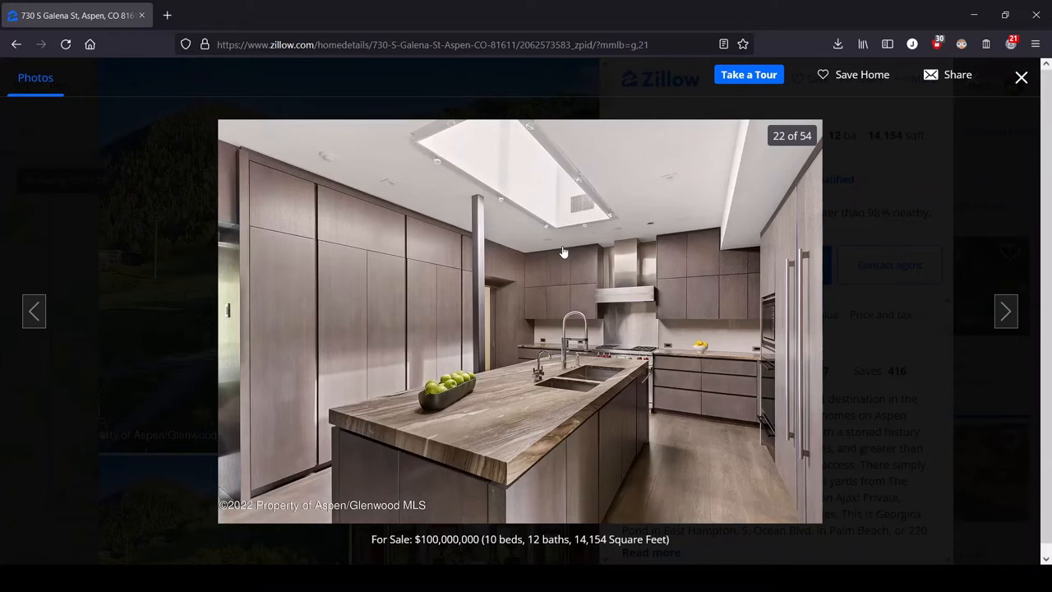
{"action": "mouse_move", "coordinate": [805, 332]}
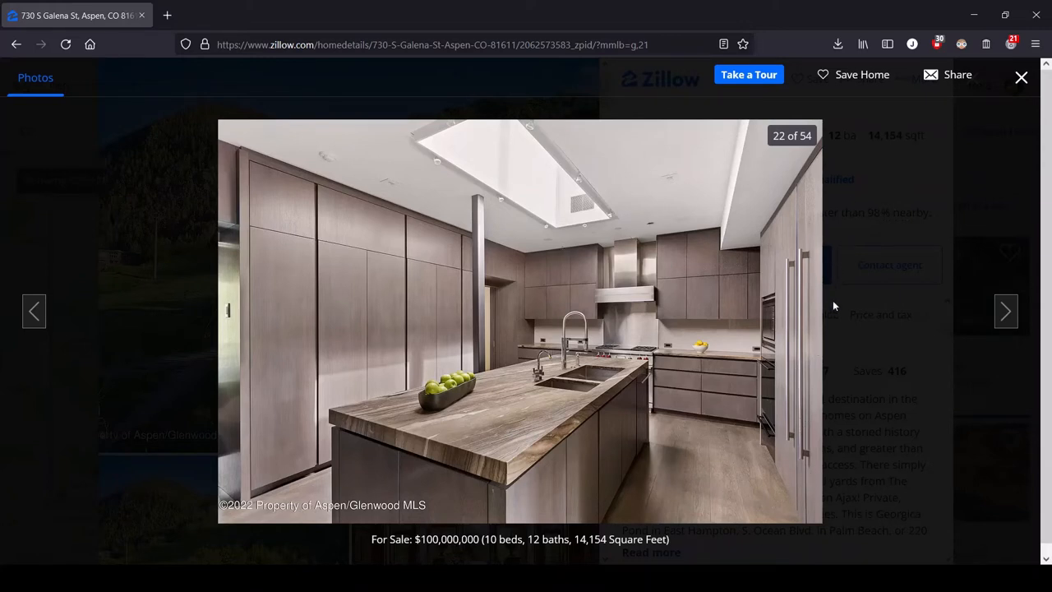
{"action": "mouse_move", "coordinate": [907, 211]}
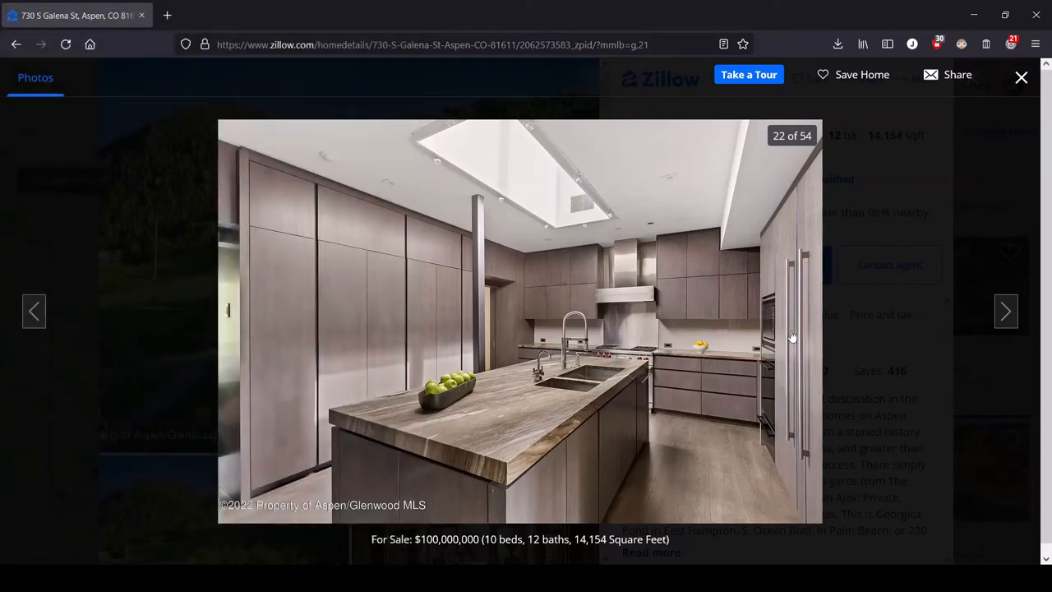
{"action": "mouse_move", "coordinate": [562, 381]}
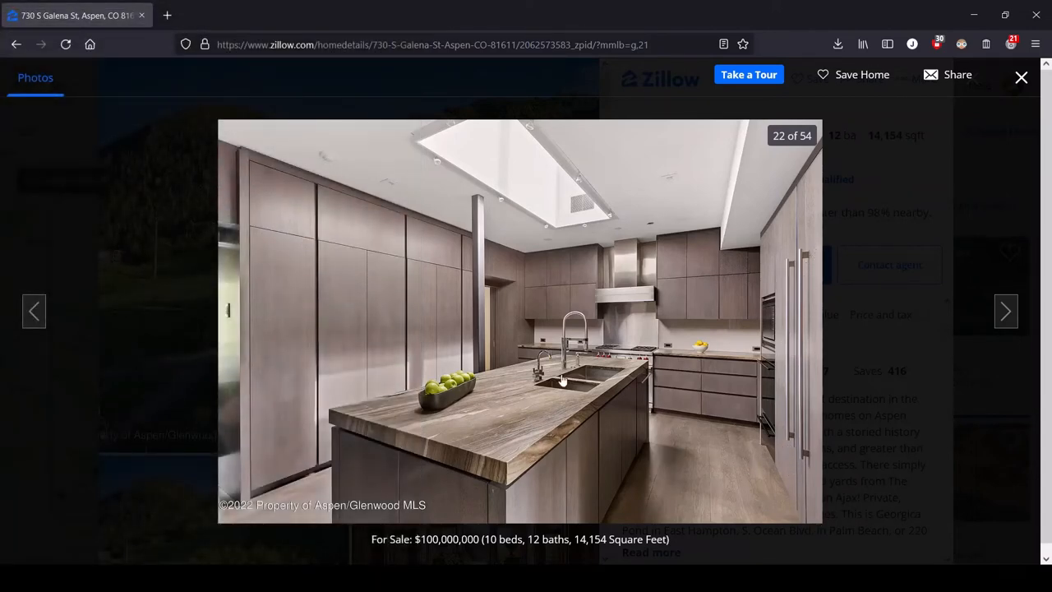
{"action": "mouse_move", "coordinate": [480, 256]}
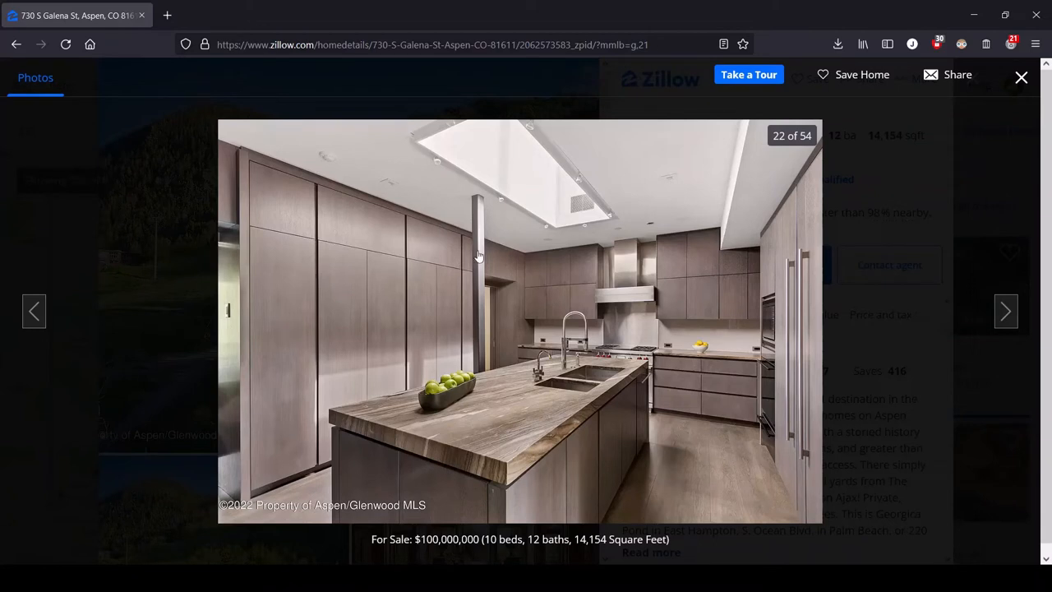
{"action": "mouse_move", "coordinate": [464, 150]}
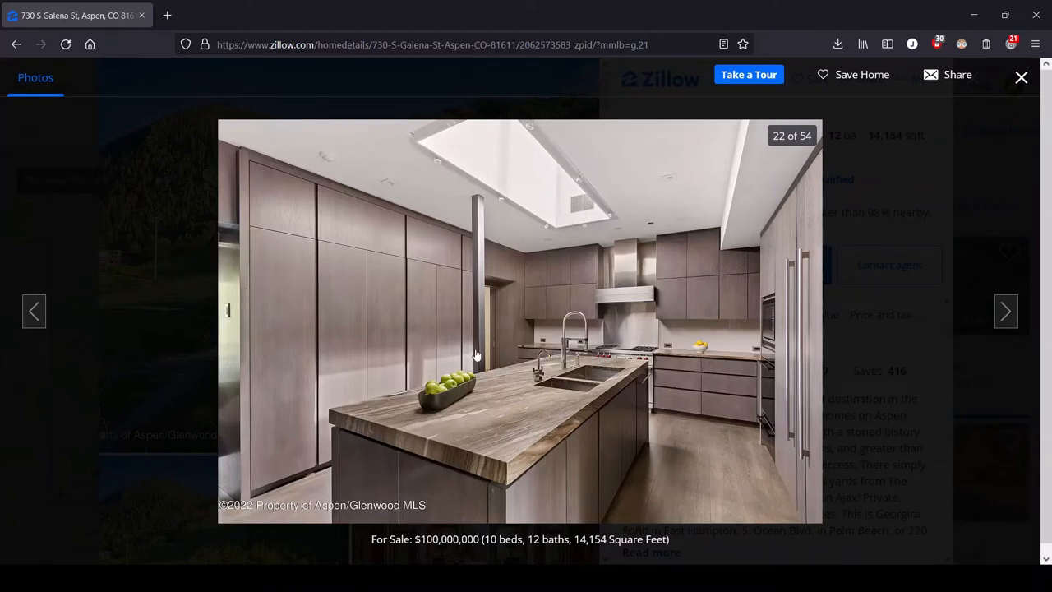
{"action": "mouse_move", "coordinate": [453, 383]}
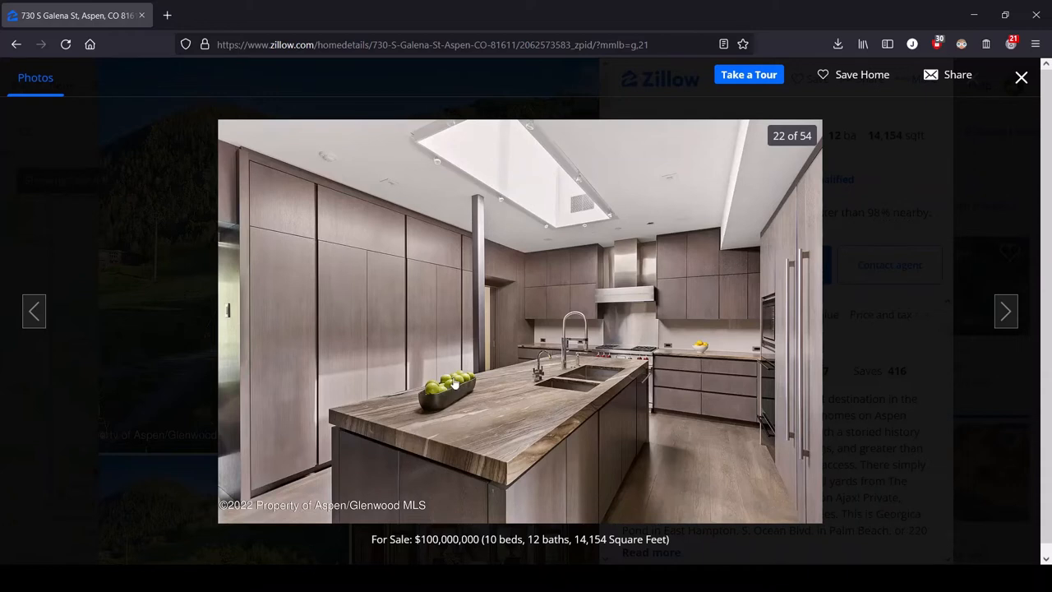
{"action": "mouse_move", "coordinate": [723, 377]}
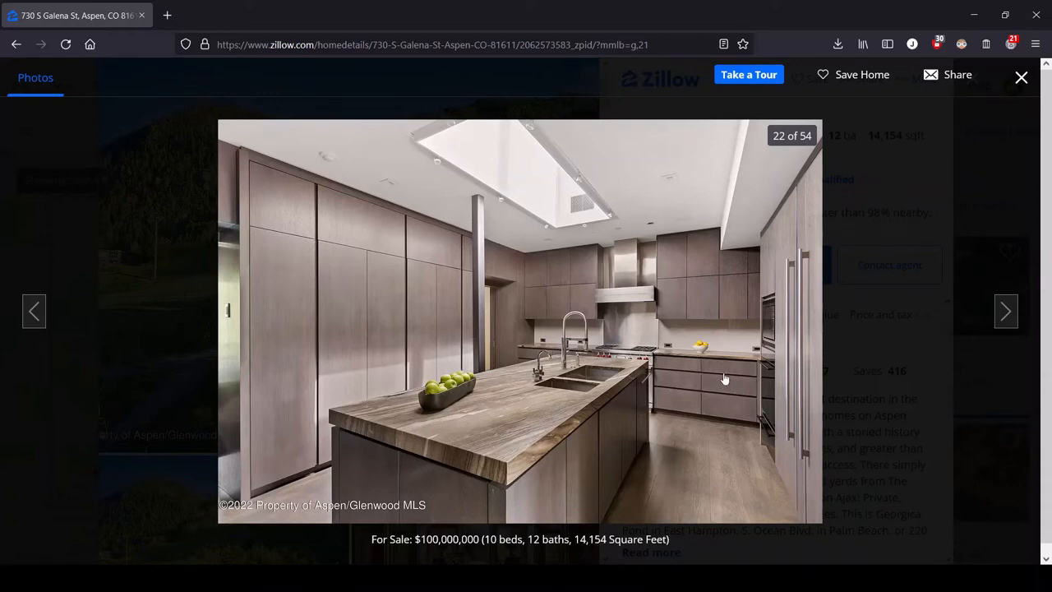
{"action": "mouse_move", "coordinate": [743, 358]}
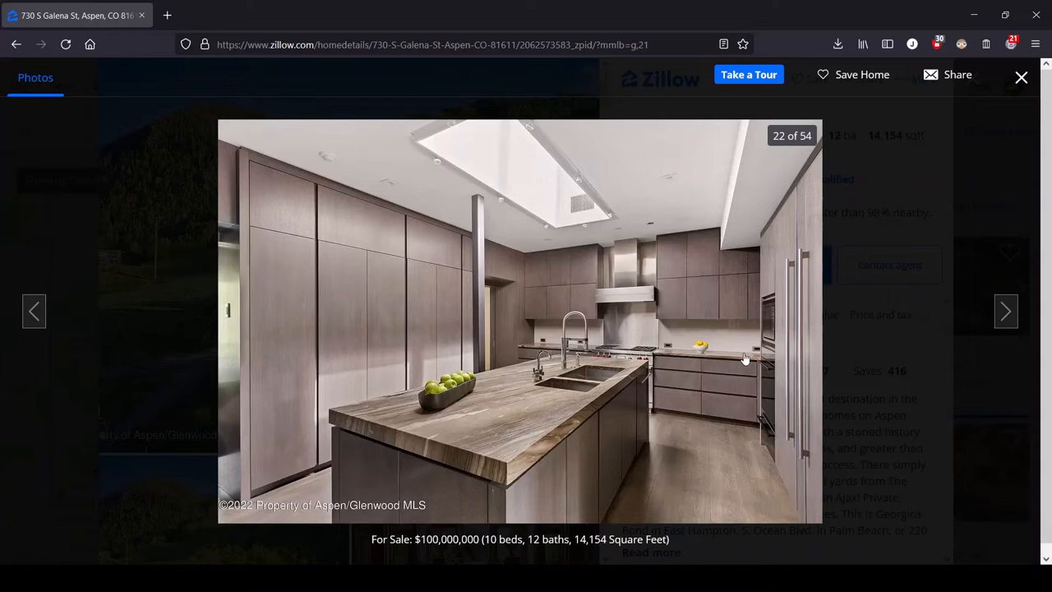
Advance through the darker kitchen view to photo 24 of 54, the exterior with a bear sculpture
{"action": "left_click", "coordinate": [1006, 310]}
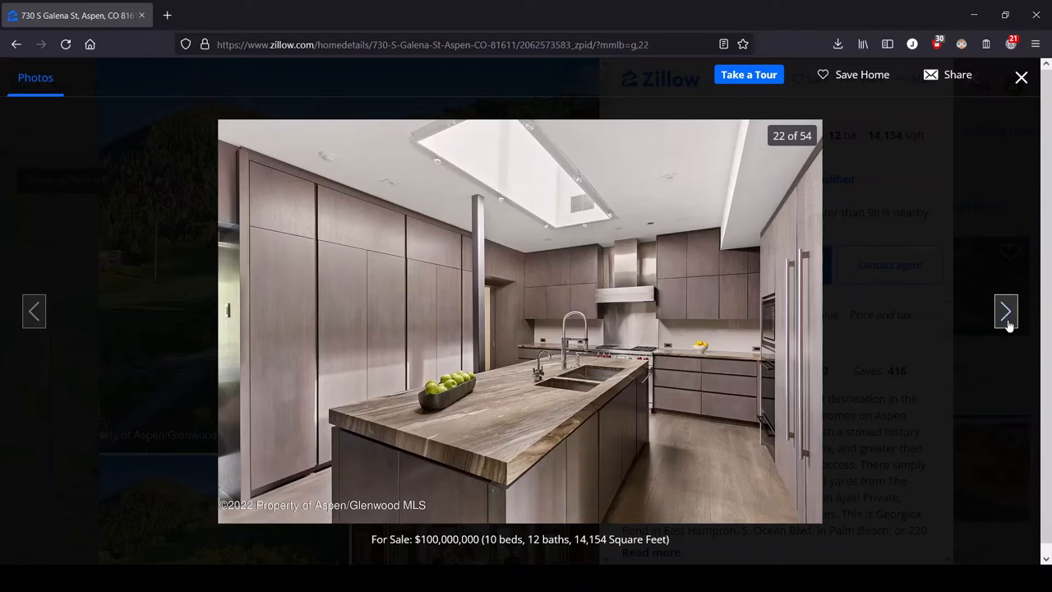
{"action": "left_click", "coordinate": [1006, 310]}
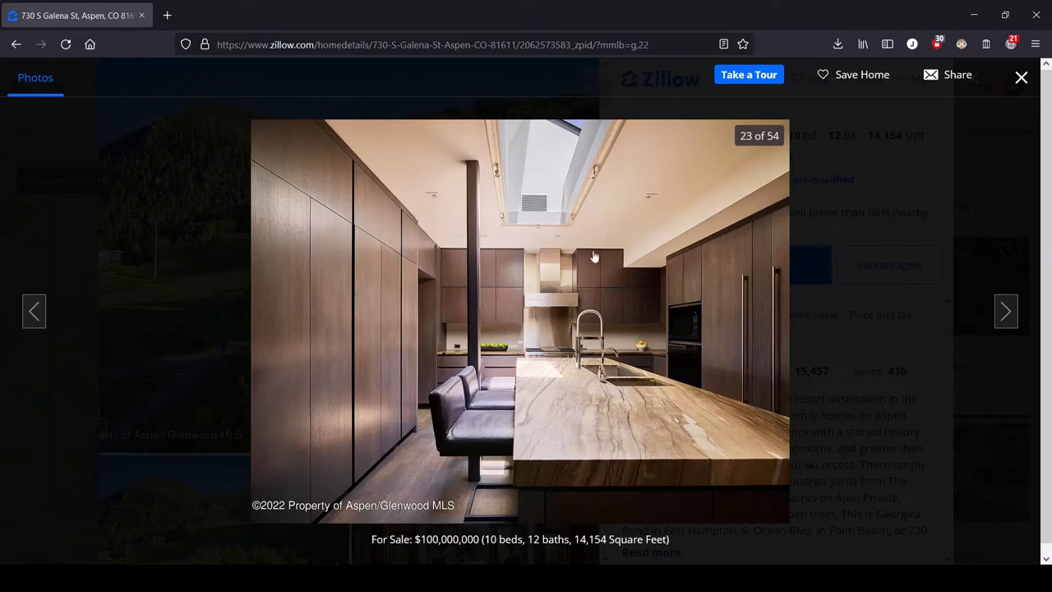
{"action": "left_click", "coordinate": [1006, 311]}
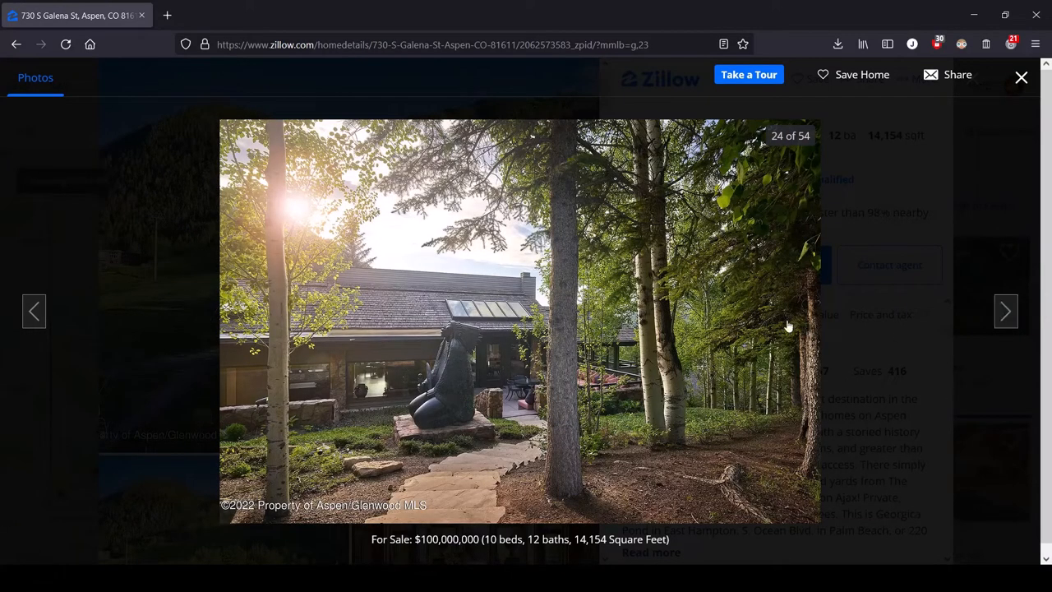
{"action": "mouse_move", "coordinate": [722, 332]}
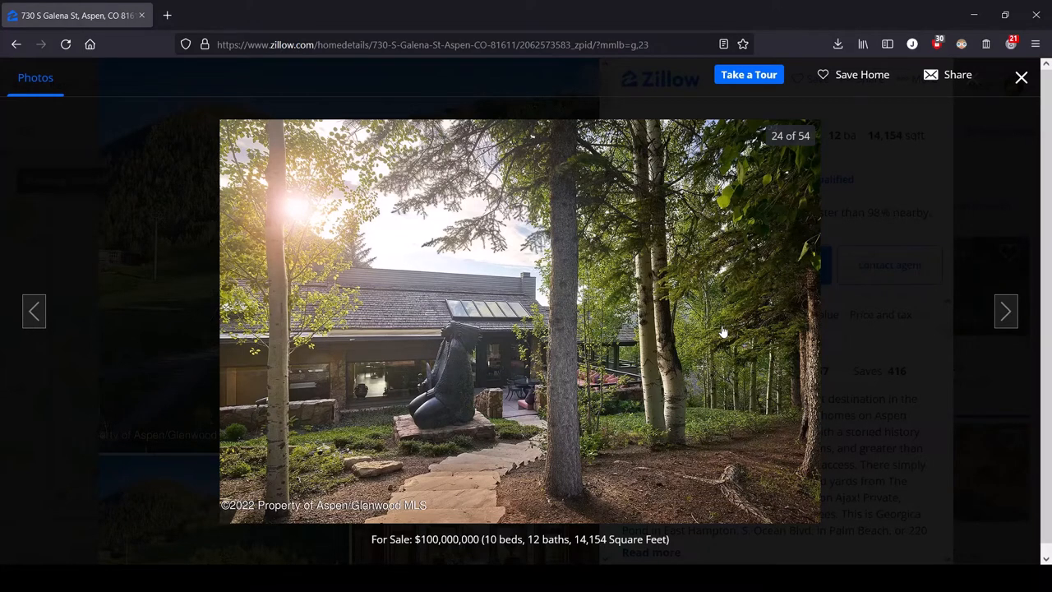
{"action": "mouse_move", "coordinate": [123, 461]}
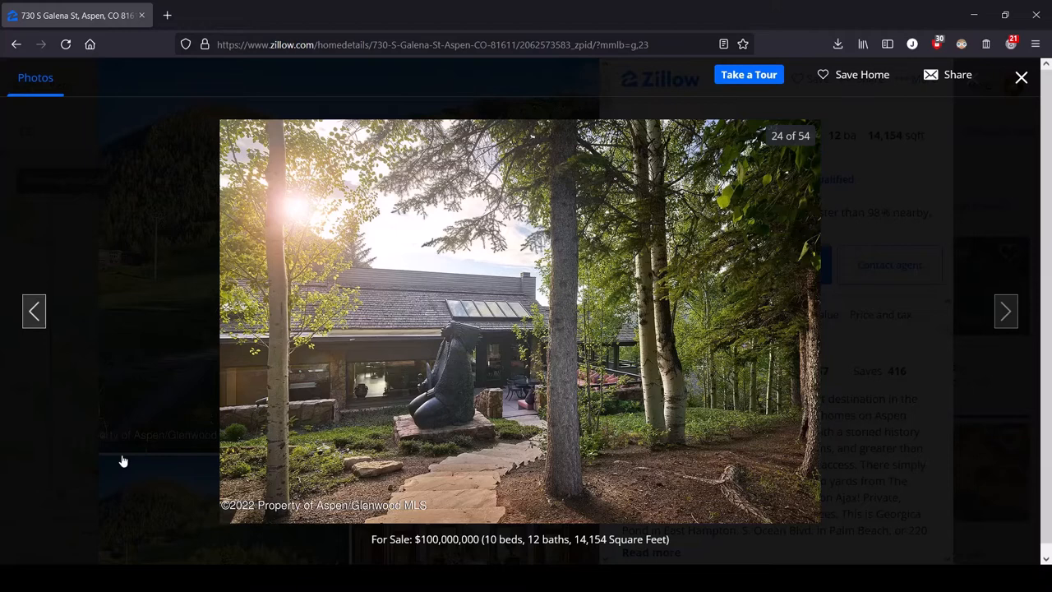
{"action": "mouse_move", "coordinate": [401, 431]}
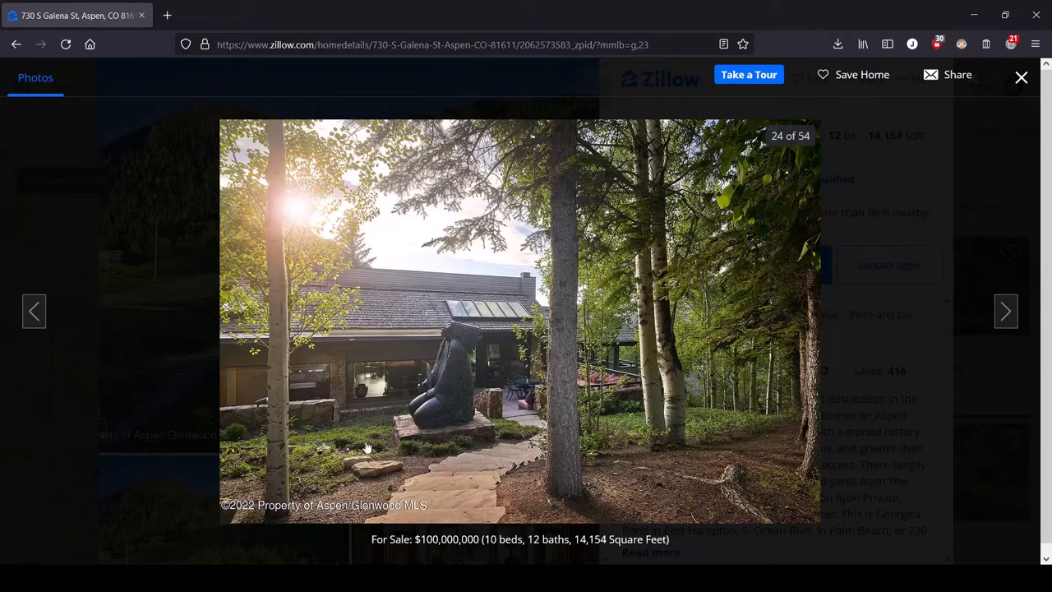
{"action": "mouse_move", "coordinate": [403, 421]}
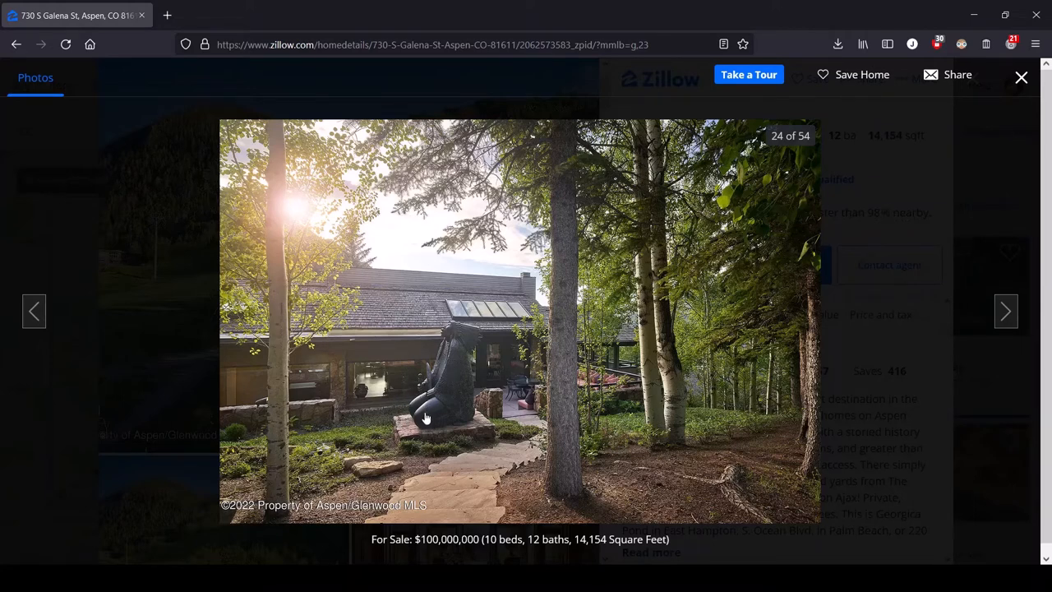
{"action": "mouse_move", "coordinate": [468, 305]}
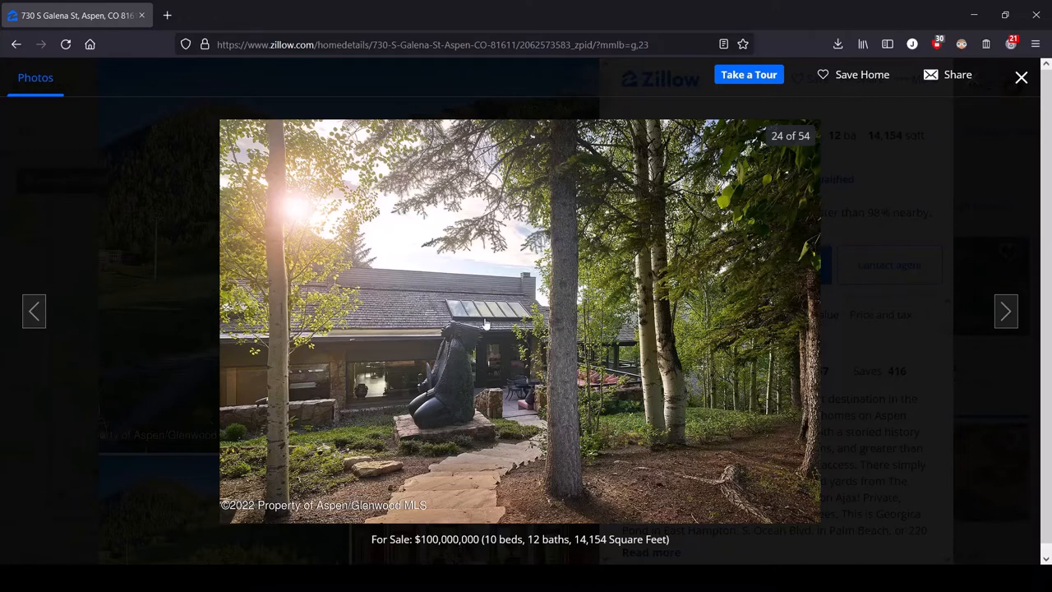
{"action": "mouse_move", "coordinate": [386, 431]}
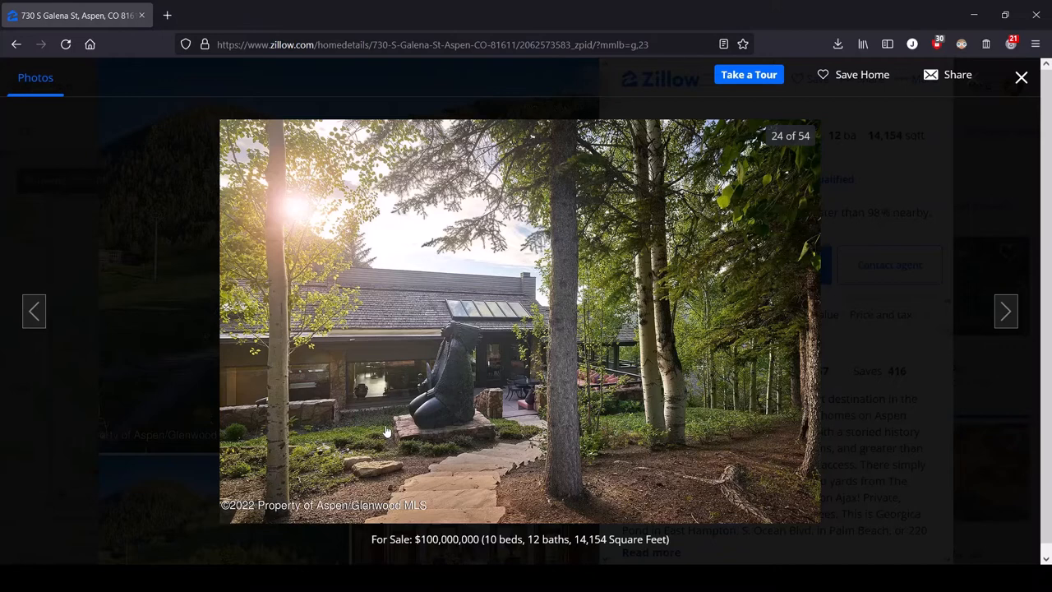
{"action": "mouse_move", "coordinate": [496, 434]}
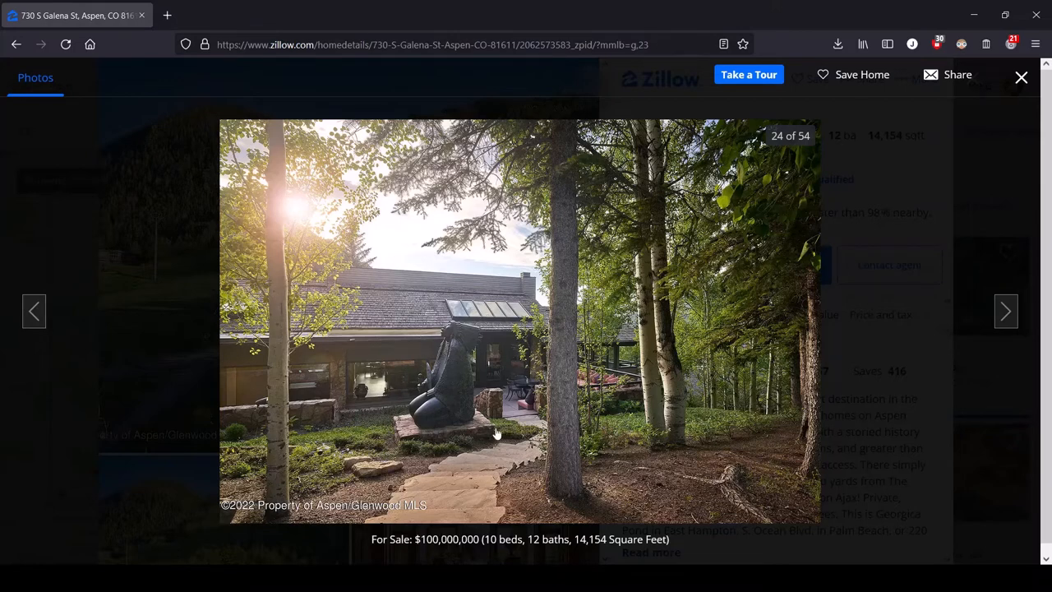
{"action": "mouse_move", "coordinate": [503, 434]}
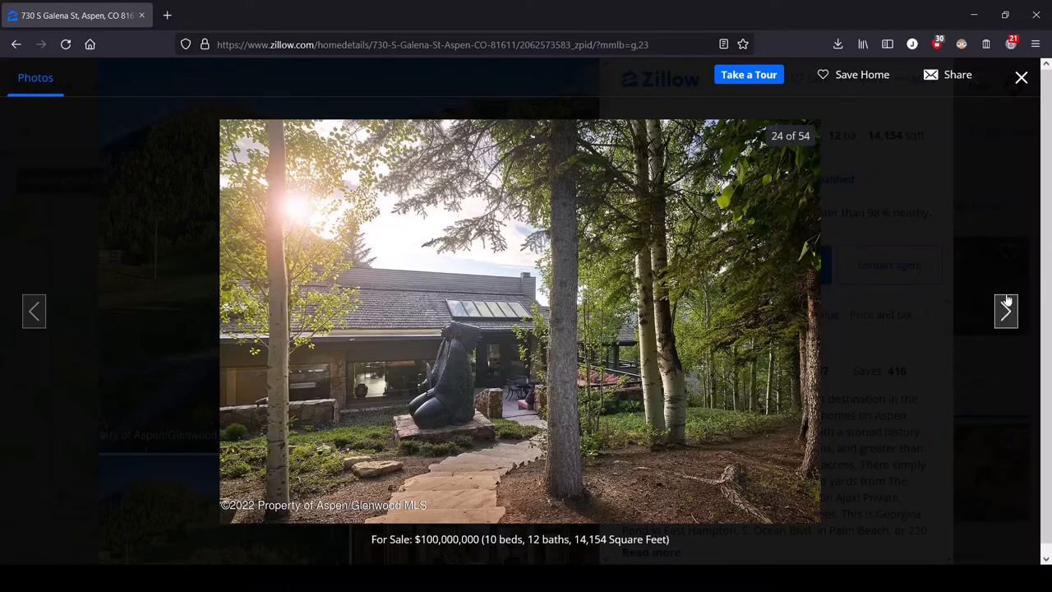
Advance past photo 25, the stone terrace with lounge seating, to photo 26 of 54
{"action": "left_click", "coordinate": [1005, 311]}
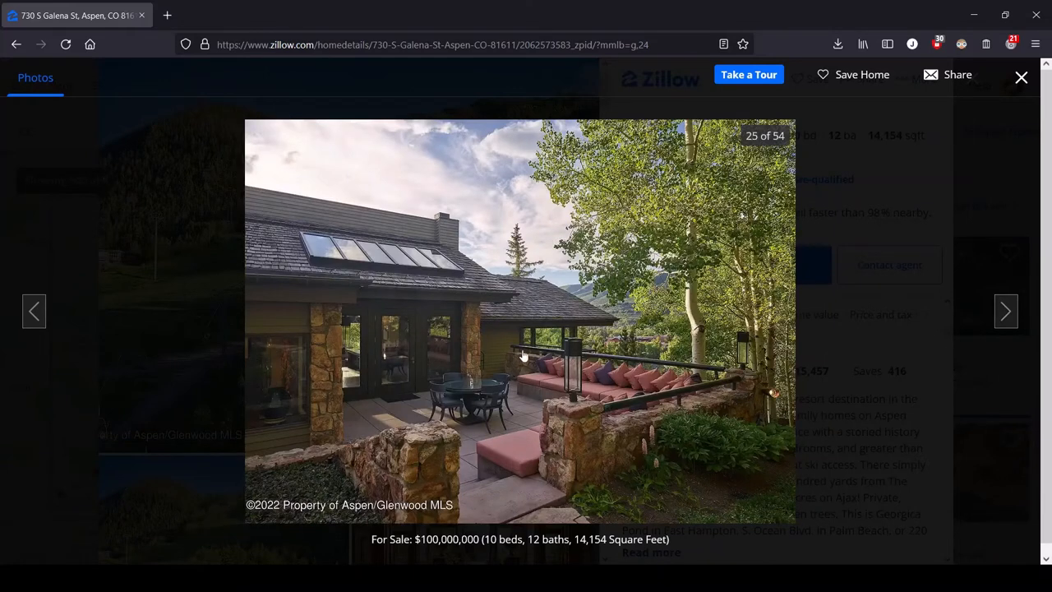
{"action": "mouse_move", "coordinate": [604, 453]}
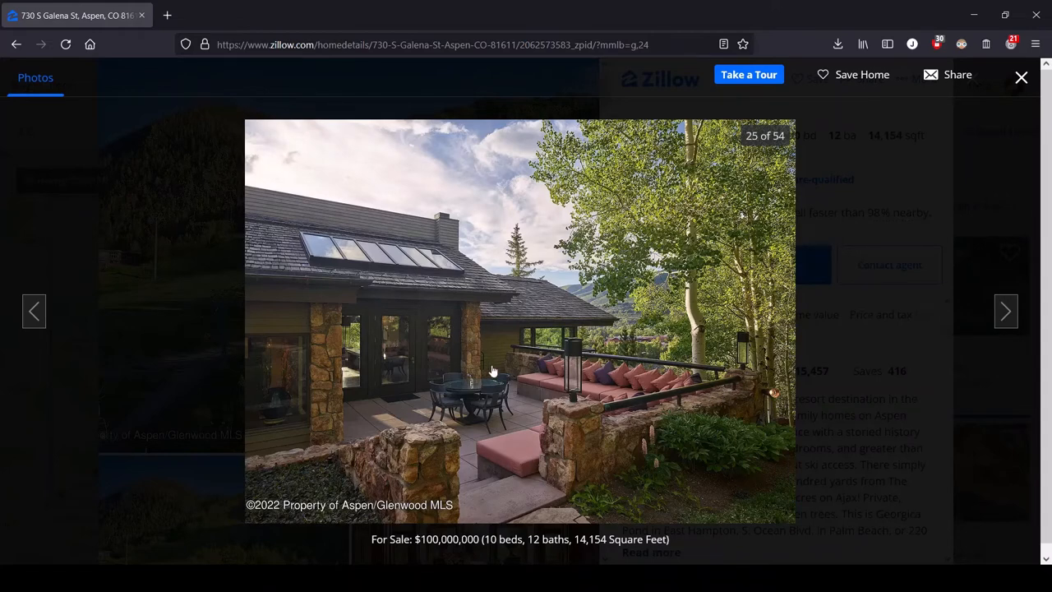
{"action": "mouse_move", "coordinate": [772, 358]}
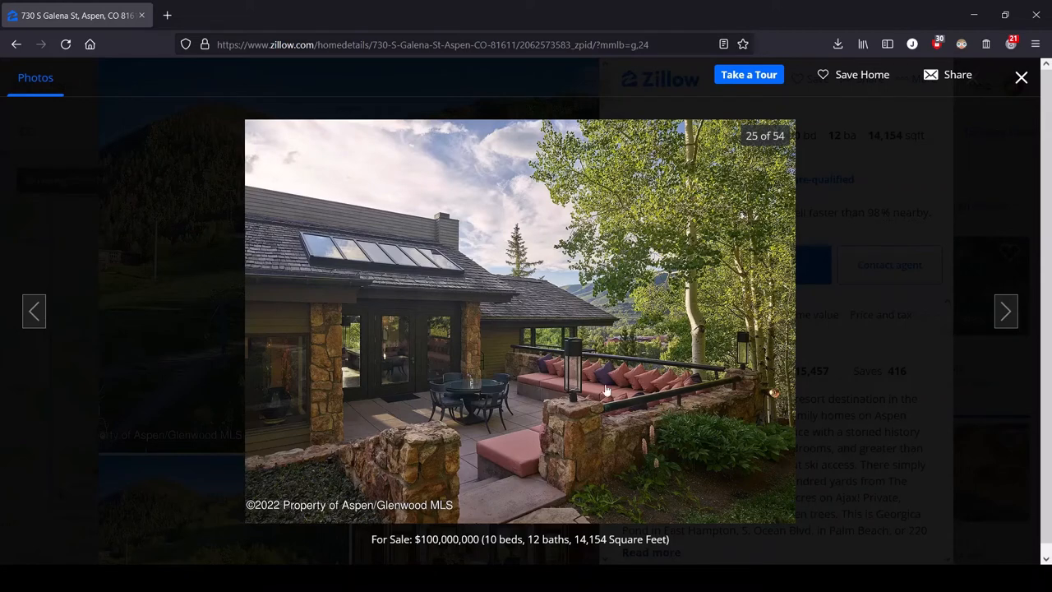
{"action": "left_click", "coordinate": [1005, 311]}
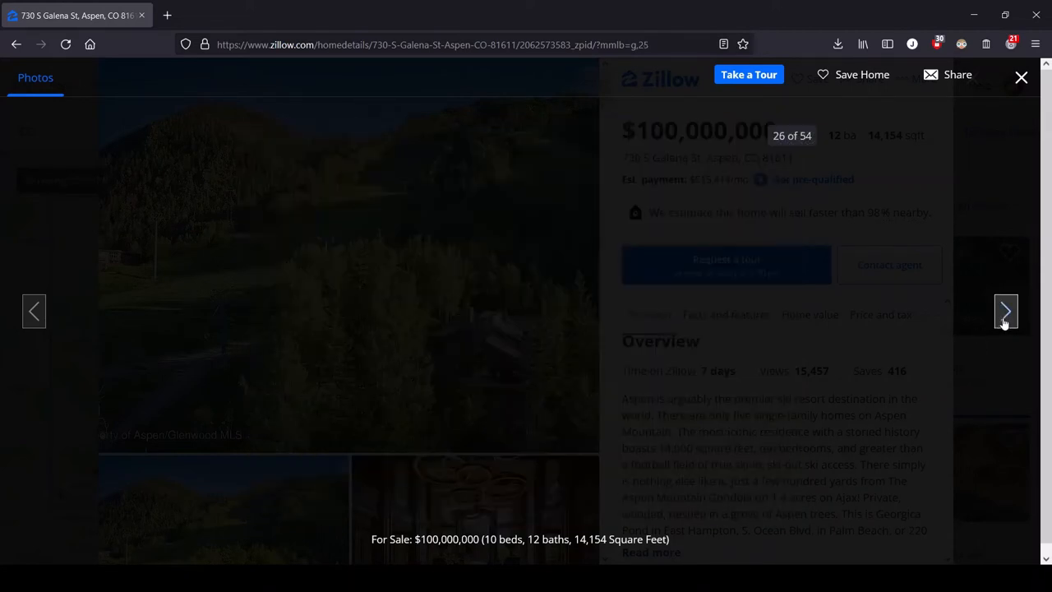
Move on from photo 26, the covered balcony with sofas, to photo 27 of 54
{"action": "left_click", "coordinate": [1006, 311]}
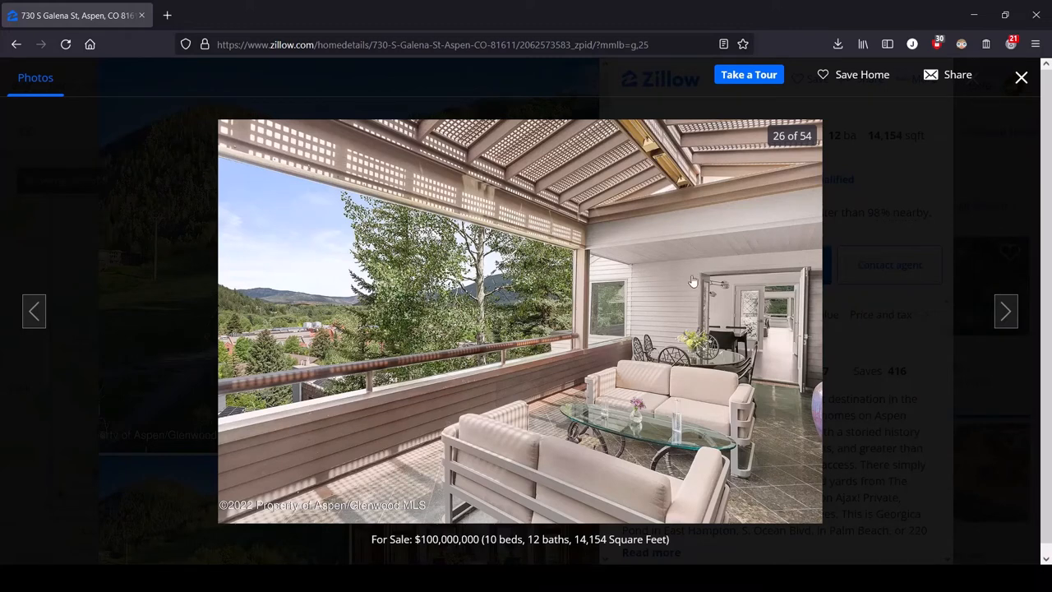
{"action": "mouse_move", "coordinate": [890, 319]}
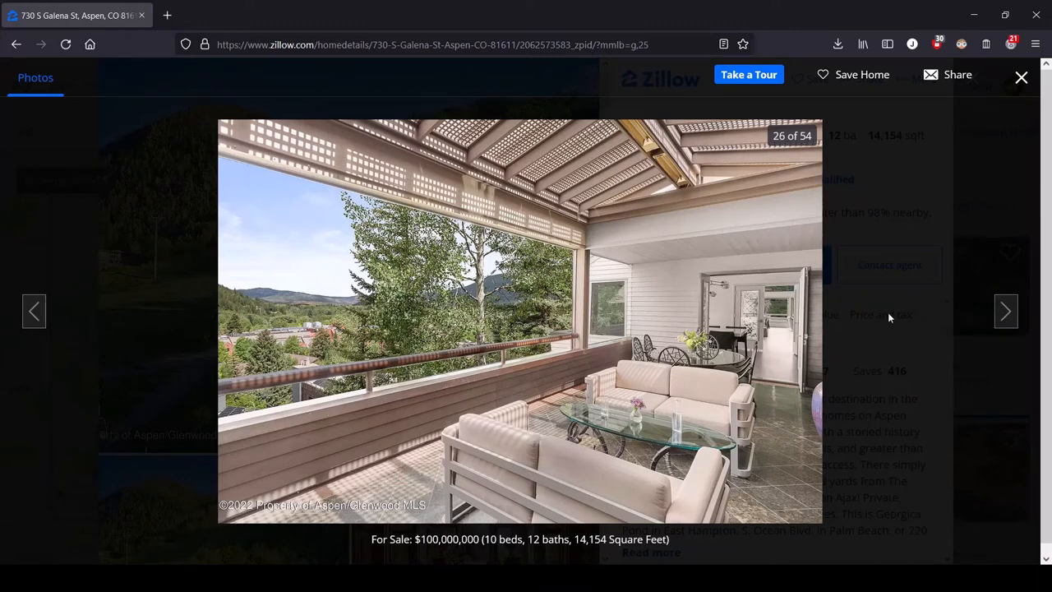
{"action": "mouse_move", "coordinate": [705, 421]}
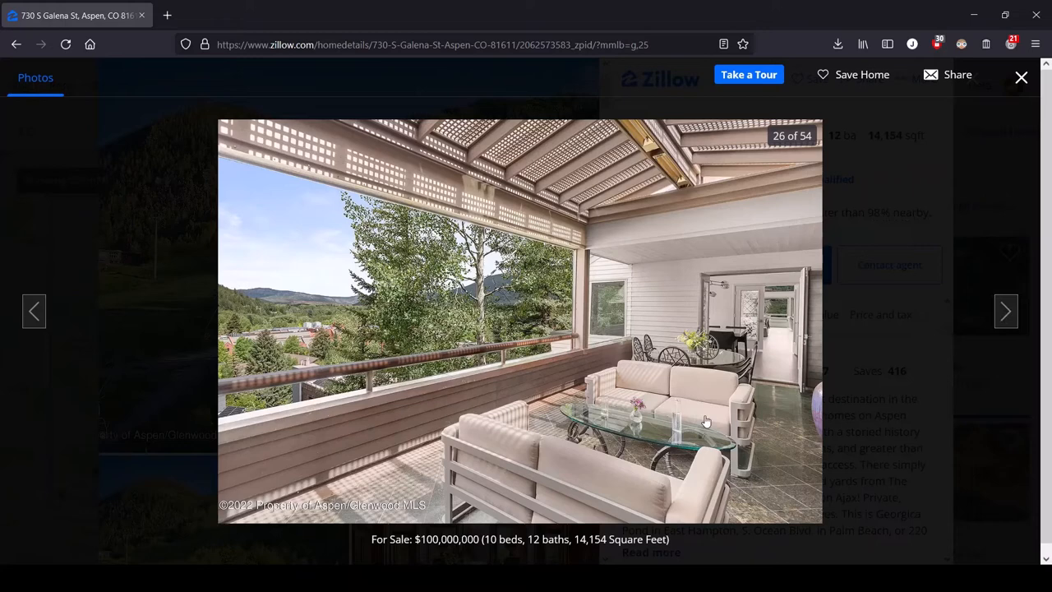
{"action": "mouse_move", "coordinate": [714, 371]}
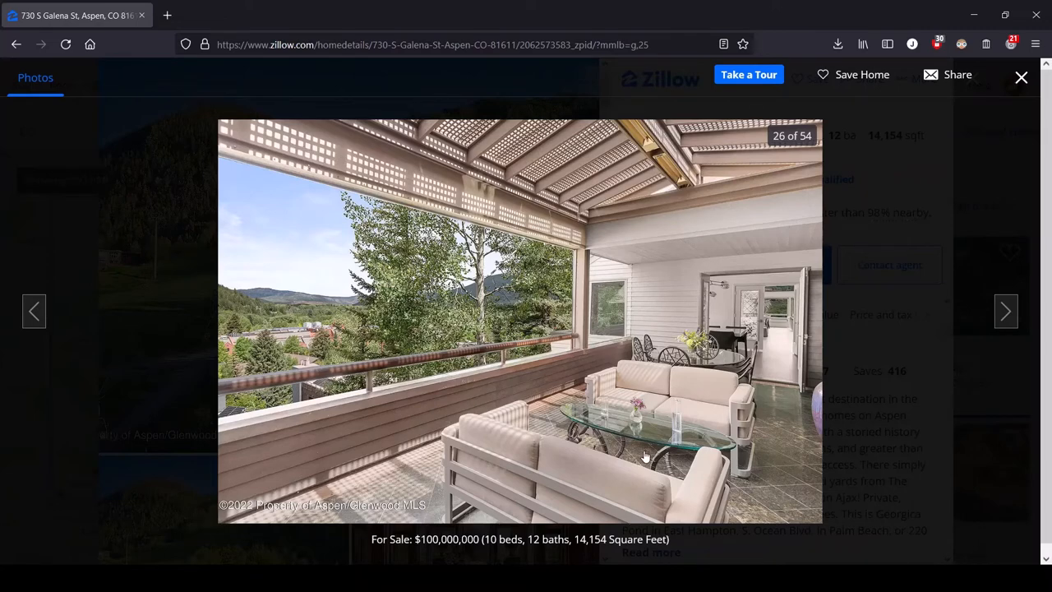
{"action": "mouse_move", "coordinate": [715, 332]}
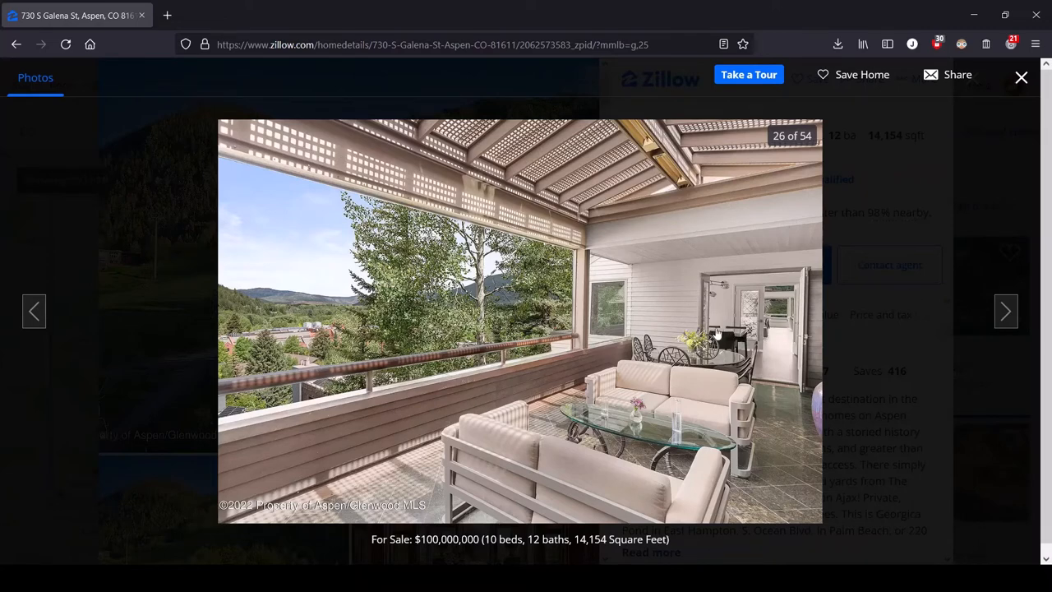
{"action": "mouse_move", "coordinate": [715, 379]}
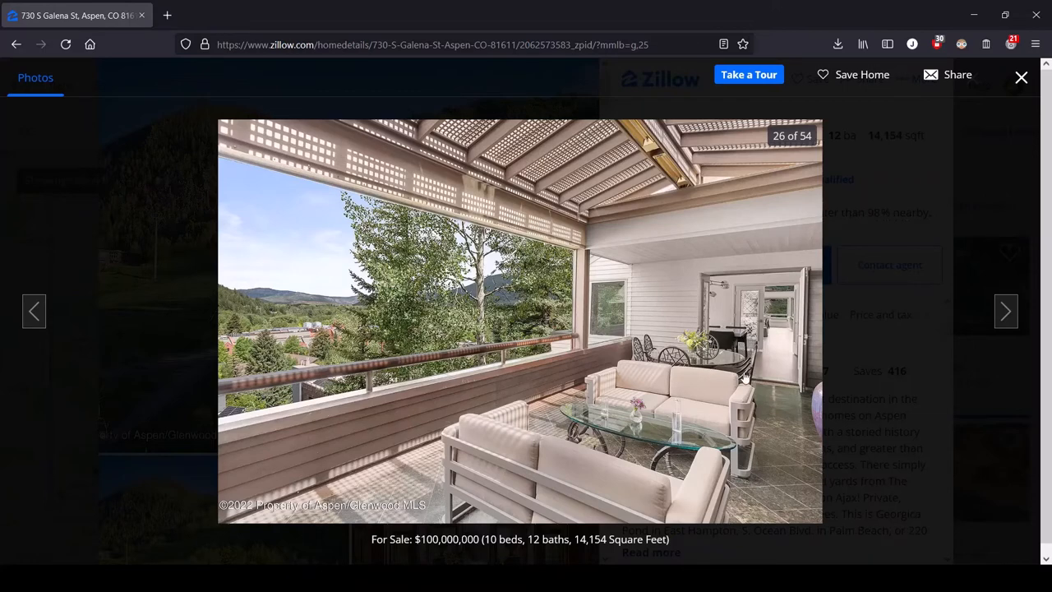
{"action": "mouse_move", "coordinate": [699, 359]}
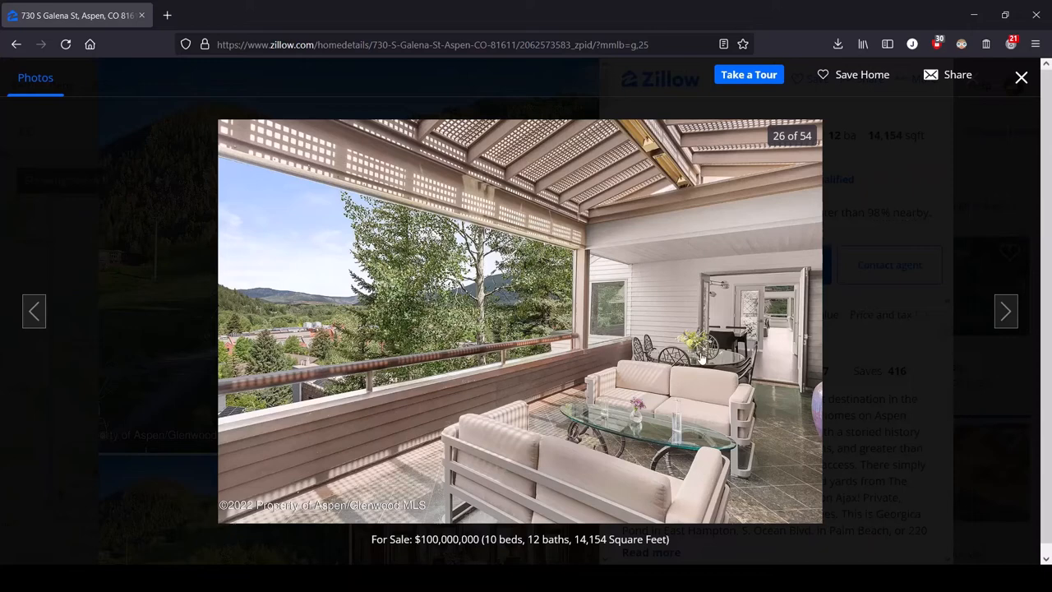
{"action": "left_click", "coordinate": [1006, 310]}
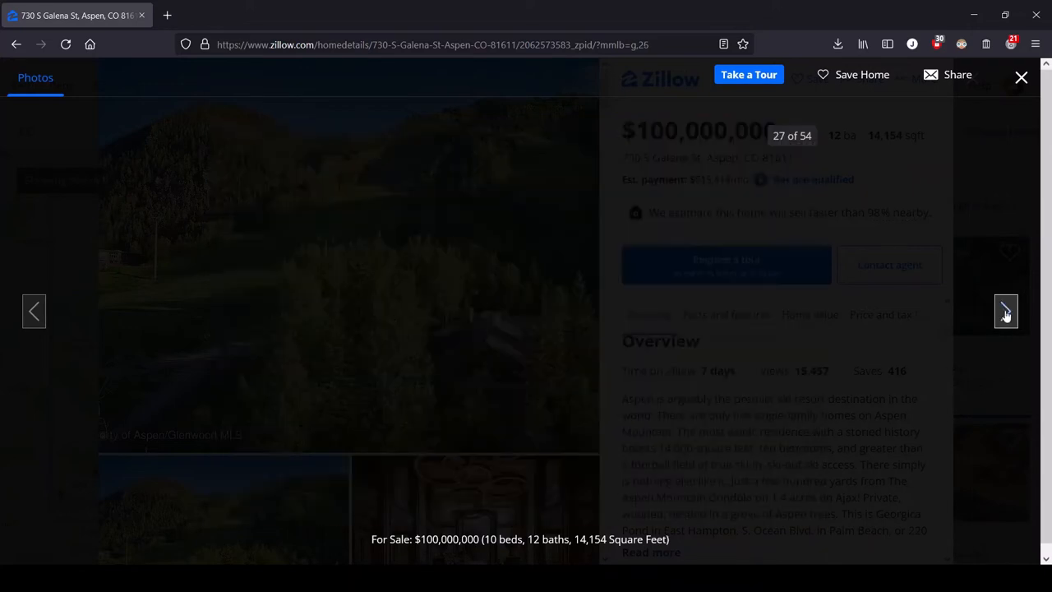
Step past the bedroom and desk-nook photos to reach photo 29 of 54
{"action": "left_click", "coordinate": [1005, 311]}
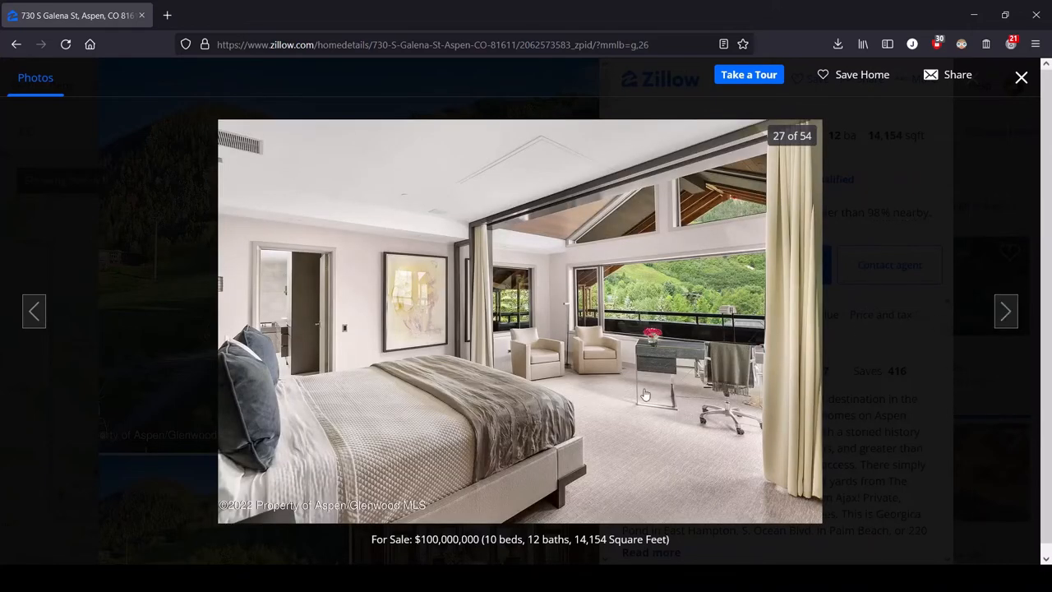
{"action": "mouse_move", "coordinate": [403, 419]}
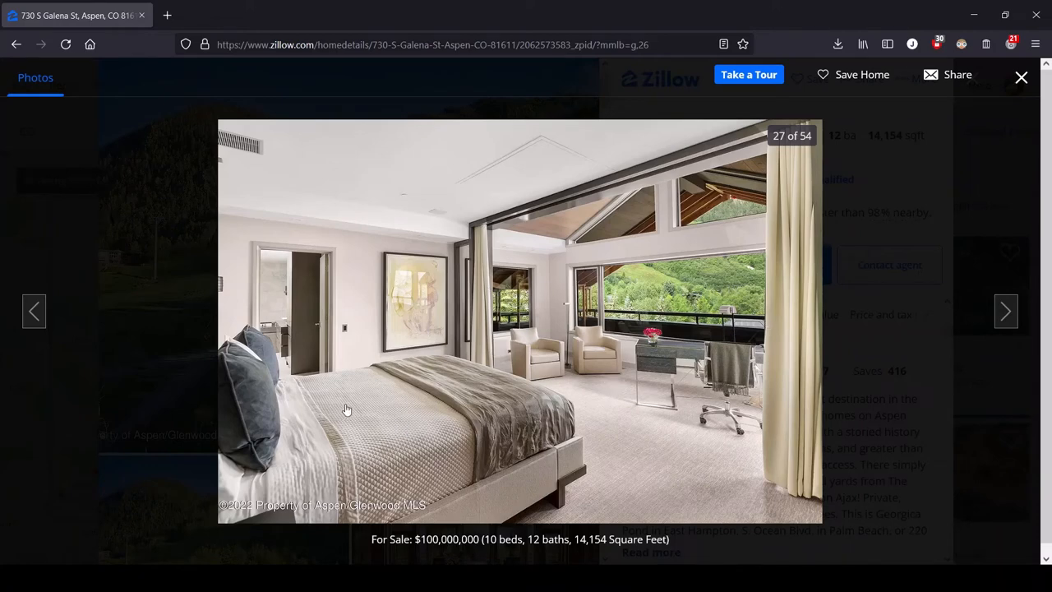
{"action": "mouse_move", "coordinate": [456, 382]}
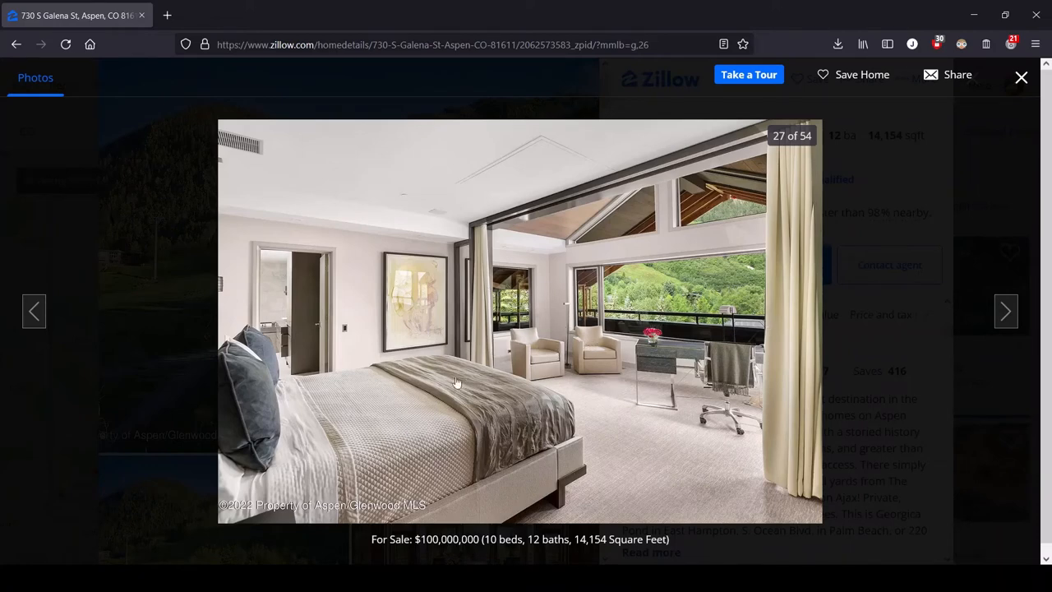
{"action": "mouse_move", "coordinate": [604, 387]}
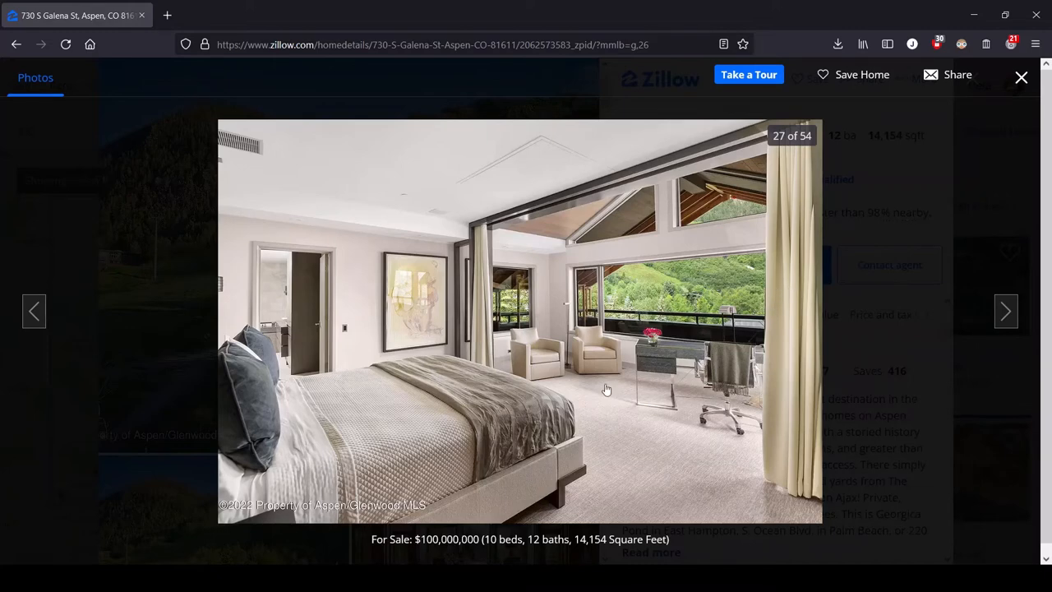
{"action": "mouse_move", "coordinate": [700, 375]}
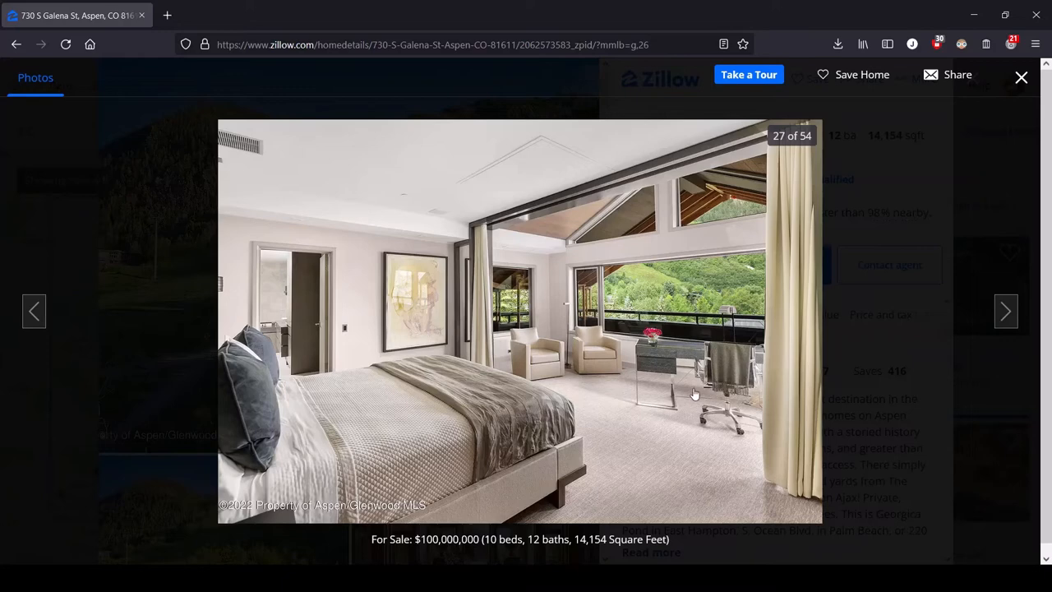
{"action": "mouse_move", "coordinate": [681, 401]}
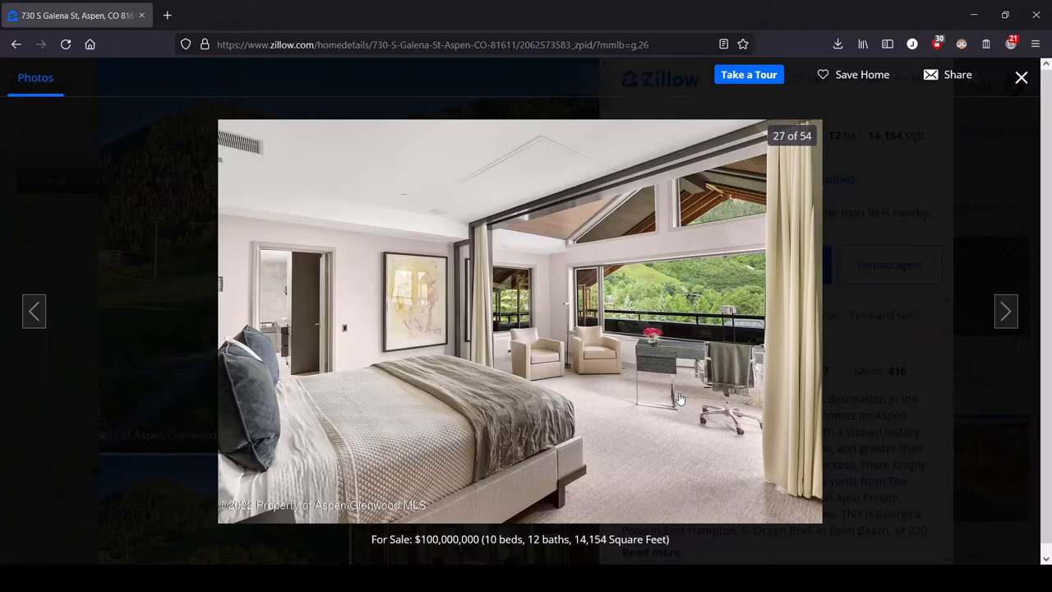
{"action": "mouse_move", "coordinate": [605, 382]}
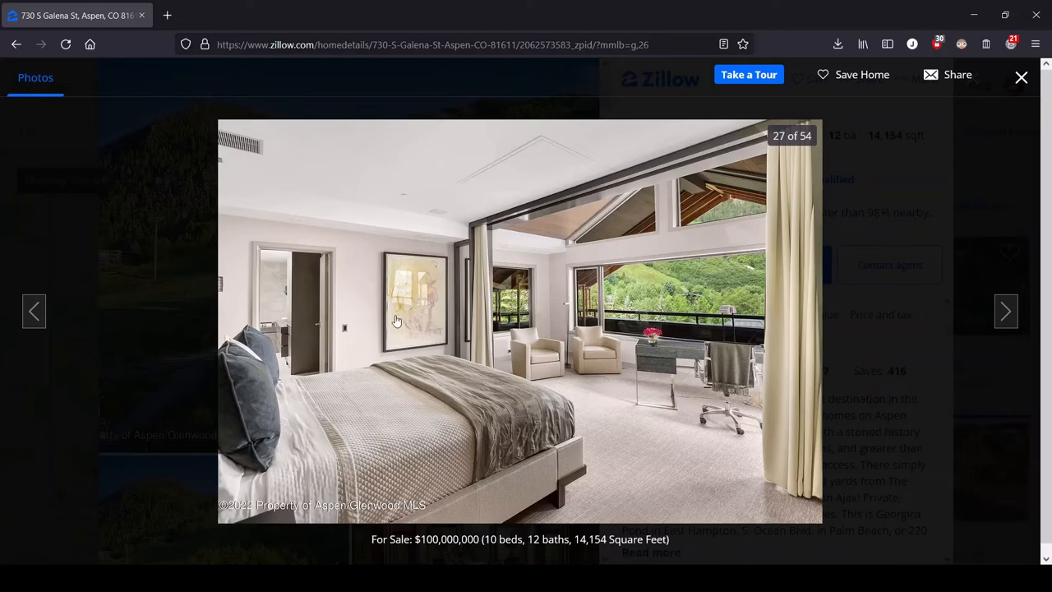
{"action": "mouse_move", "coordinate": [805, 336]}
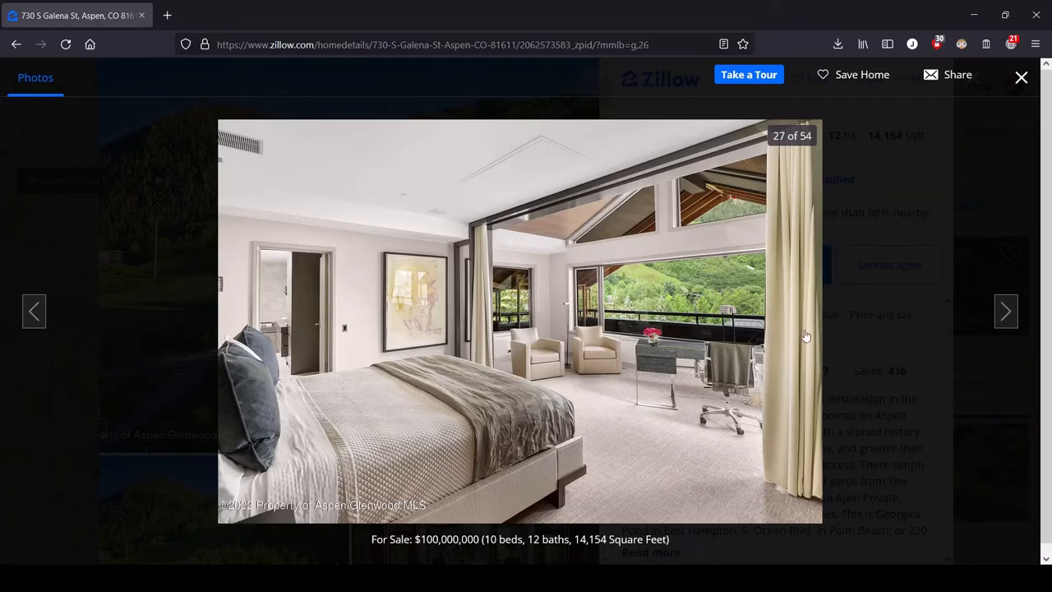
{"action": "mouse_move", "coordinate": [754, 362]}
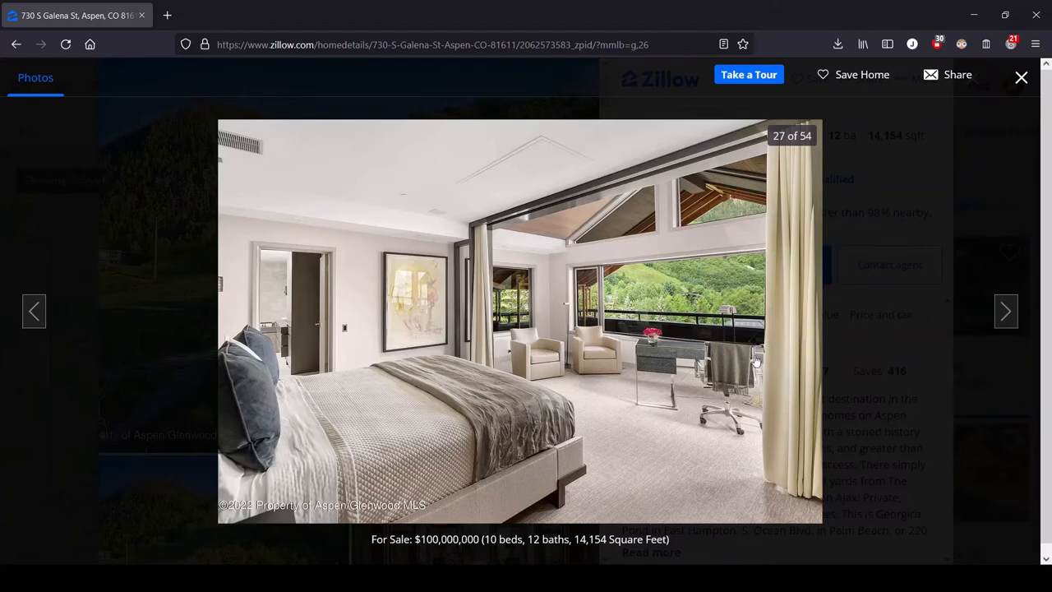
{"action": "mouse_move", "coordinate": [792, 300]}
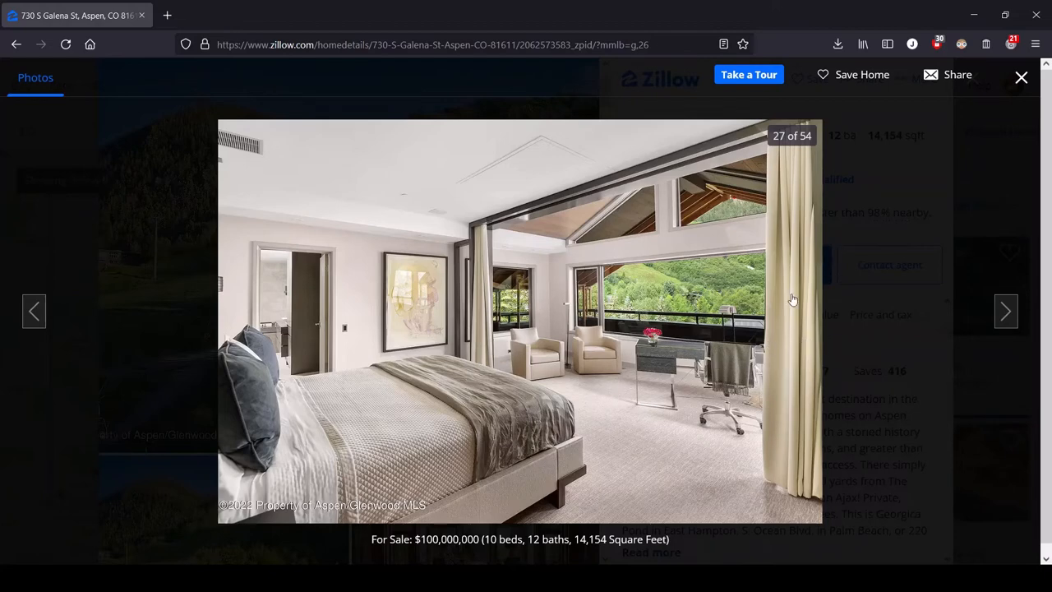
{"action": "mouse_move", "coordinate": [681, 230]}
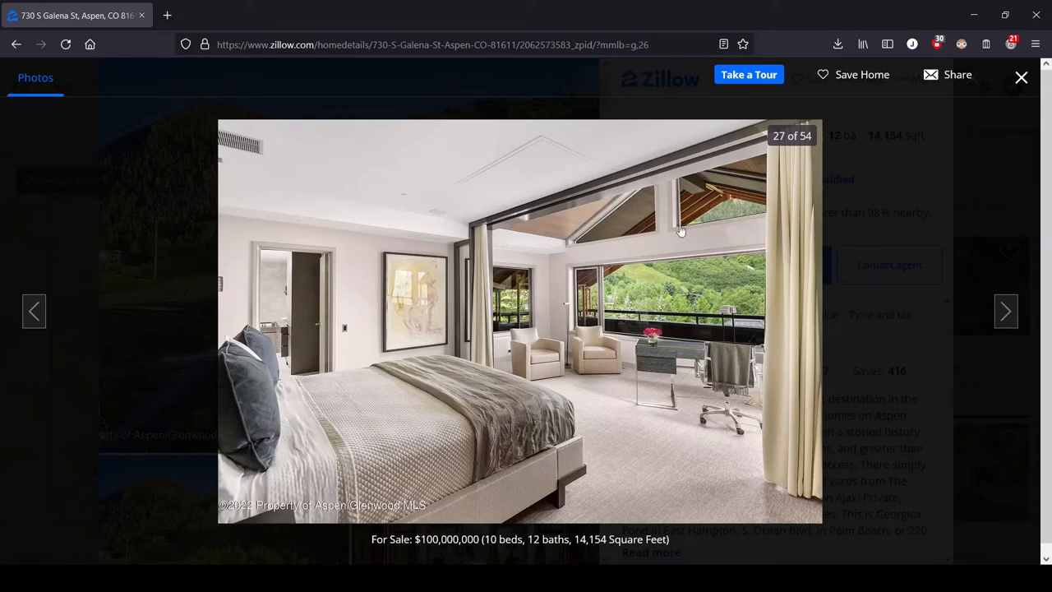
{"action": "mouse_move", "coordinate": [804, 255]}
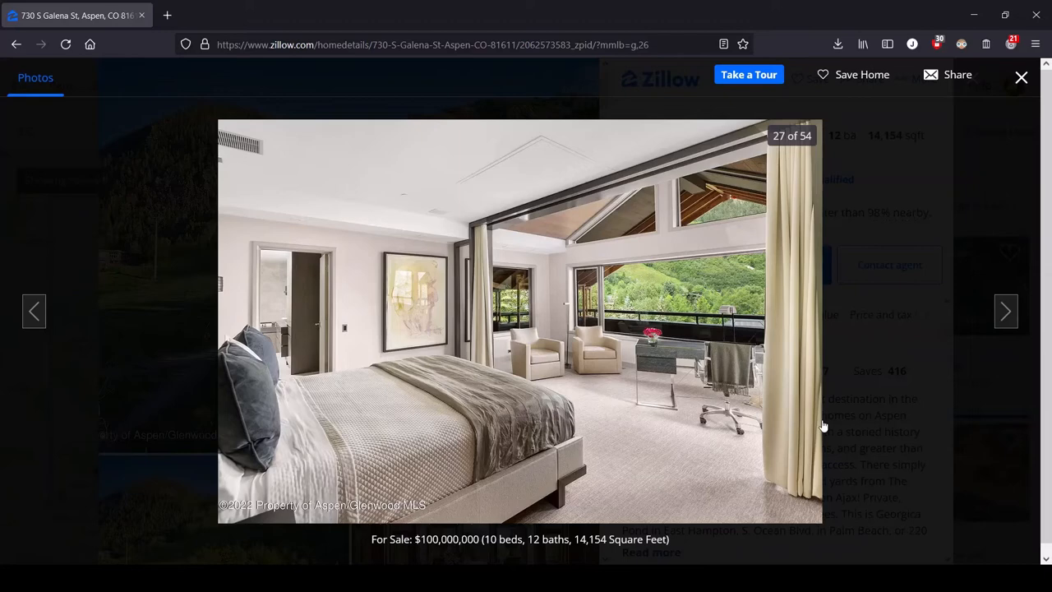
{"action": "mouse_move", "coordinate": [1005, 310]}
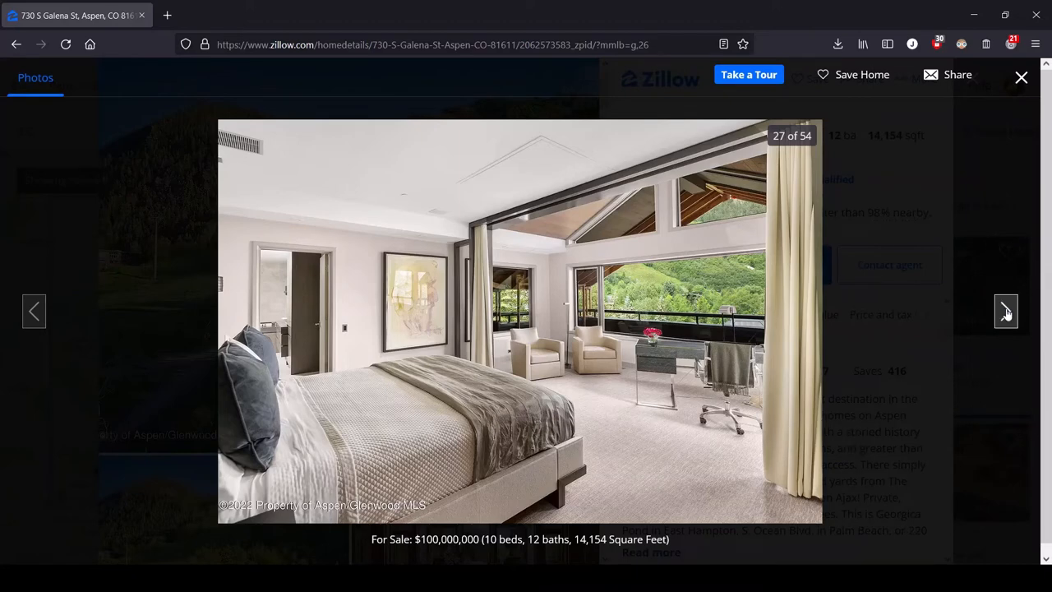
{"action": "left_click", "coordinate": [1005, 311]}
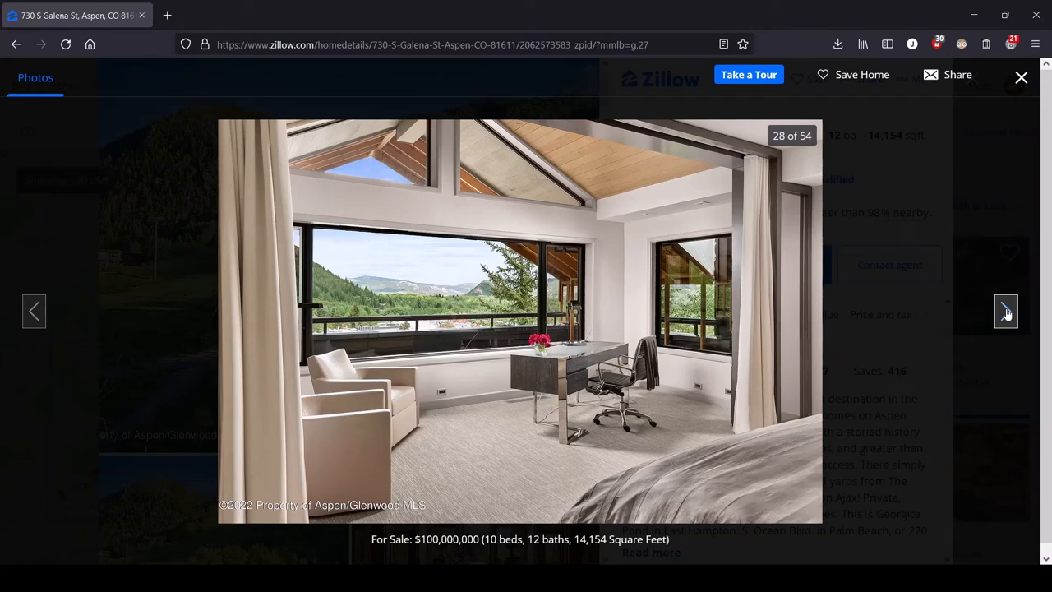
{"action": "left_click", "coordinate": [1006, 310]}
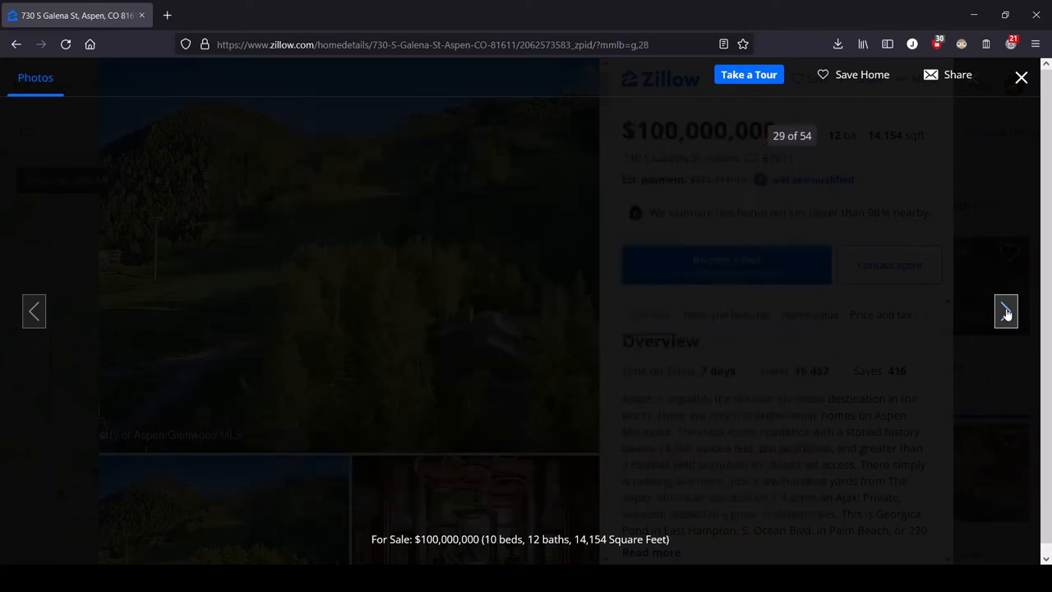
Advance past photo 29's bath suite lounge to photo 30 of 54, the dark-cabinet kitchen
{"action": "left_click", "coordinate": [1005, 311]}
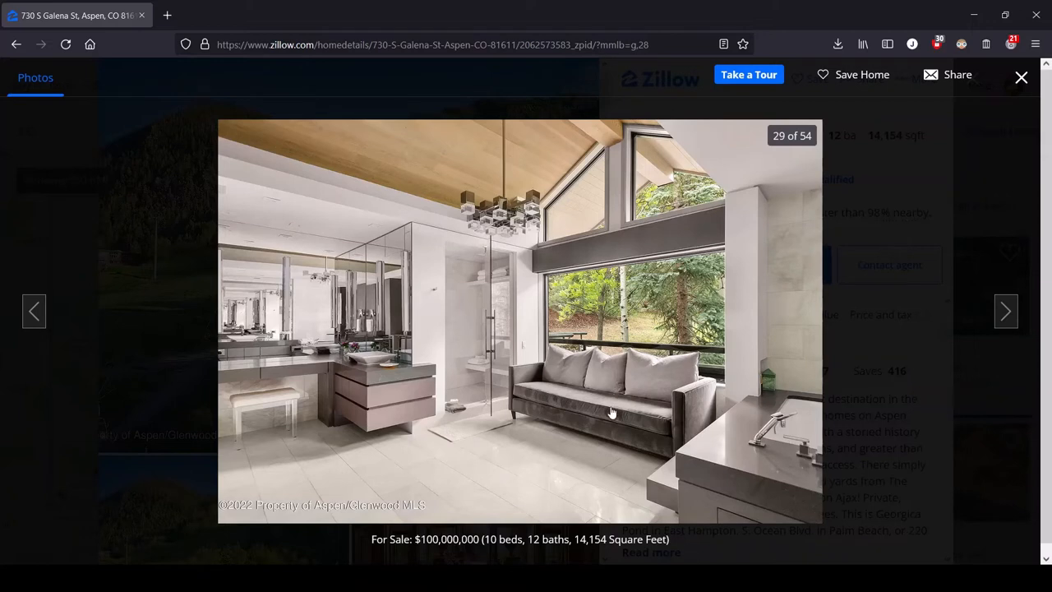
{"action": "mouse_move", "coordinate": [602, 409]}
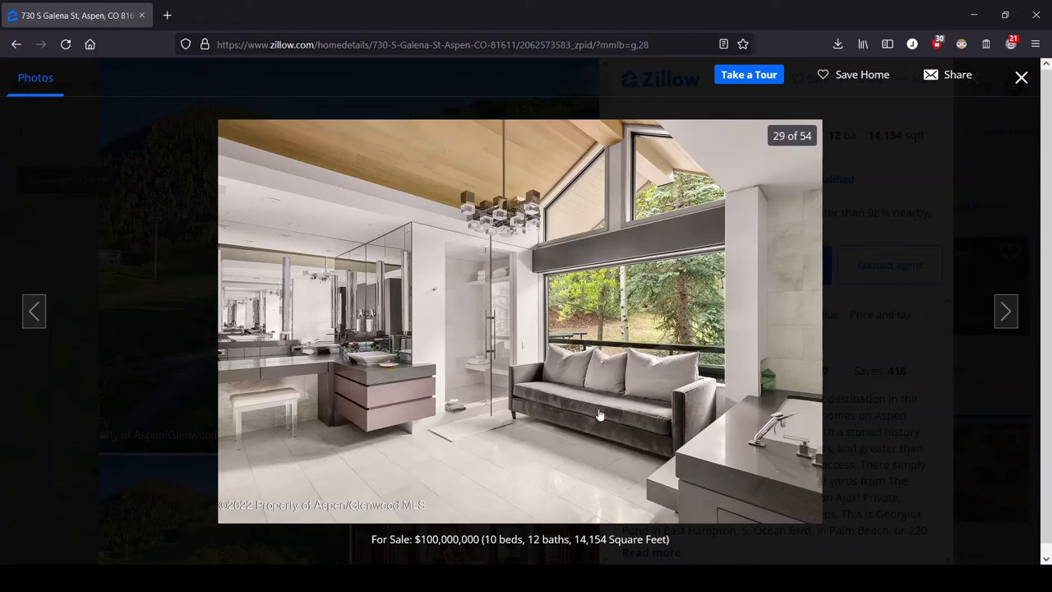
{"action": "mouse_move", "coordinate": [638, 365]}
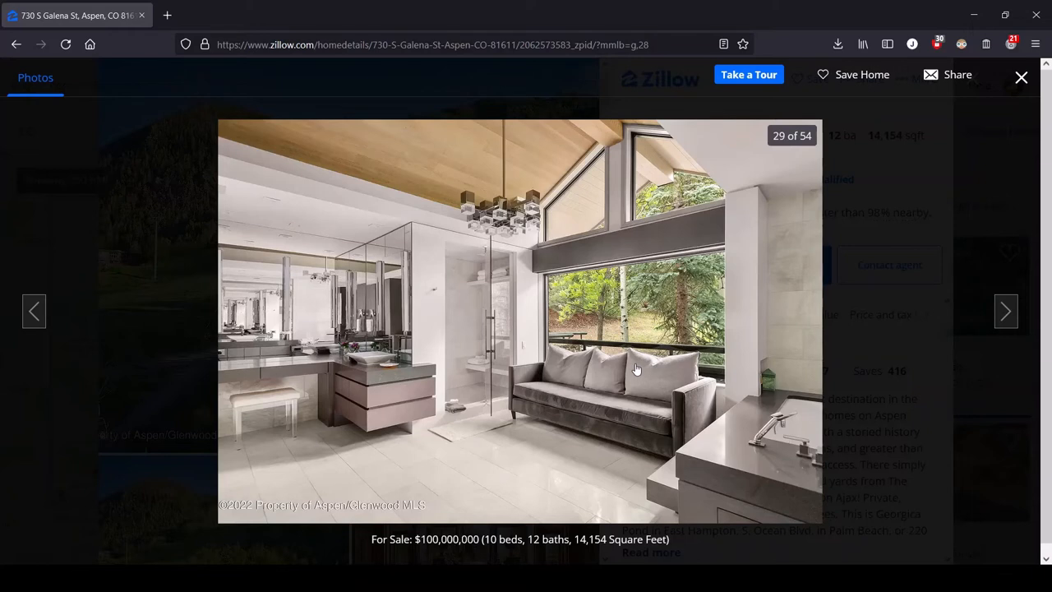
{"action": "mouse_move", "coordinate": [457, 411]}
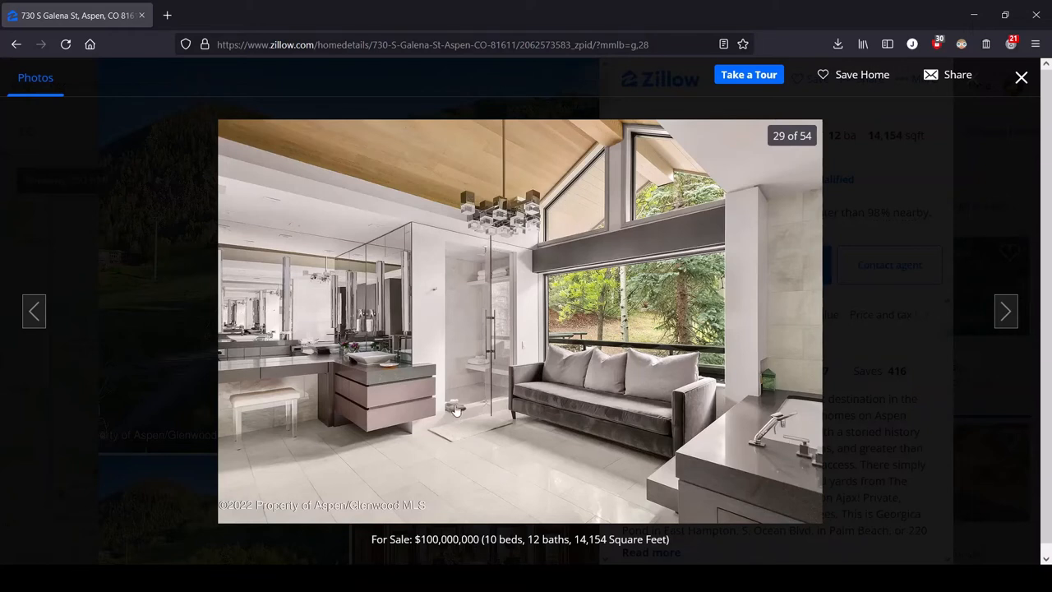
{"action": "mouse_move", "coordinate": [530, 198]}
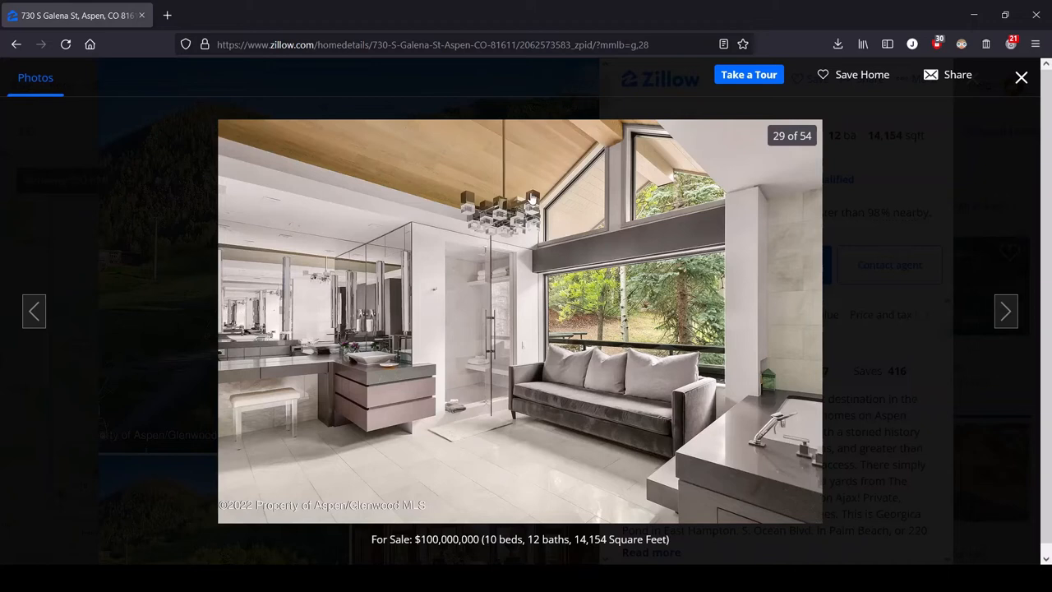
{"action": "mouse_move", "coordinate": [352, 468]}
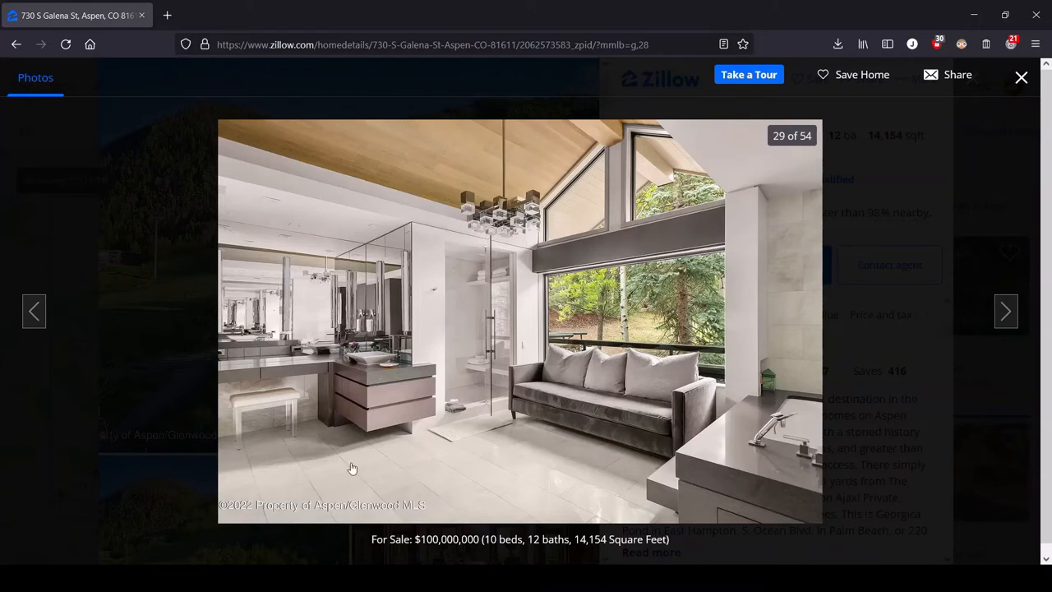
{"action": "mouse_move", "coordinate": [309, 364]}
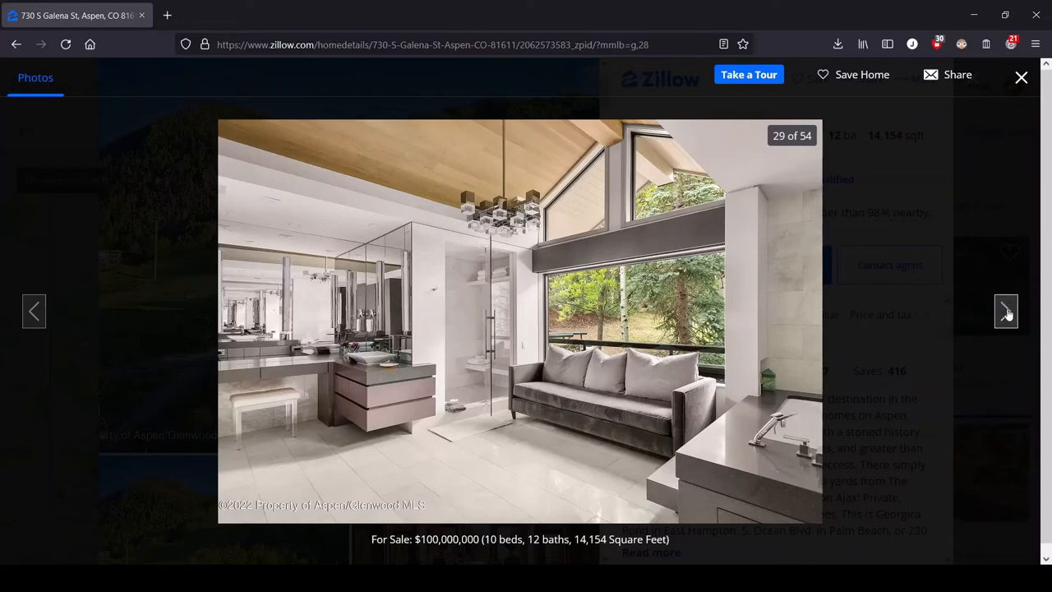
{"action": "left_click", "coordinate": [1005, 311]}
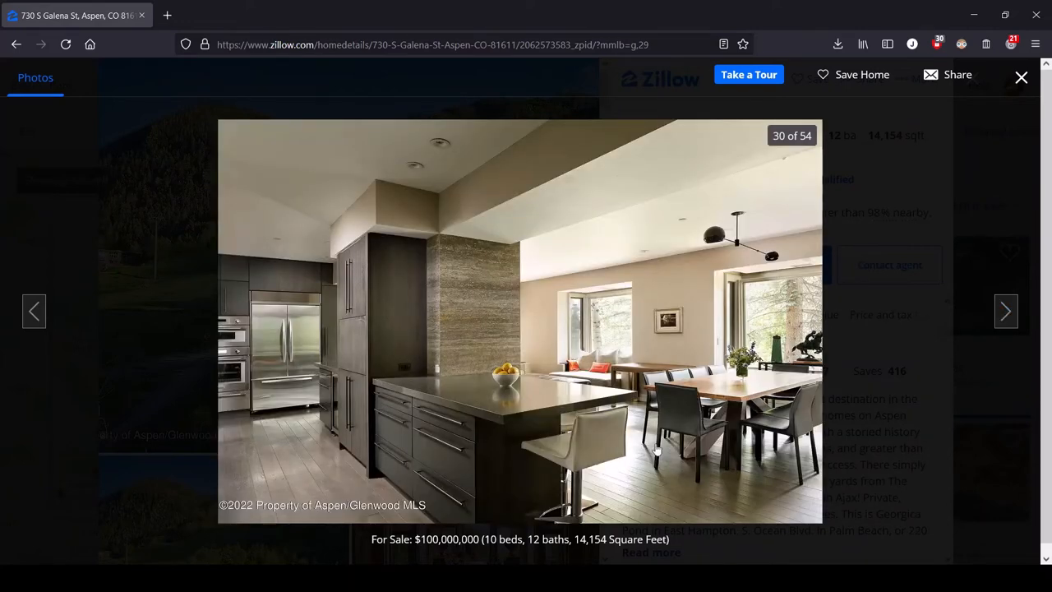
{"action": "mouse_move", "coordinate": [740, 427]}
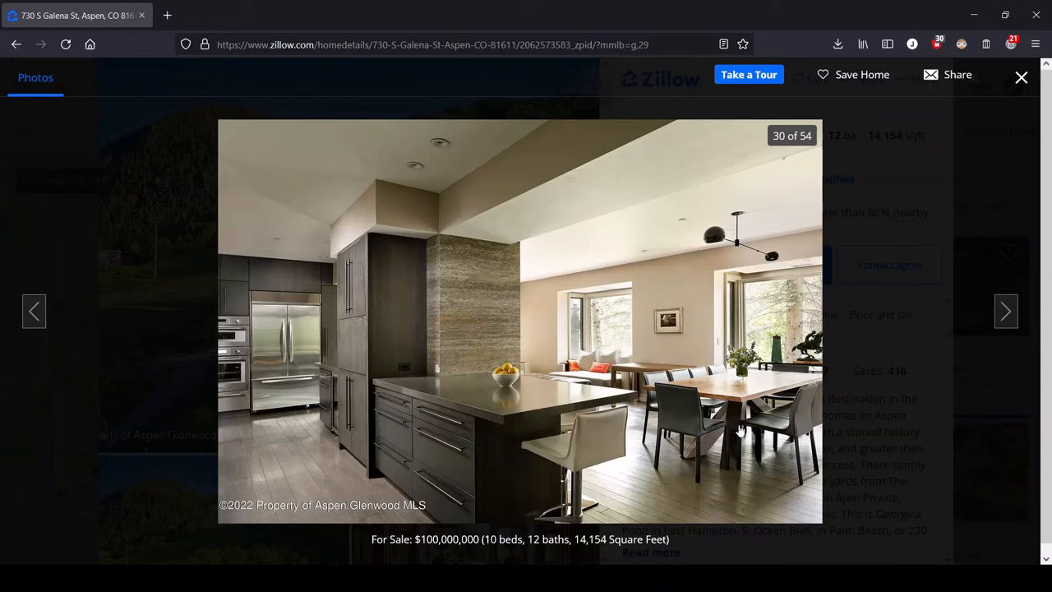
{"action": "mouse_move", "coordinate": [318, 349]}
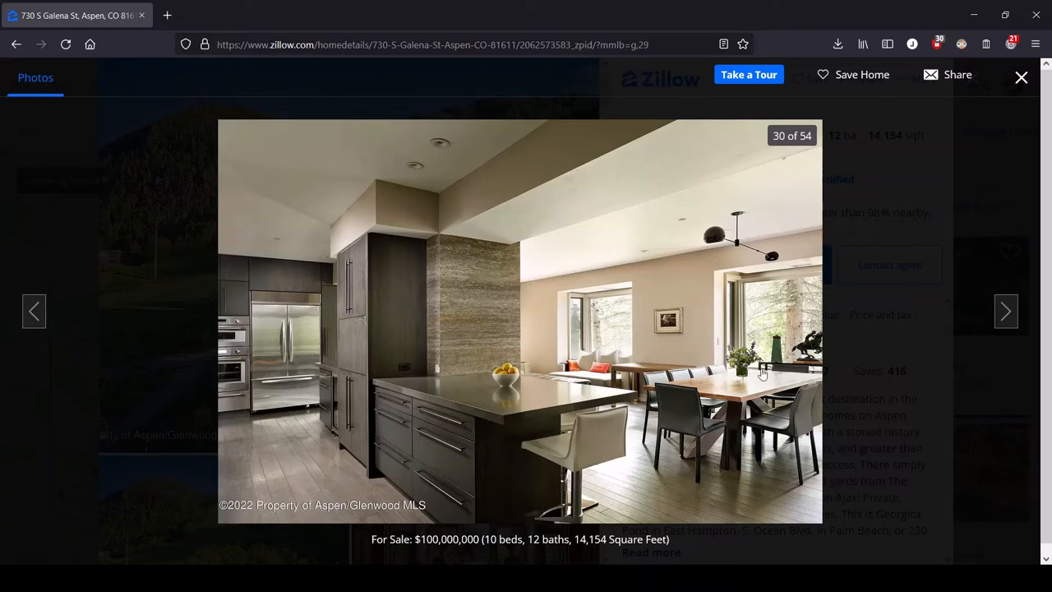
{"action": "mouse_move", "coordinate": [805, 409]}
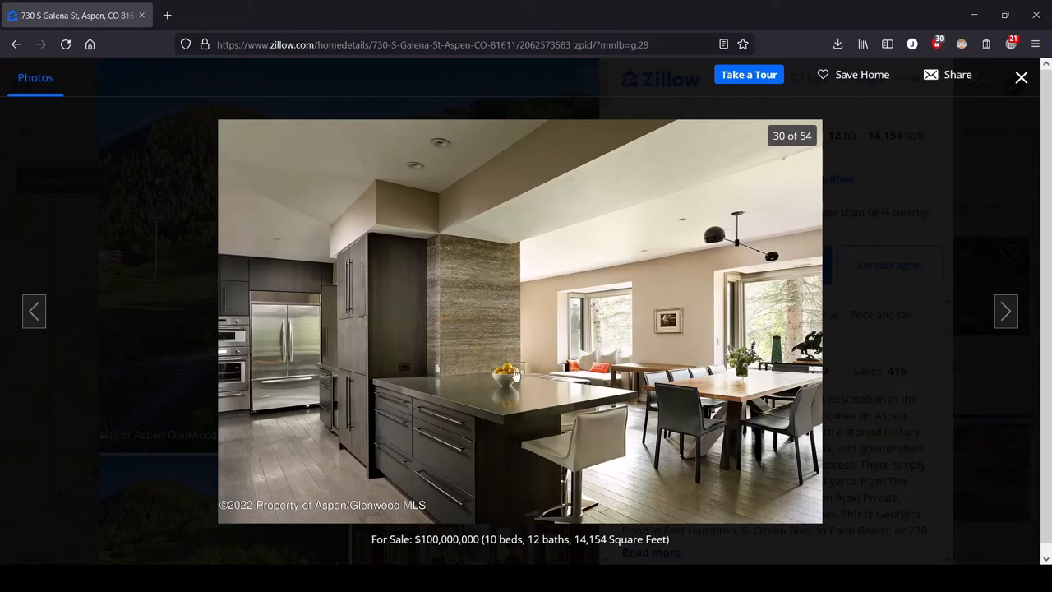
{"action": "mouse_move", "coordinate": [543, 337]}
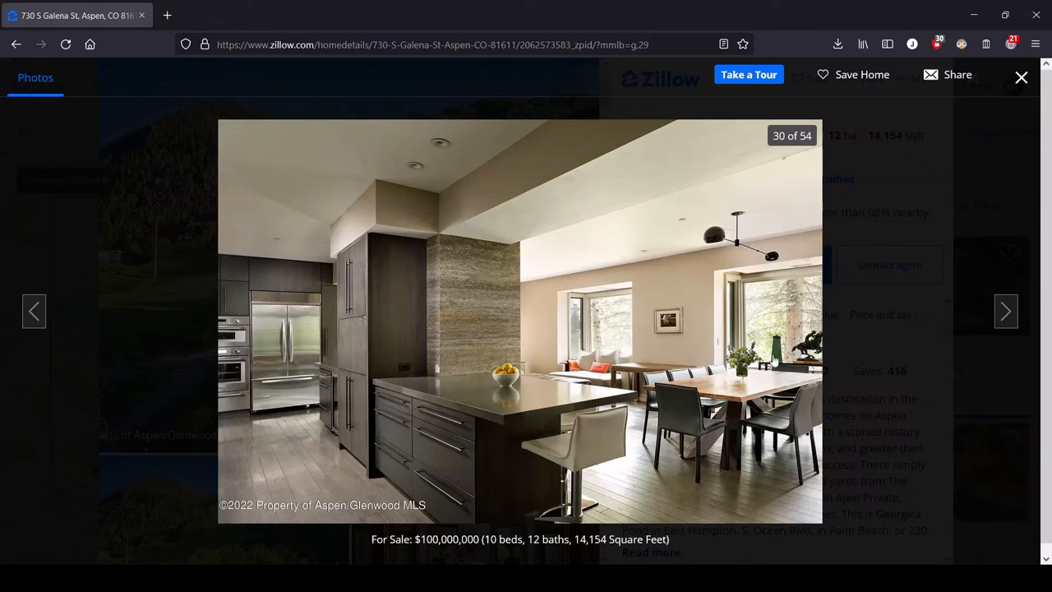
{"action": "mouse_move", "coordinate": [825, 362]}
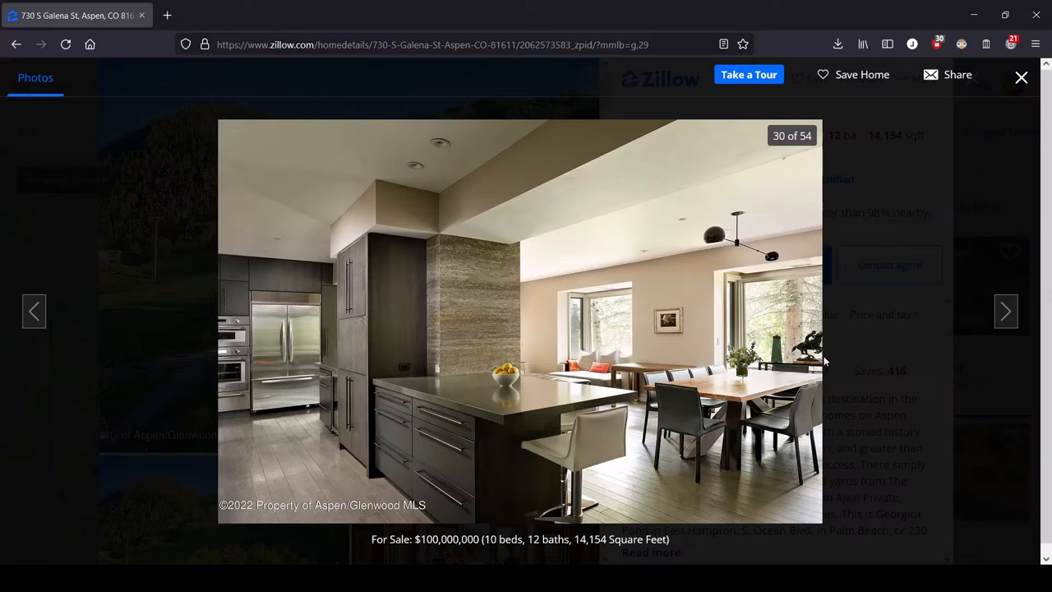
{"action": "mouse_move", "coordinate": [779, 388]}
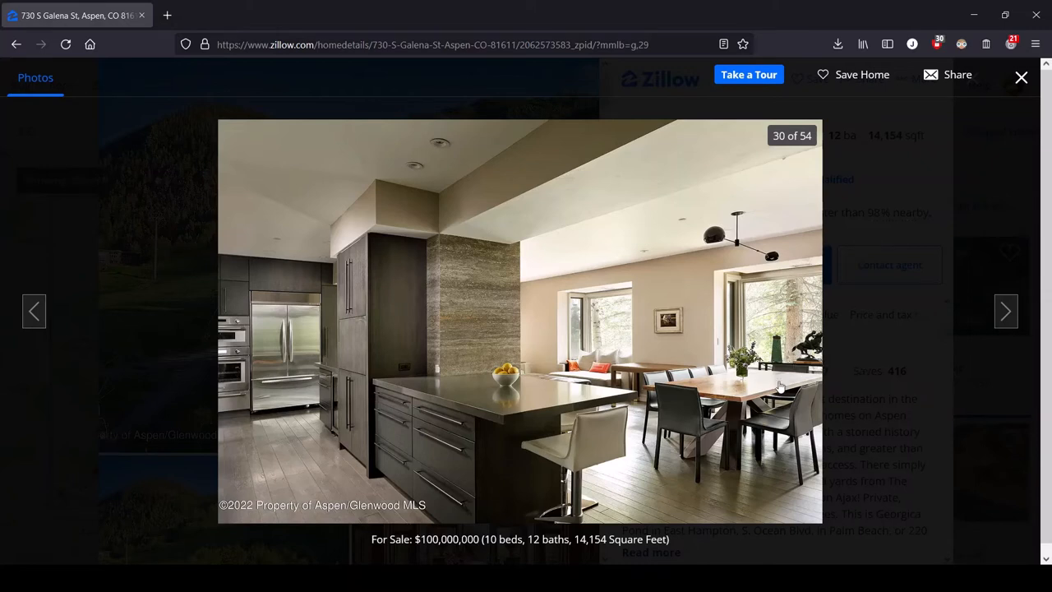
{"action": "mouse_move", "coordinate": [608, 400]}
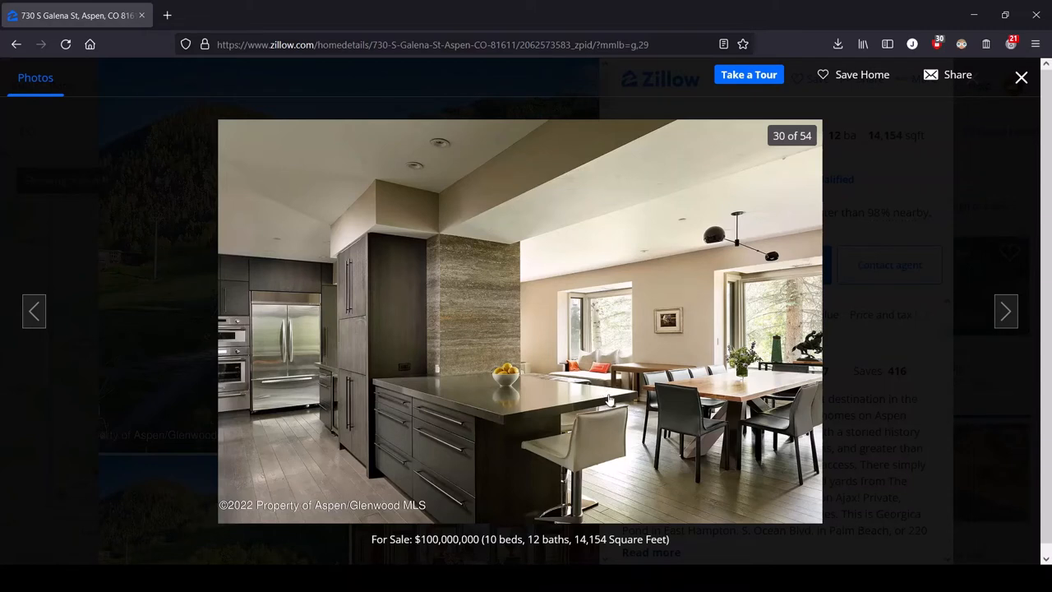
{"action": "mouse_move", "coordinate": [181, 327]}
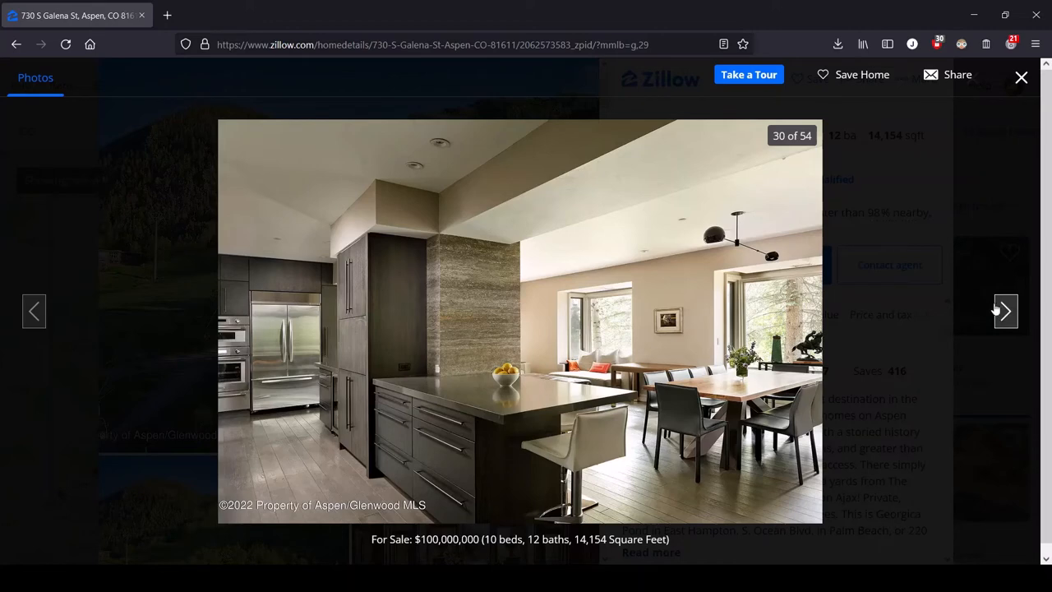
Advance to photo 31 of 54, the living room with a TV above the stone fireplace
{"action": "left_click", "coordinate": [1004, 311]}
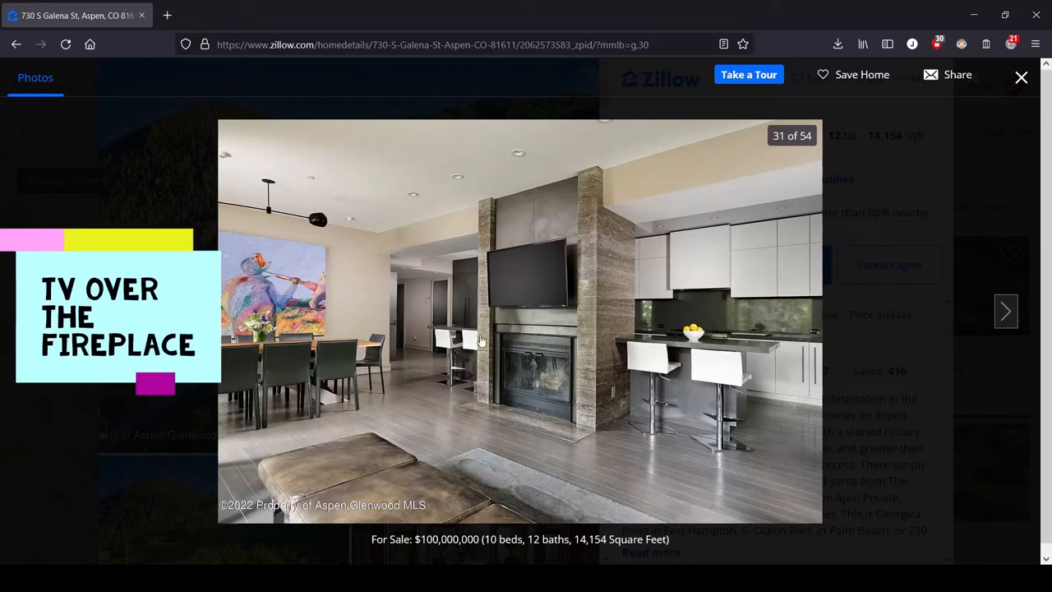
{"action": "mouse_move", "coordinate": [575, 237]}
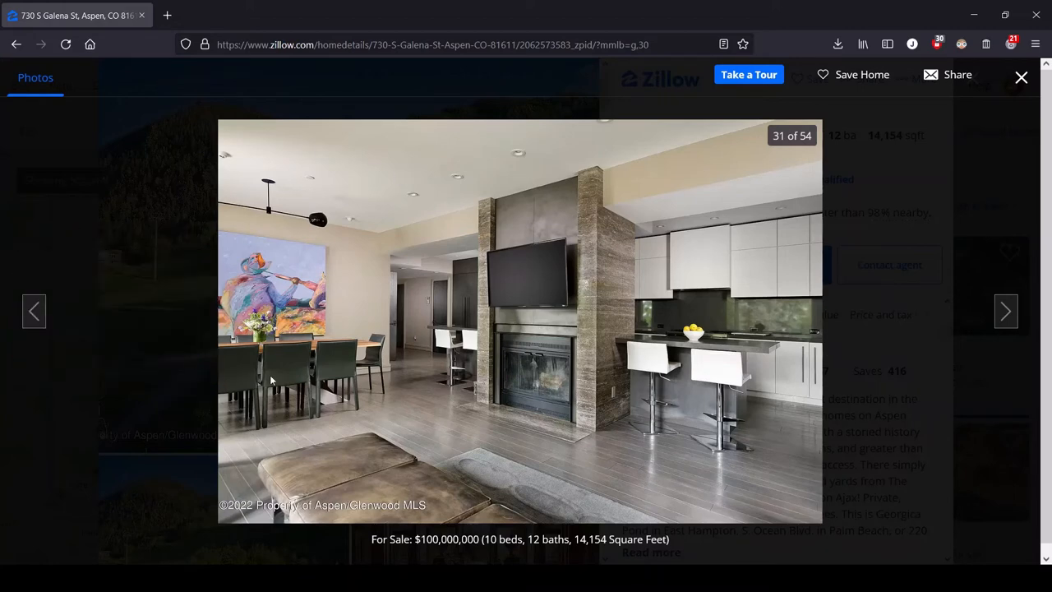
{"action": "mouse_move", "coordinate": [651, 204]}
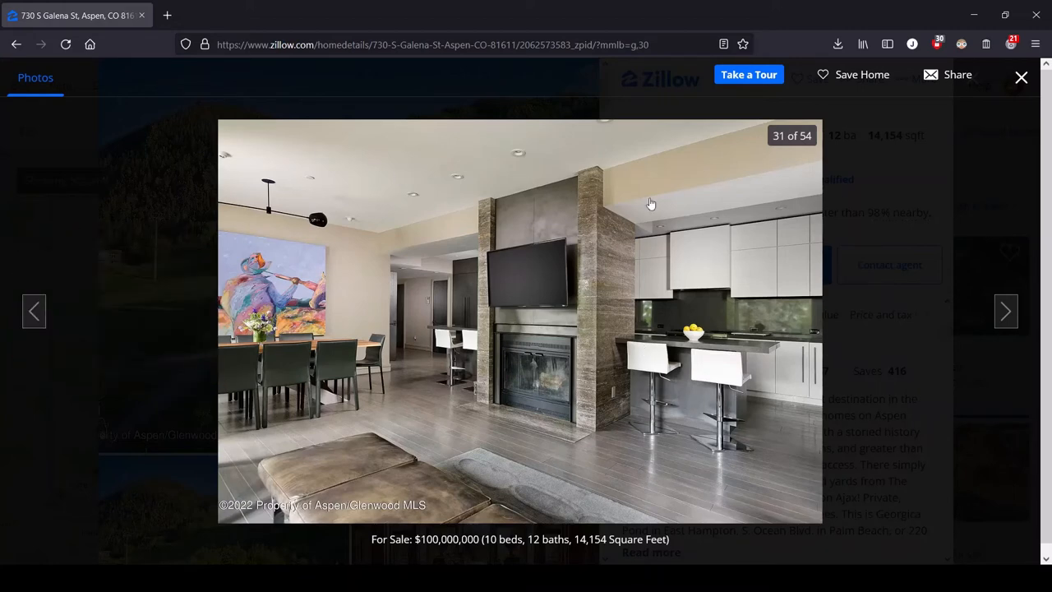
{"action": "mouse_move", "coordinate": [533, 207]}
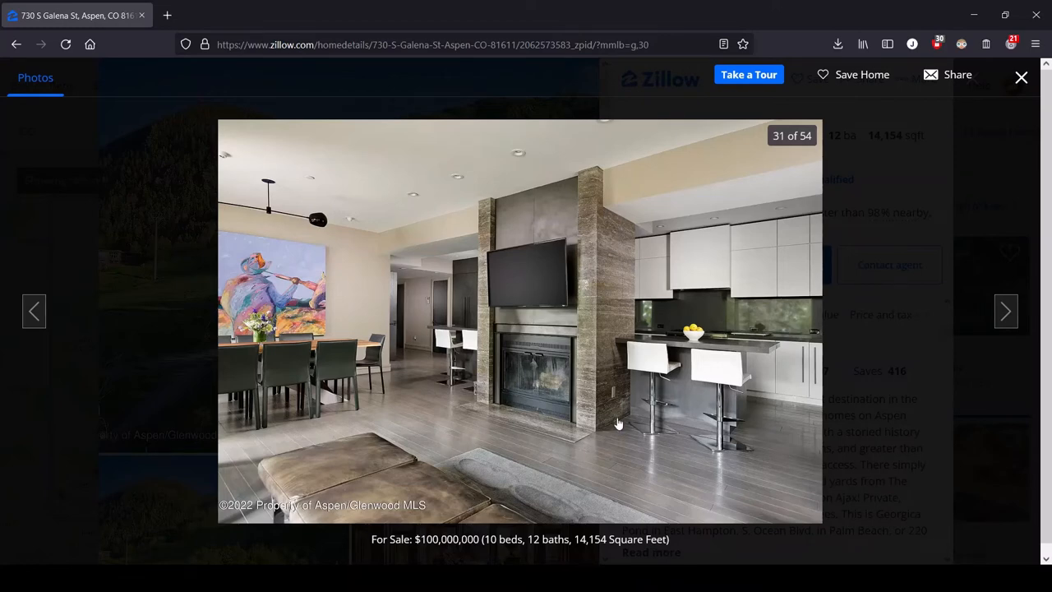
{"action": "mouse_move", "coordinate": [586, 381]}
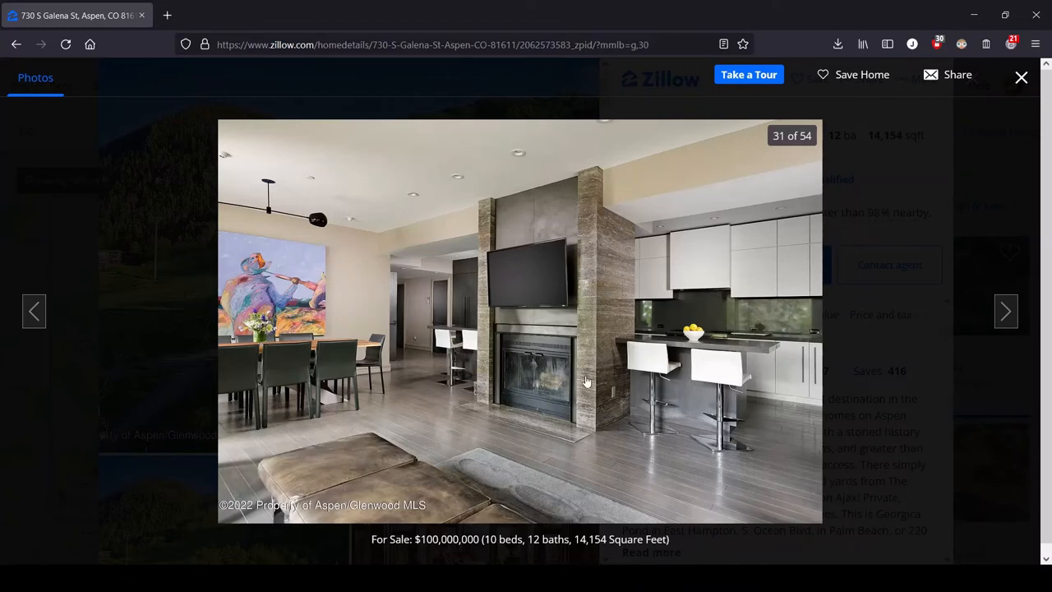
{"action": "mouse_move", "coordinate": [436, 404]}
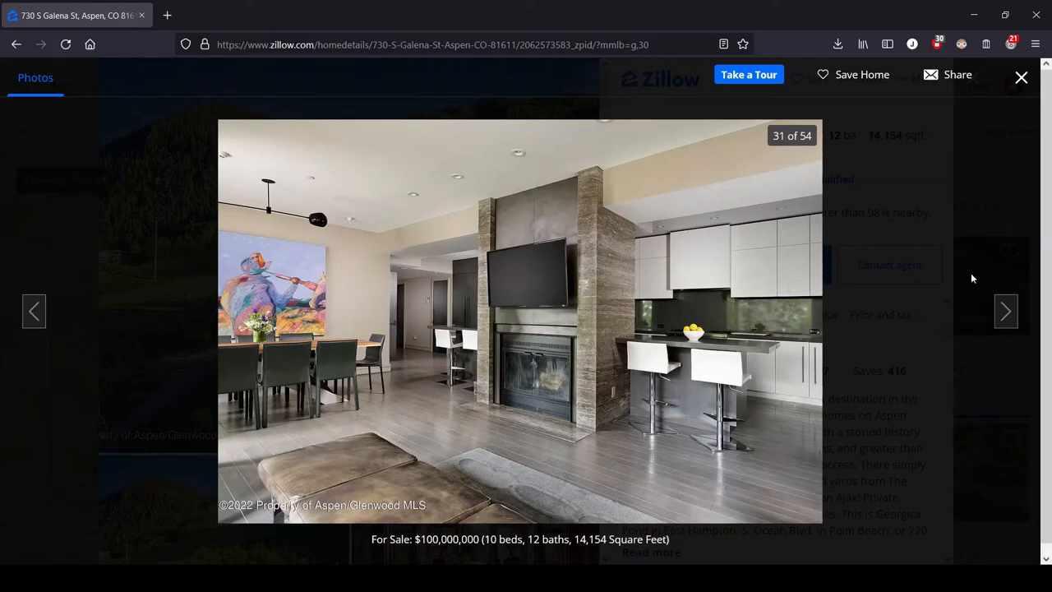
Advance the gallery past photo 32 of 54, the media room with large TV and white sectional
{"action": "left_click", "coordinate": [1006, 310]}
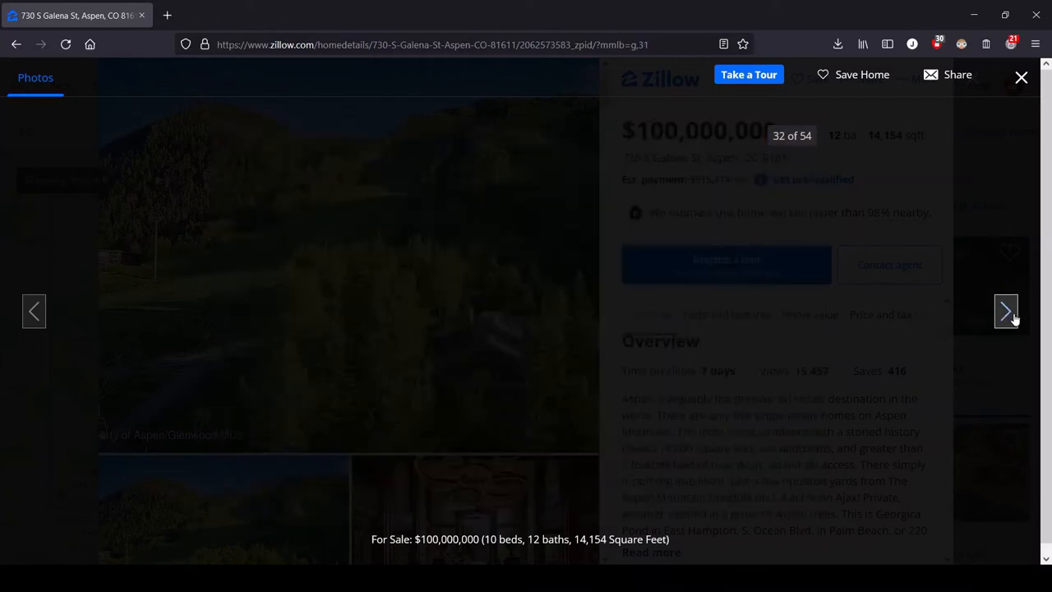
{"action": "left_click", "coordinate": [1005, 310]}
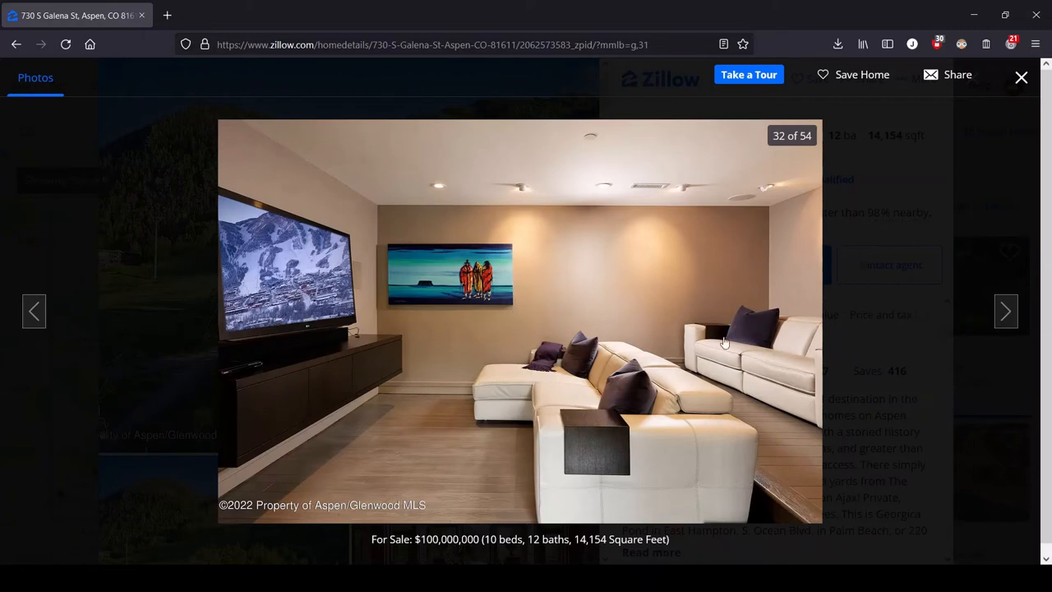
{"action": "mouse_move", "coordinate": [614, 332]}
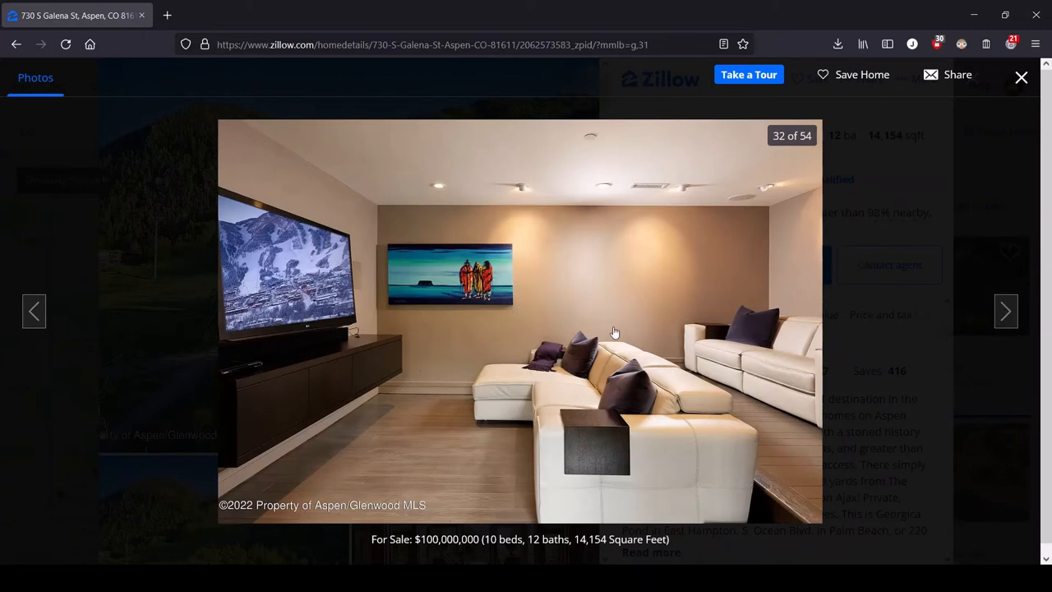
{"action": "mouse_move", "coordinate": [450, 224]}
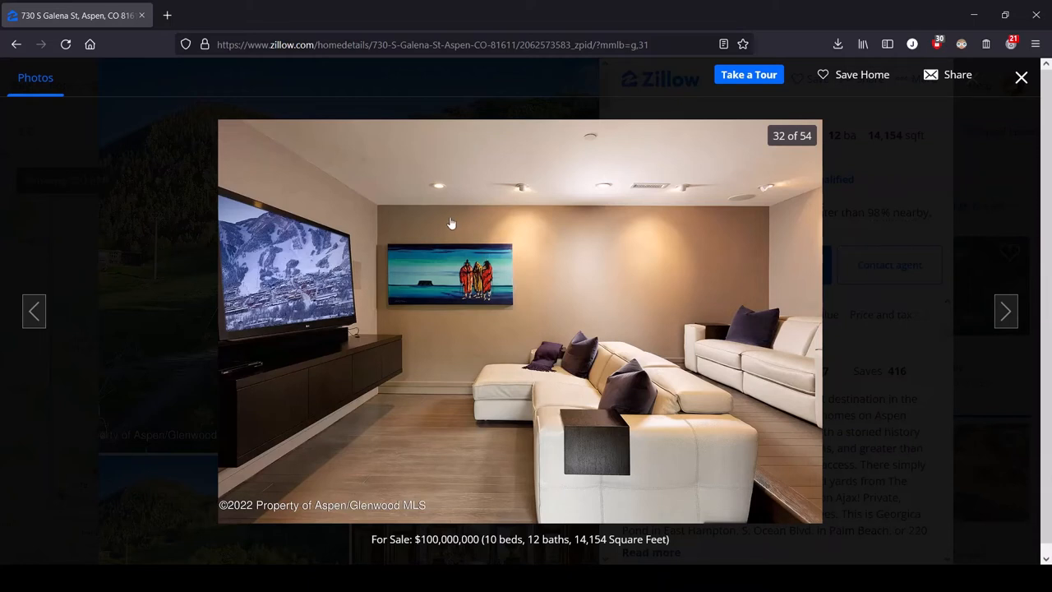
{"action": "mouse_move", "coordinate": [388, 275]}
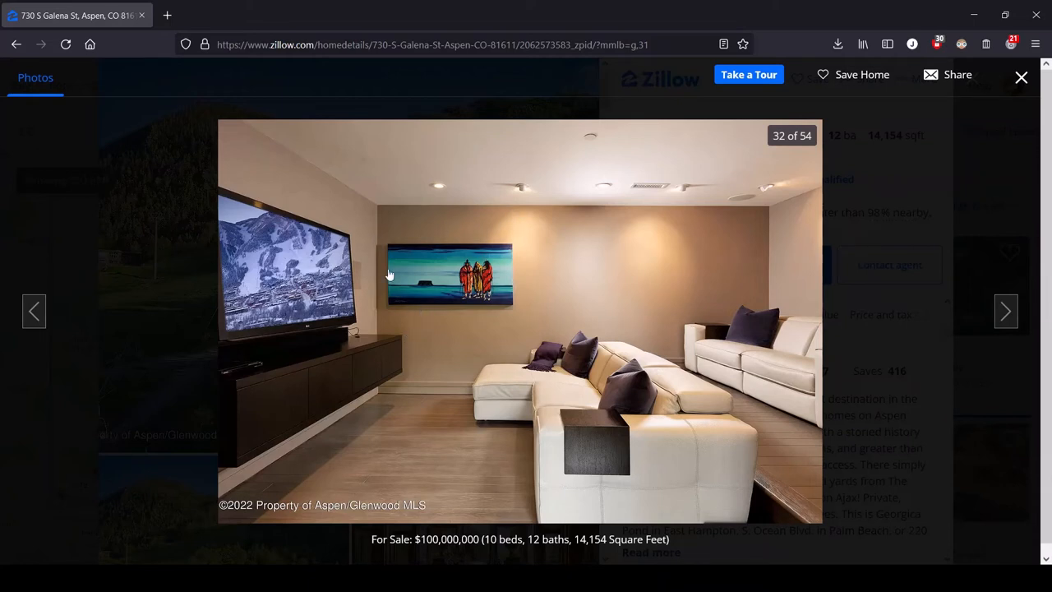
{"action": "mouse_move", "coordinate": [513, 254]}
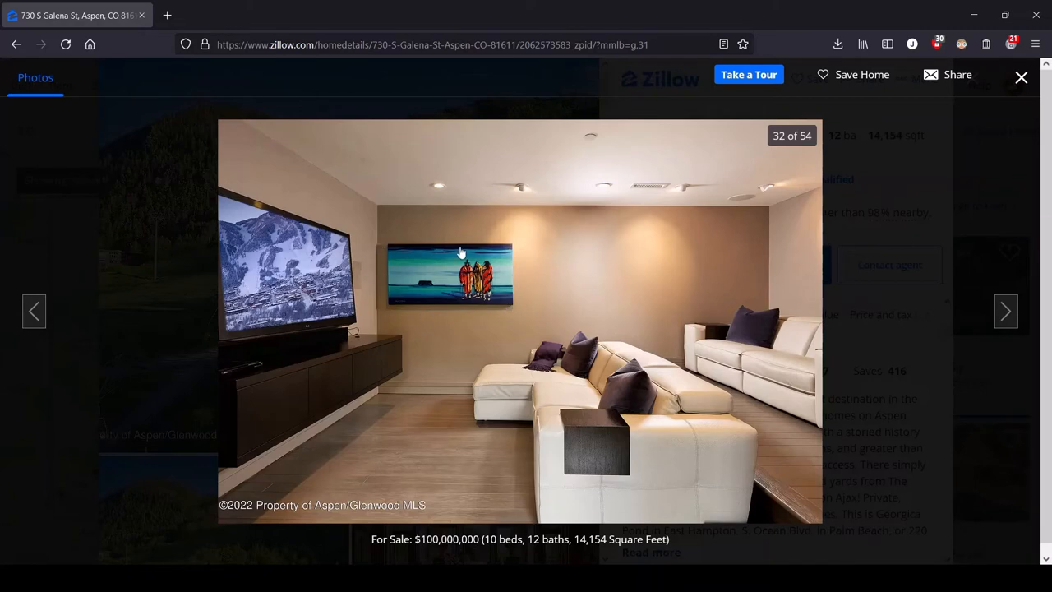
{"action": "mouse_move", "coordinate": [458, 302]}
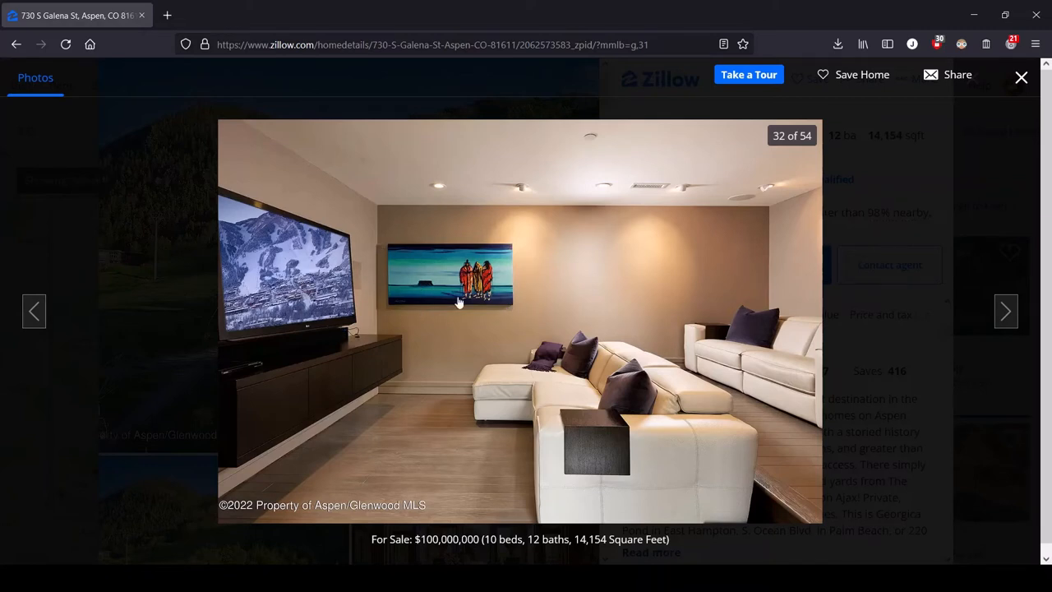
{"action": "mouse_move", "coordinate": [797, 354]}
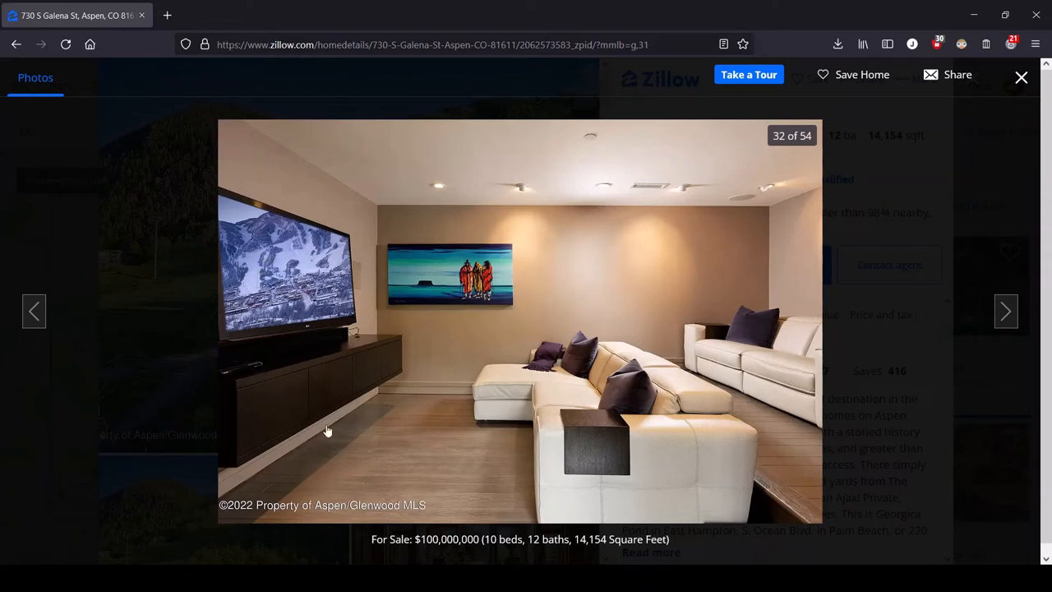
{"action": "mouse_move", "coordinate": [1006, 311]}
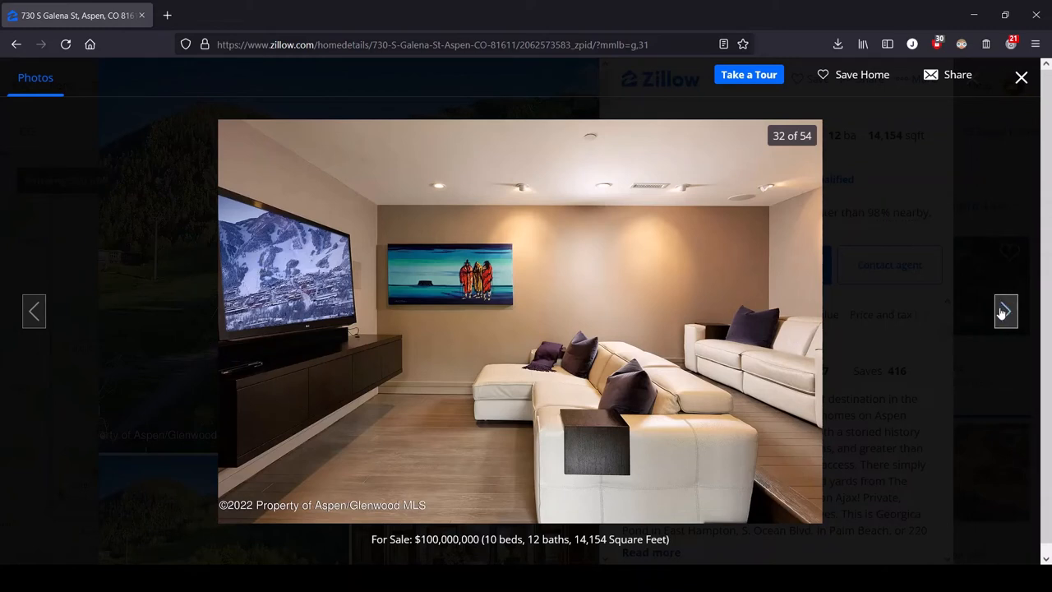
{"action": "left_click", "coordinate": [1006, 310]}
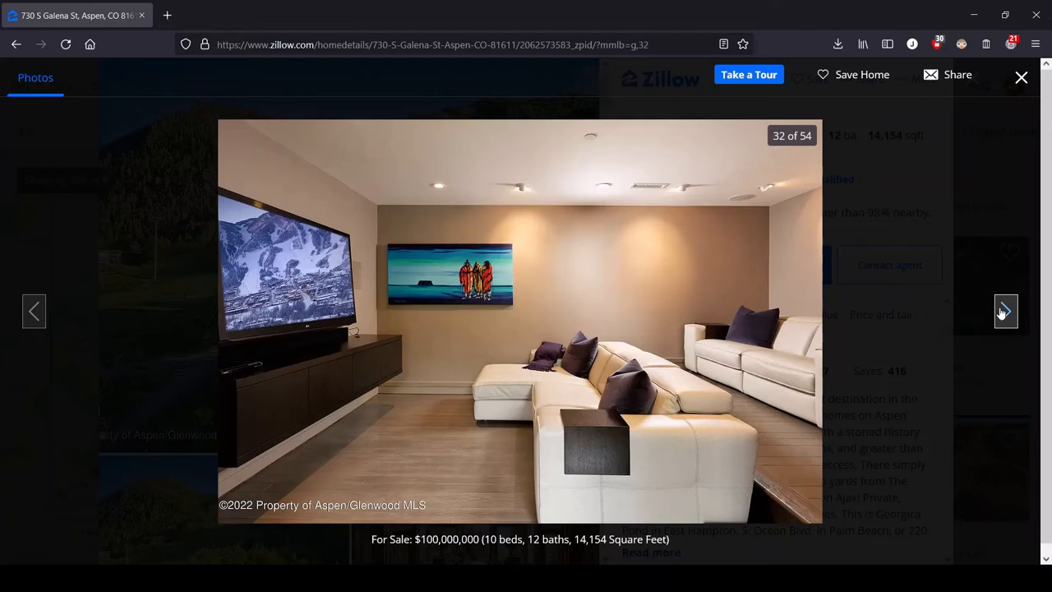
Advance past the bedroom photo 33 to photo 34, the double-sink bathroom with glass shower
{"action": "left_click", "coordinate": [1006, 311]}
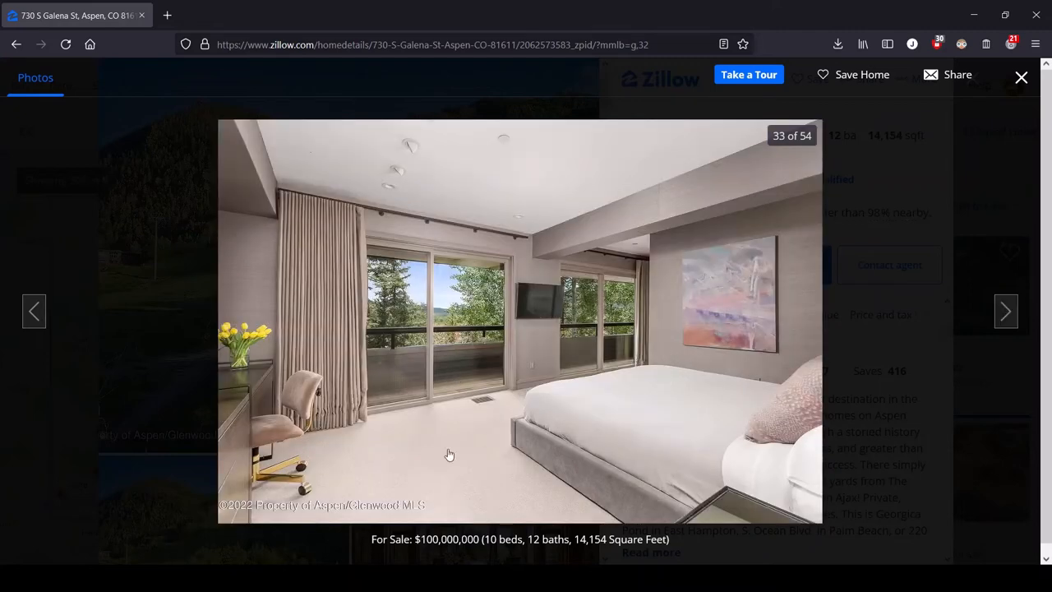
{"action": "mouse_move", "coordinate": [233, 434]}
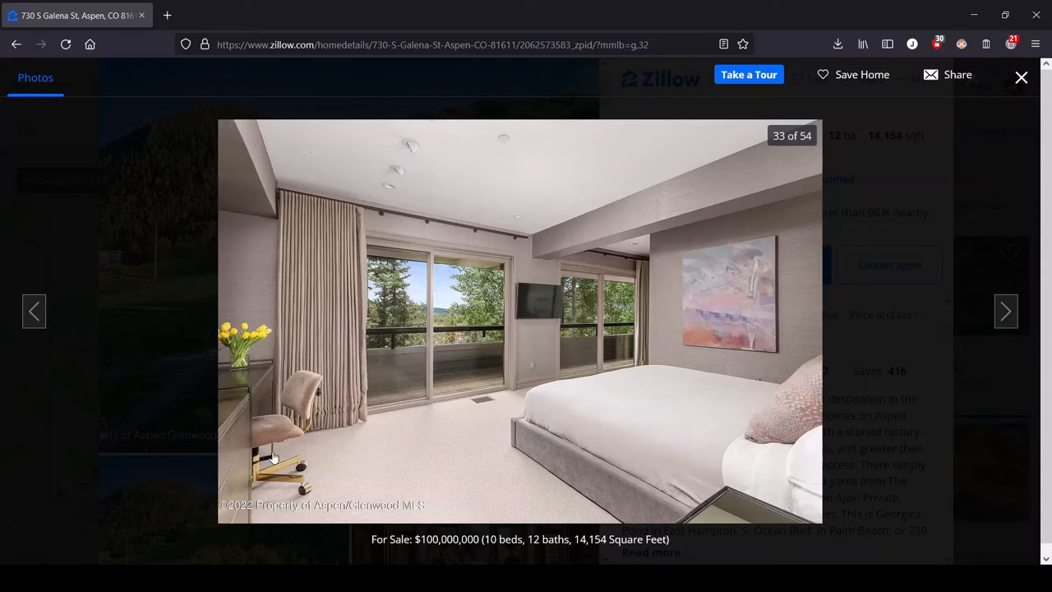
{"action": "mouse_move", "coordinate": [578, 382]}
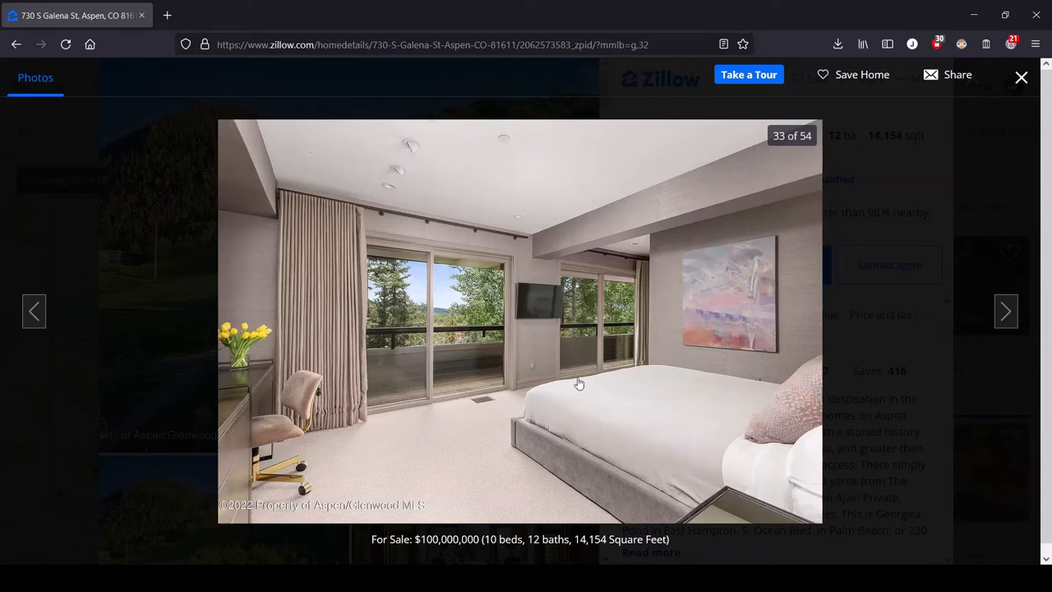
{"action": "mouse_move", "coordinate": [506, 276]}
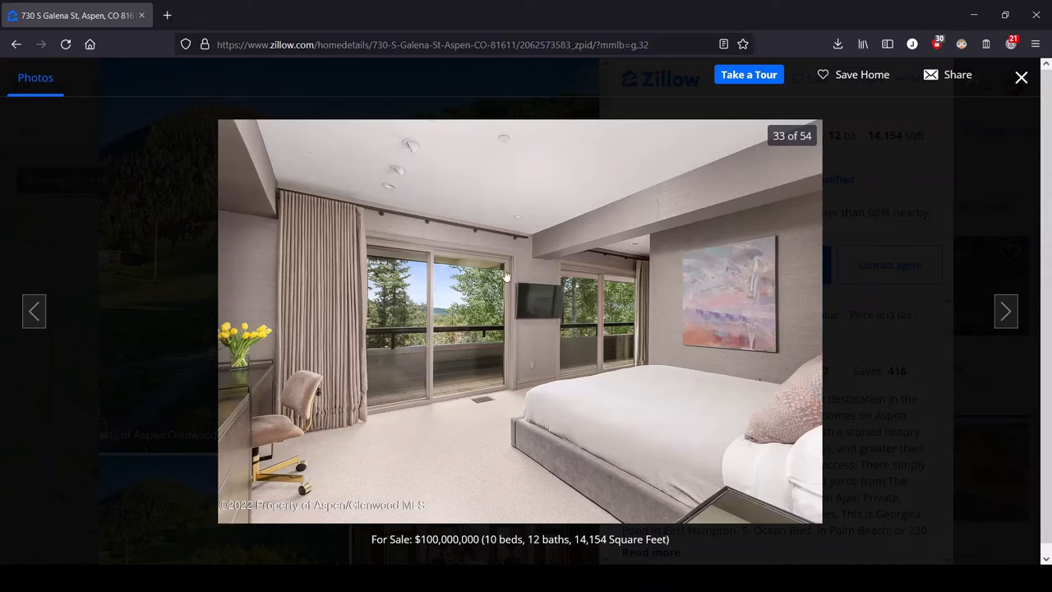
{"action": "mouse_move", "coordinate": [632, 315]}
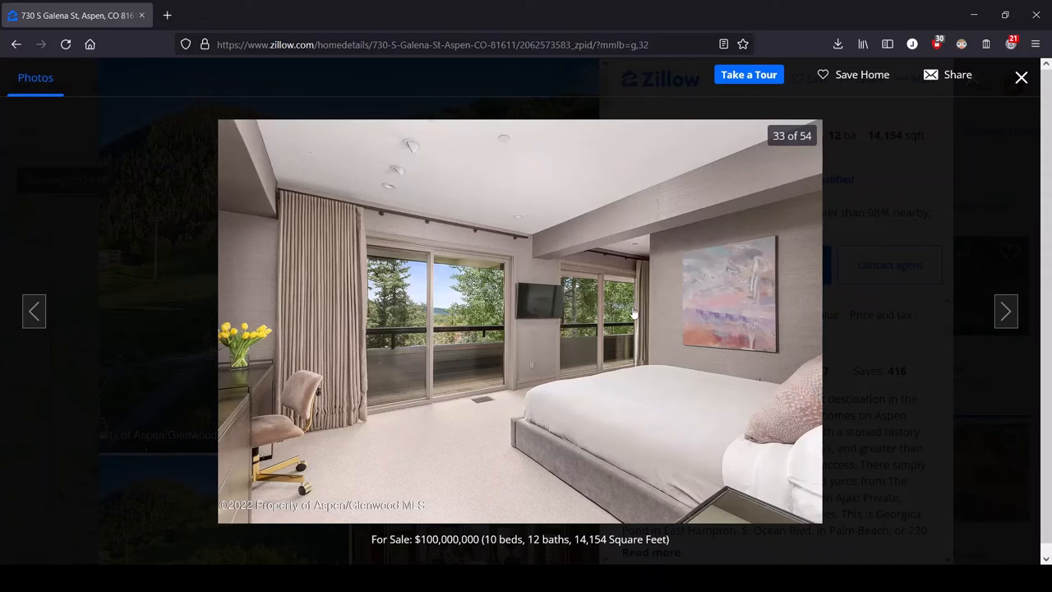
{"action": "mouse_move", "coordinate": [601, 303]}
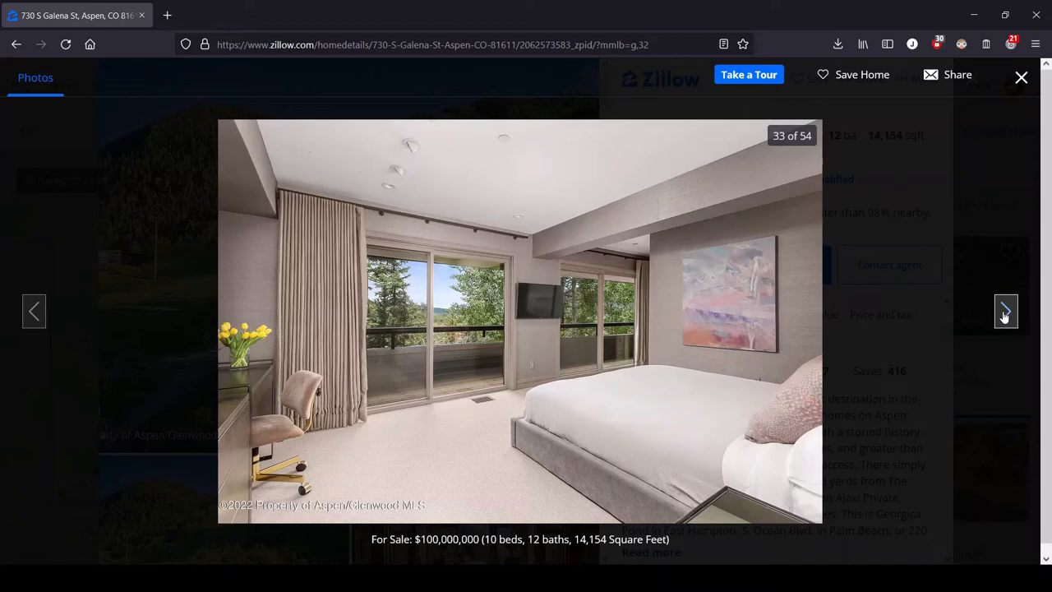
{"action": "left_click", "coordinate": [1005, 311]}
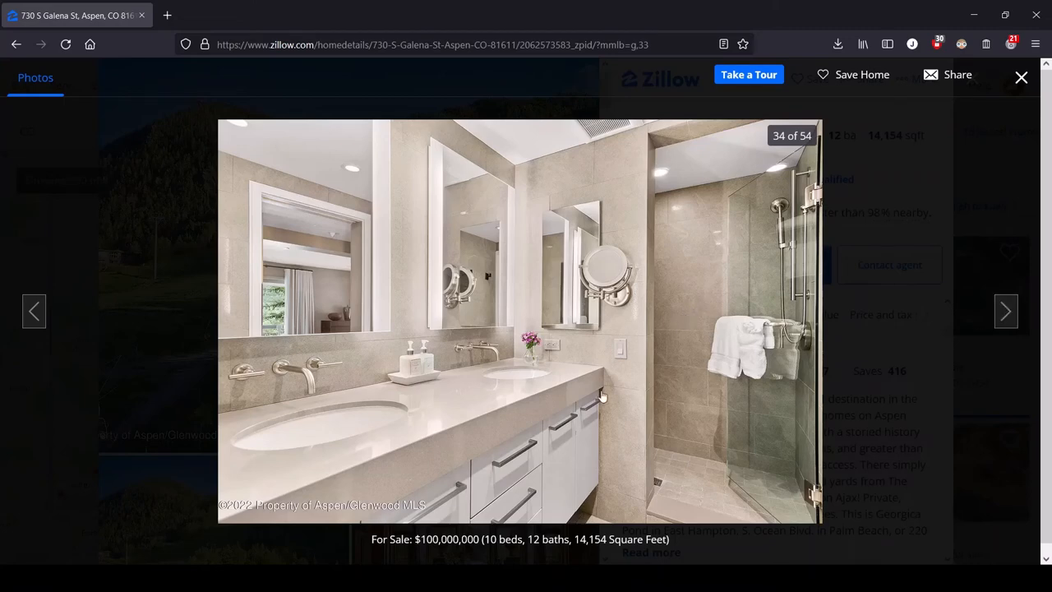
{"action": "mouse_move", "coordinate": [631, 273]}
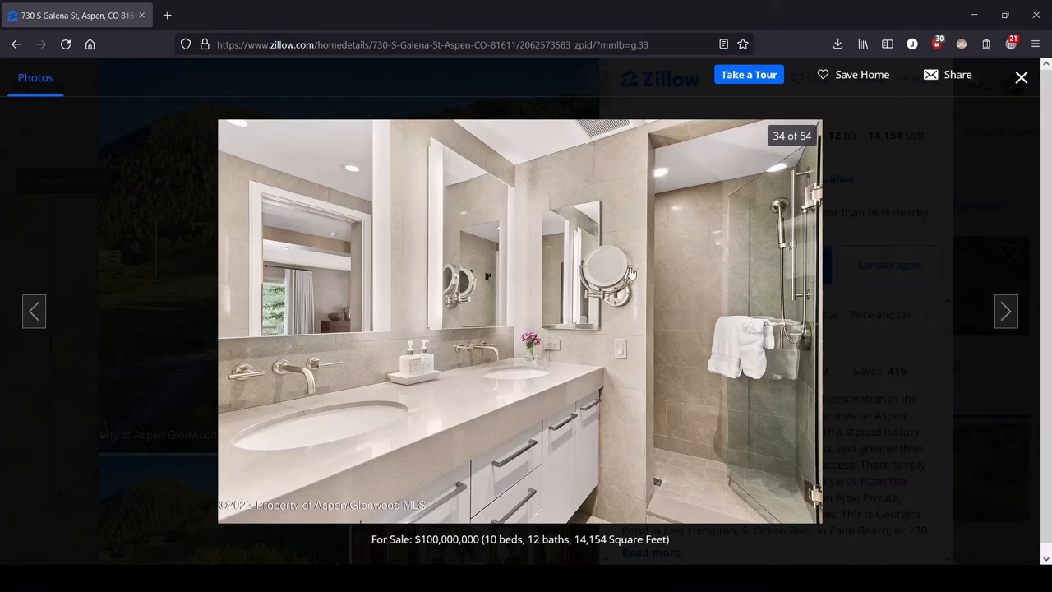
{"action": "mouse_move", "coordinate": [450, 361]}
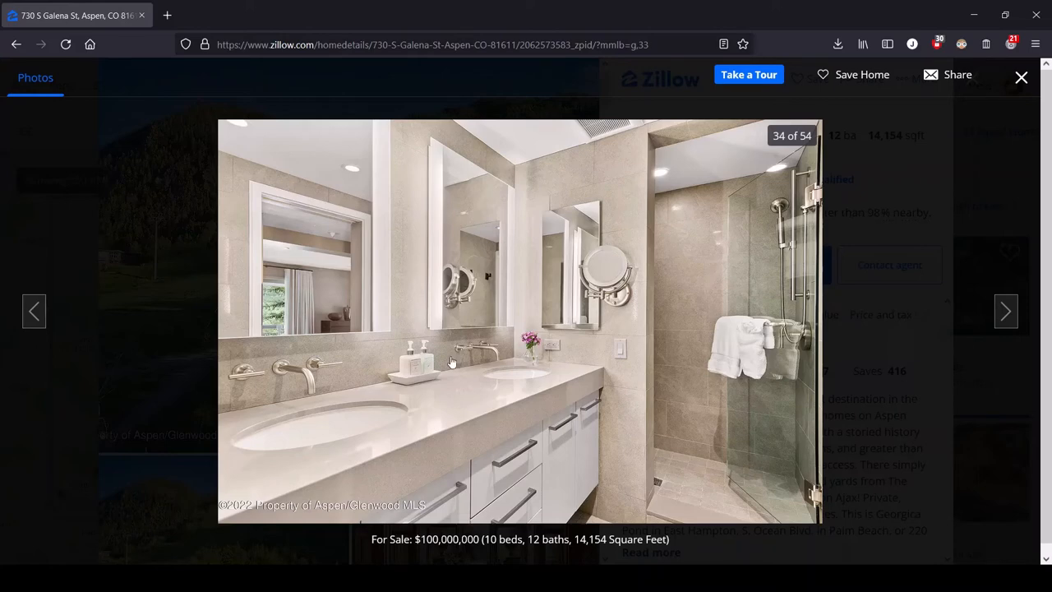
Advance to photo 35 of 54, the grey bedroom with desk and wall-mounted TV
{"action": "left_click", "coordinate": [1006, 311]}
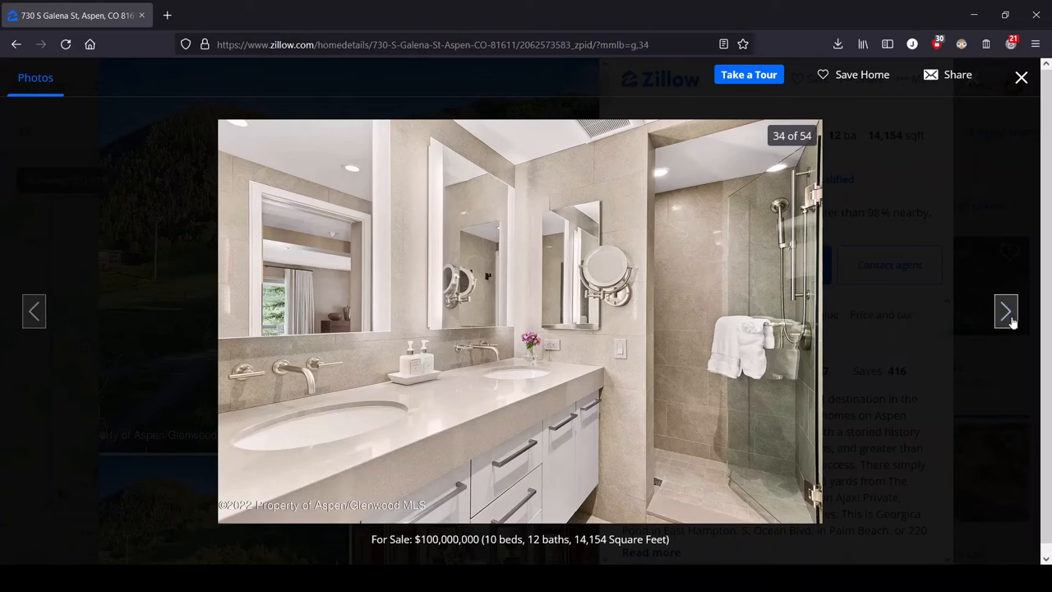
{"action": "left_click", "coordinate": [1005, 311]}
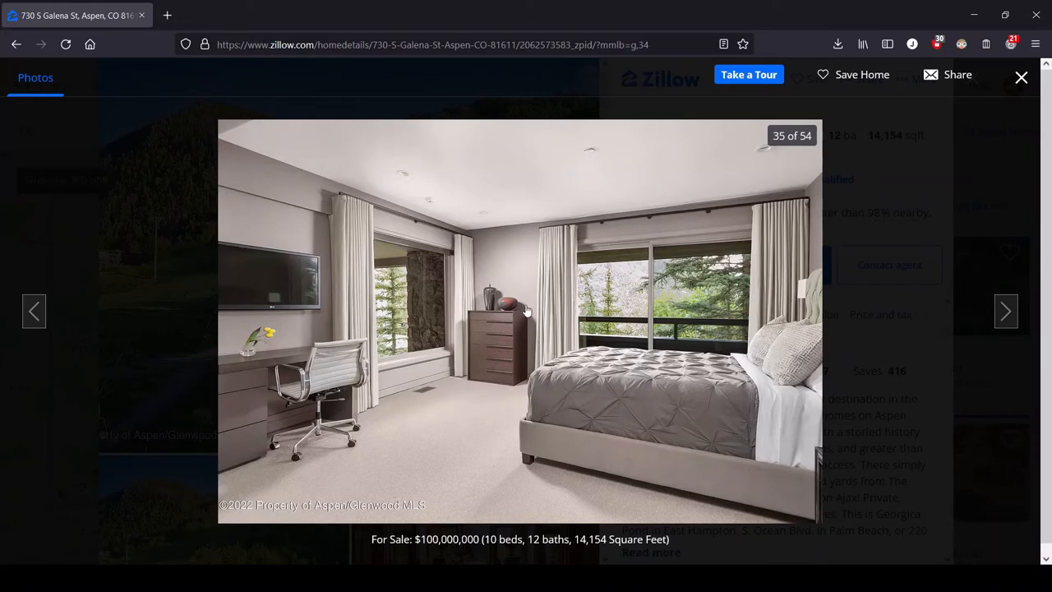
{"action": "mouse_move", "coordinate": [779, 427]}
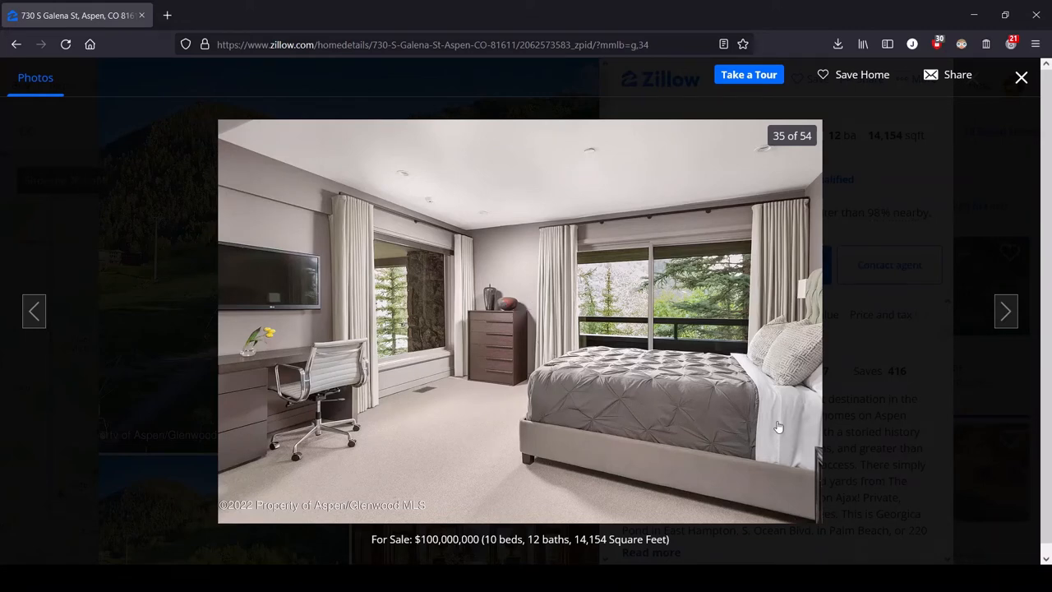
{"action": "mouse_move", "coordinate": [488, 358]}
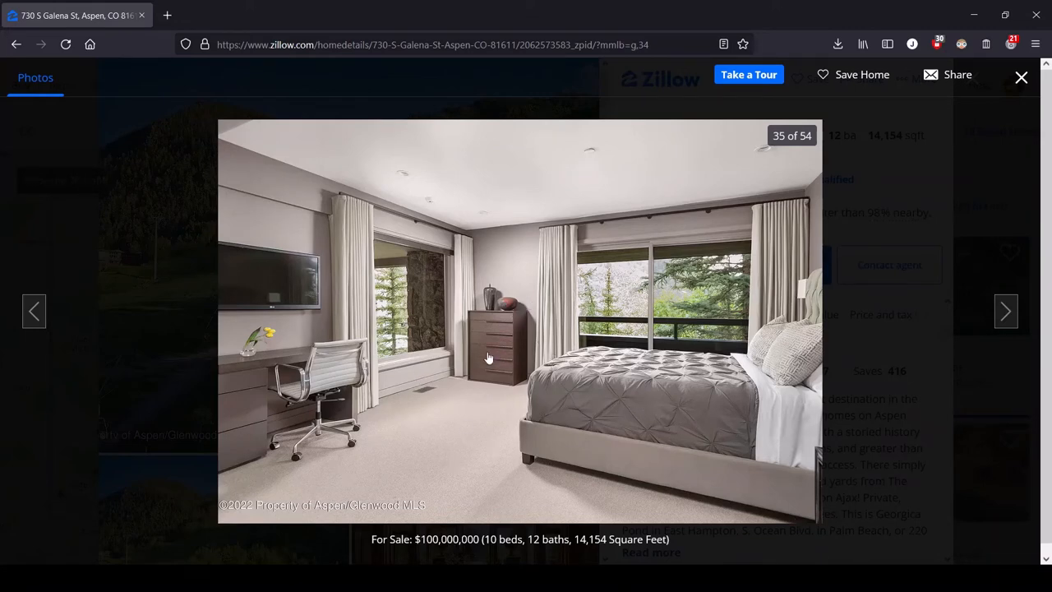
{"action": "mouse_move", "coordinate": [303, 417]}
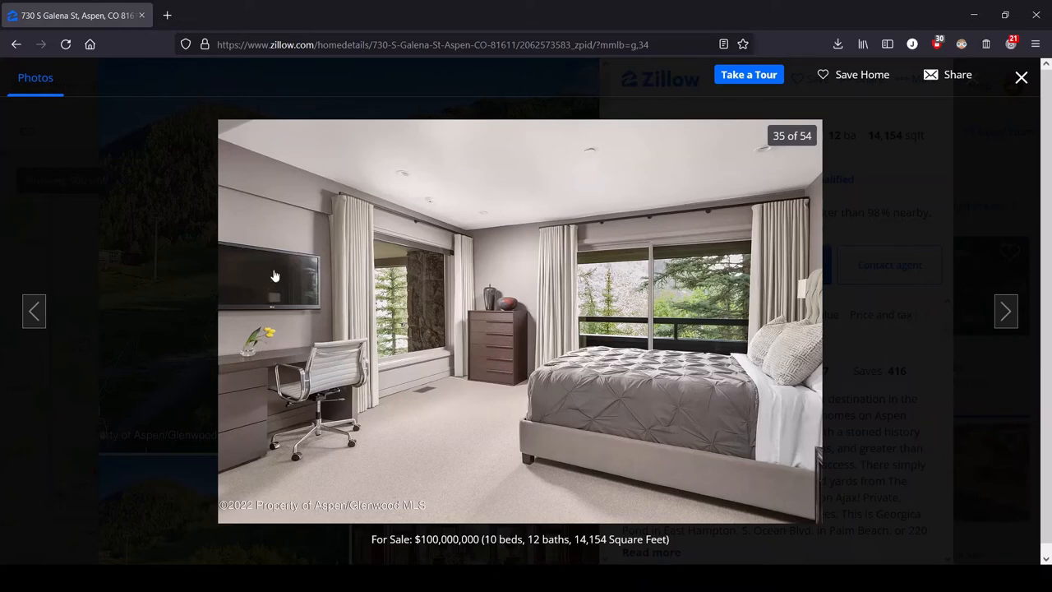
{"action": "mouse_move", "coordinate": [299, 282]}
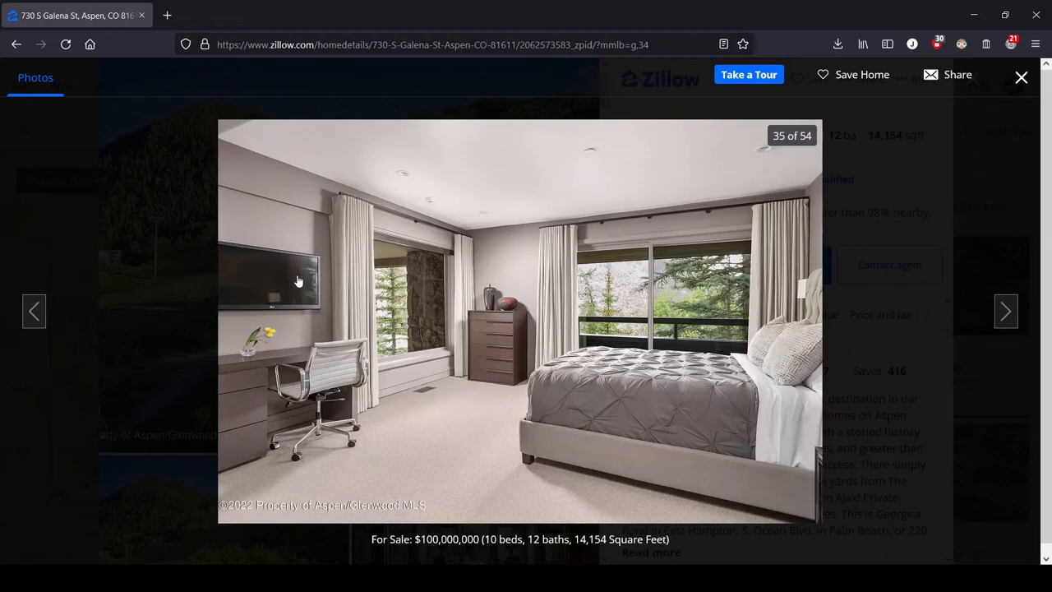
{"action": "mouse_move", "coordinate": [401, 500]}
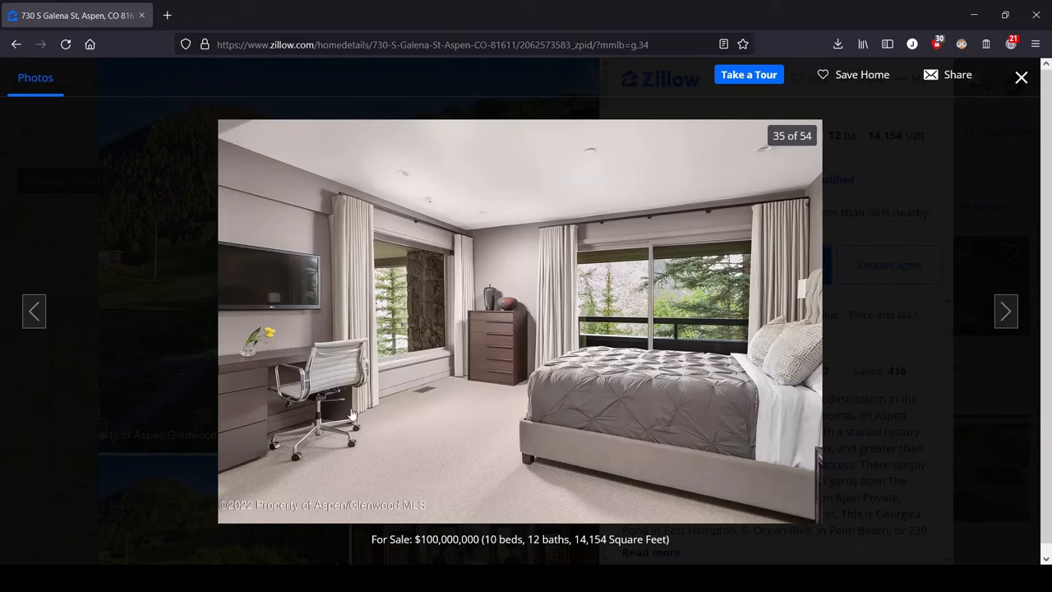
{"action": "mouse_move", "coordinate": [288, 299]}
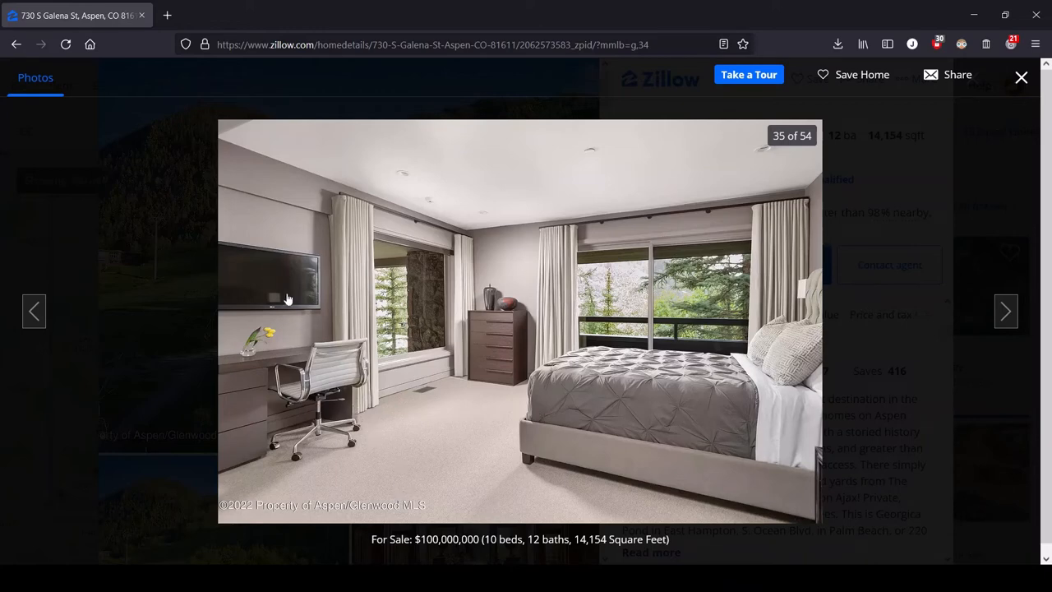
{"action": "mouse_move", "coordinate": [355, 358]}
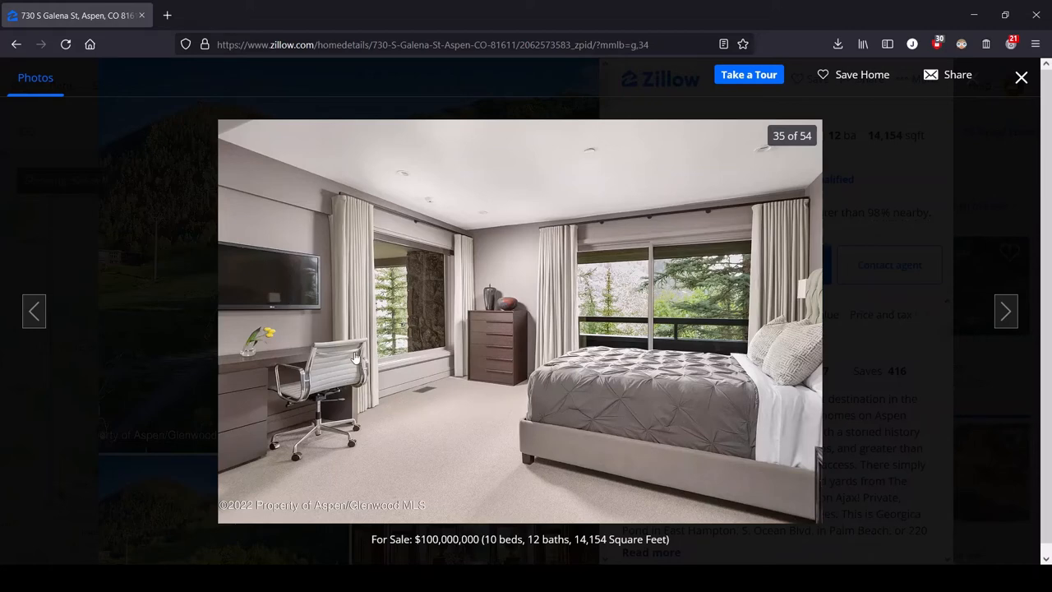
{"action": "mouse_move", "coordinate": [694, 416]}
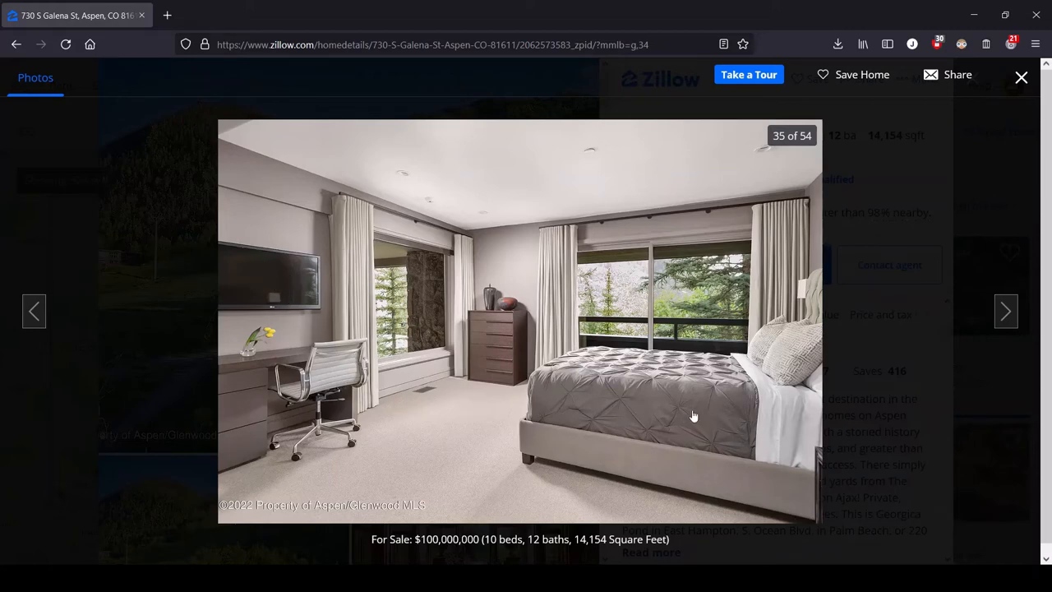
{"action": "mouse_move", "coordinate": [286, 283]}
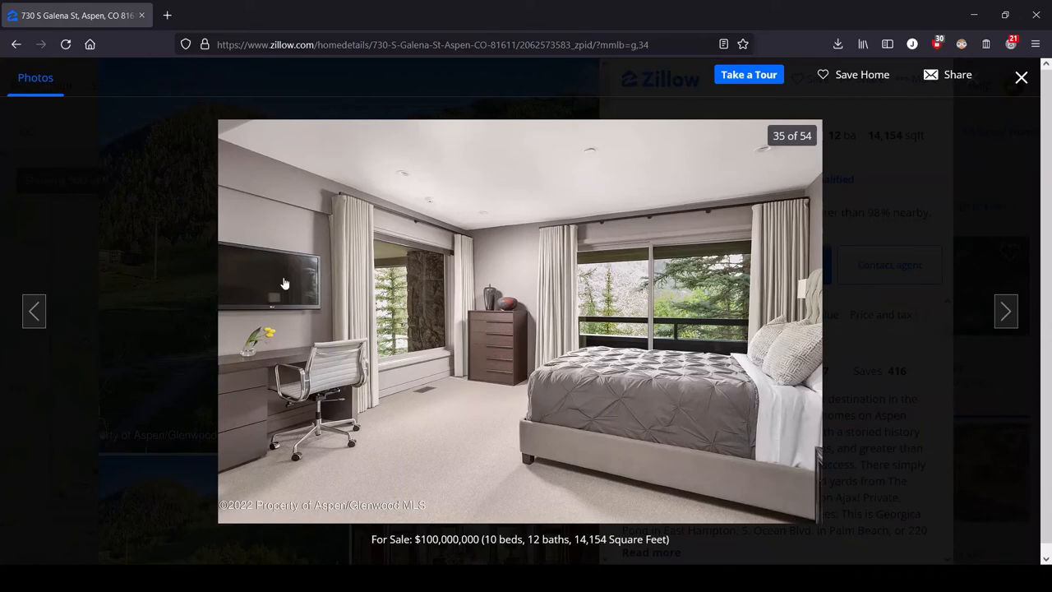
{"action": "mouse_move", "coordinate": [243, 286]}
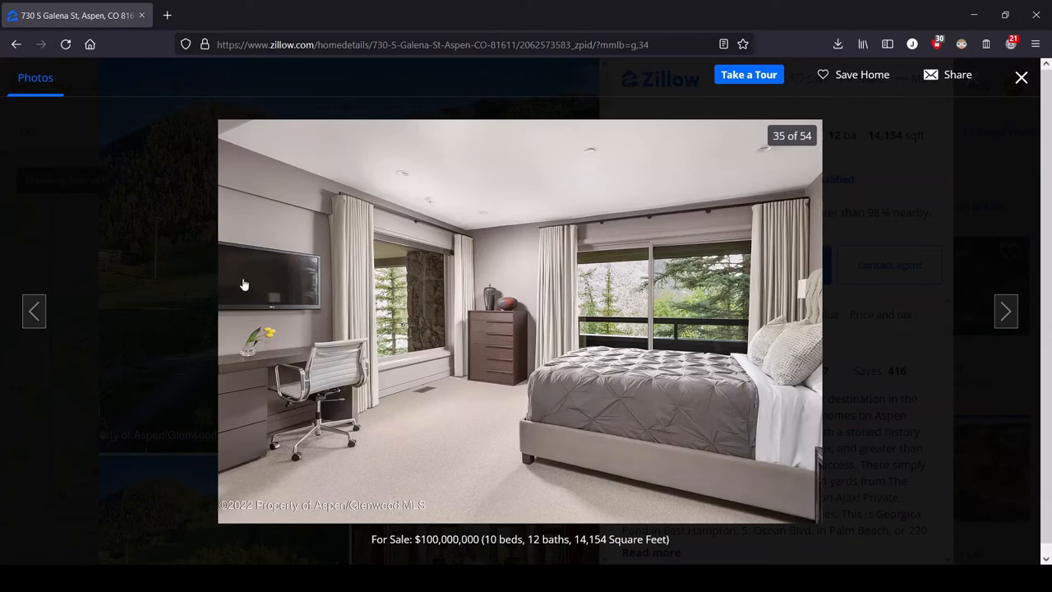
{"action": "mouse_move", "coordinate": [309, 368]}
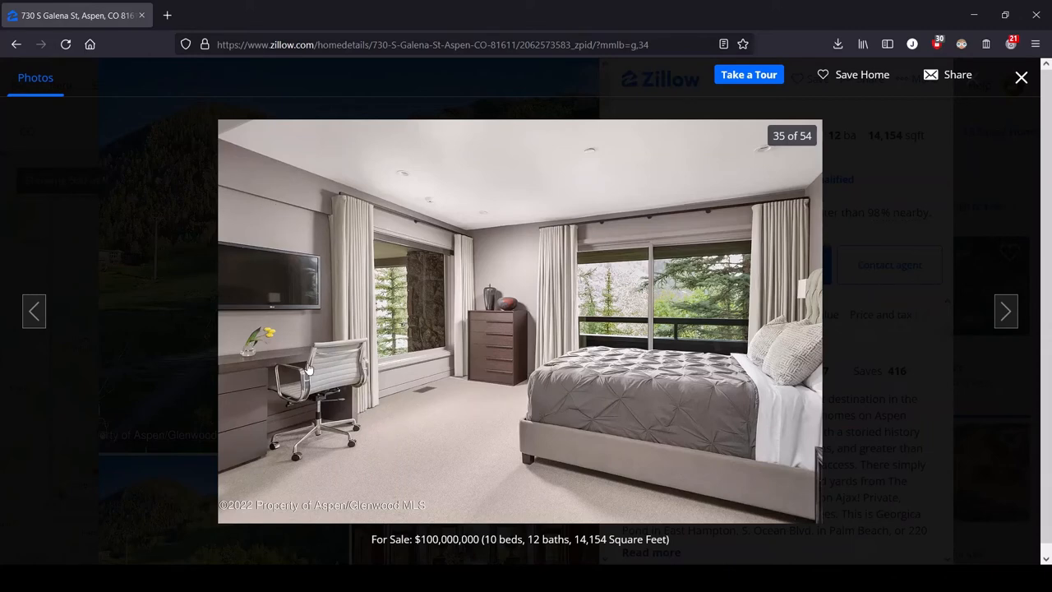
{"action": "mouse_move", "coordinate": [177, 286]}
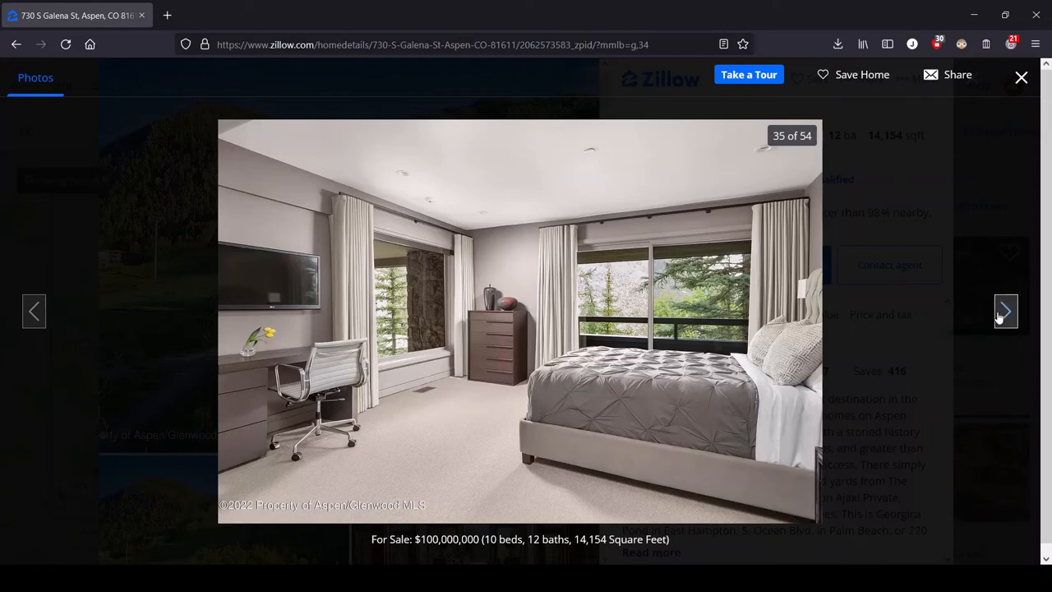
Advance through photos 36–39 (vanity, bedroom, bathroom, beige bedroom) to photo 40, the twin-sink bathroom
{"action": "left_click", "coordinate": [1005, 311]}
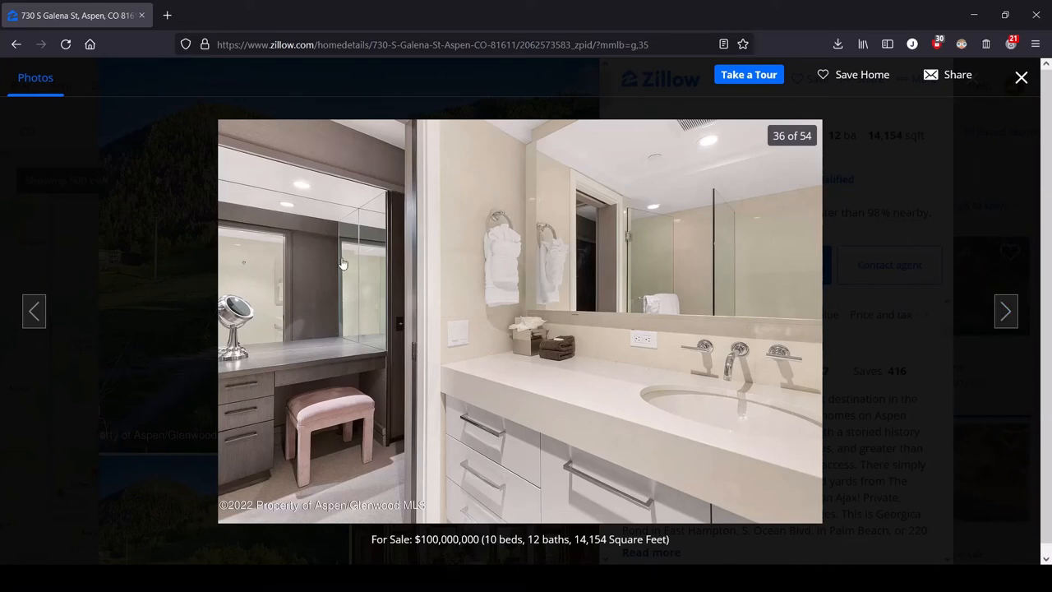
{"action": "mouse_move", "coordinate": [273, 424]}
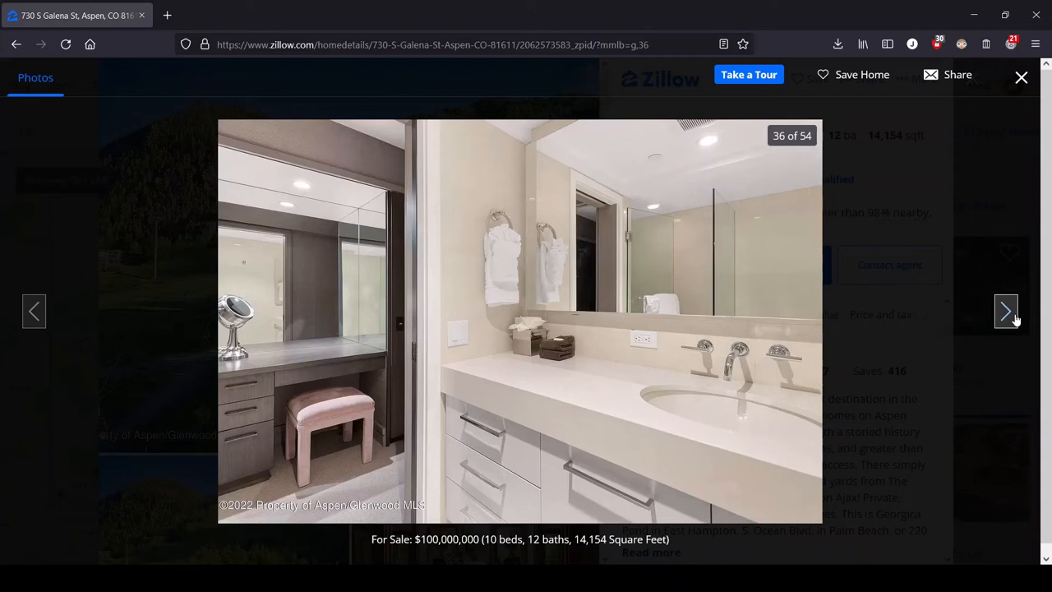
{"action": "left_click", "coordinate": [1005, 311]}
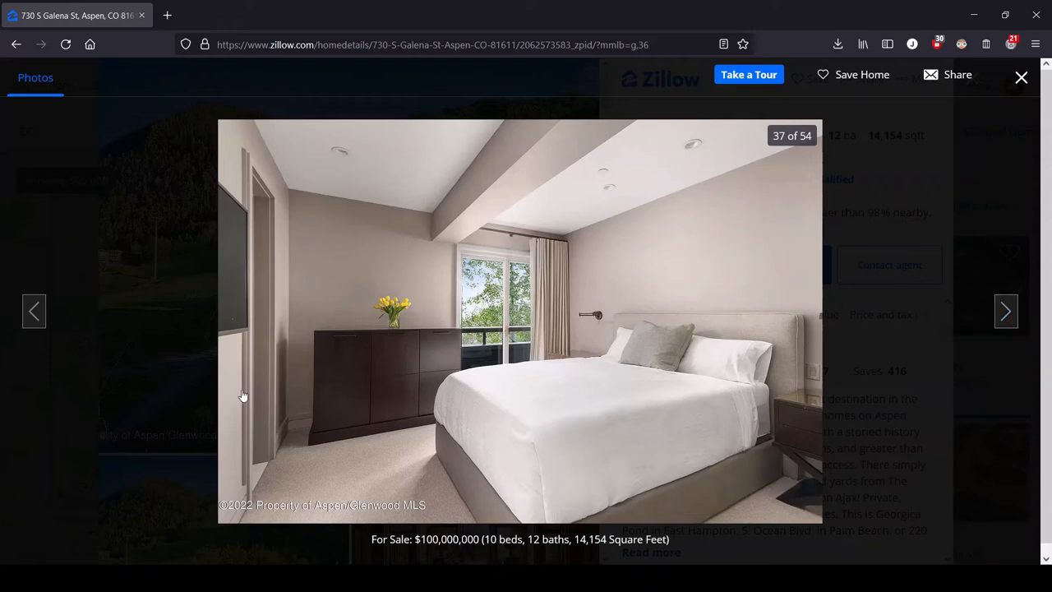
{"action": "mouse_move", "coordinate": [207, 260]}
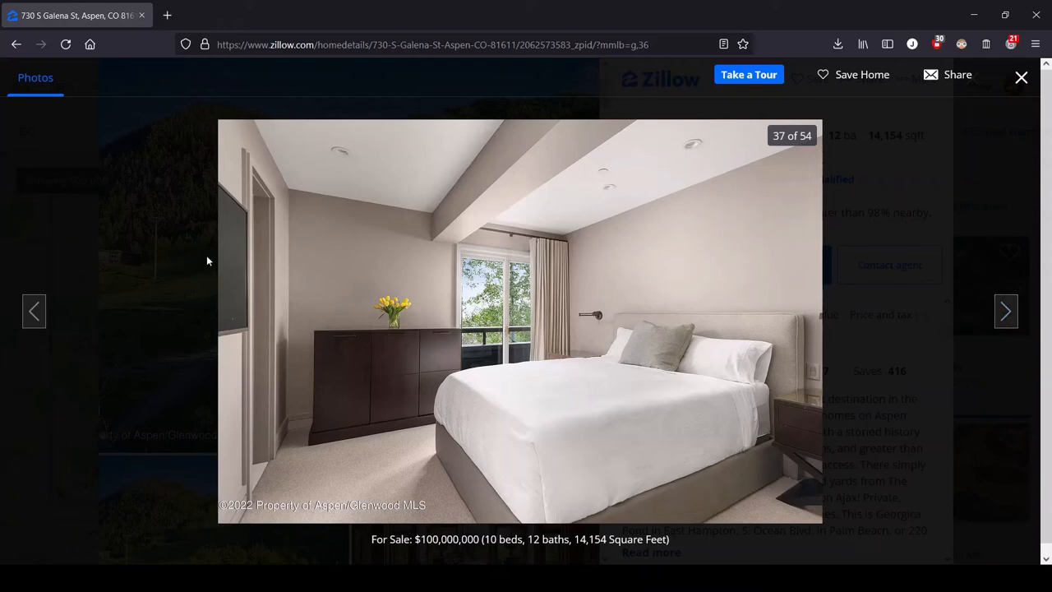
{"action": "mouse_move", "coordinate": [723, 387]}
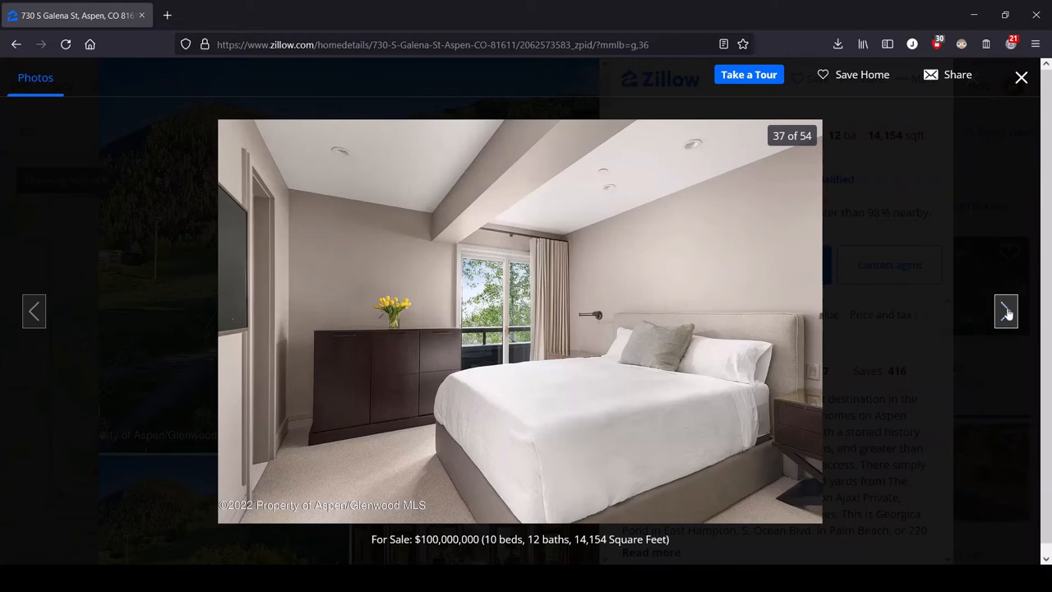
{"action": "left_click", "coordinate": [1005, 311]}
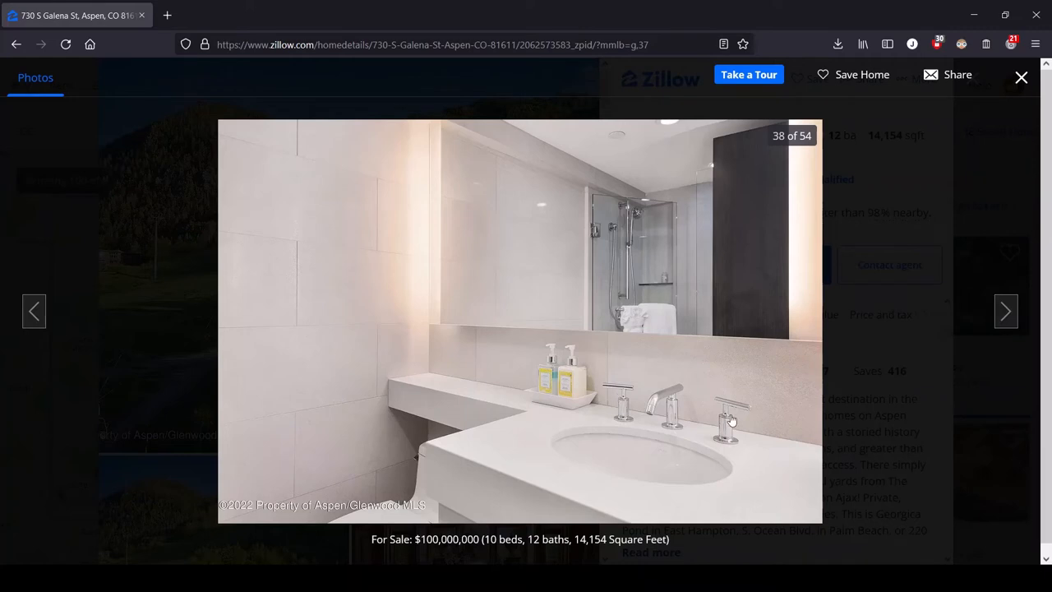
{"action": "mouse_move", "coordinate": [1005, 311]}
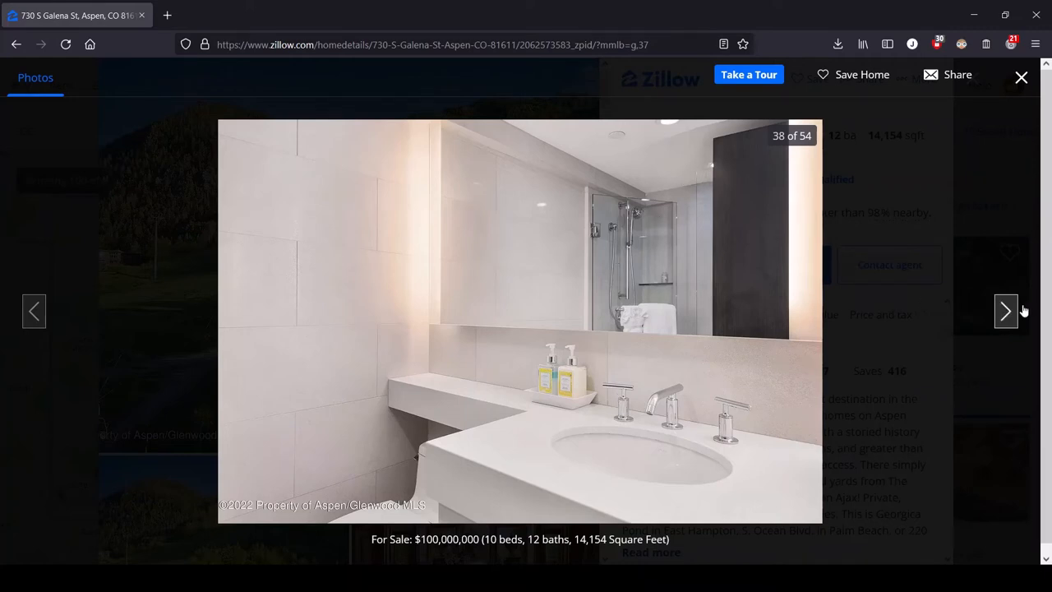
{"action": "left_click", "coordinate": [1006, 311]}
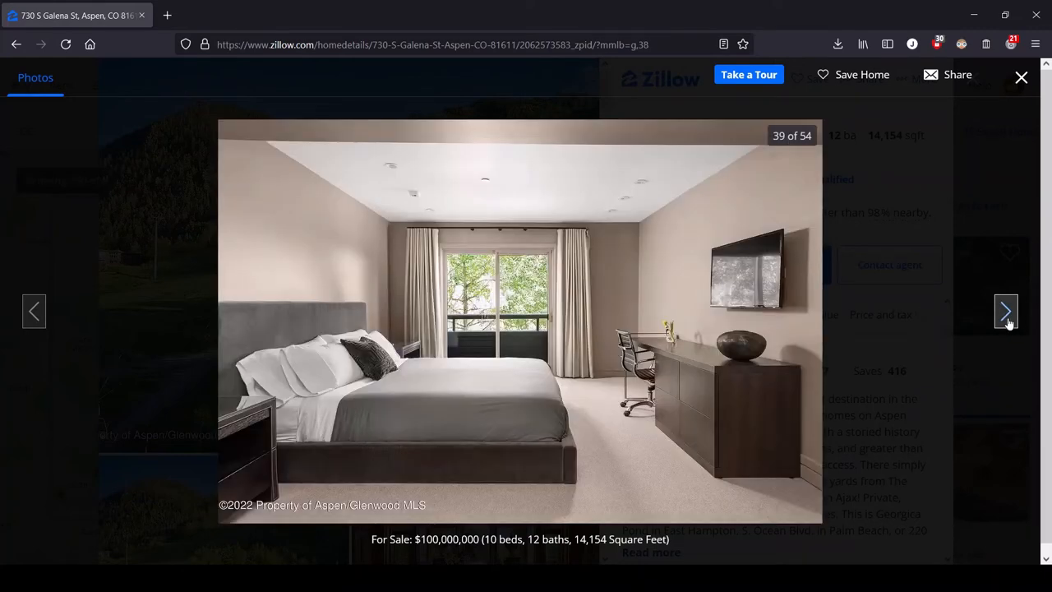
{"action": "left_click", "coordinate": [1006, 311]}
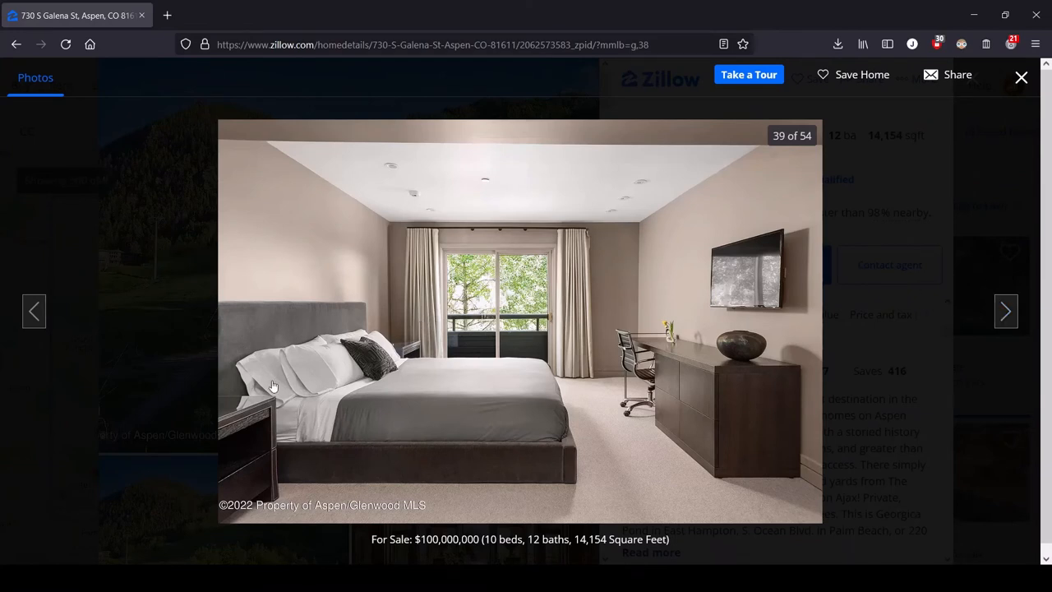
{"action": "mouse_move", "coordinate": [703, 348]}
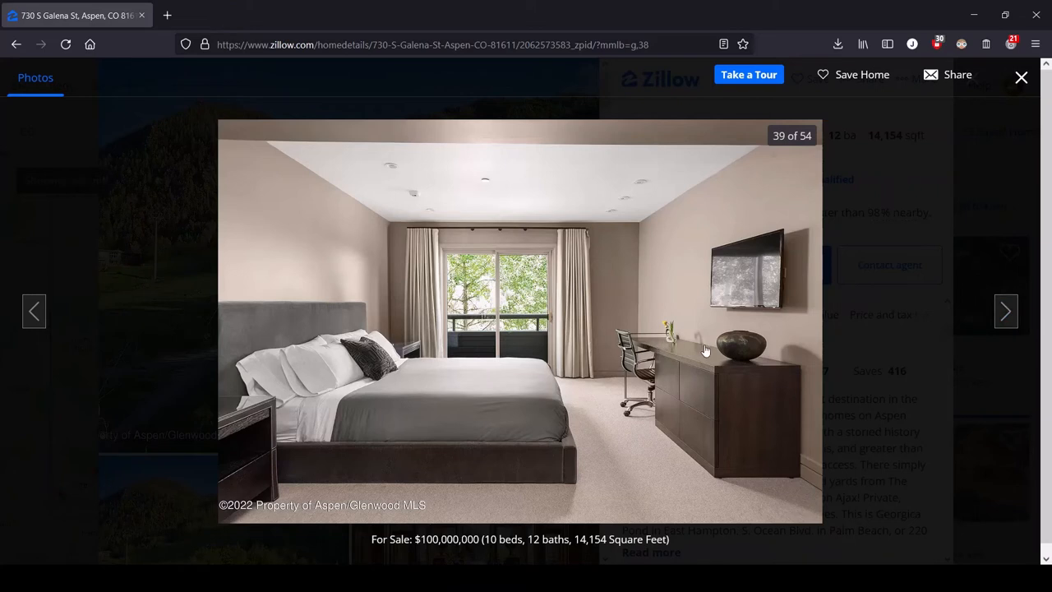
{"action": "mouse_move", "coordinate": [743, 250]}
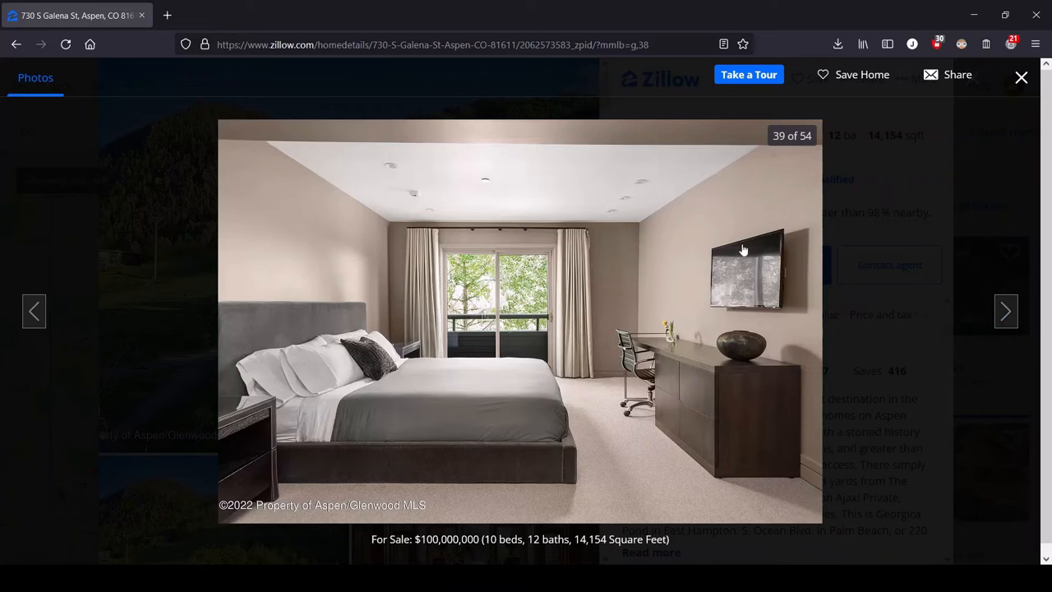
{"action": "mouse_move", "coordinate": [769, 276]}
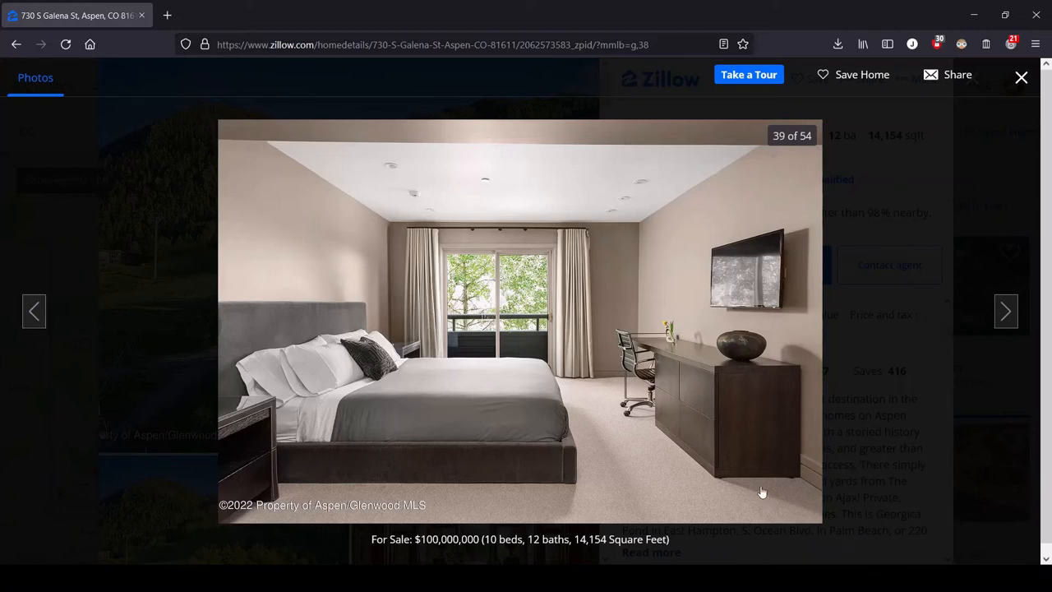
{"action": "mouse_move", "coordinate": [723, 422]}
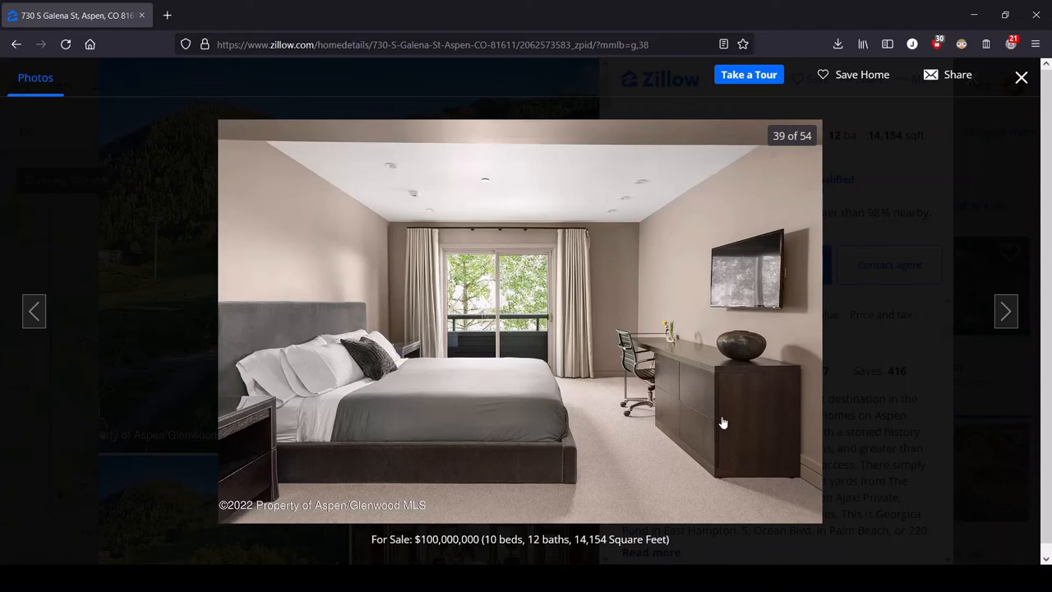
{"action": "mouse_move", "coordinate": [1006, 310]}
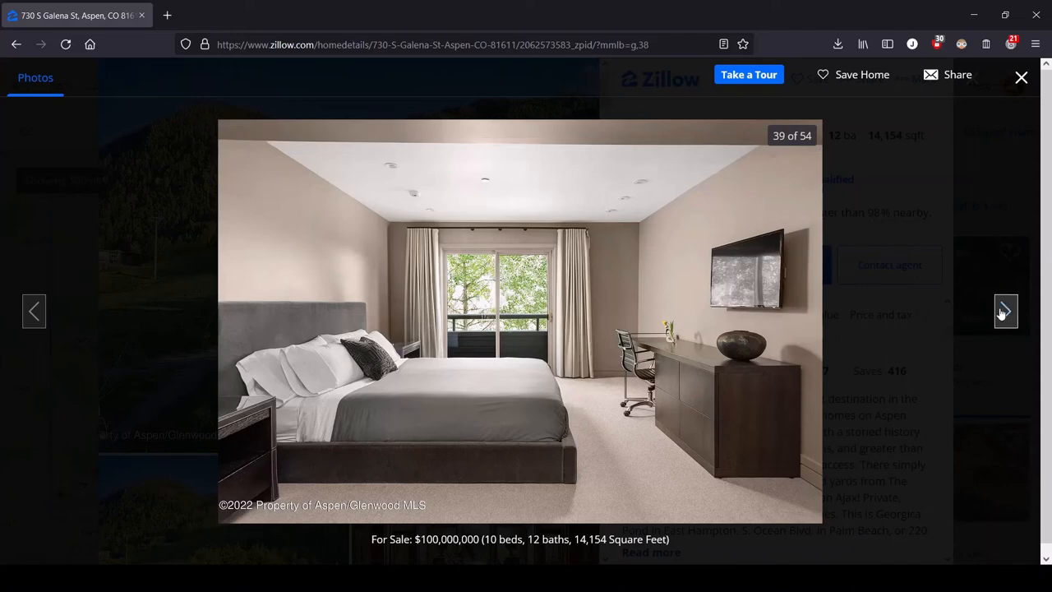
{"action": "left_click", "coordinate": [1006, 311]}
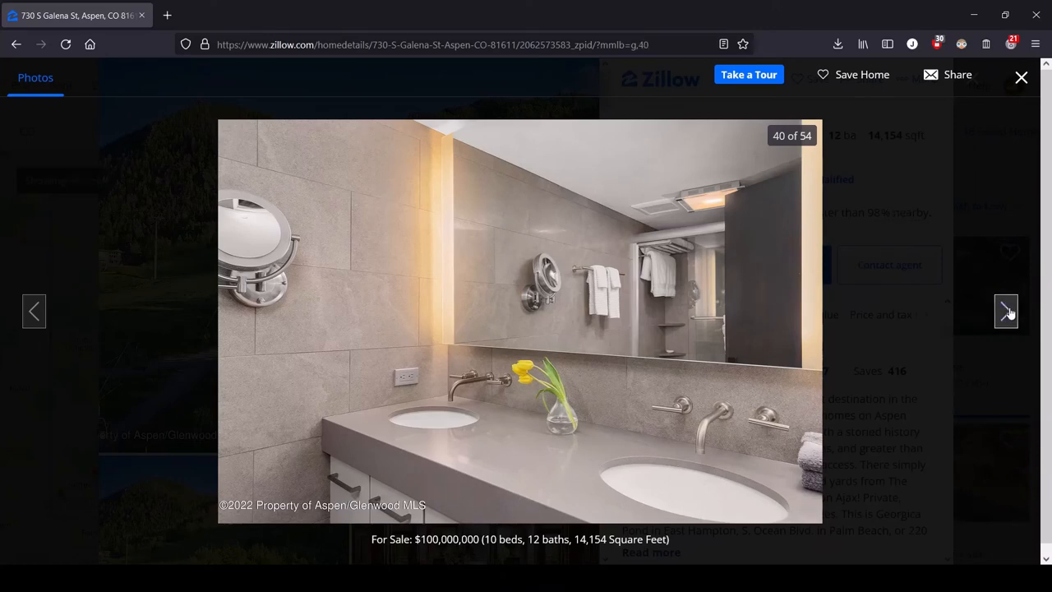
Advance through photos 41–43 to photo 44 of 54, the twin-bed bedroom
{"action": "left_click", "coordinate": [1006, 310]}
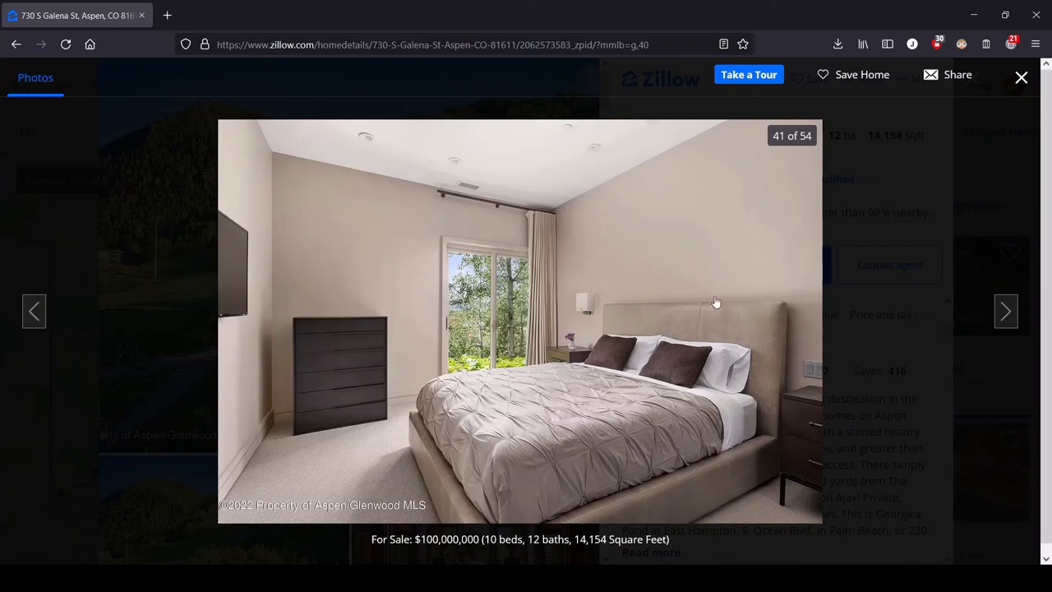
{"action": "mouse_move", "coordinate": [375, 352]}
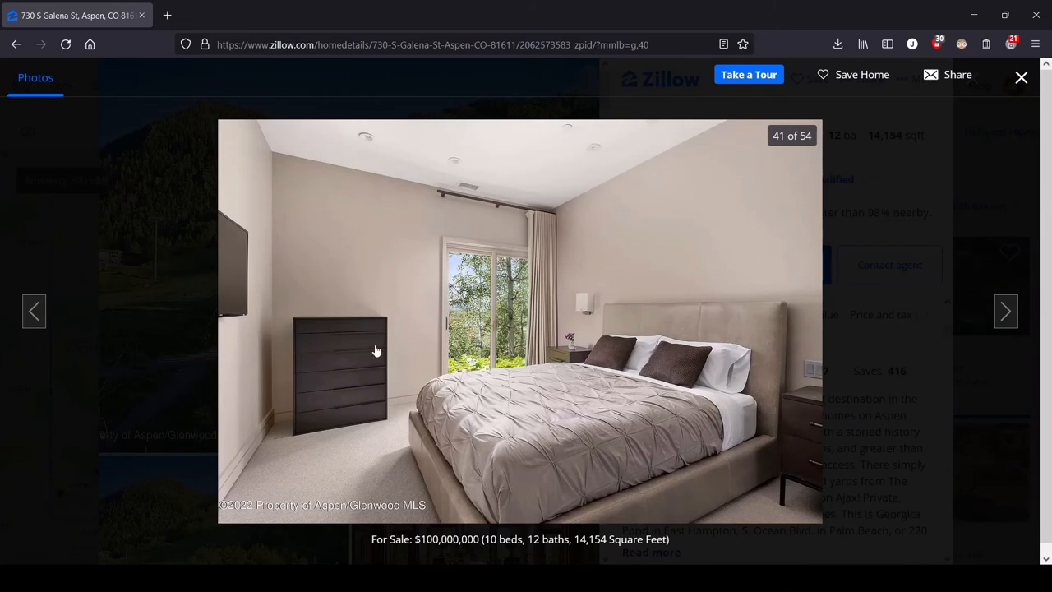
{"action": "mouse_move", "coordinate": [214, 255]}
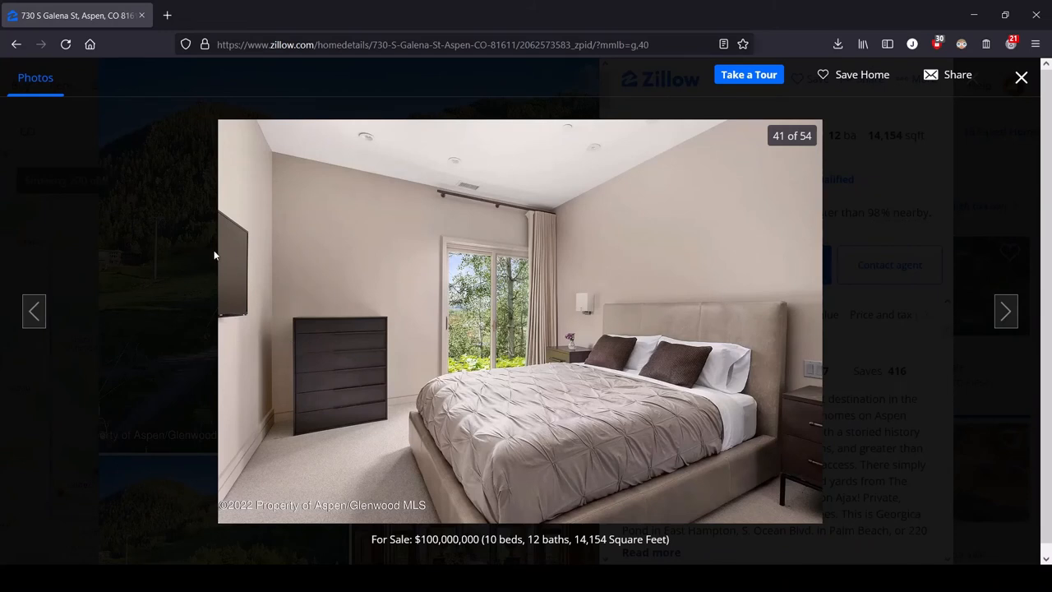
{"action": "left_click", "coordinate": [1005, 311]}
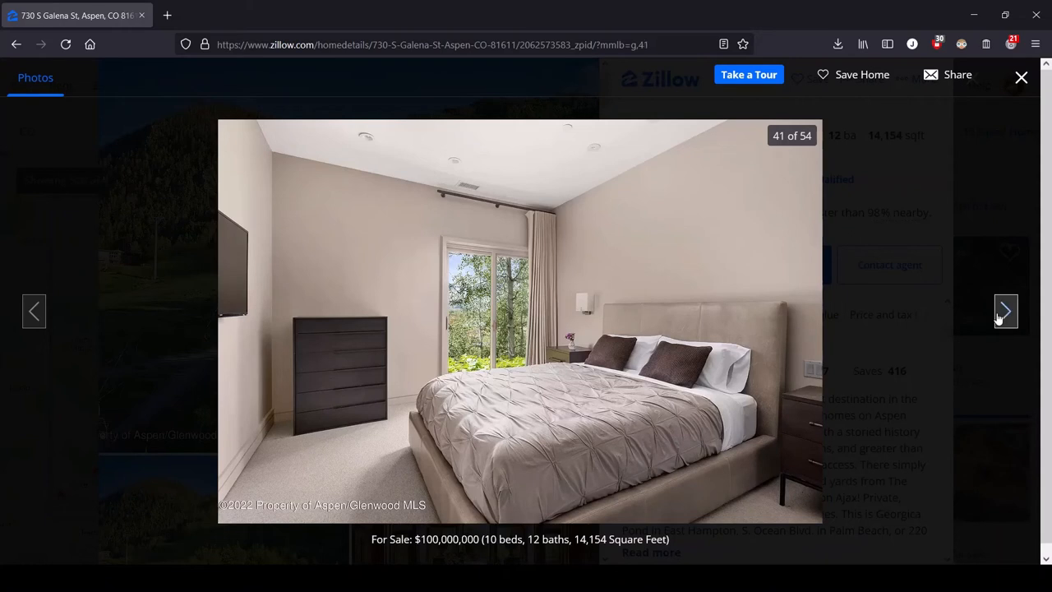
{"action": "left_click", "coordinate": [1006, 311]}
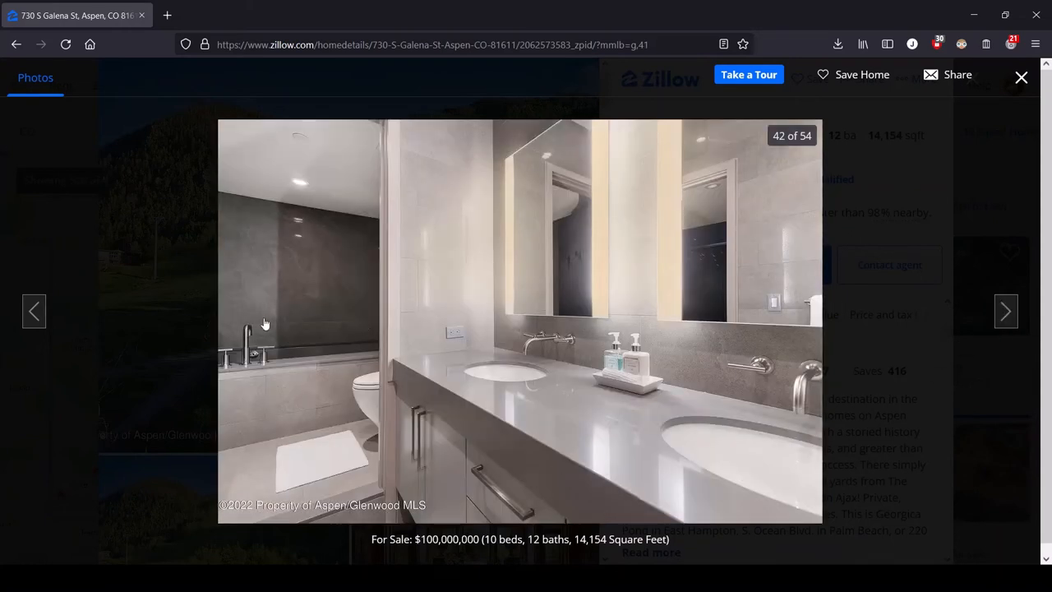
{"action": "mouse_move", "coordinate": [322, 387]}
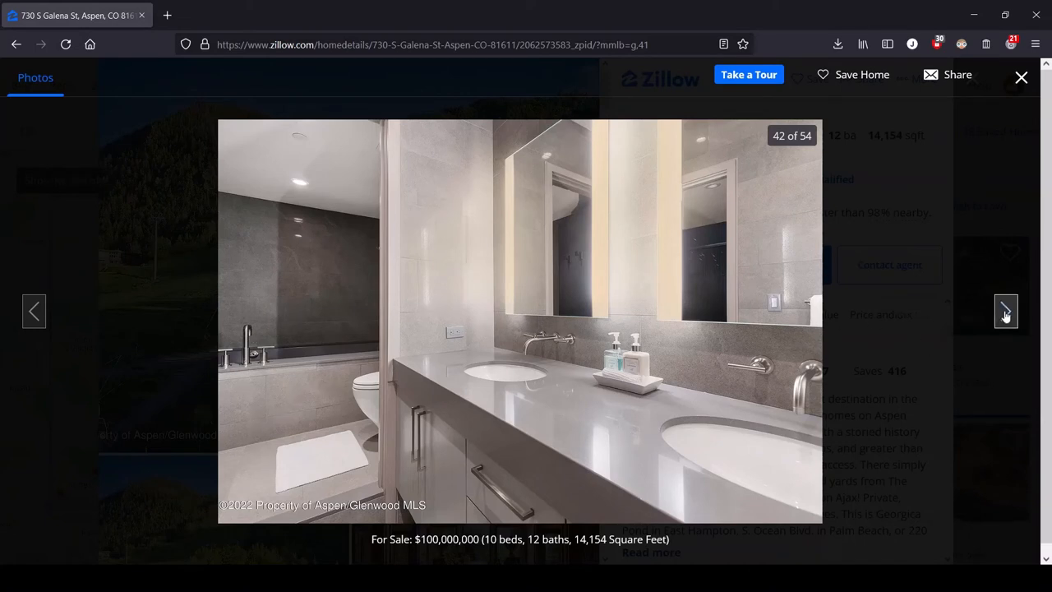
{"action": "left_click", "coordinate": [1005, 310]}
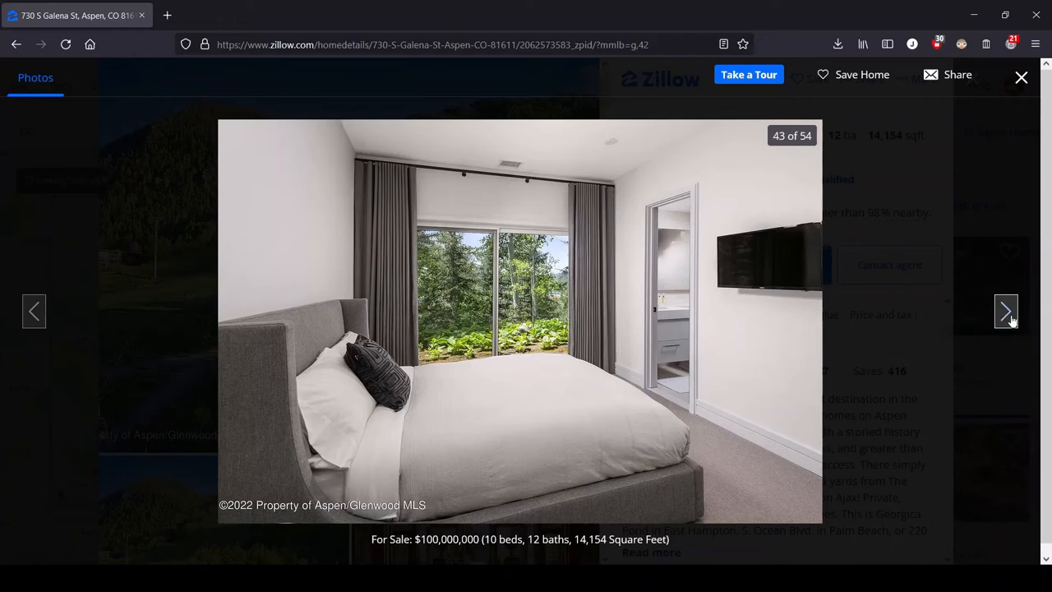
{"action": "left_click", "coordinate": [1006, 310]}
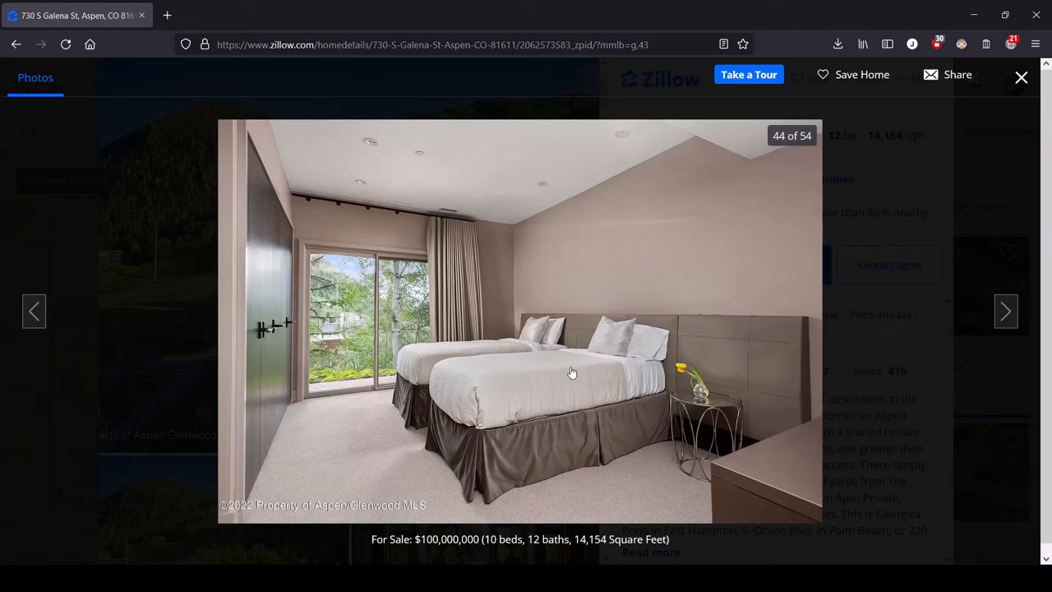
{"action": "mouse_move", "coordinate": [588, 376]}
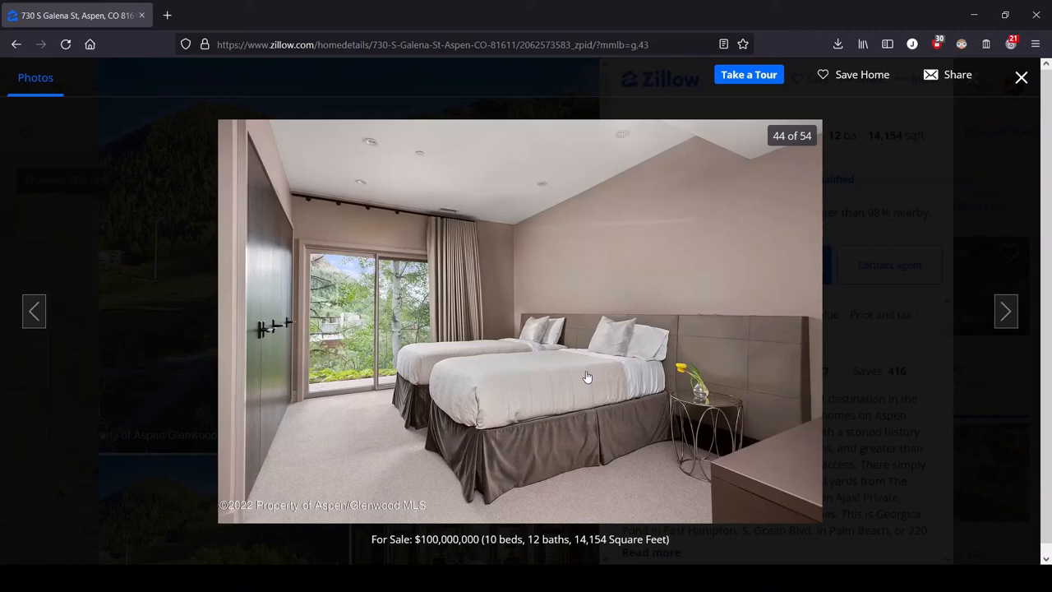
{"action": "mouse_move", "coordinate": [562, 332]}
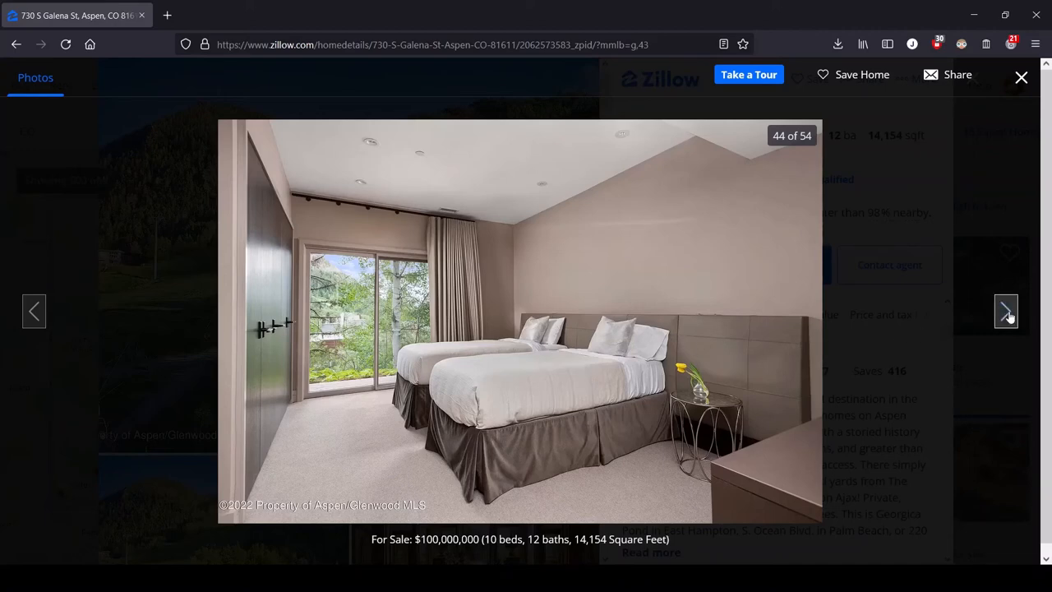
Advance to photo 45 of 54, the home gym with treadmills and weight machines
{"action": "left_click", "coordinate": [1005, 311]}
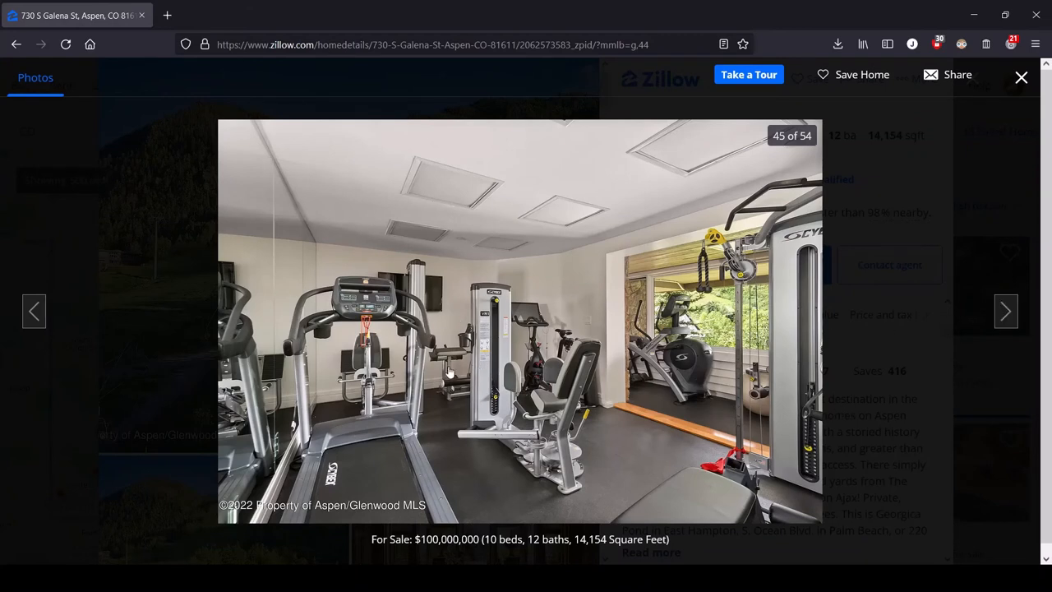
{"action": "mouse_move", "coordinate": [550, 381]}
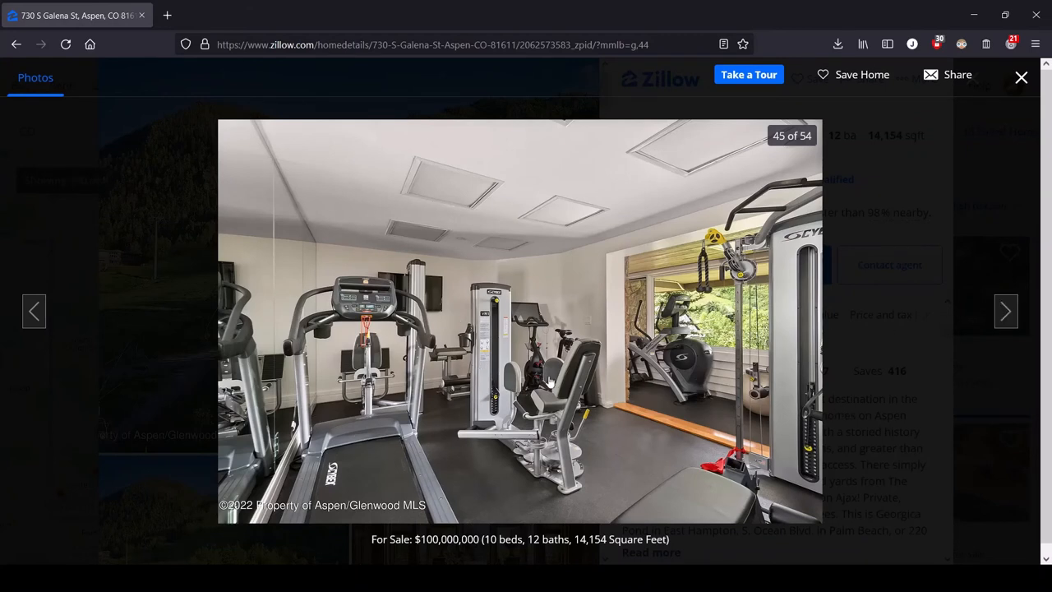
{"action": "mouse_move", "coordinate": [794, 533]}
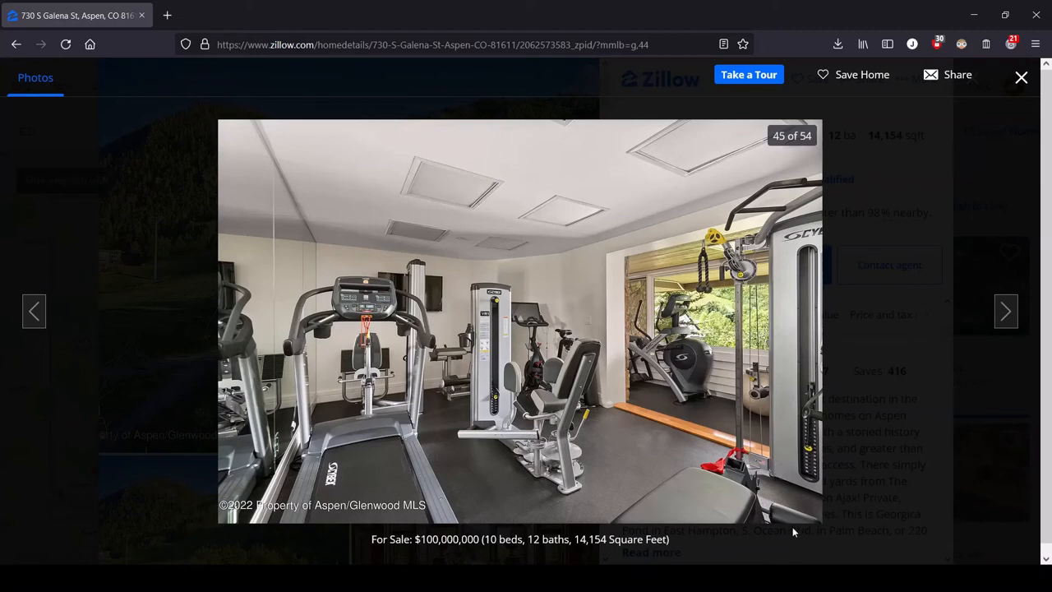
{"action": "mouse_move", "coordinate": [518, 329]}
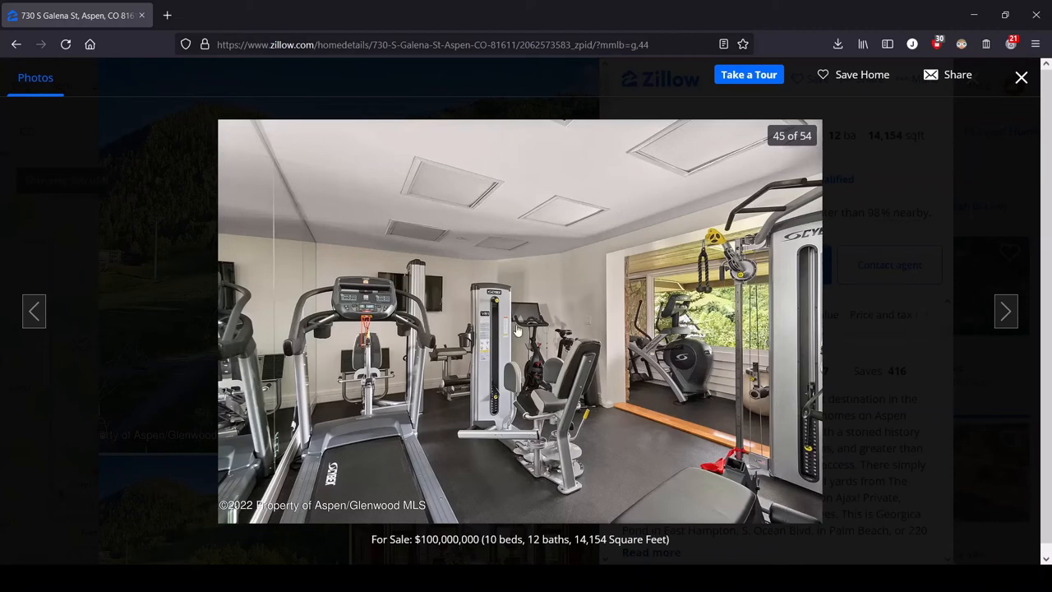
{"action": "mouse_move", "coordinate": [575, 391]}
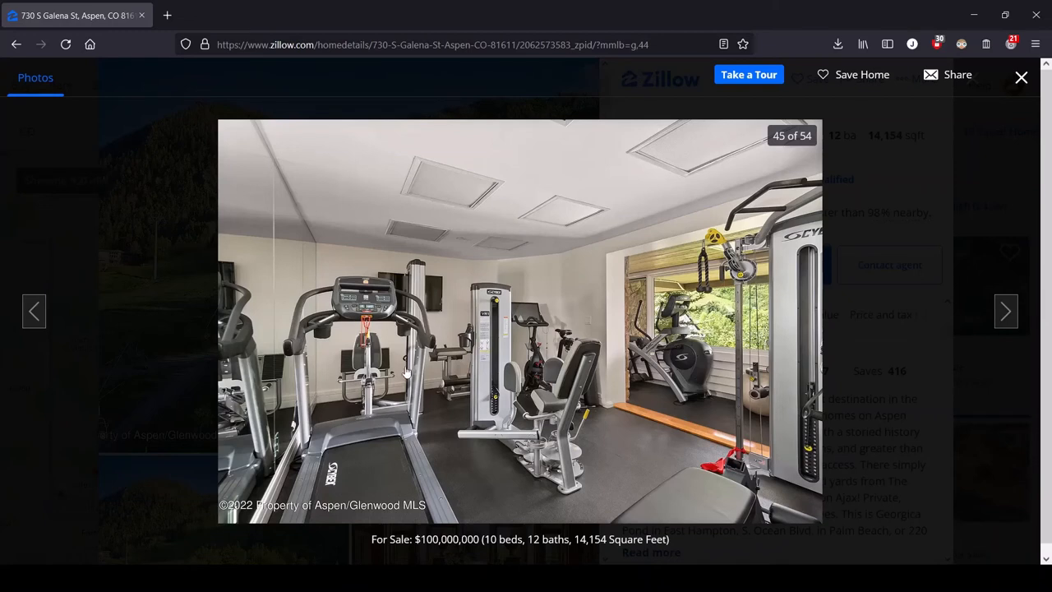
{"action": "mouse_move", "coordinate": [771, 378]}
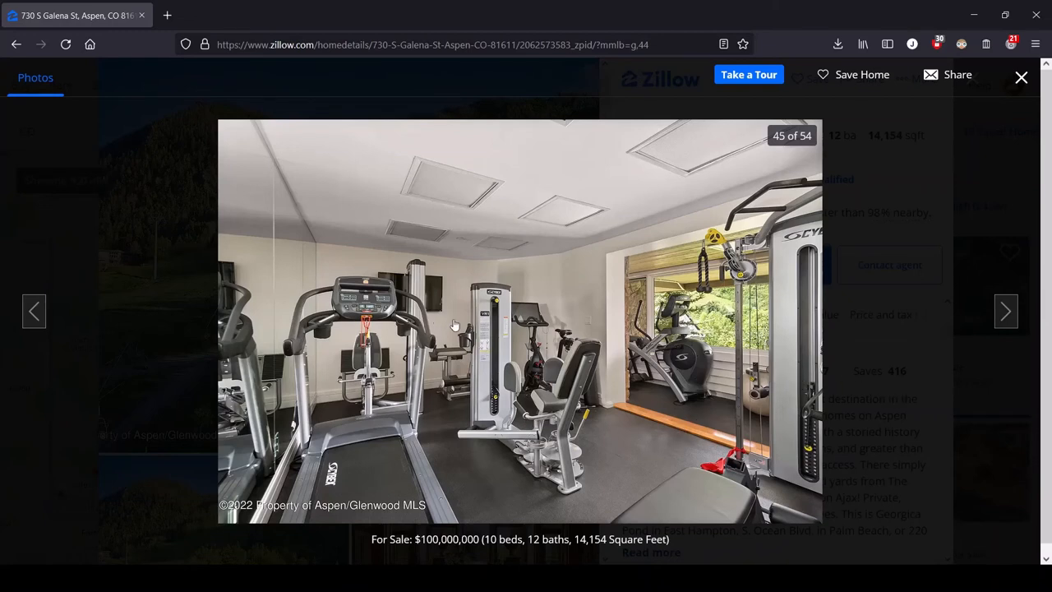
{"action": "mouse_move", "coordinate": [1006, 311]}
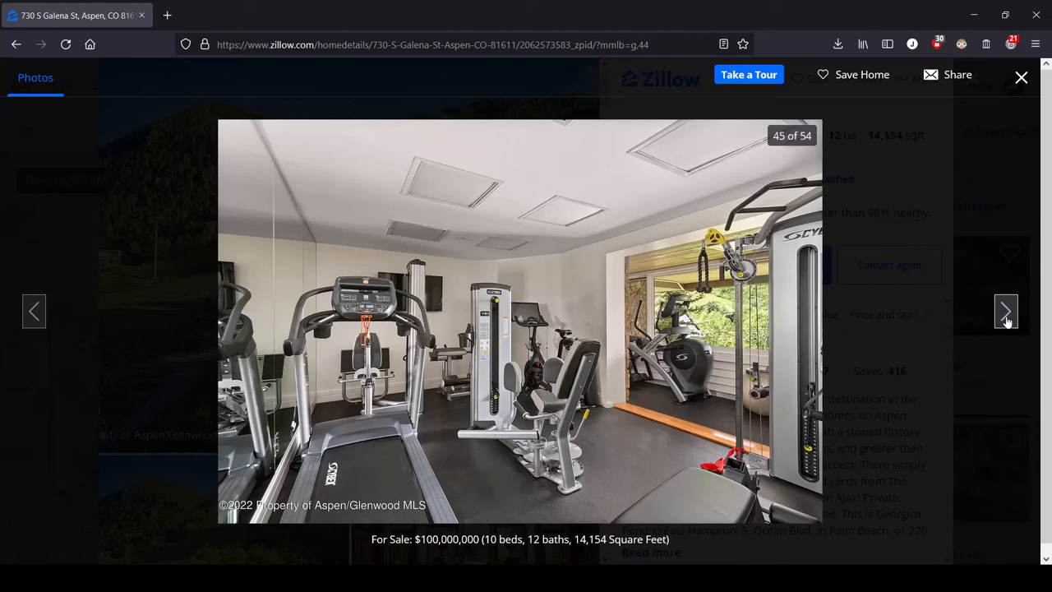
Advance to photo 46 of 54, the game room with billiards table and grey sectional
{"action": "left_click", "coordinate": [1006, 311]}
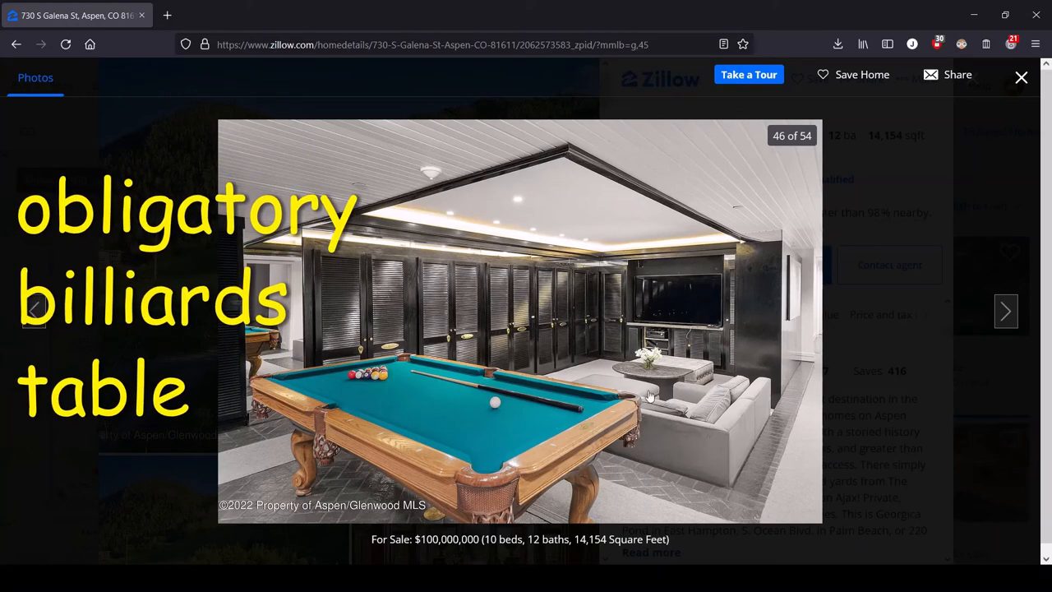
{"action": "mouse_move", "coordinate": [427, 375]}
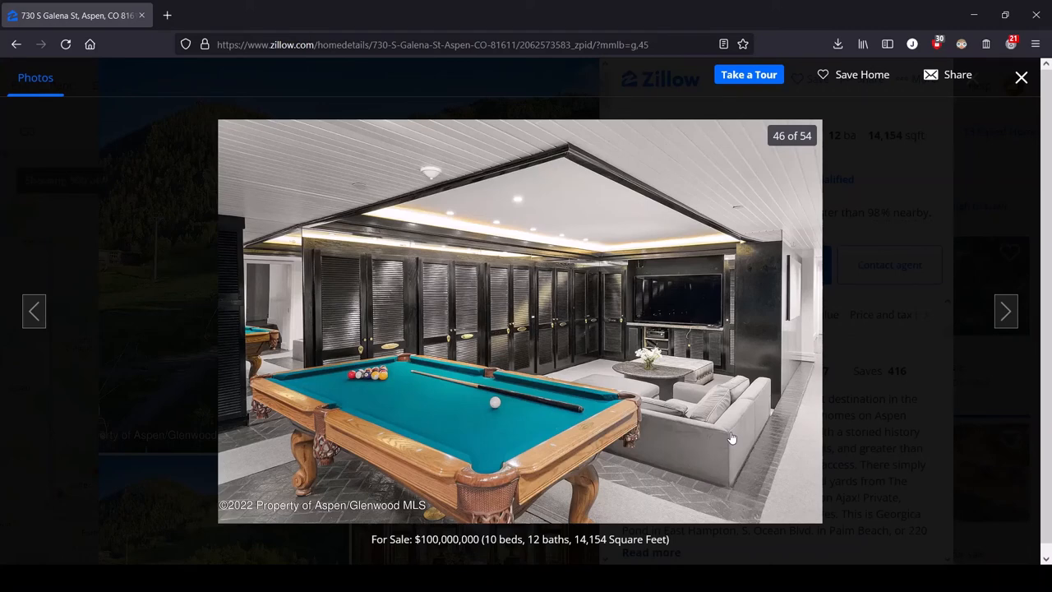
{"action": "mouse_move", "coordinate": [618, 372]}
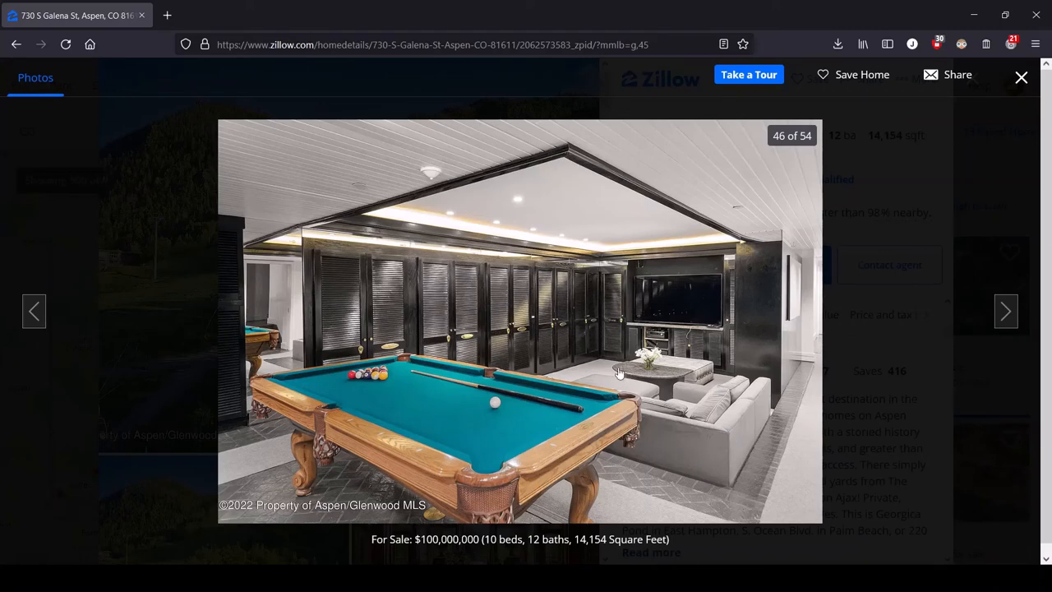
{"action": "mouse_move", "coordinate": [694, 340]}
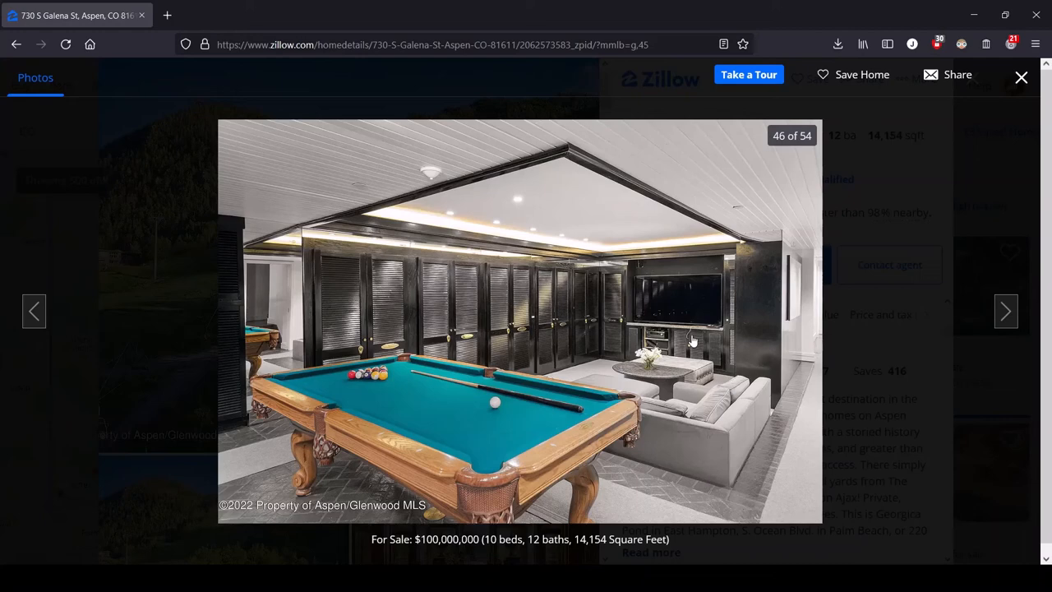
{"action": "mouse_move", "coordinate": [1005, 311]}
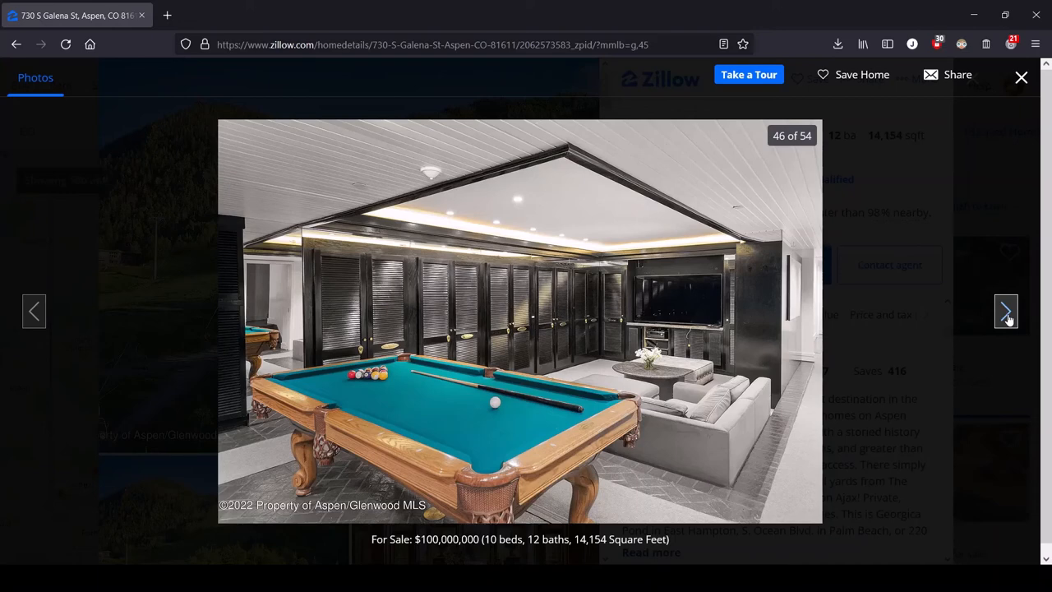
Advance past the ski-slope aerial (47) and outlined town lot (48) to photo 49, the house among pines
{"action": "left_click", "coordinate": [1005, 310]}
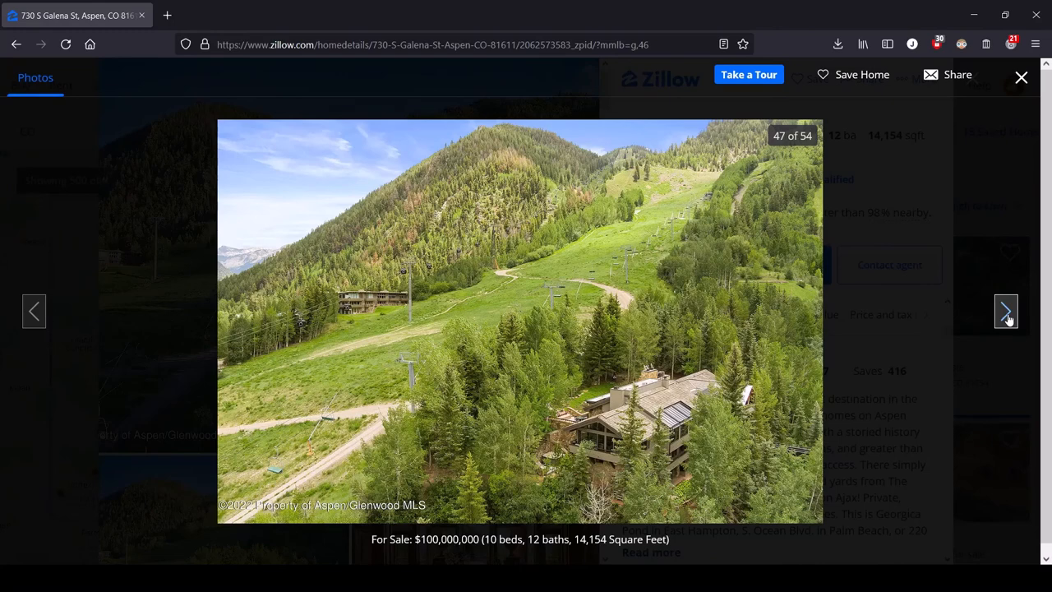
{"action": "mouse_move", "coordinate": [417, 475]}
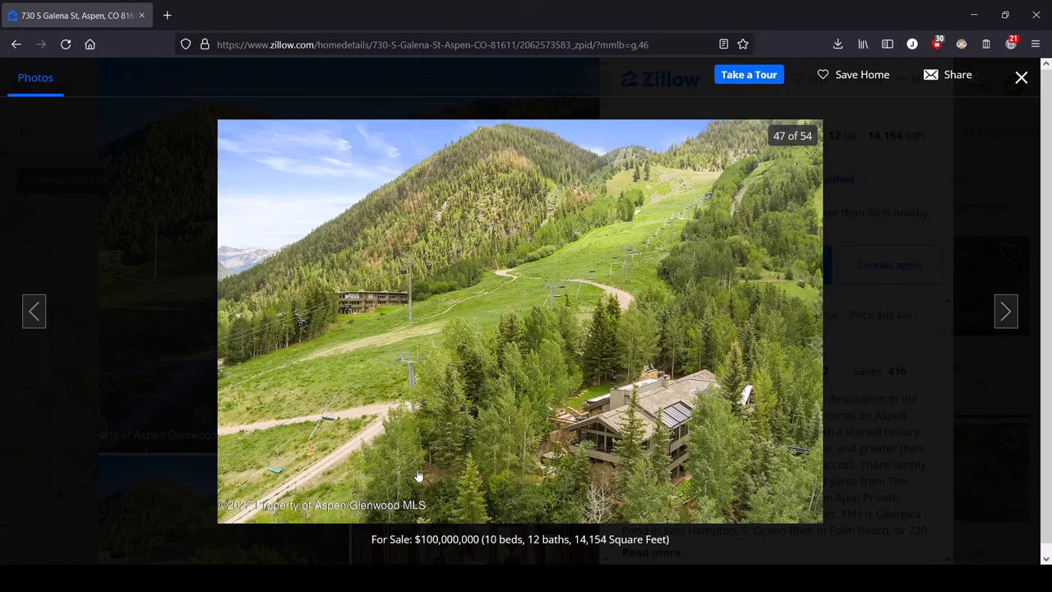
{"action": "mouse_move", "coordinate": [328, 477]}
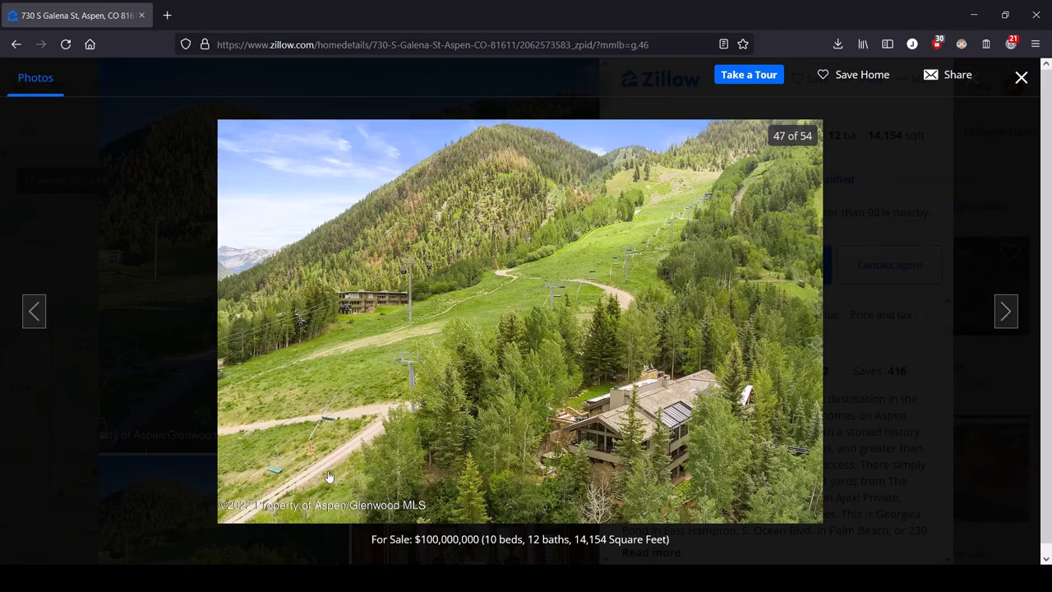
{"action": "mouse_move", "coordinate": [748, 168]}
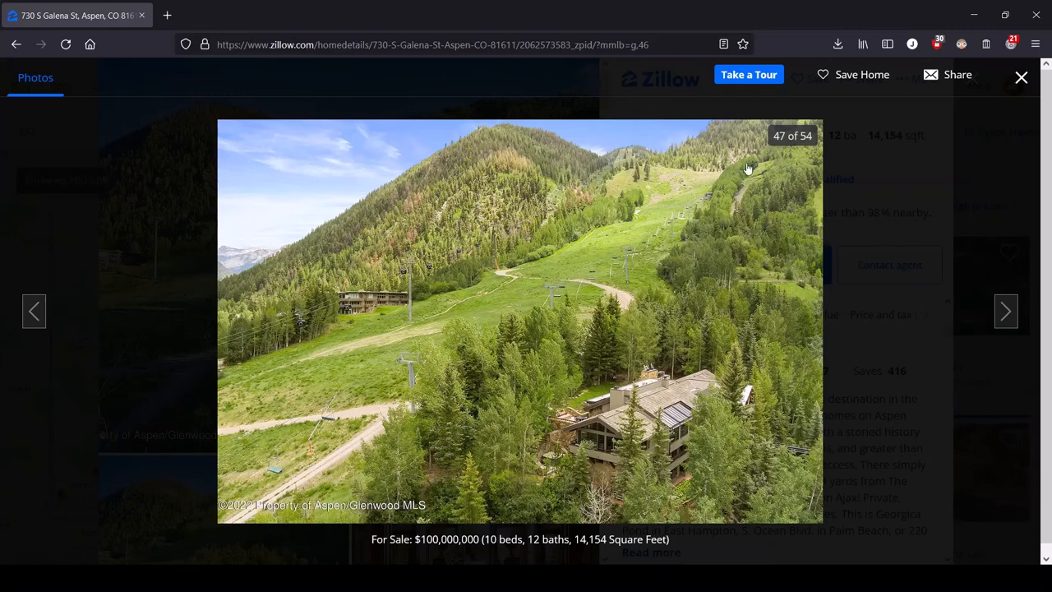
{"action": "mouse_move", "coordinate": [638, 480]}
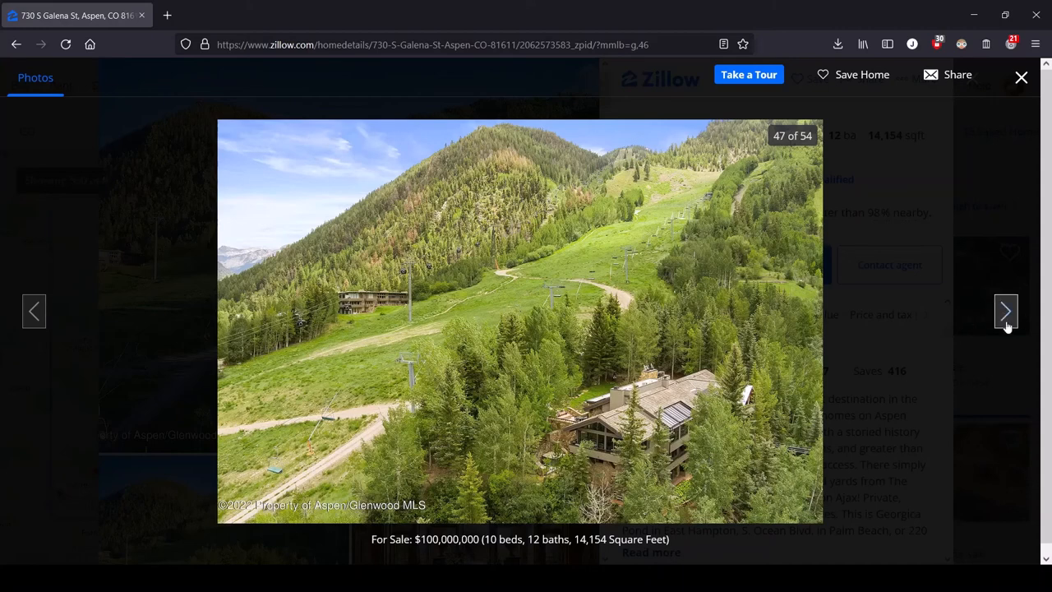
{"action": "left_click", "coordinate": [1006, 310]}
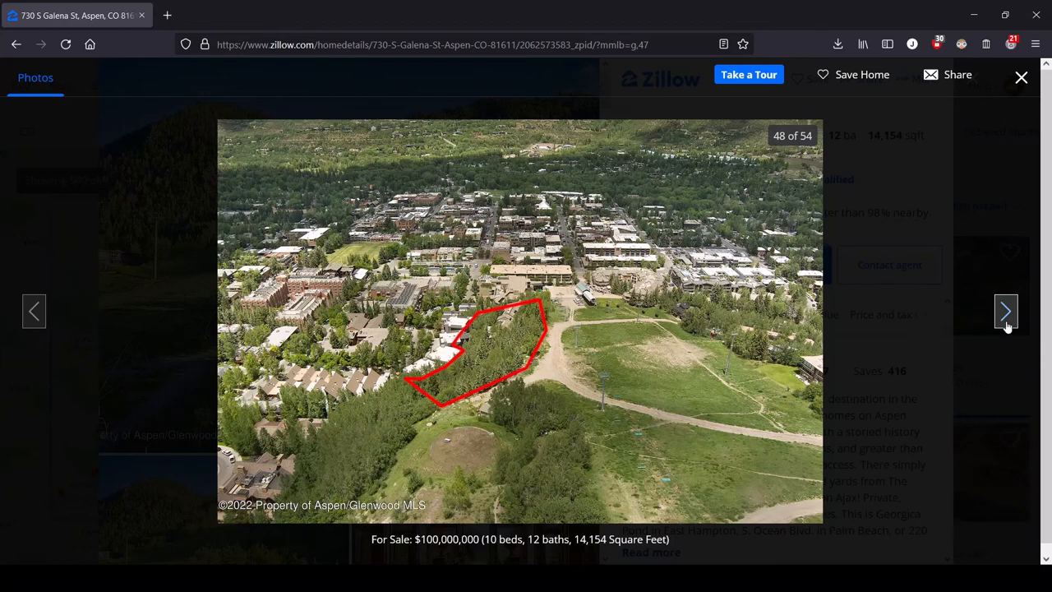
{"action": "left_click", "coordinate": [1006, 311]}
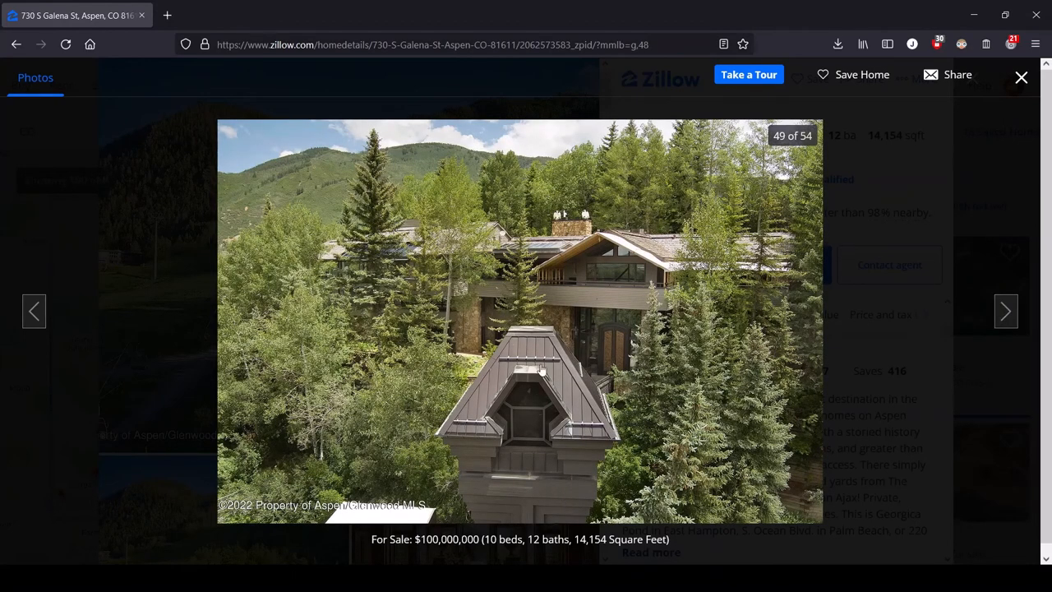
{"action": "mouse_move", "coordinate": [546, 313]}
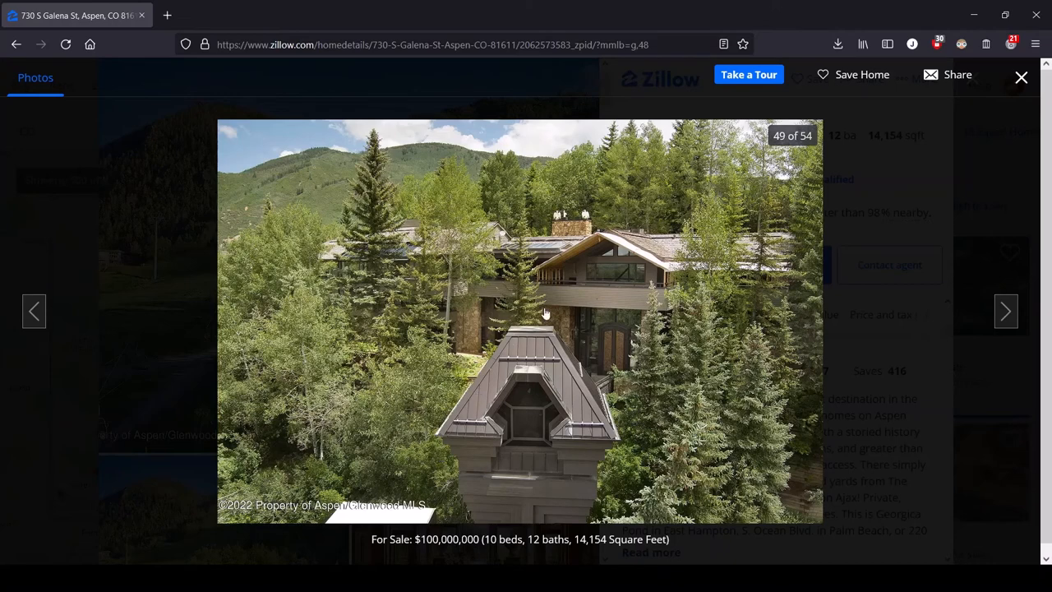
{"action": "mouse_move", "coordinate": [411, 457]}
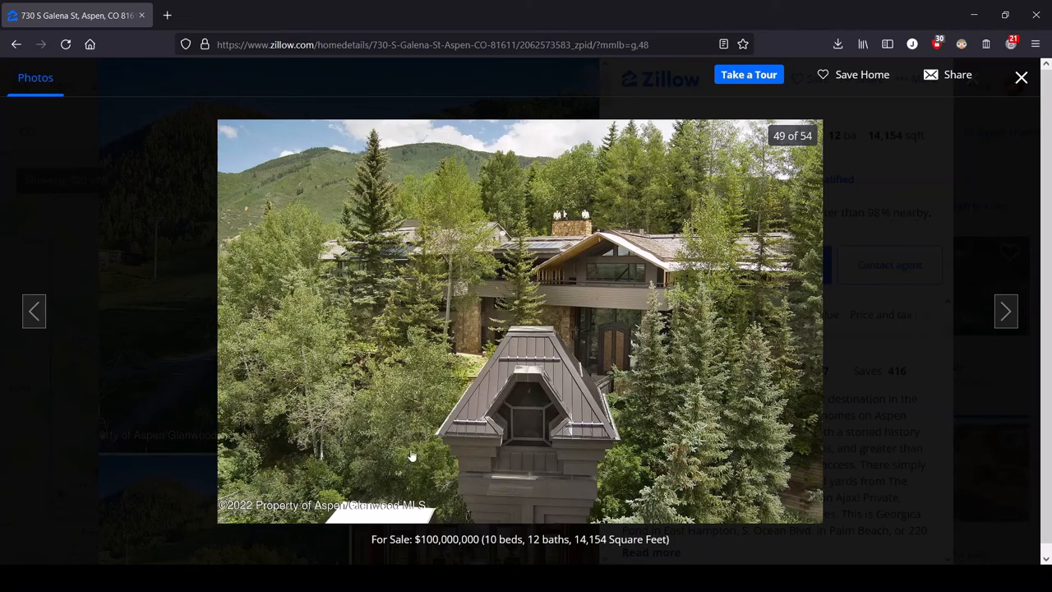
{"action": "mouse_move", "coordinate": [526, 444]}
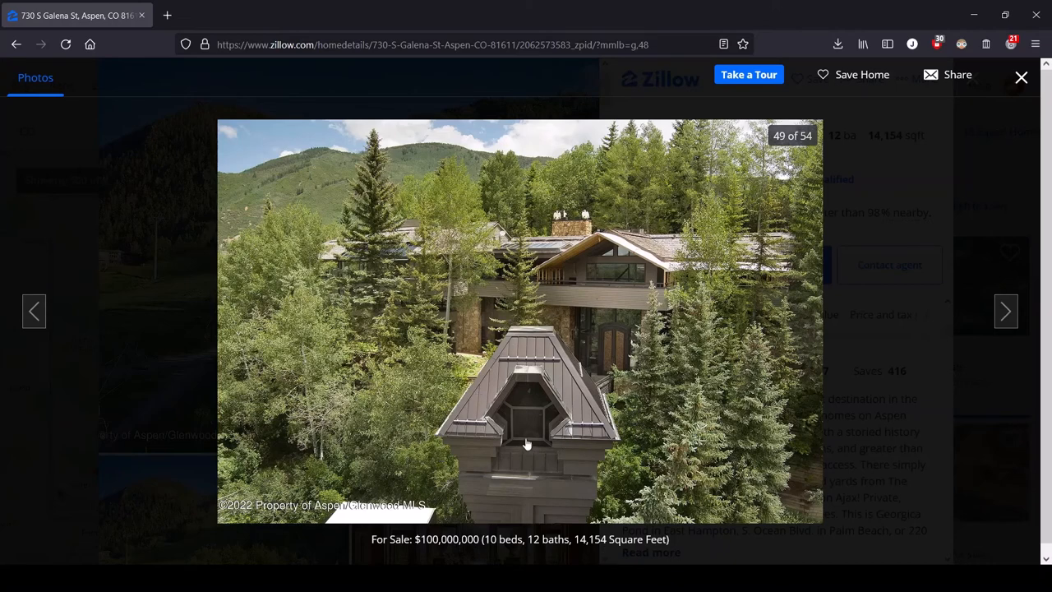
{"action": "mouse_move", "coordinate": [1005, 311]}
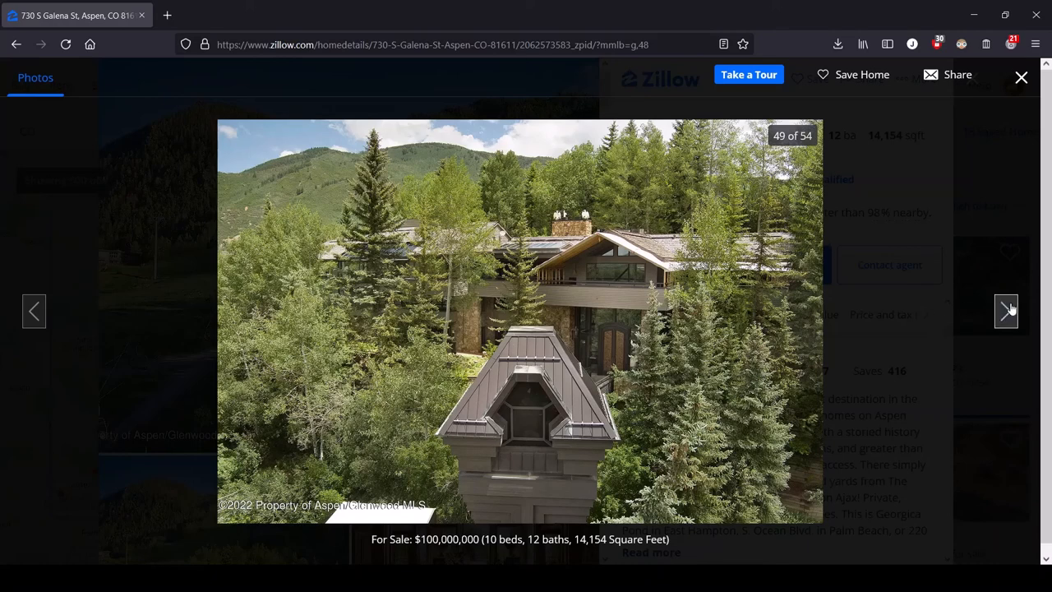
Advance from photo 49 to the last photo, 54 of 54, the town aerial with the lot outlined in red
{"action": "left_click", "coordinate": [1006, 310]}
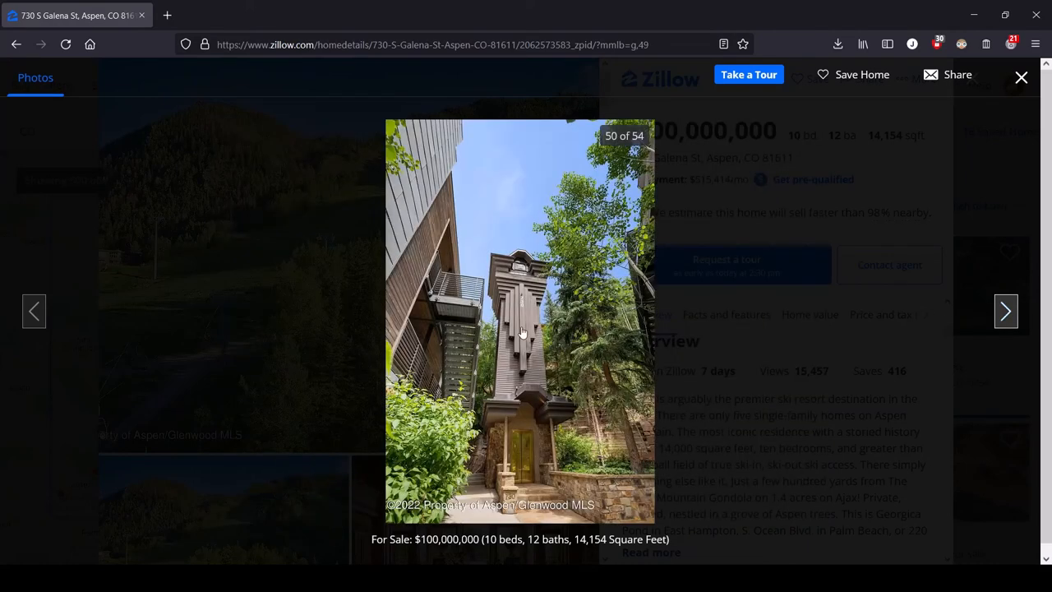
{"action": "mouse_move", "coordinate": [513, 427]}
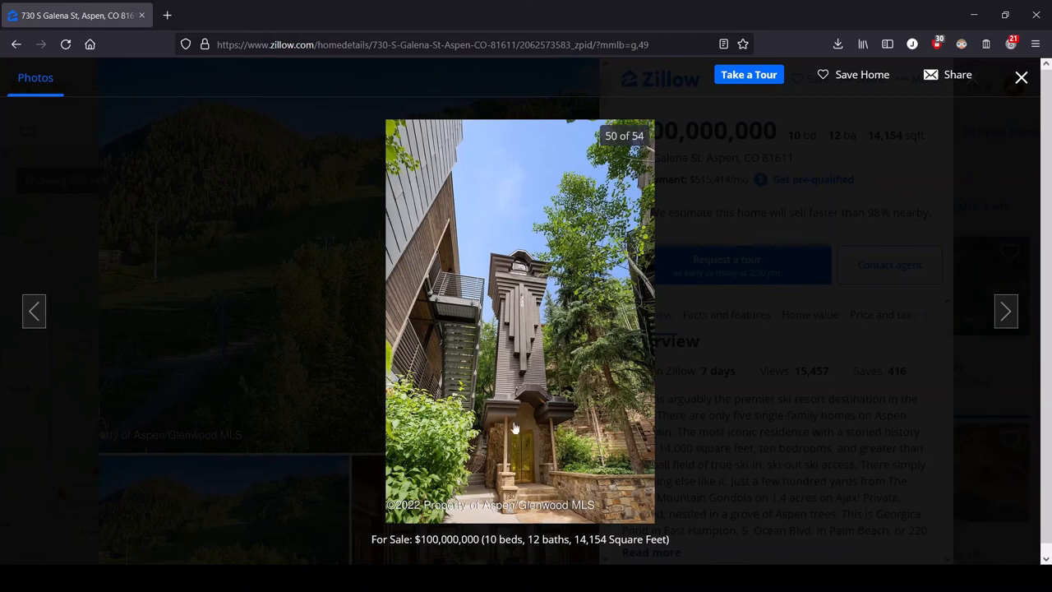
{"action": "mouse_move", "coordinate": [506, 451]}
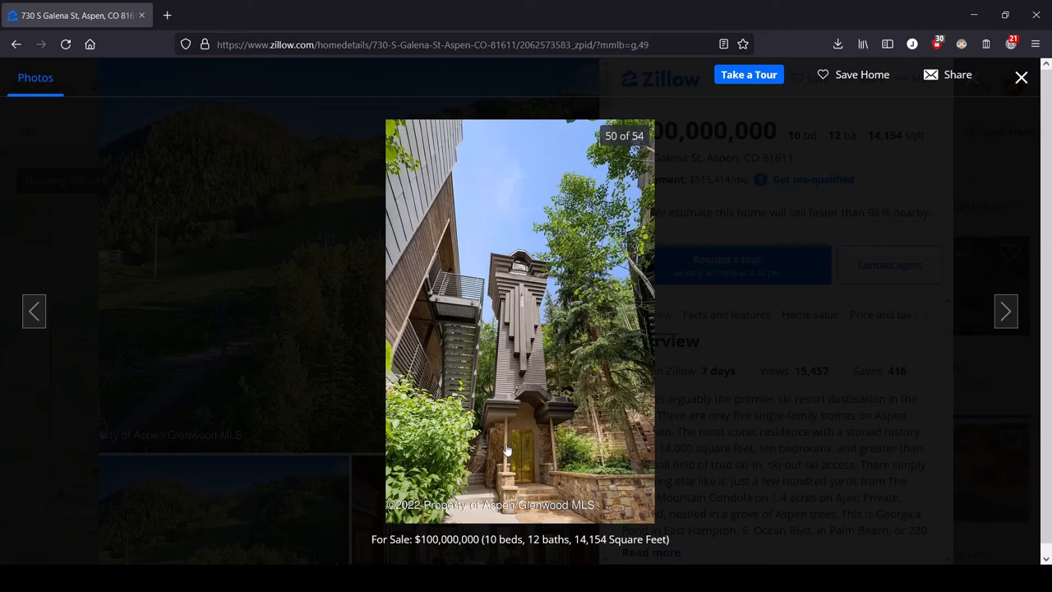
{"action": "mouse_move", "coordinate": [556, 190]}
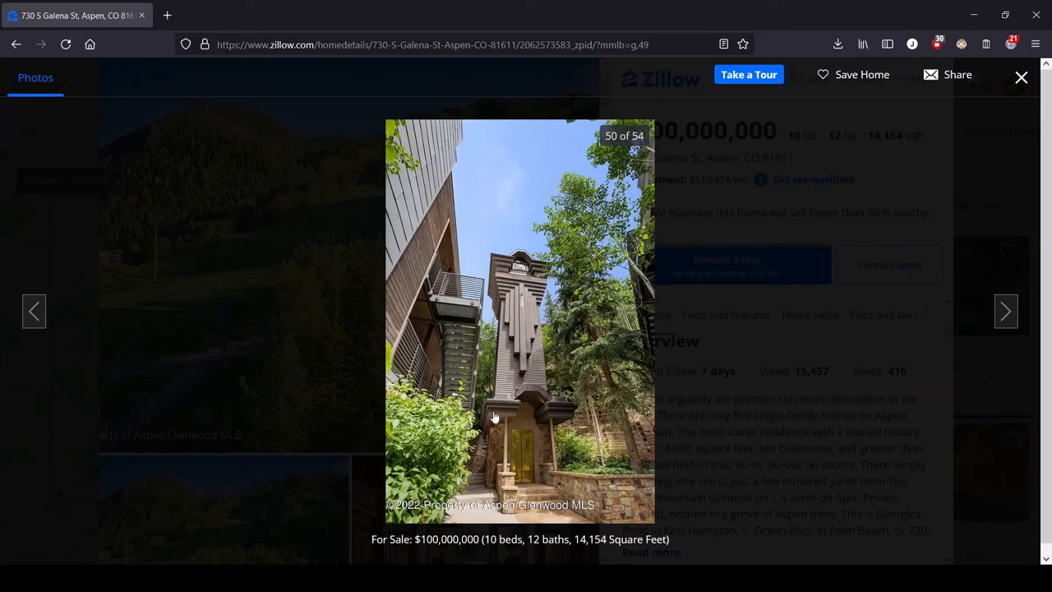
{"action": "mouse_move", "coordinate": [552, 391]}
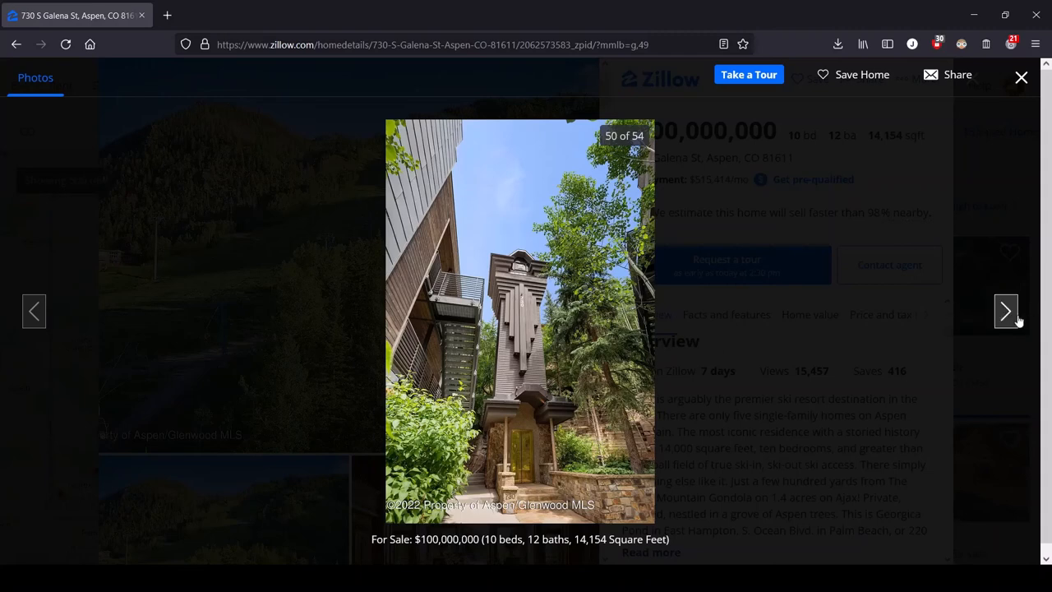
{"action": "left_click", "coordinate": [1005, 311]}
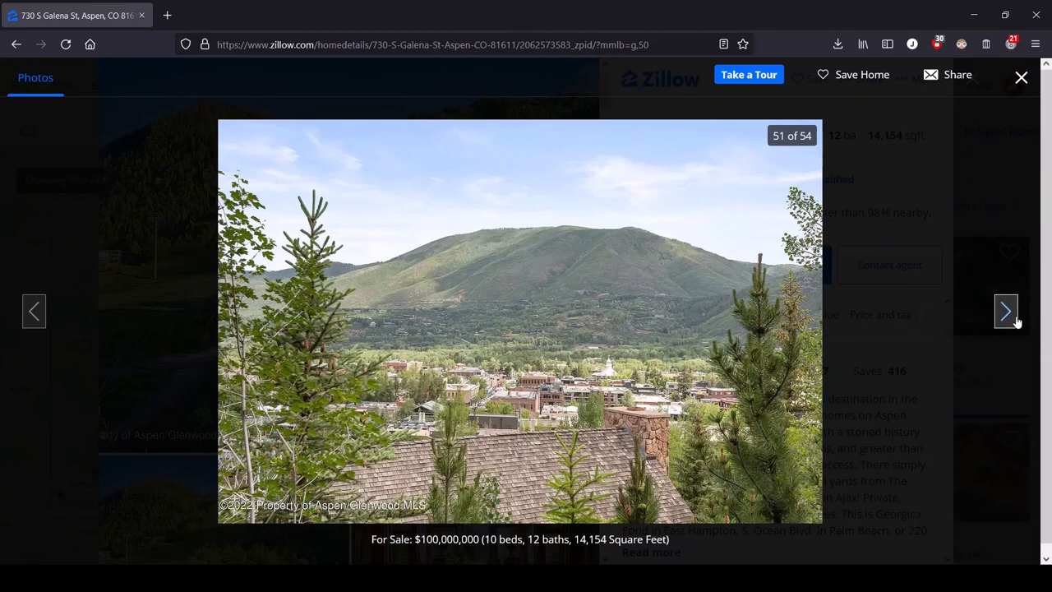
{"action": "left_click", "coordinate": [1006, 310]}
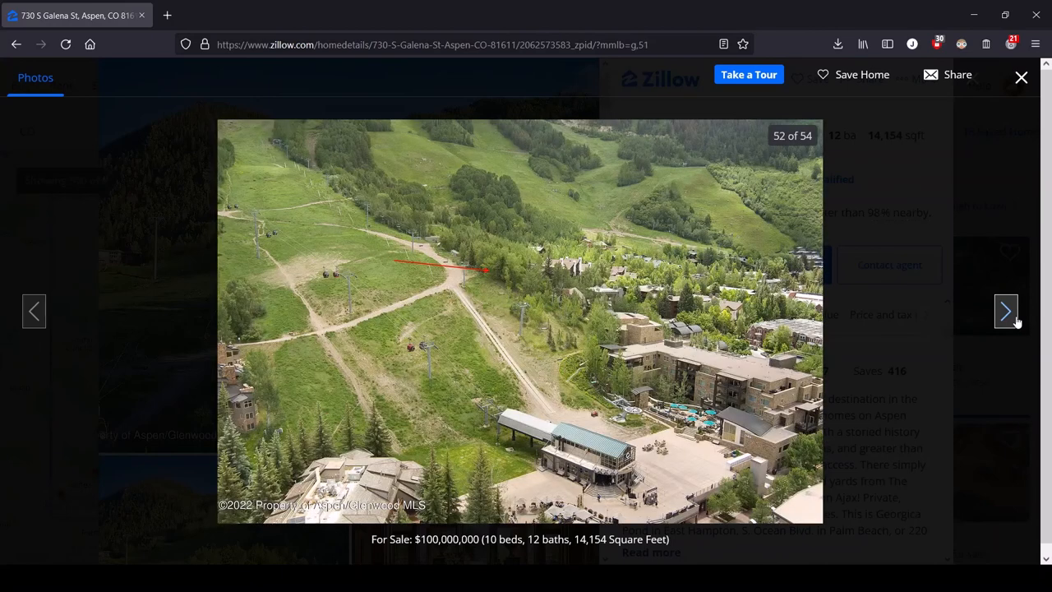
{"action": "mouse_move", "coordinate": [474, 358]}
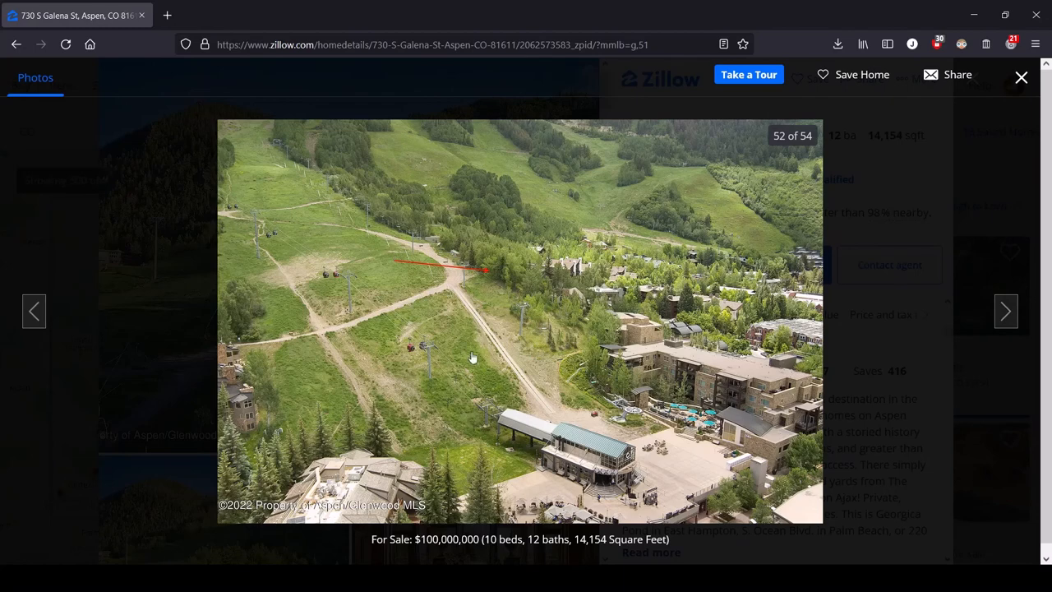
{"action": "left_click", "coordinate": [1005, 311]}
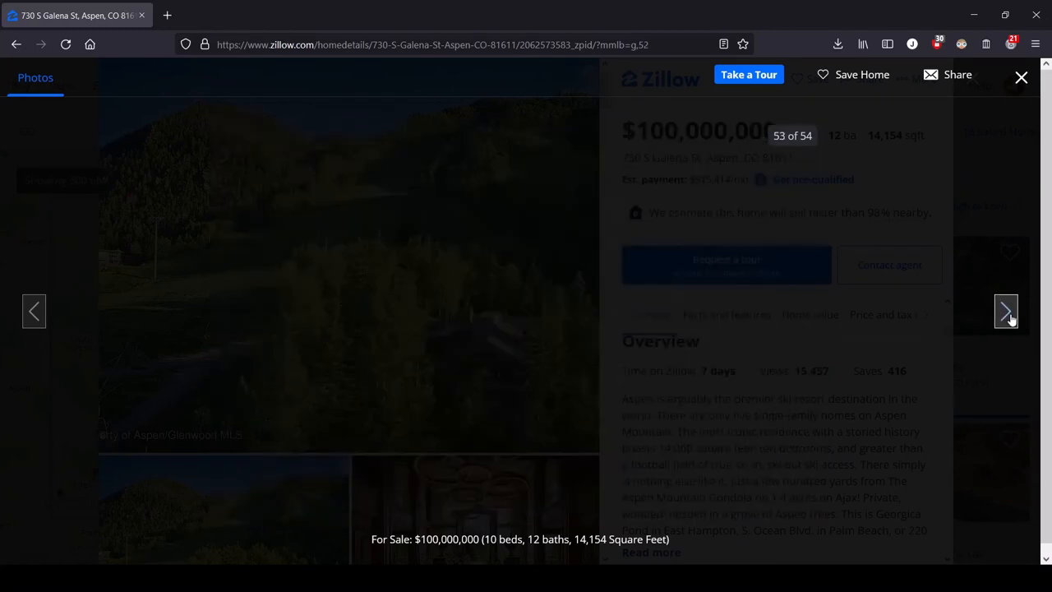
{"action": "left_click", "coordinate": [1006, 311]}
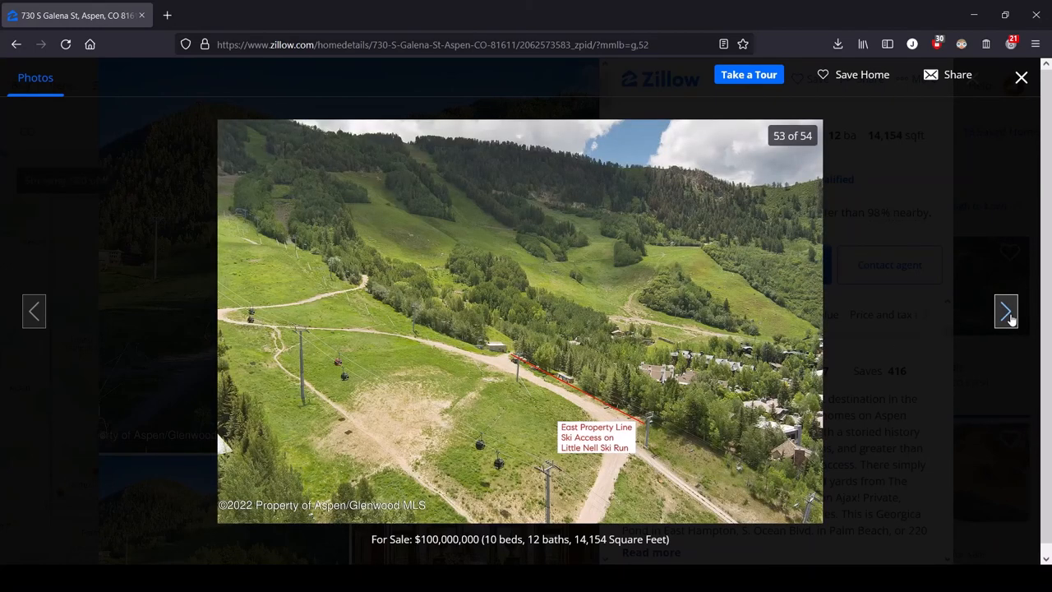
{"action": "left_click", "coordinate": [1006, 311]}
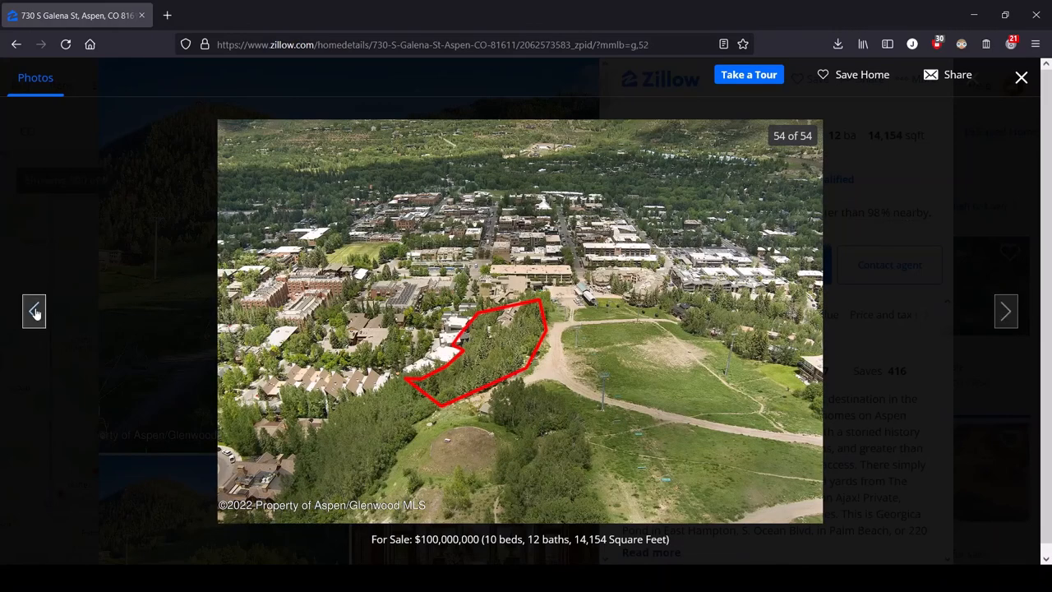
Step backward from the last photo through the aerials, game room and gym to the bedroom photos
{"action": "left_click", "coordinate": [34, 310]}
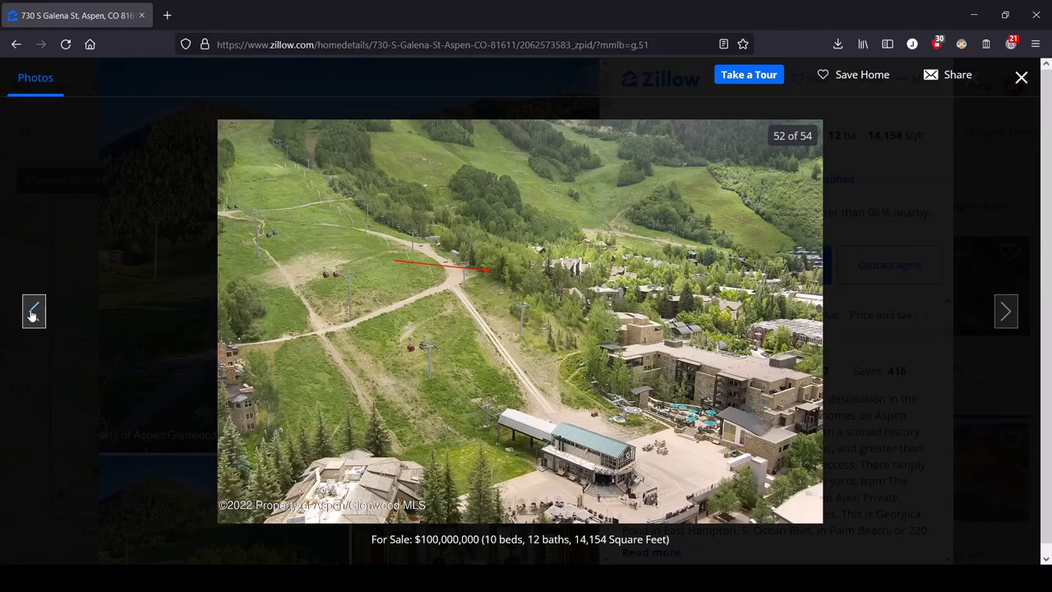
{"action": "left_click", "coordinate": [33, 310]}
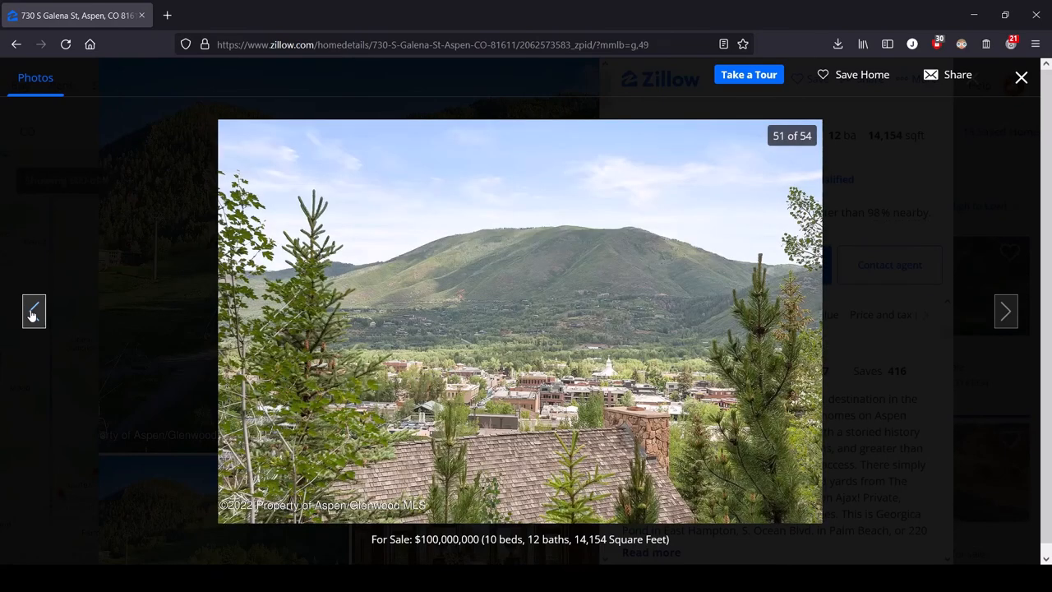
{"action": "left_click", "coordinate": [33, 310]}
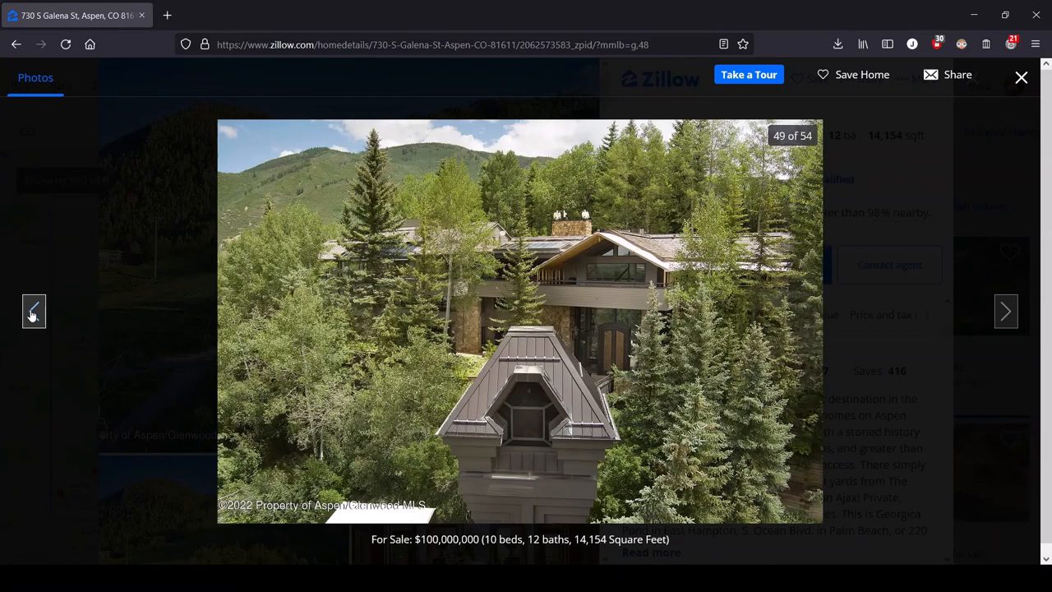
{"action": "left_click", "coordinate": [33, 311]}
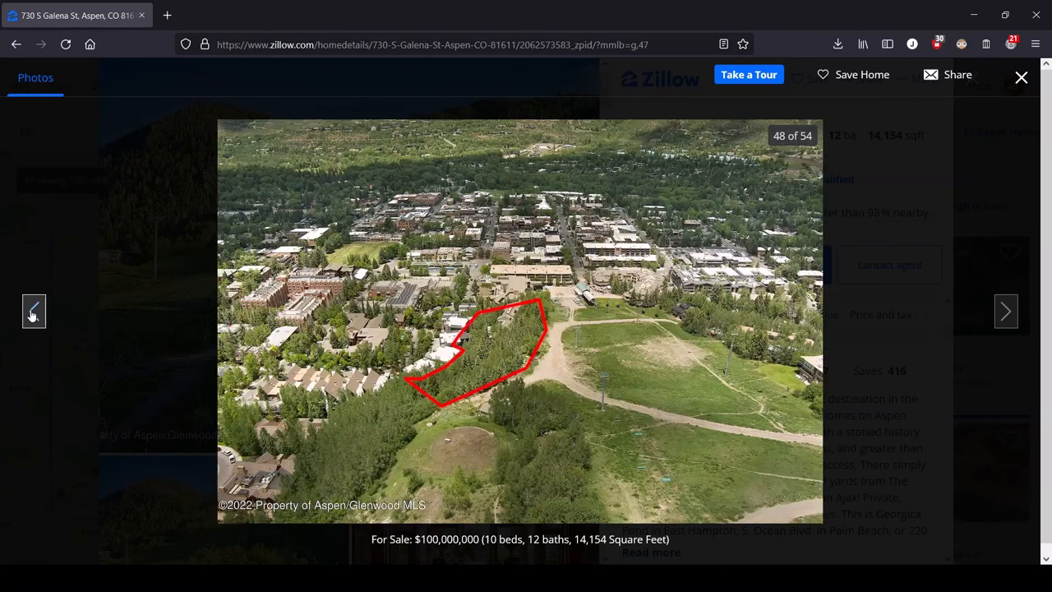
{"action": "left_click", "coordinate": [33, 311]}
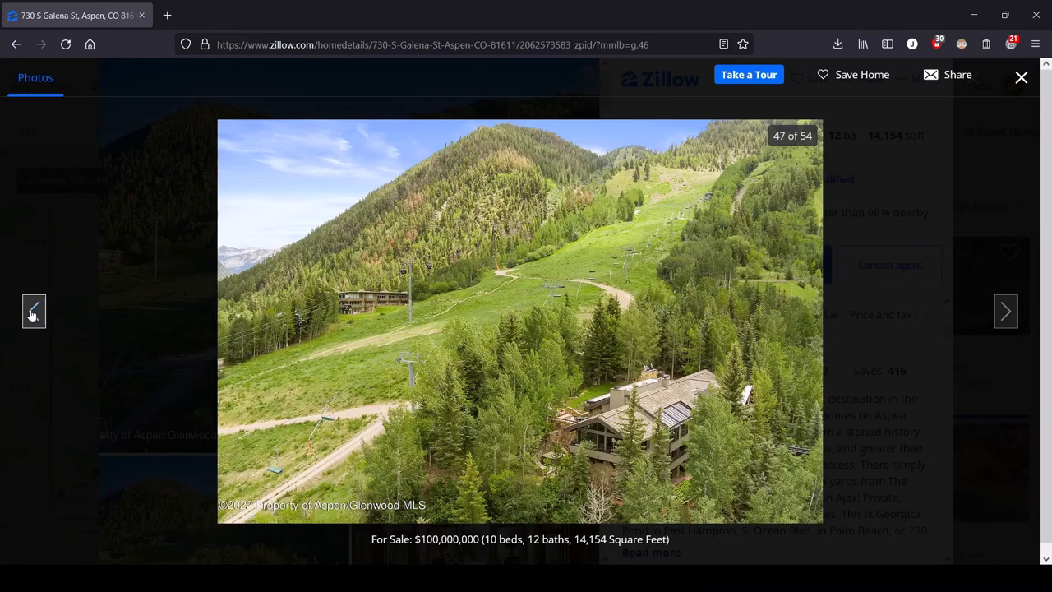
{"action": "left_click", "coordinate": [33, 310]}
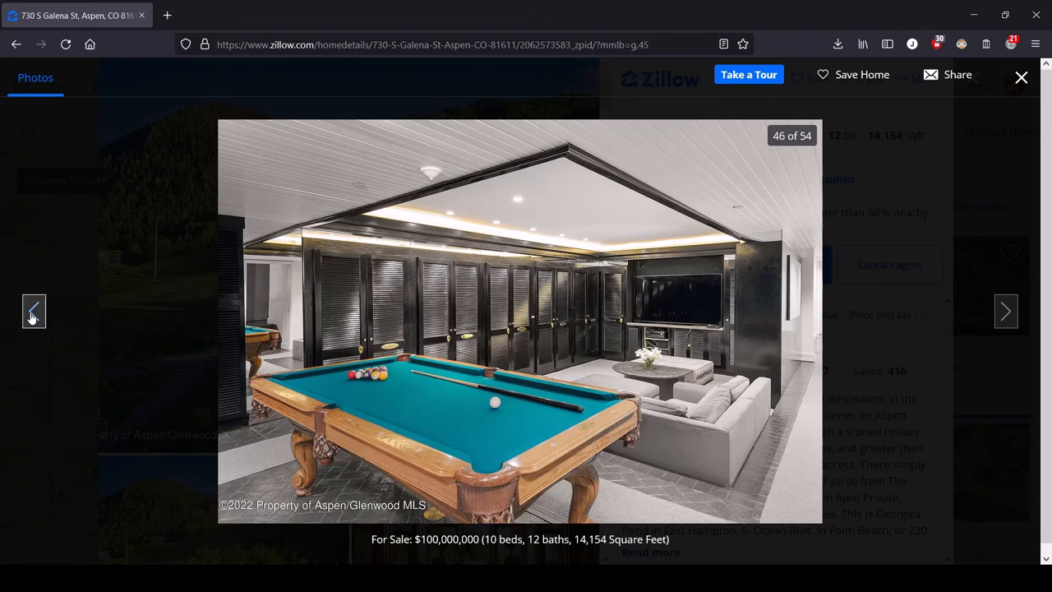
{"action": "left_click", "coordinate": [33, 311]}
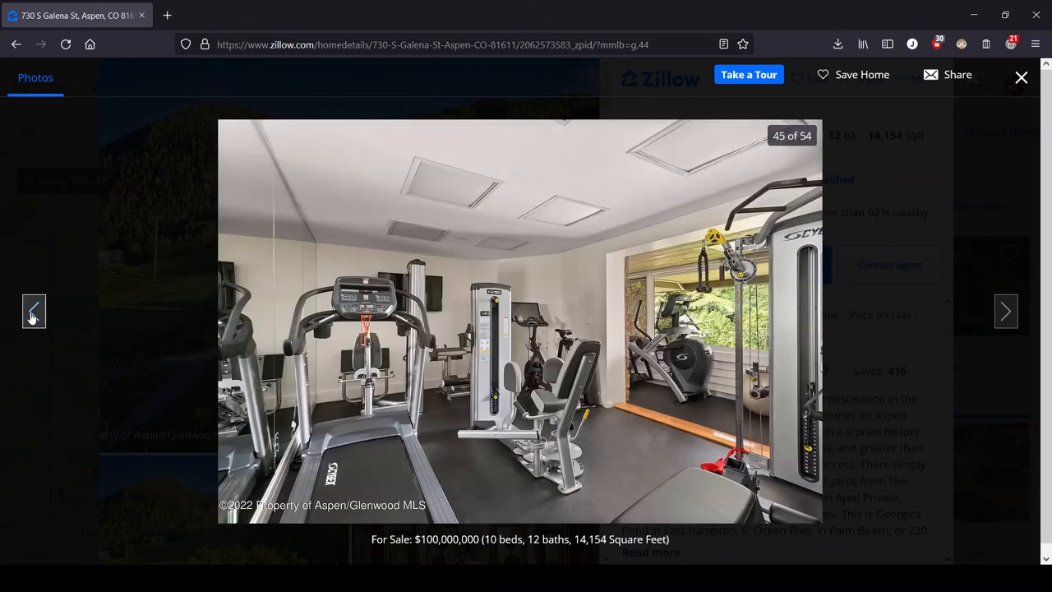
{"action": "left_click", "coordinate": [33, 310]}
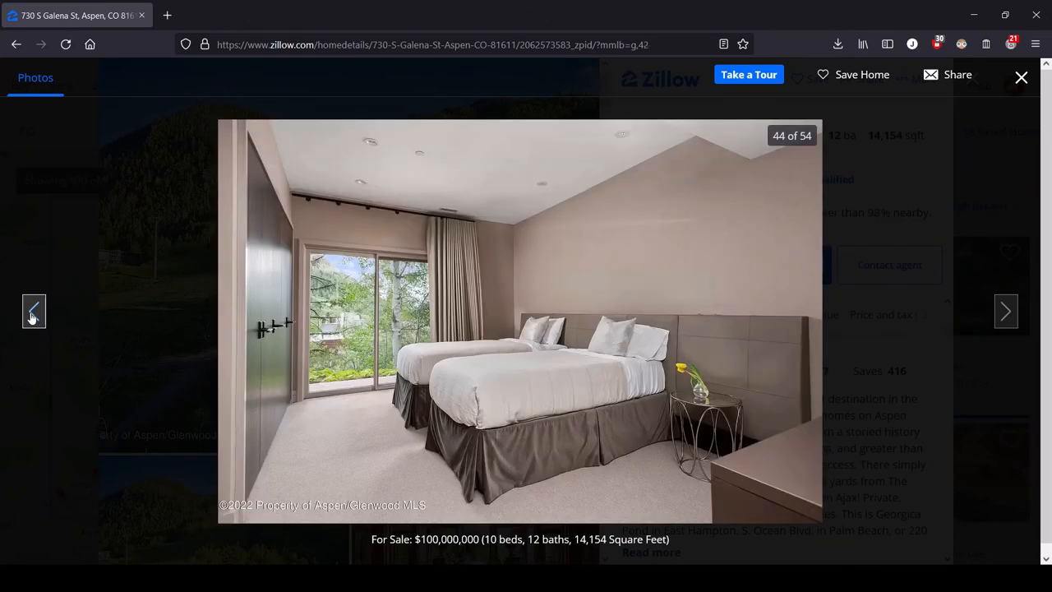
{"action": "left_click", "coordinate": [32, 311]}
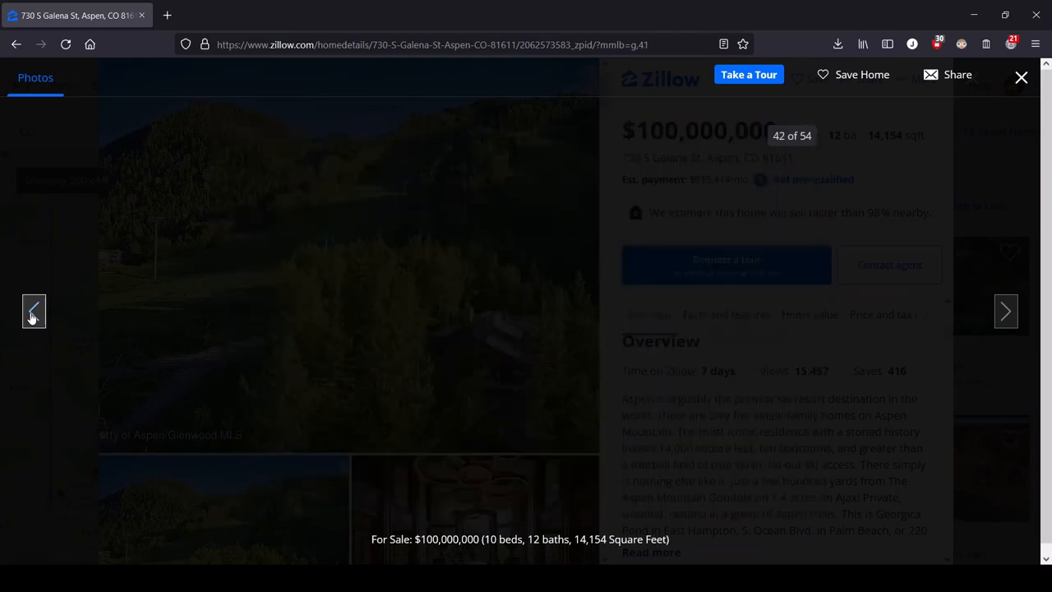
{"action": "left_click", "coordinate": [33, 310]}
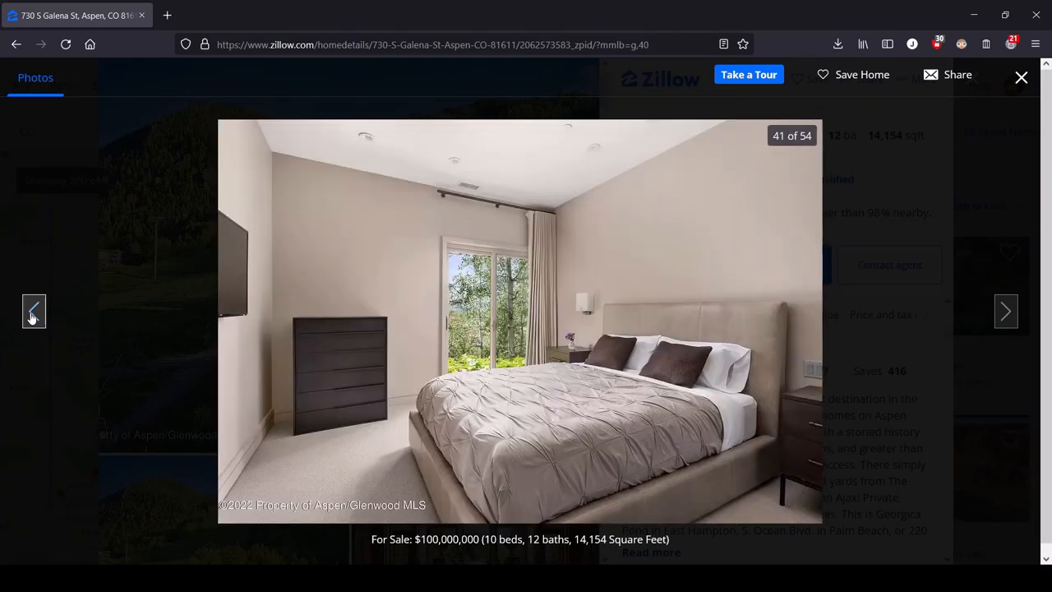
Continue backward past the bedrooms, bathrooms, vanity, media room, fireplace room and kitchen-dining area
{"action": "left_click", "coordinate": [33, 311]}
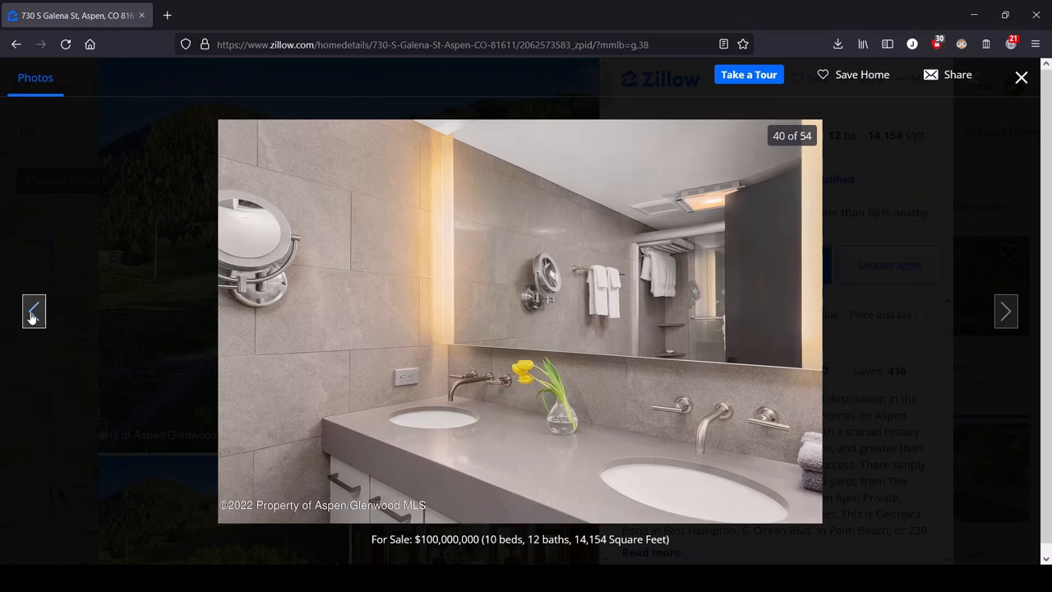
{"action": "left_click", "coordinate": [33, 311]}
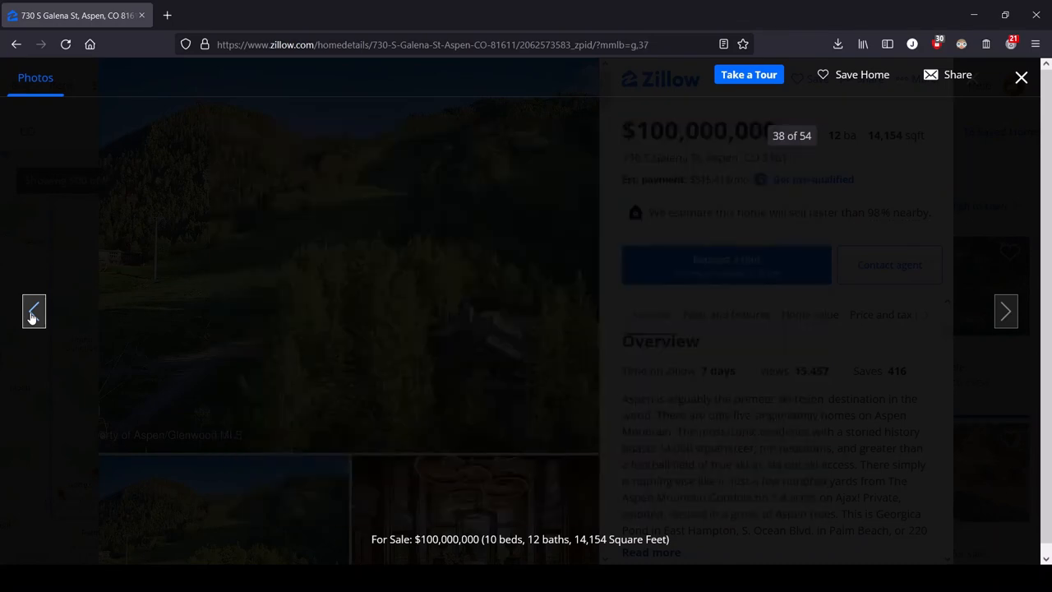
{"action": "left_click", "coordinate": [33, 311]}
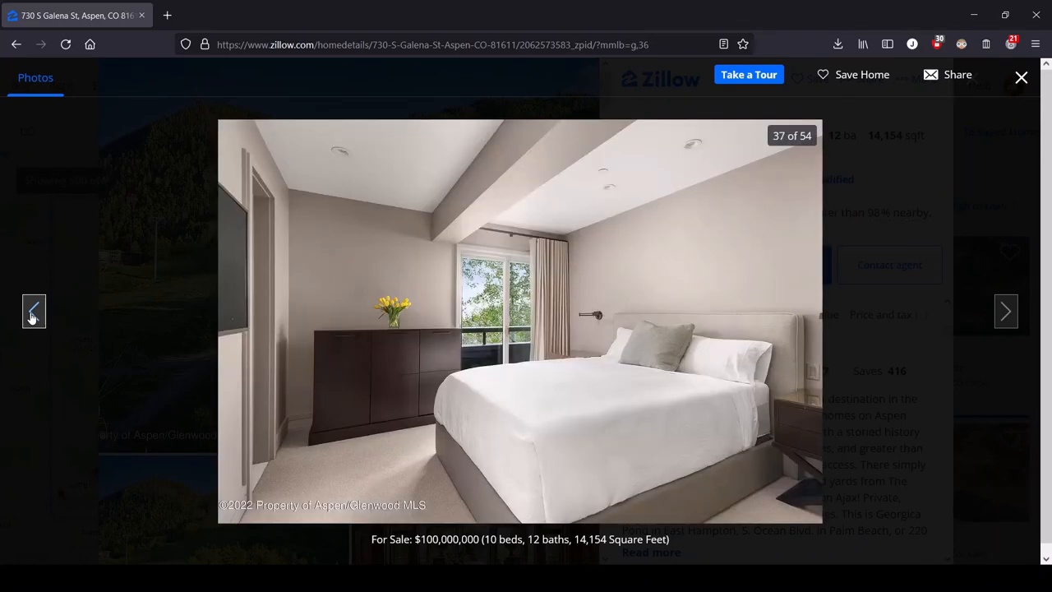
{"action": "left_click", "coordinate": [33, 311]}
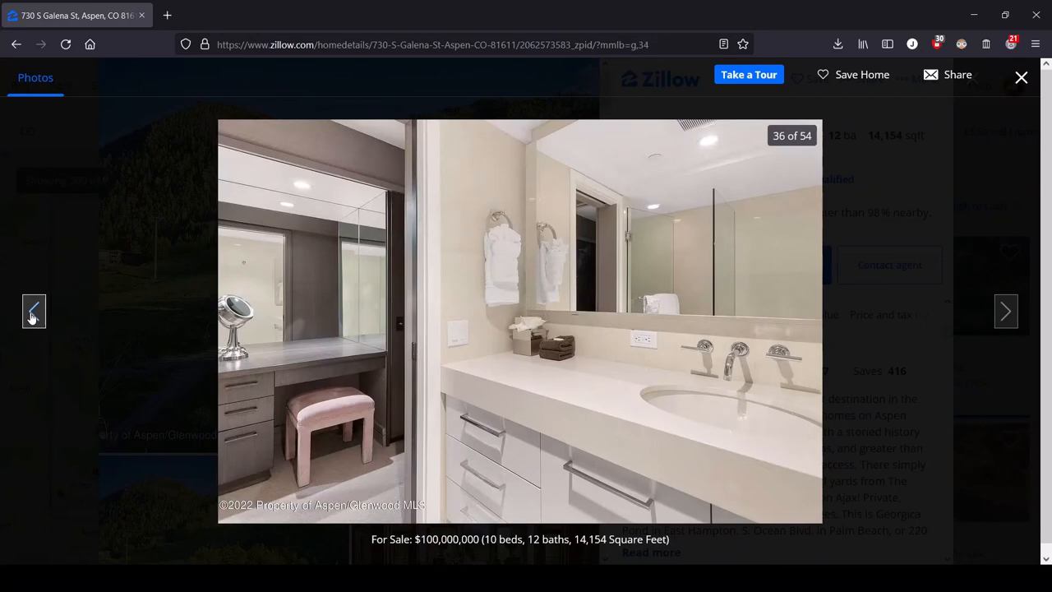
{"action": "left_click", "coordinate": [33, 311]}
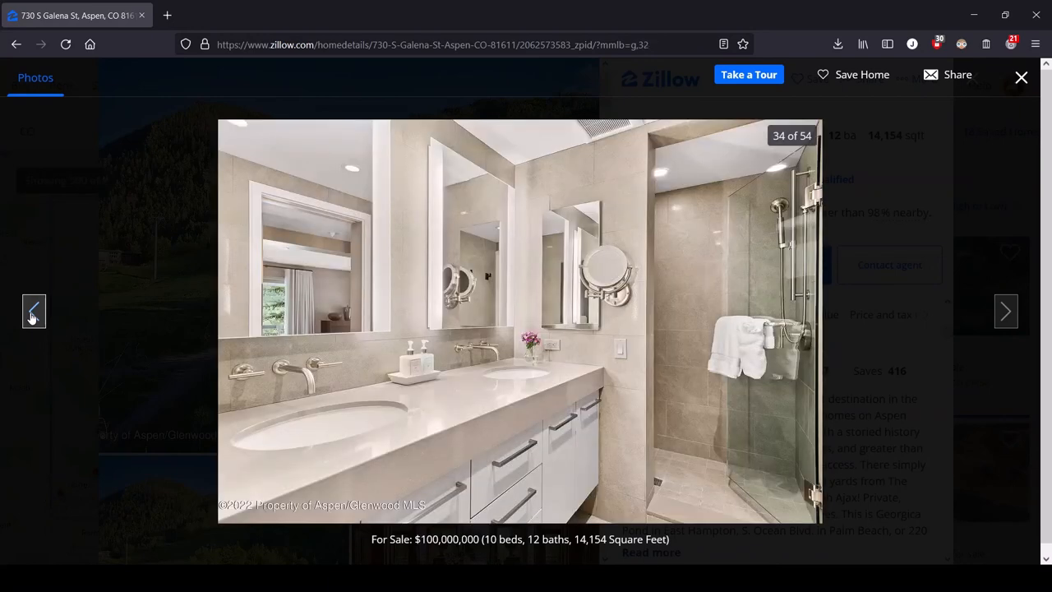
{"action": "left_click", "coordinate": [33, 311]}
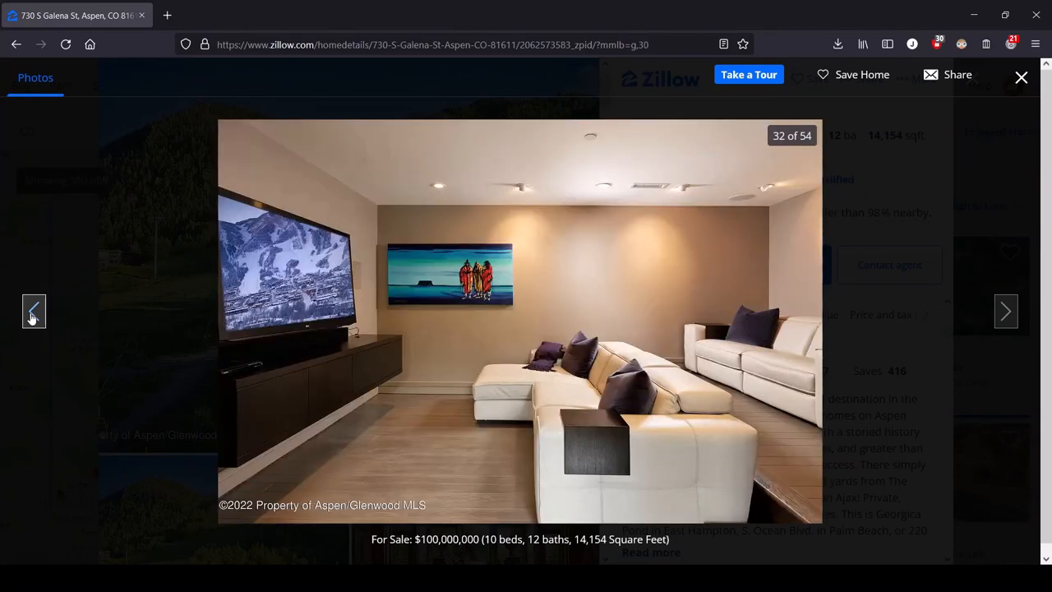
{"action": "left_click", "coordinate": [33, 311]}
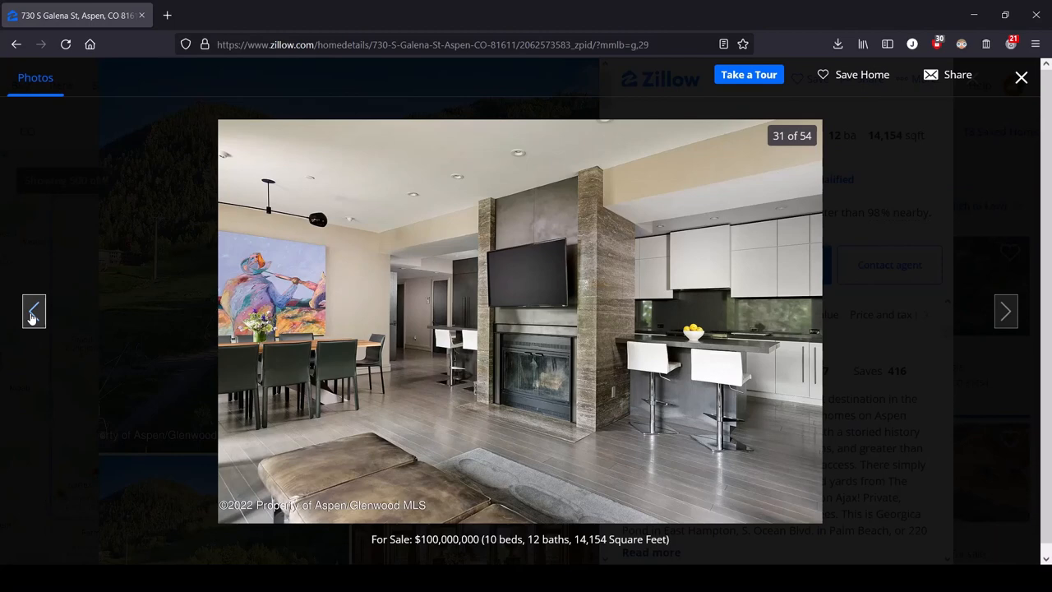
{"action": "left_click", "coordinate": [33, 310]}
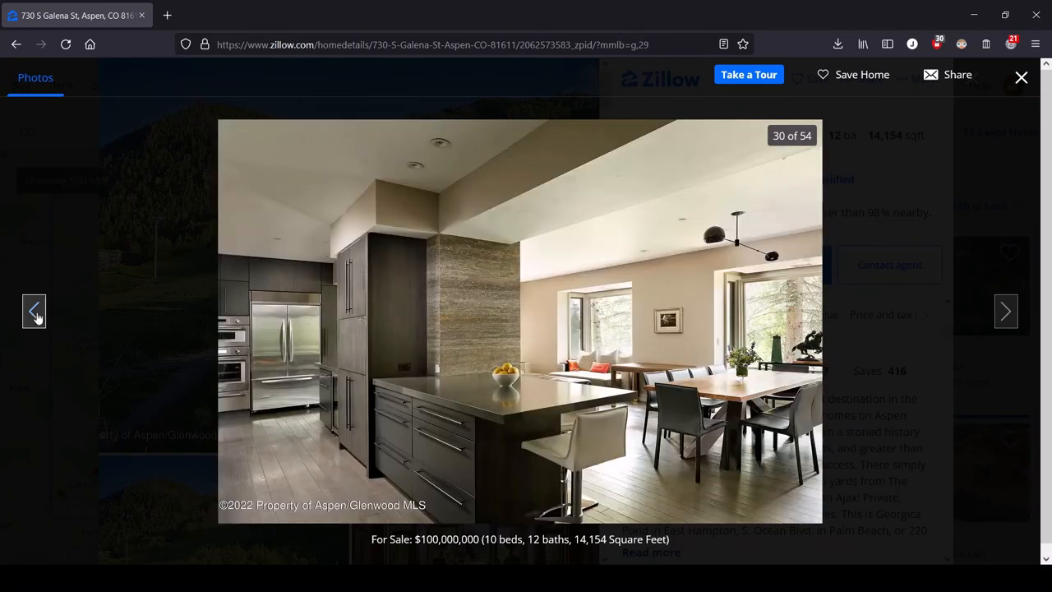
{"action": "left_click", "coordinate": [35, 311]}
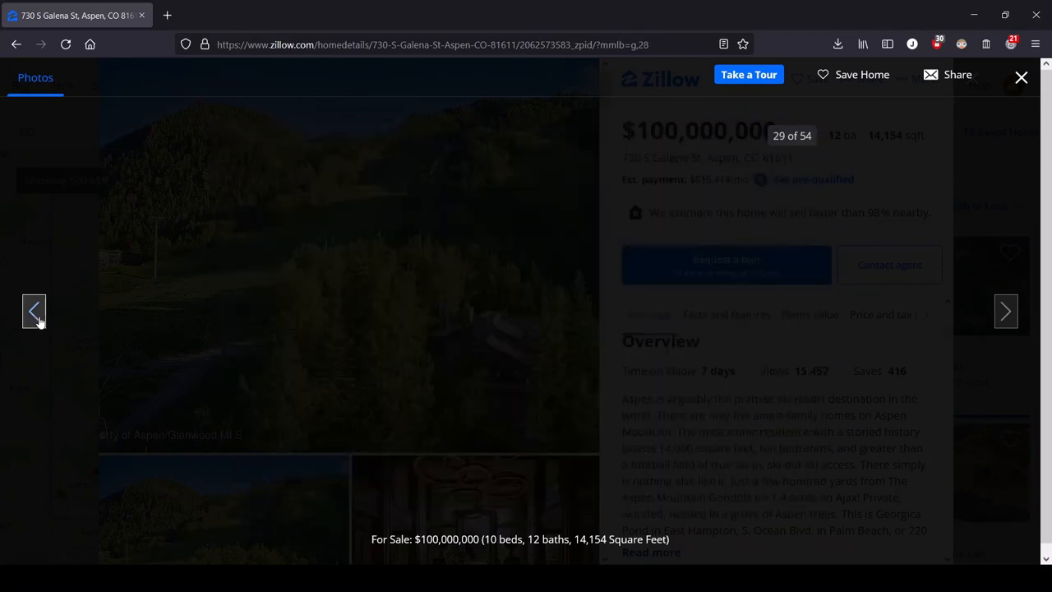
{"action": "left_click", "coordinate": [35, 311]}
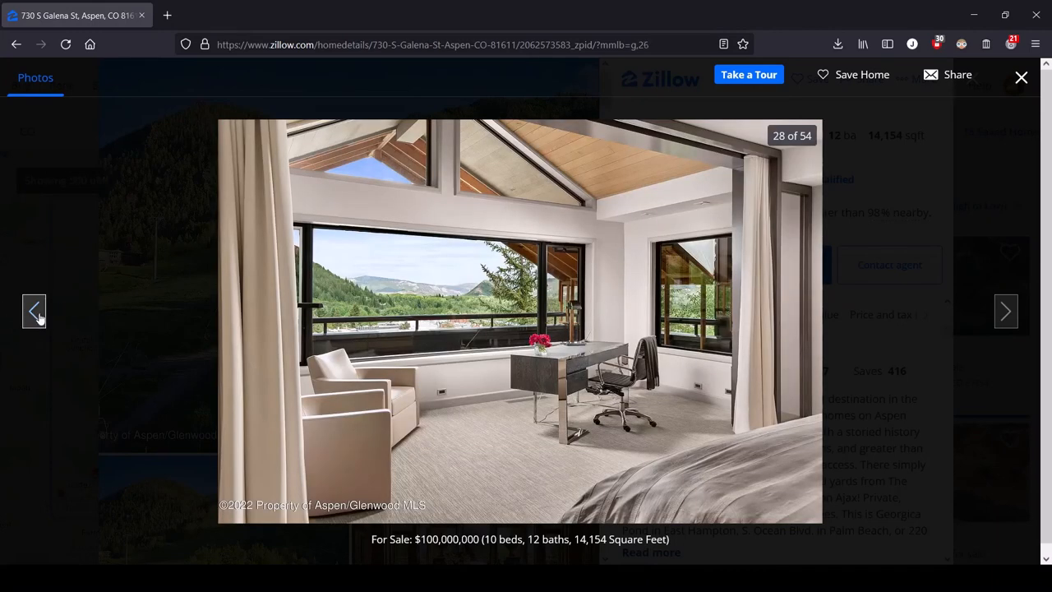
Continue backward past the main bedroom, deck, patio, entrance, kitchens, hallway and office to the dining room area
{"action": "left_click", "coordinate": [33, 311]}
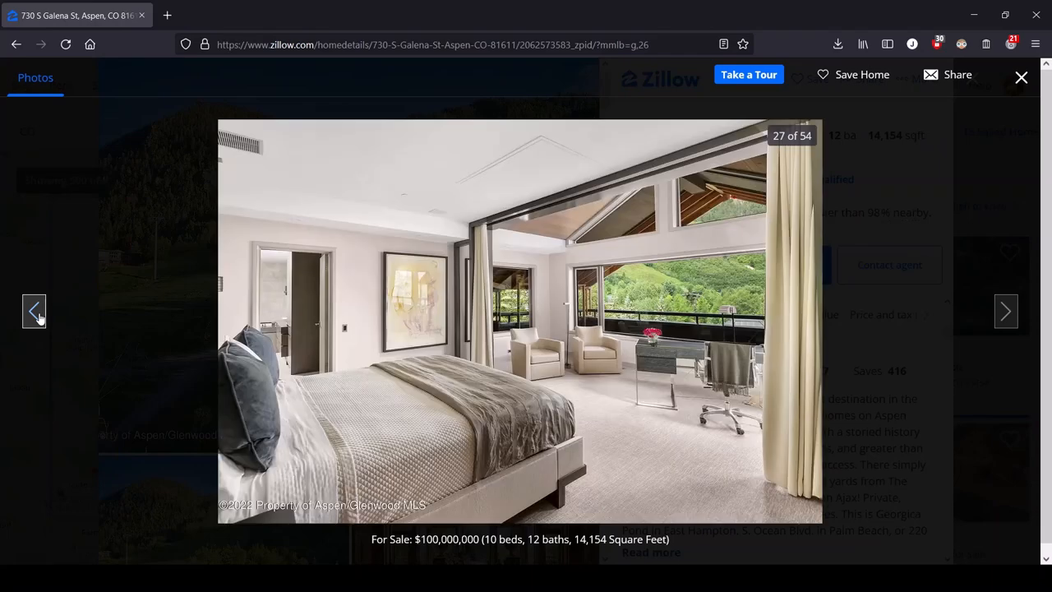
{"action": "left_click", "coordinate": [33, 311]}
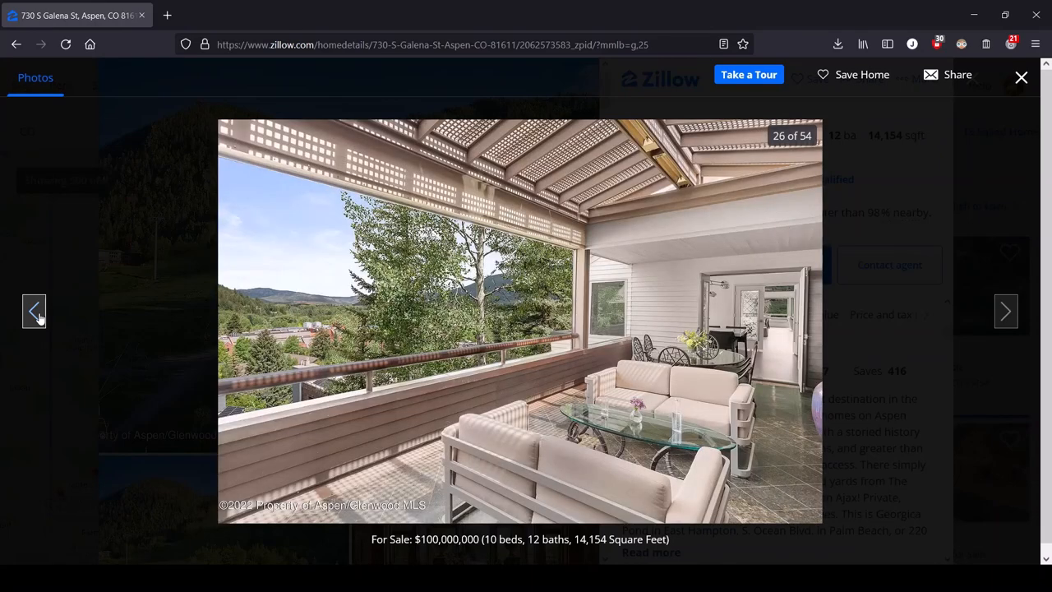
{"action": "left_click", "coordinate": [35, 311]}
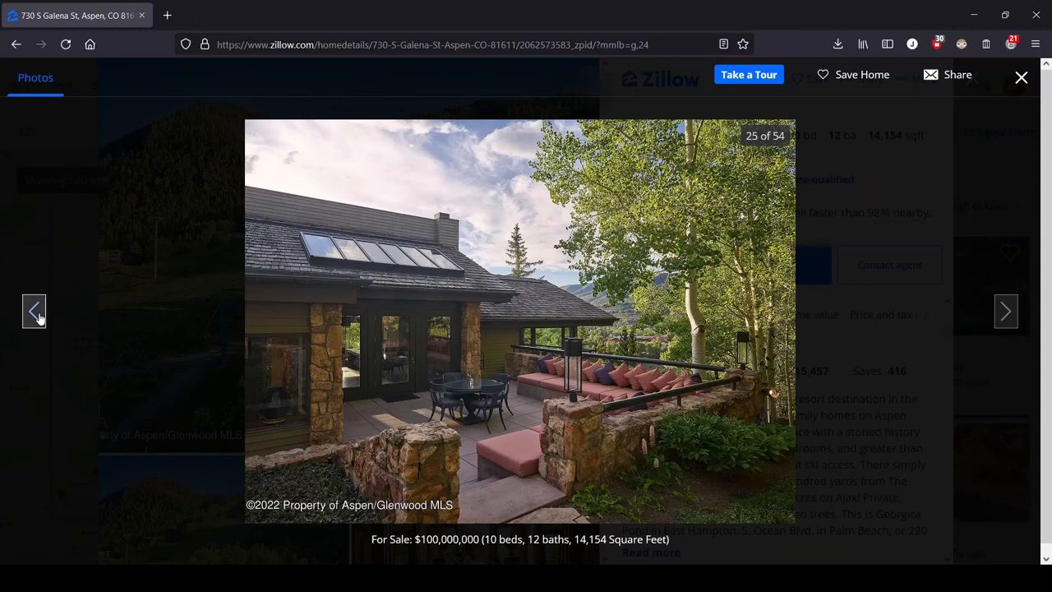
{"action": "left_click", "coordinate": [35, 311]}
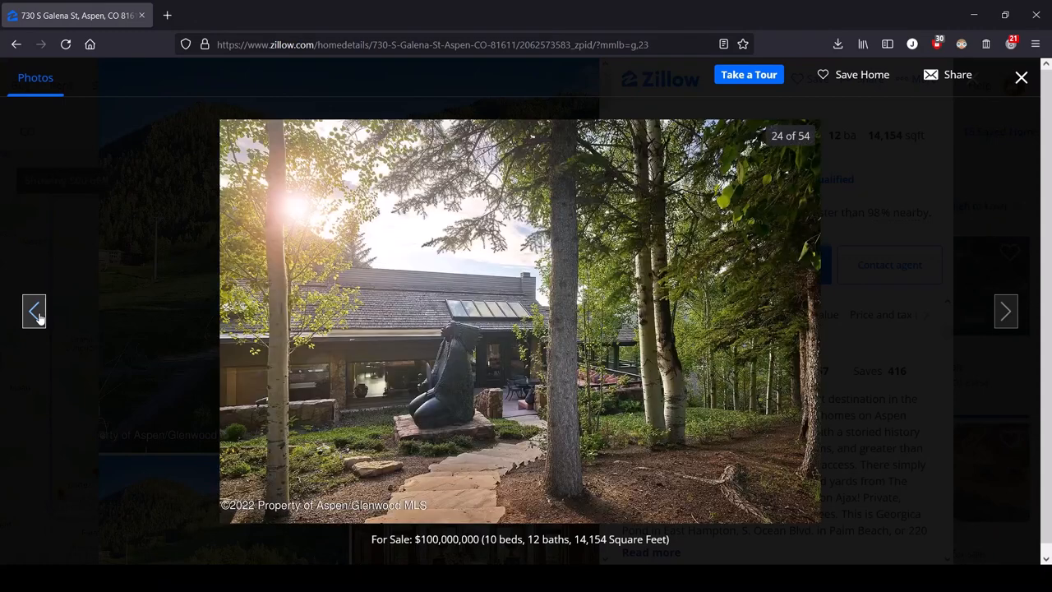
{"action": "left_click", "coordinate": [34, 311]}
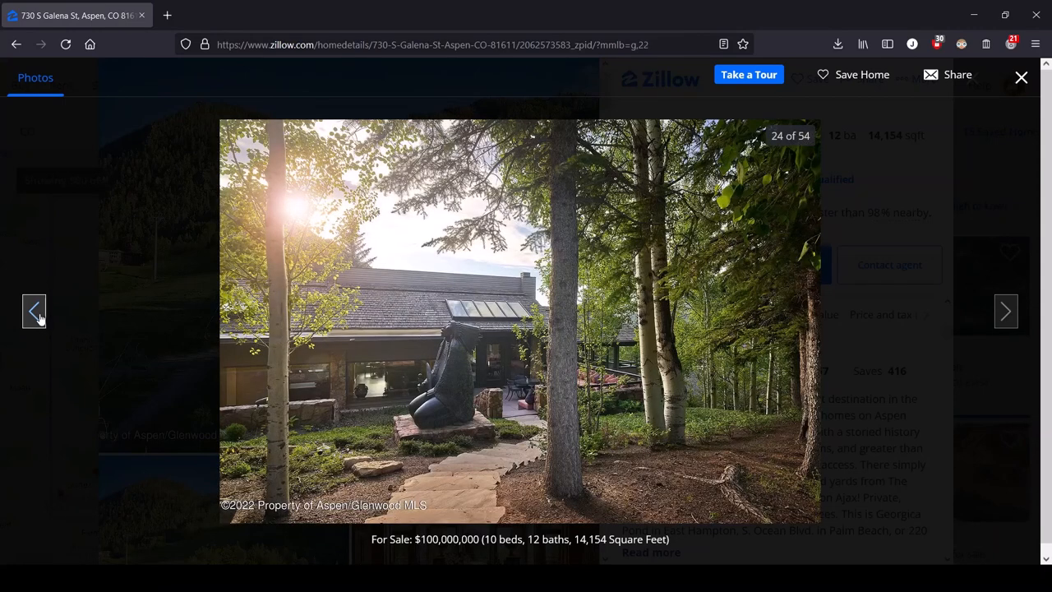
{"action": "left_click", "coordinate": [34, 311]}
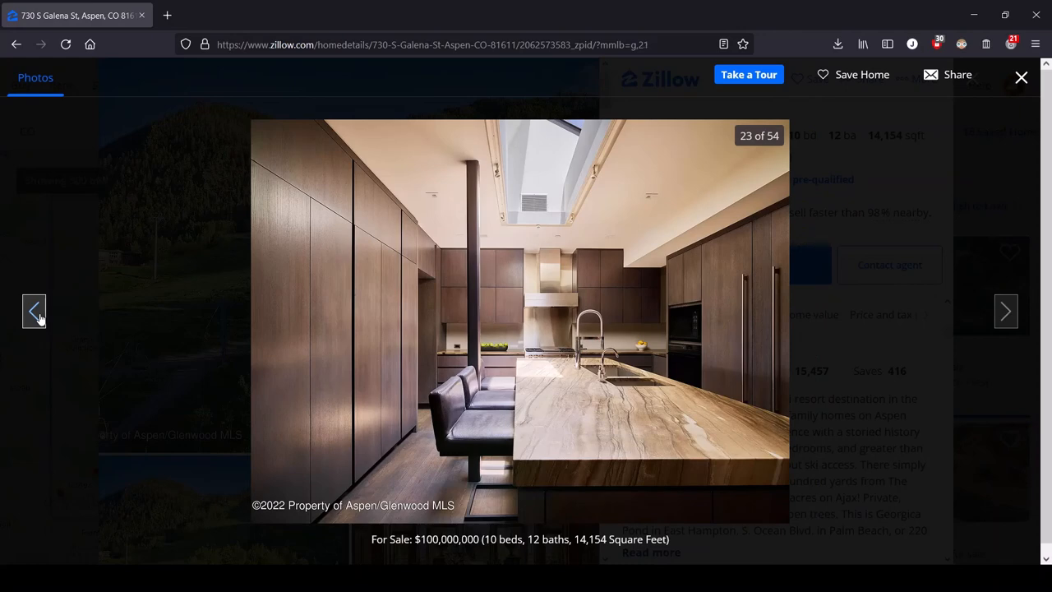
{"action": "left_click", "coordinate": [32, 311]}
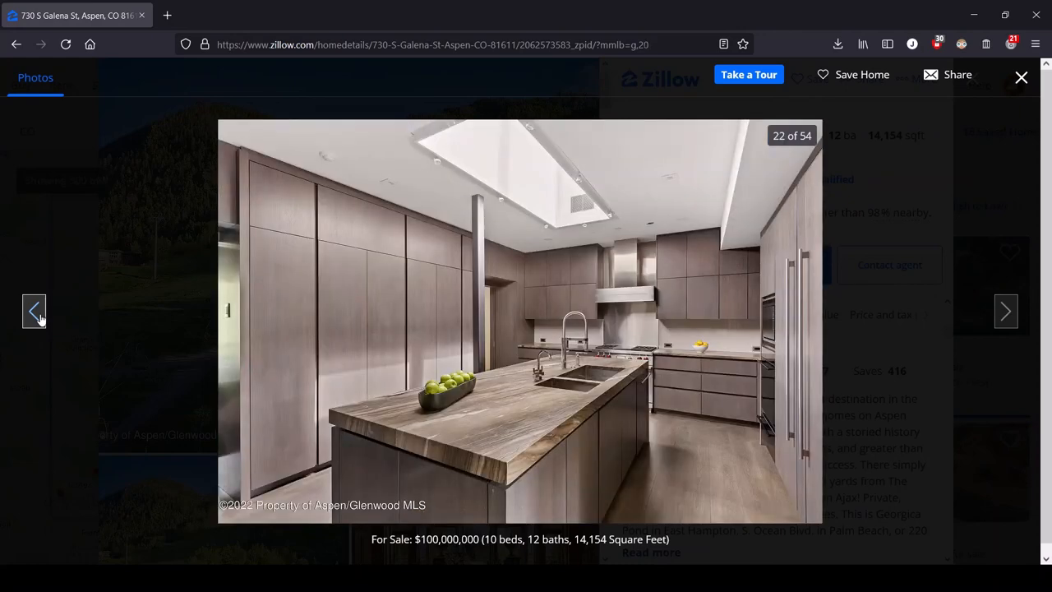
{"action": "left_click", "coordinate": [33, 310]}
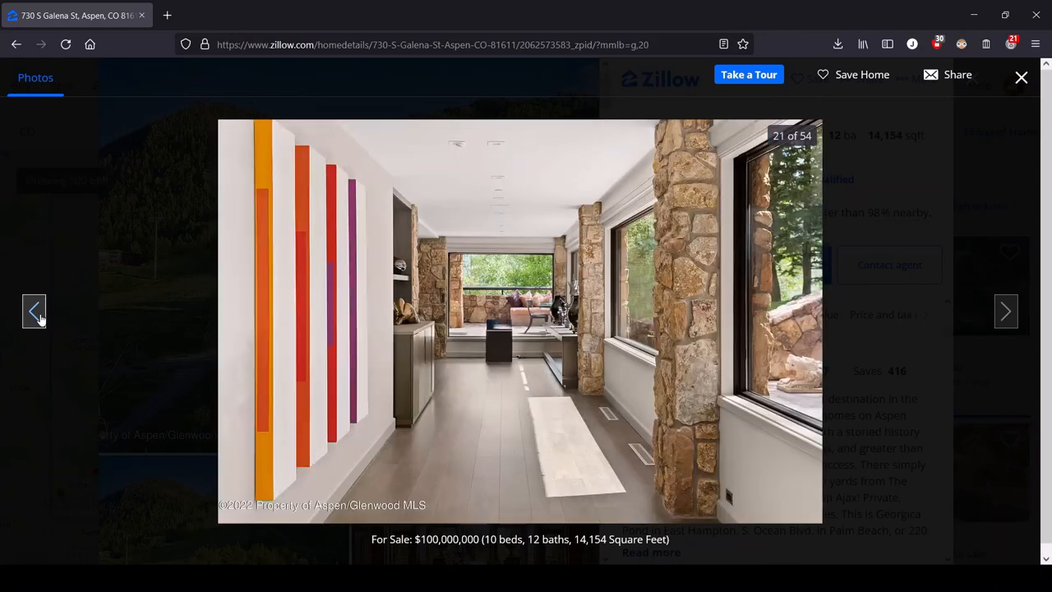
{"action": "left_click", "coordinate": [33, 311]}
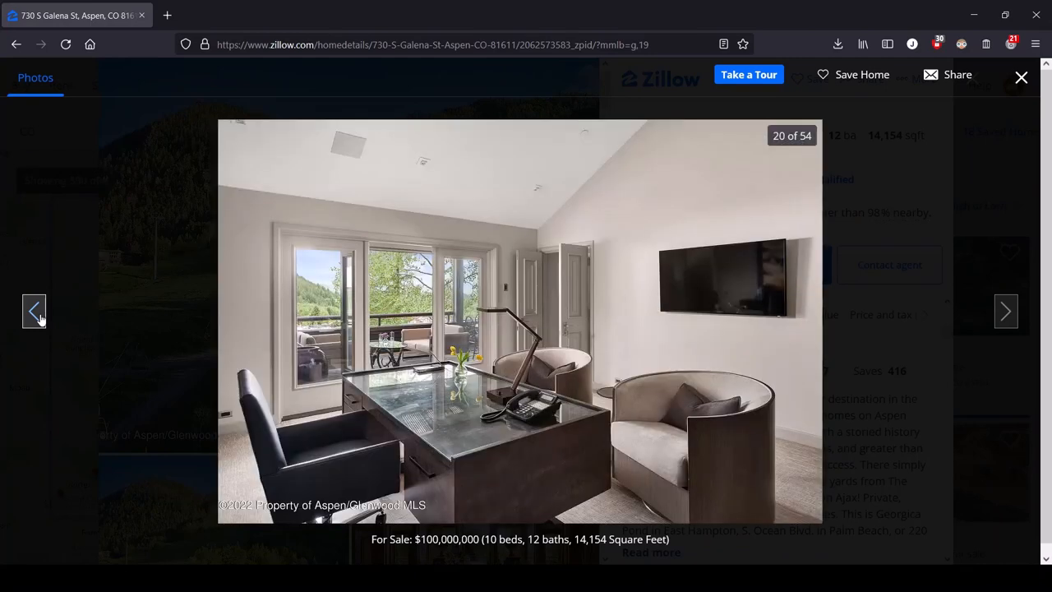
{"action": "left_click", "coordinate": [33, 310]}
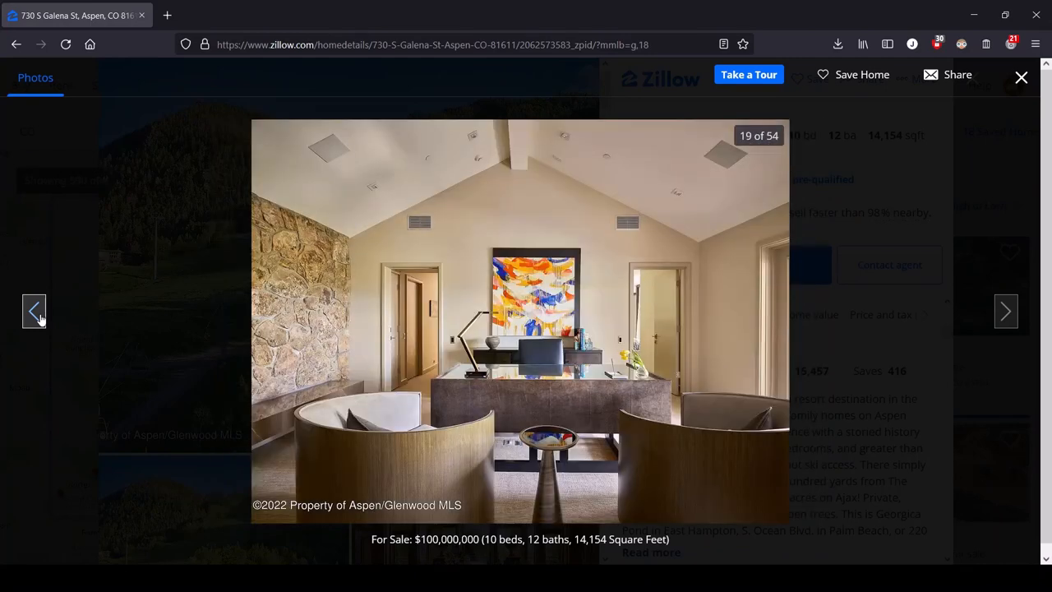
{"action": "left_click", "coordinate": [33, 310]}
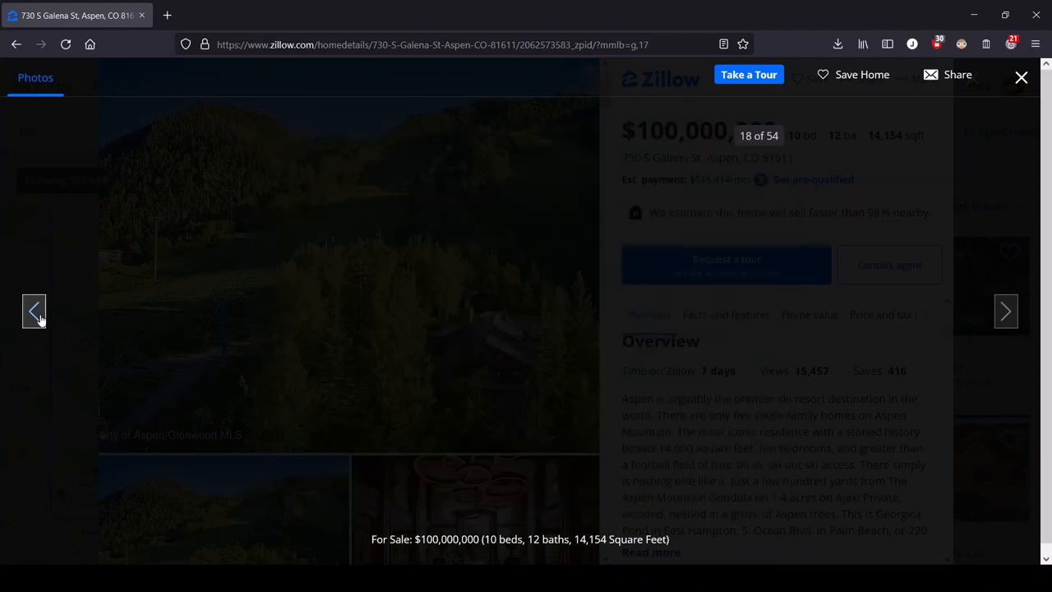
{"action": "left_click", "coordinate": [33, 310]}
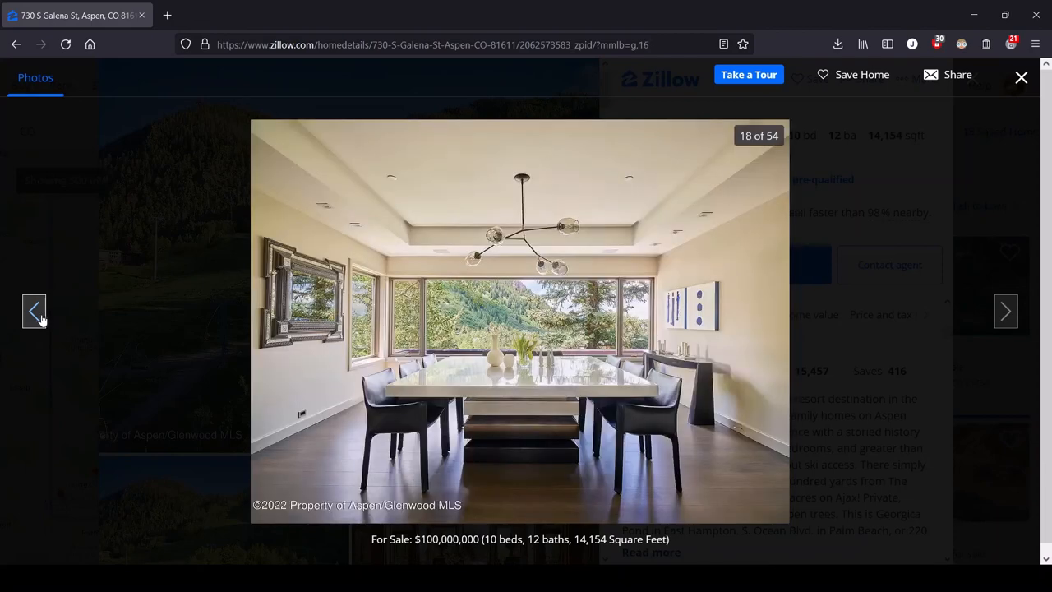
{"action": "left_click", "coordinate": [34, 310]}
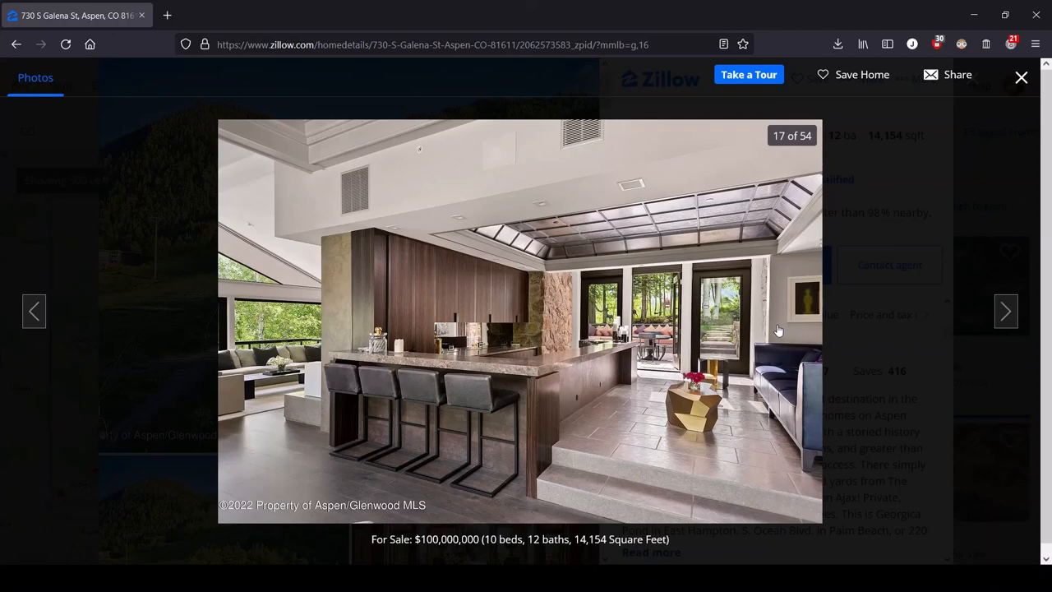
{"action": "mouse_move", "coordinate": [426, 348]}
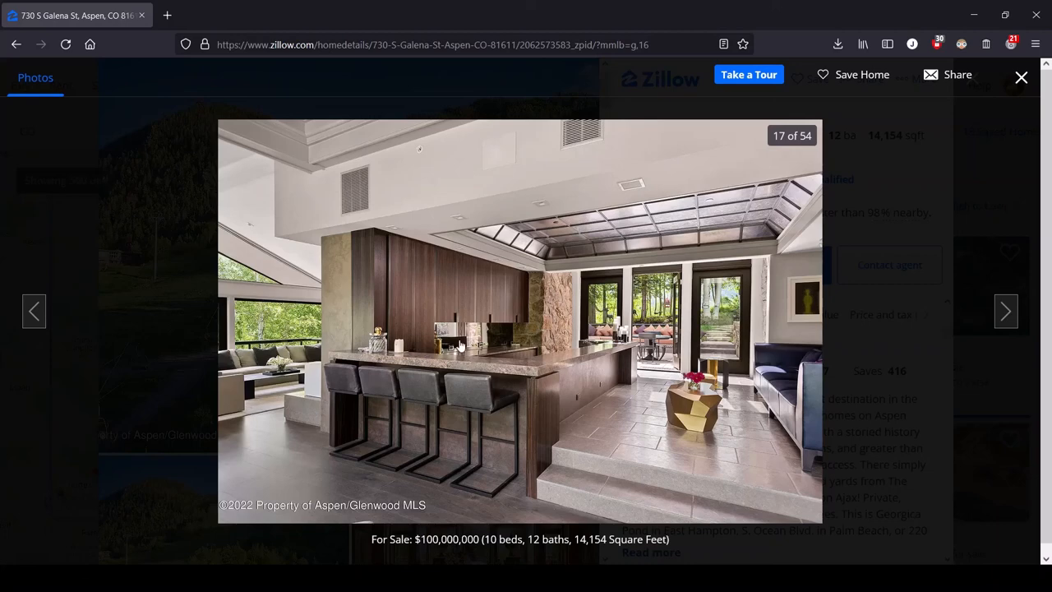
{"action": "mouse_move", "coordinate": [447, 338]}
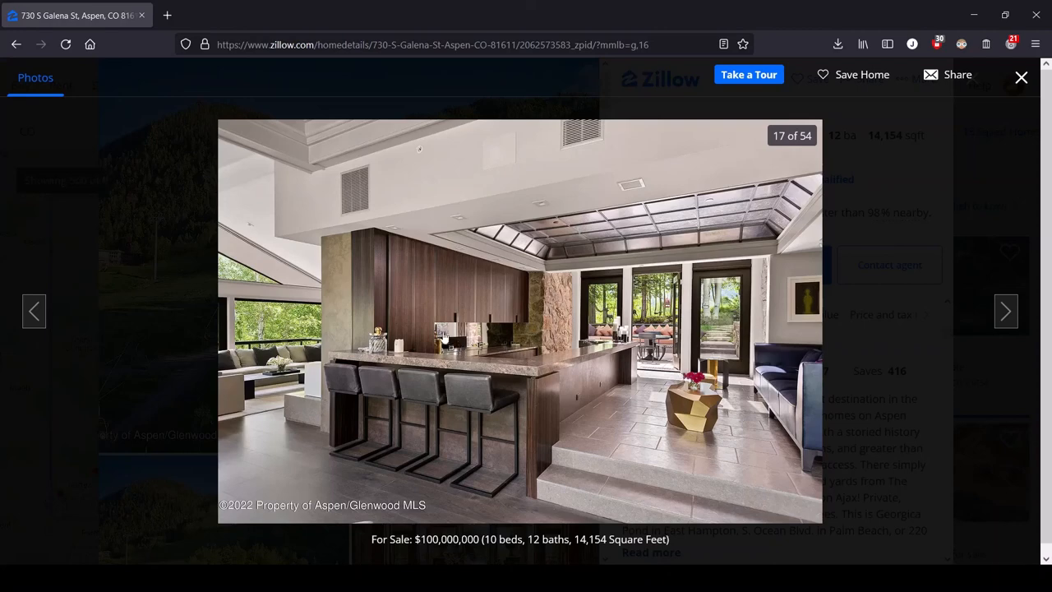
{"action": "mouse_move", "coordinate": [698, 263]}
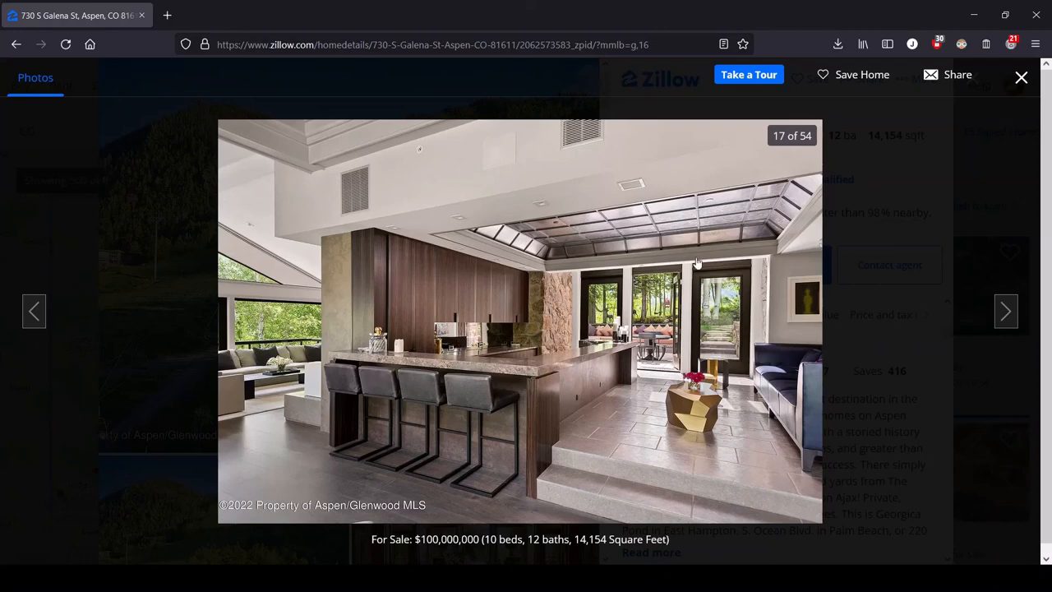